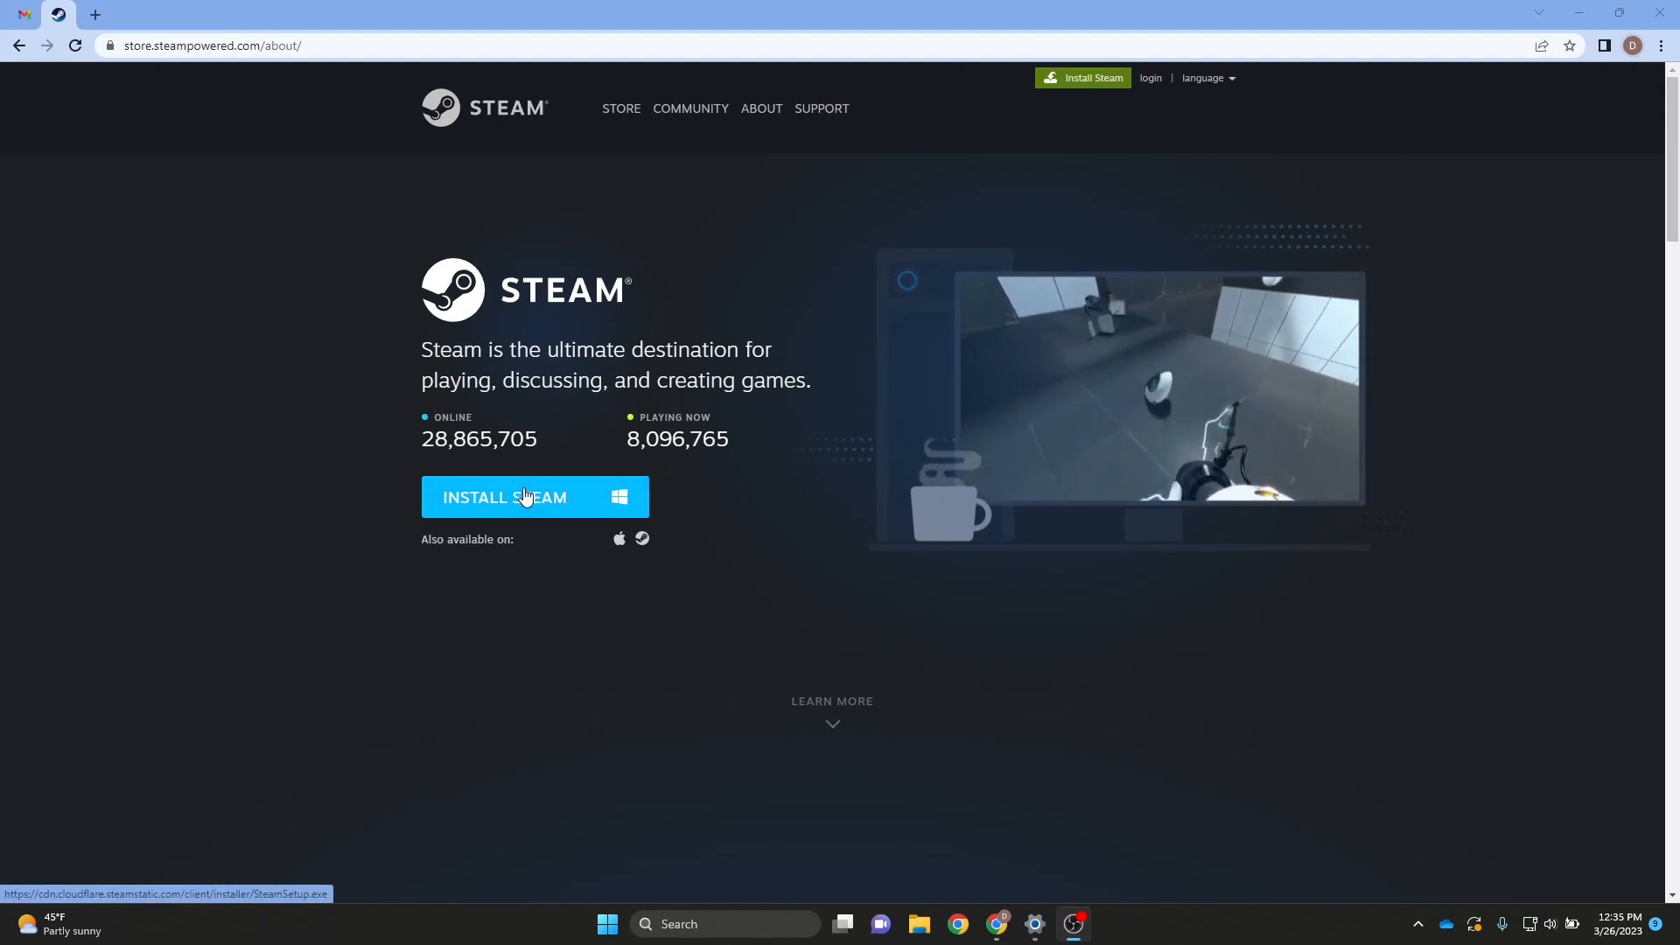
# Download the Windows Steam installer and run SteamSetup.exe from the browser's downloads
pyautogui.click(531, 497)
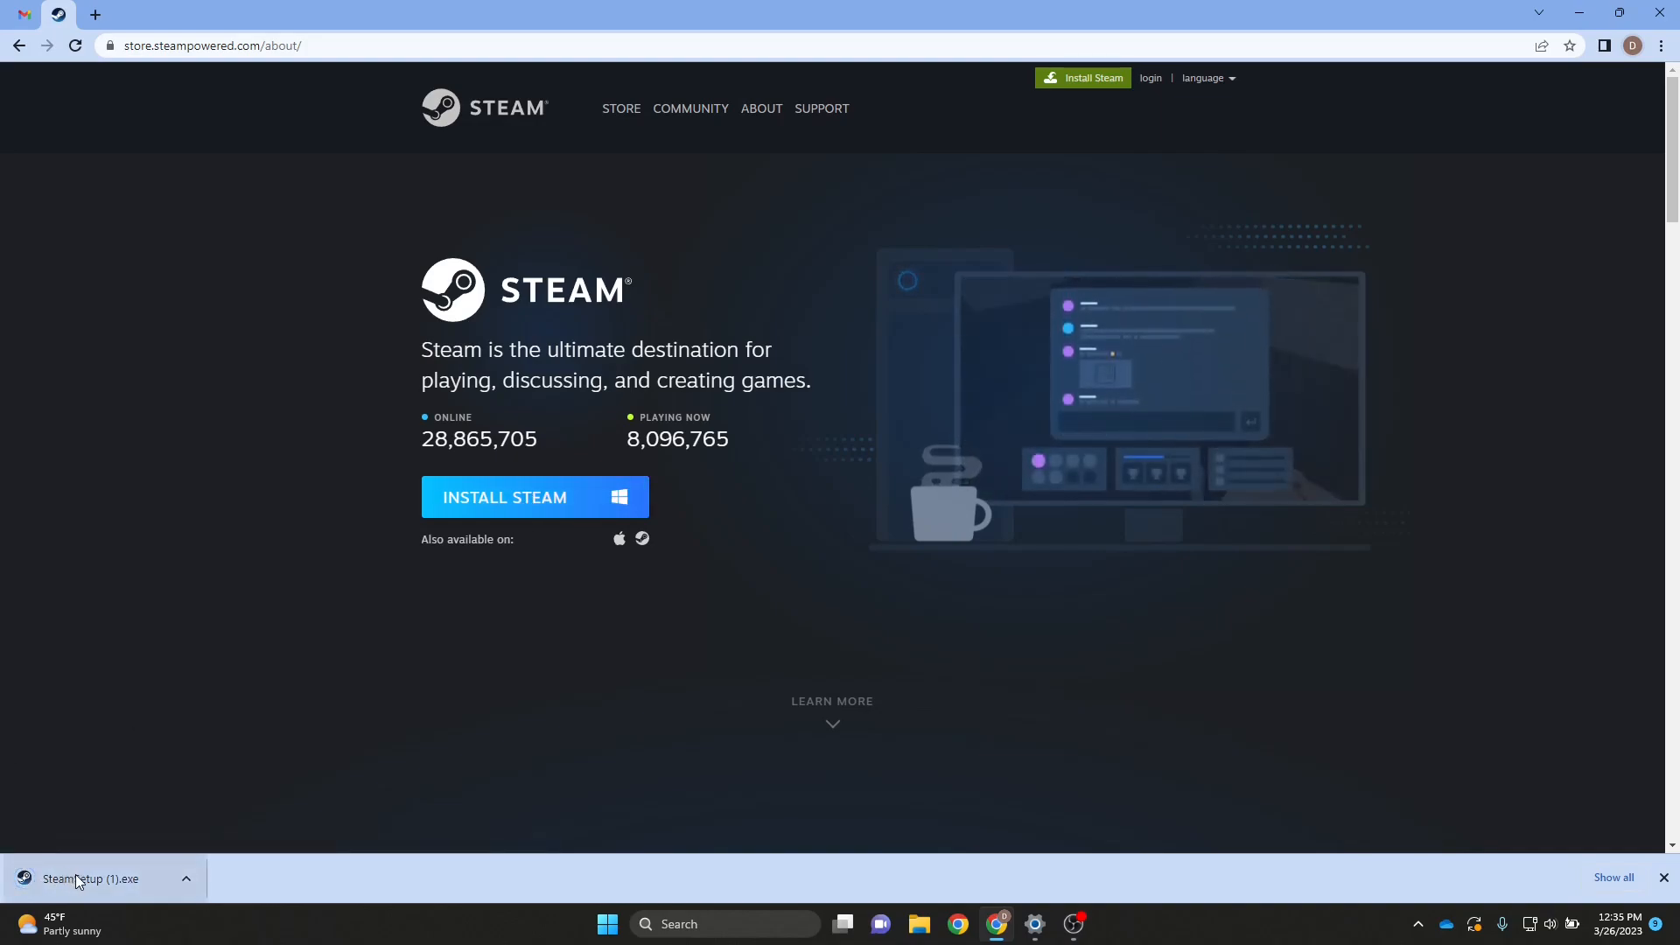
pyautogui.click(91, 879)
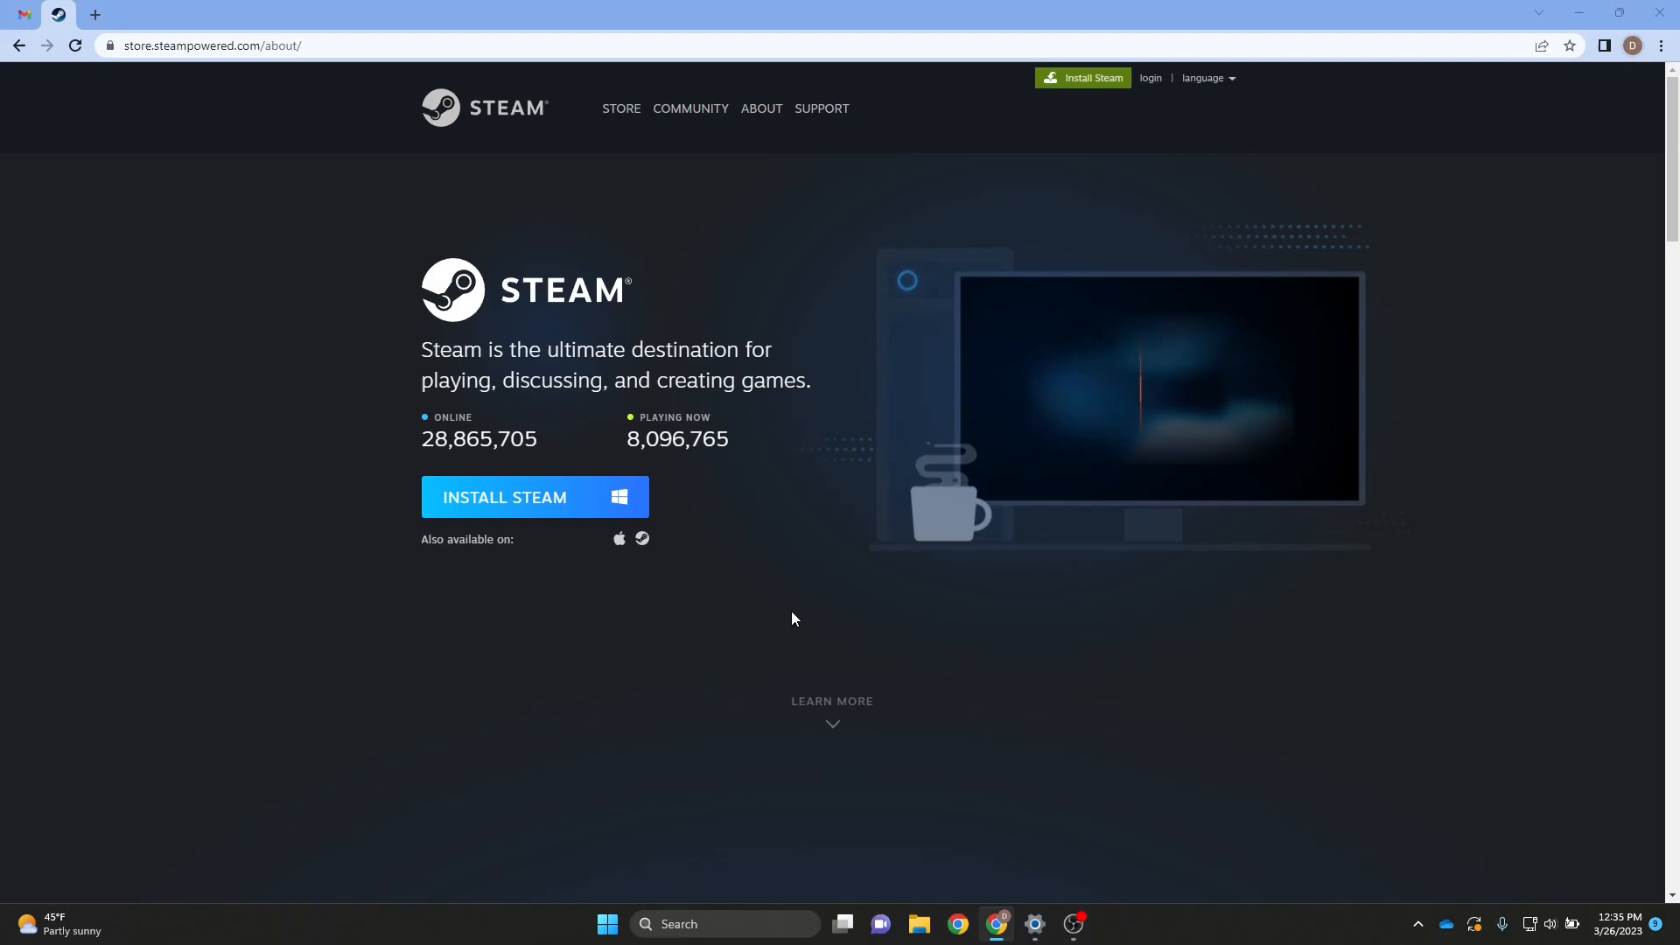
# Install Steam in English to the default folder and finish setup with Run Steam checked
pyautogui.click(504, 496)
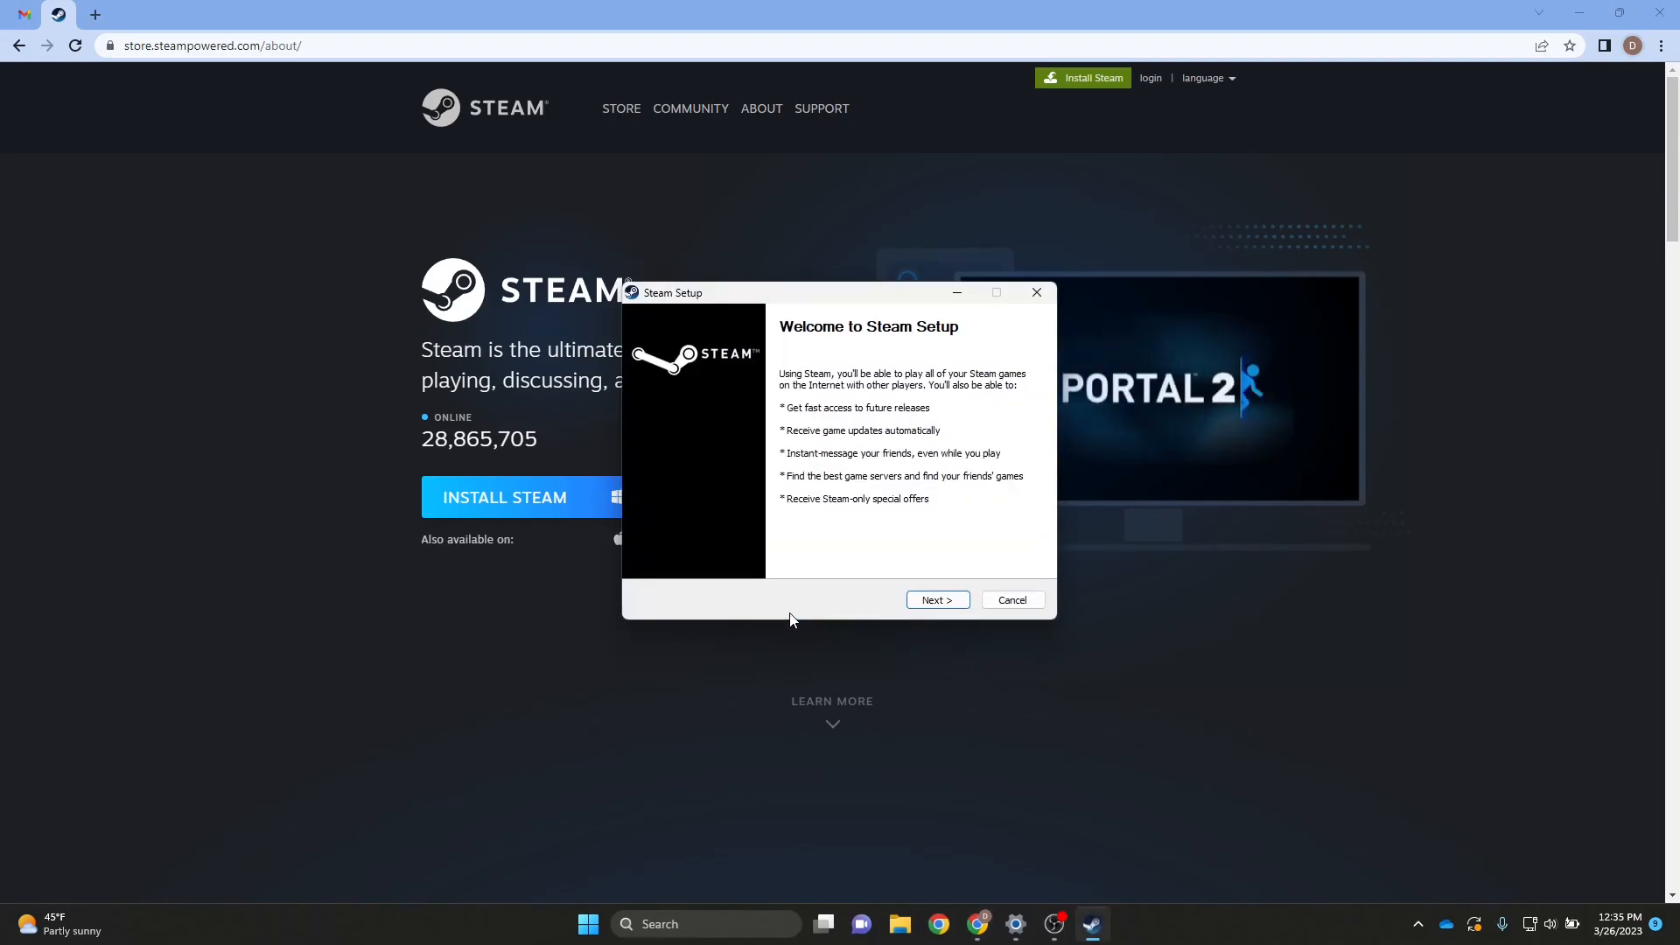
pyautogui.click(935, 599)
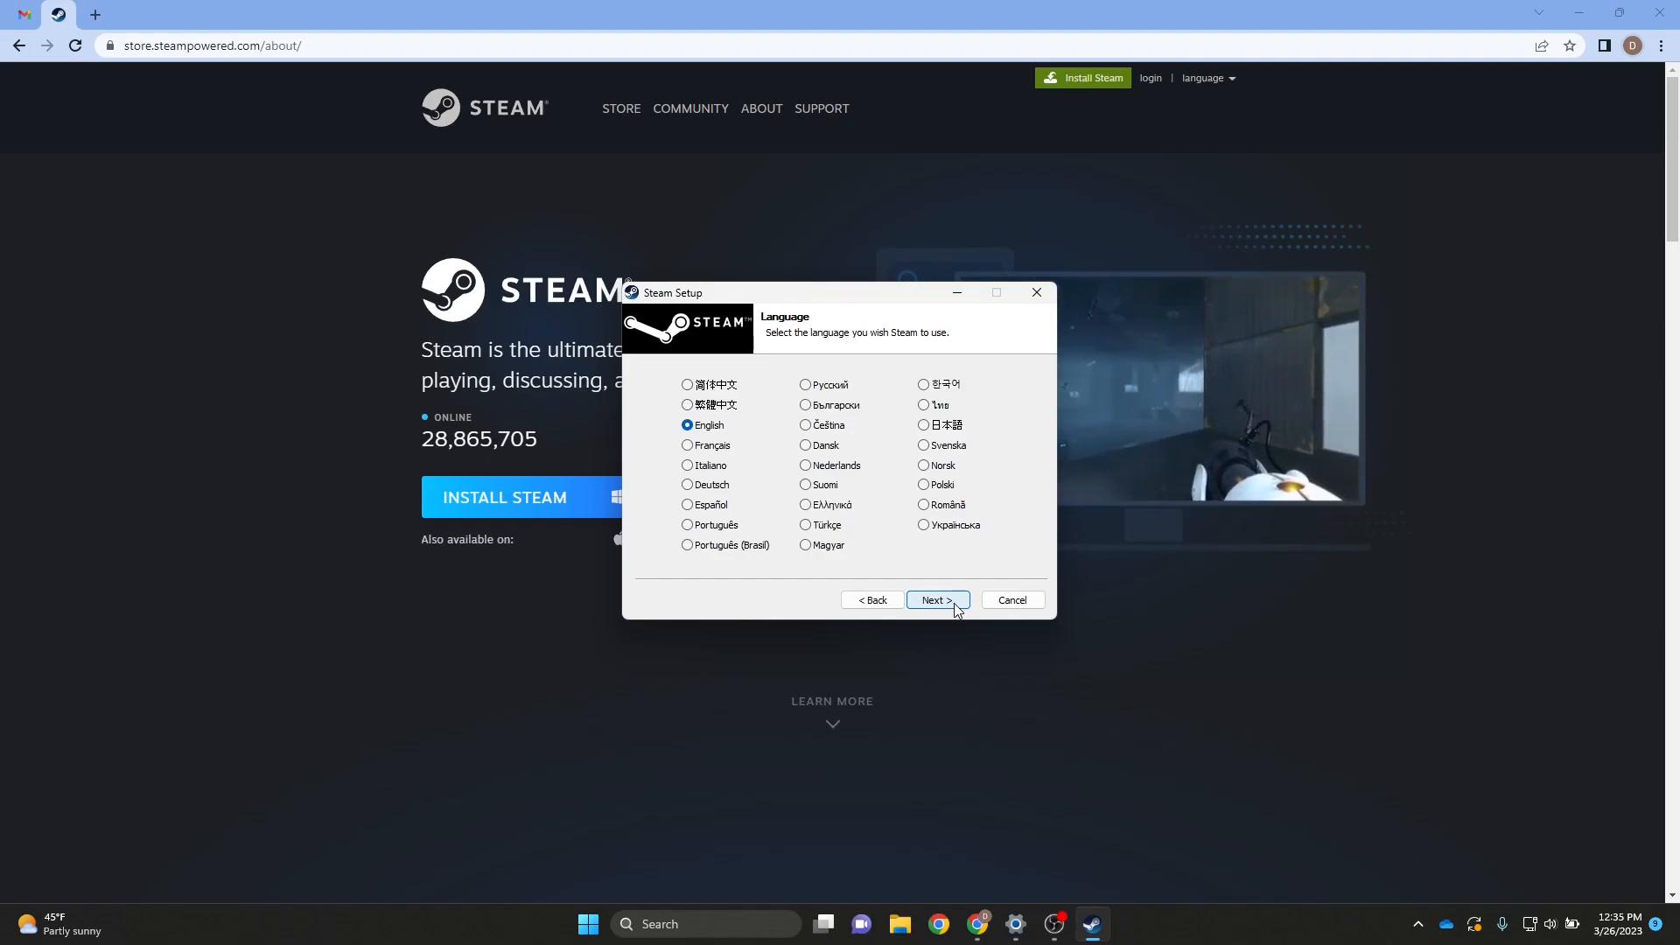
pyautogui.click(935, 600)
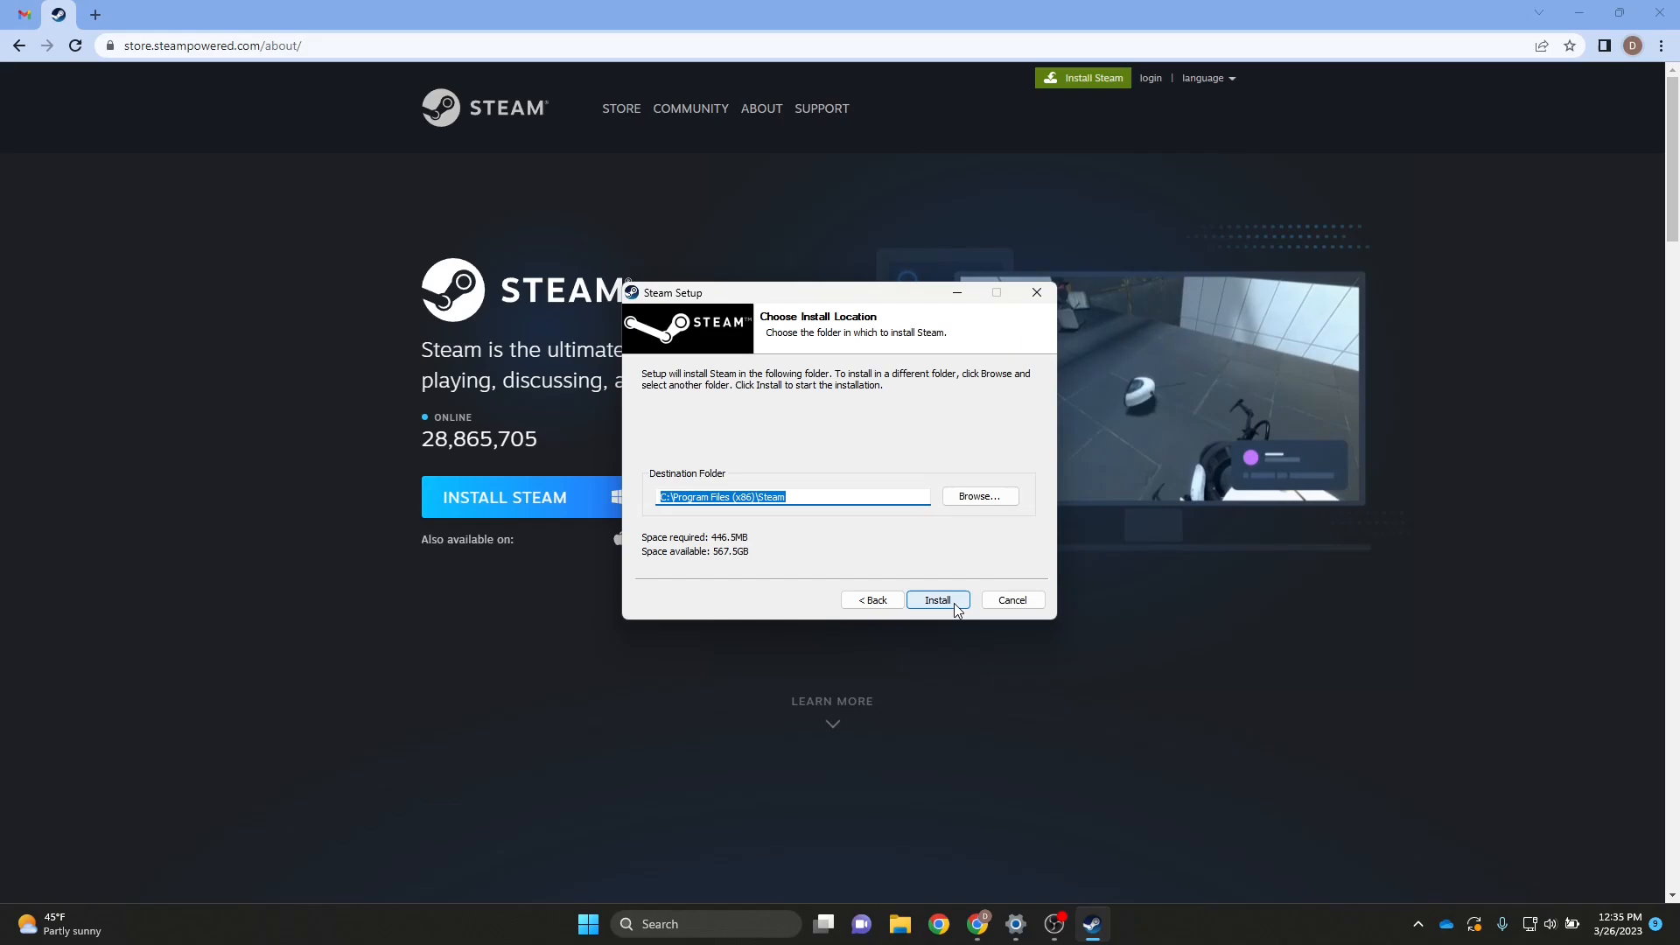
pyautogui.click(934, 600)
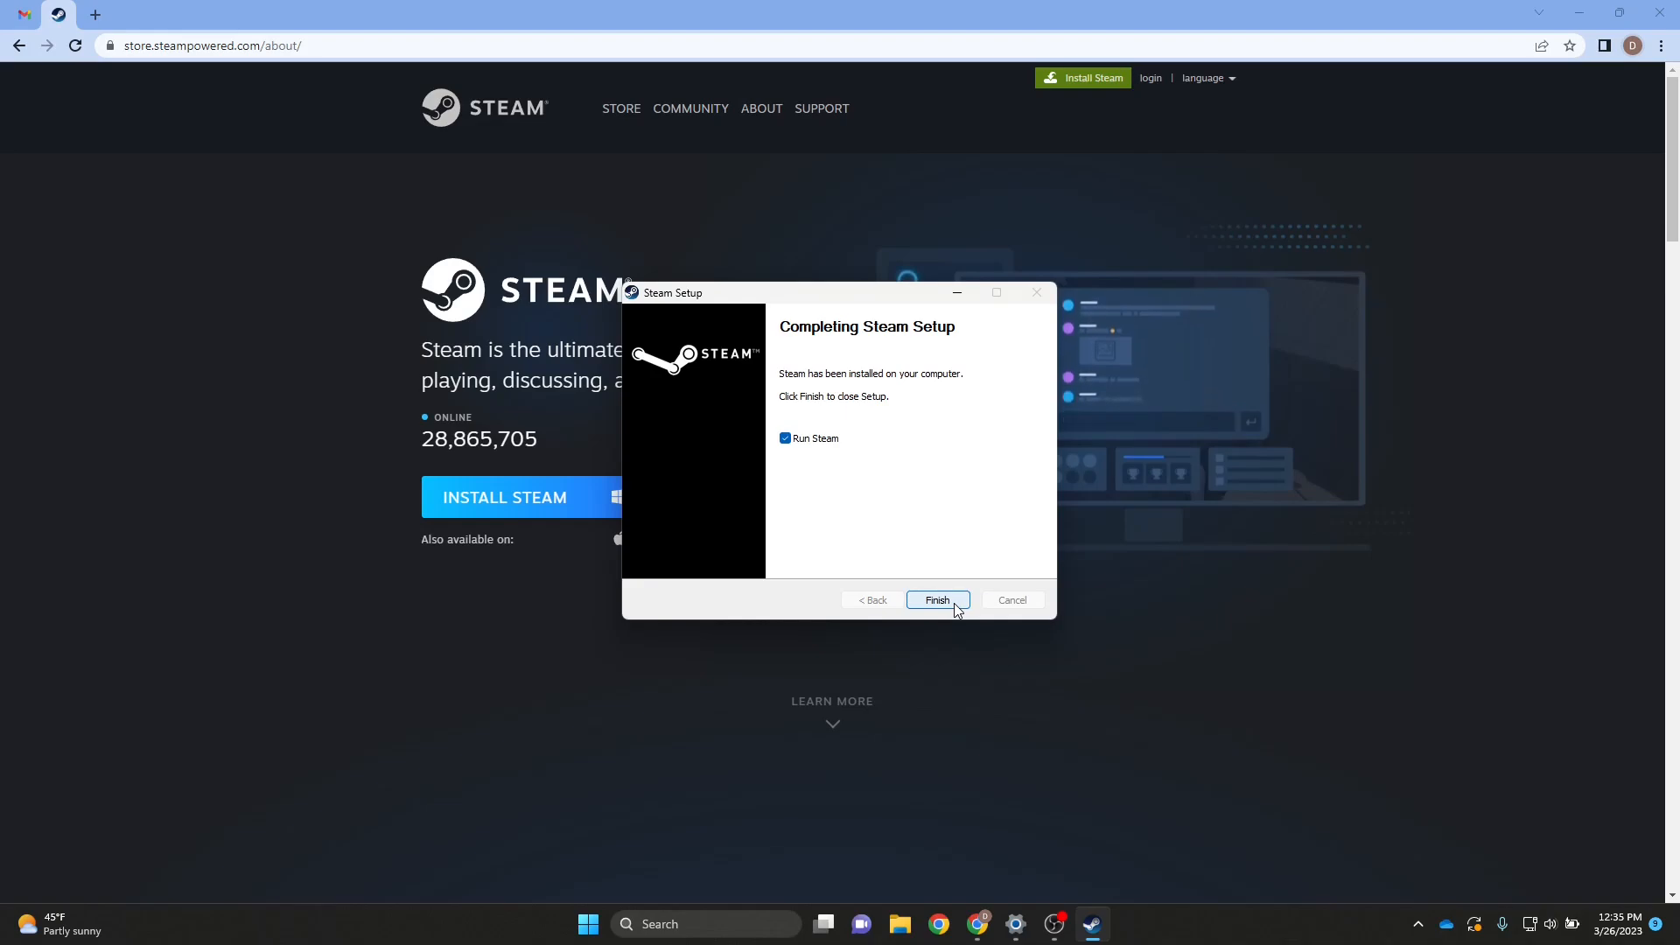
pyautogui.click(936, 600)
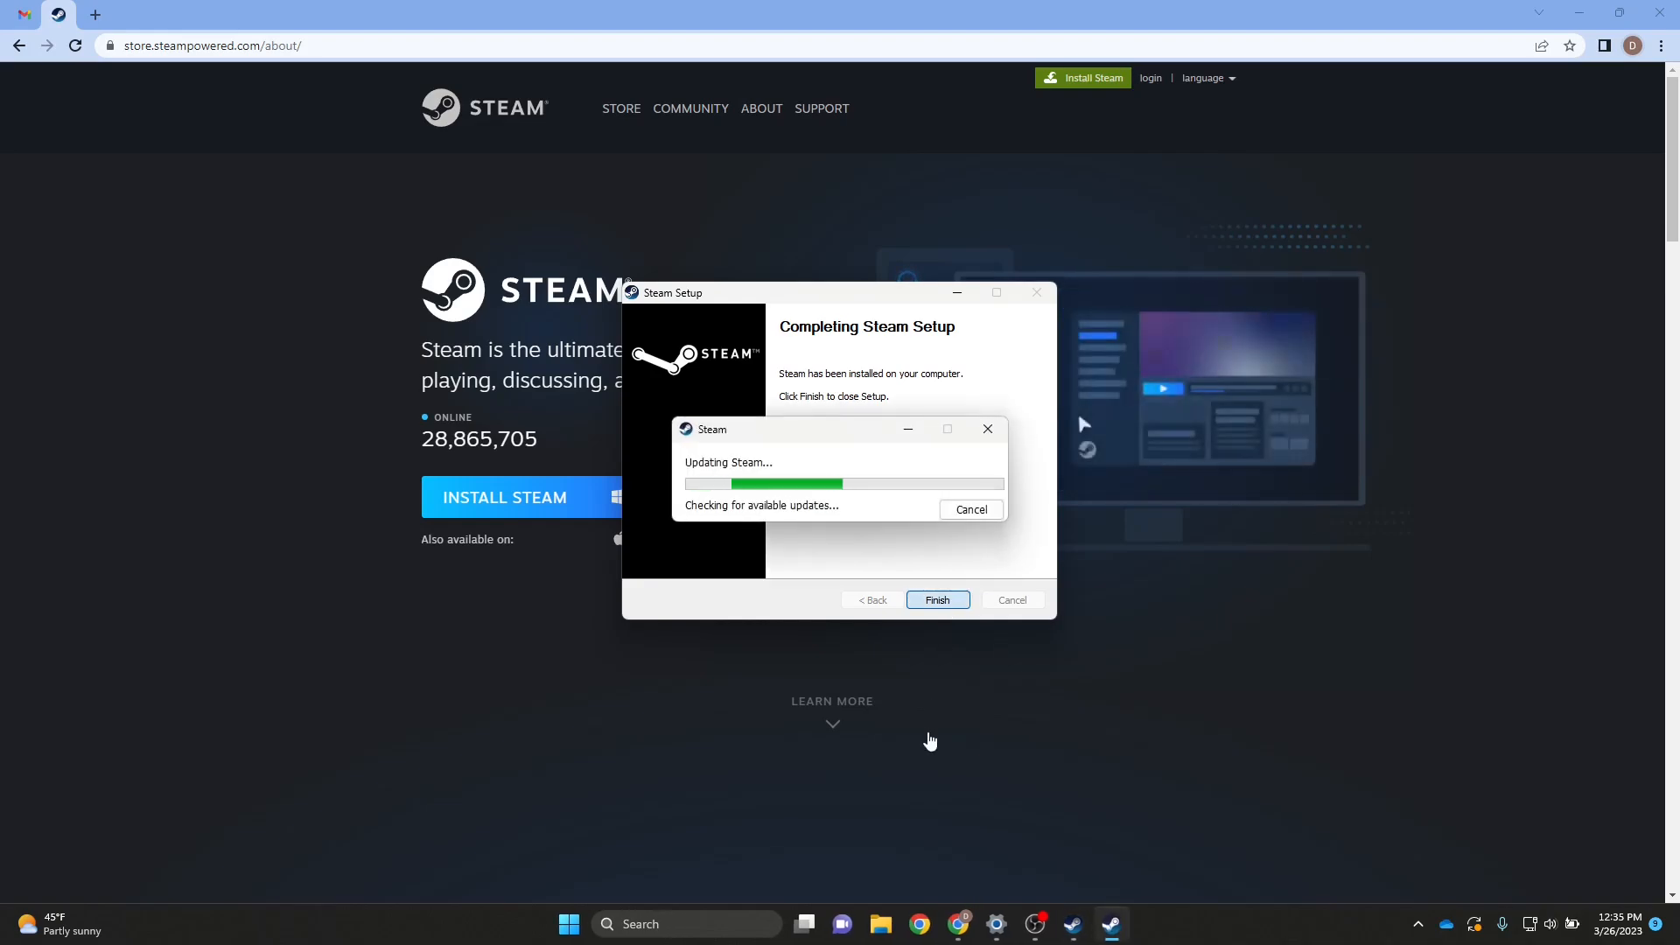
# Let the Steam updater check for, download and extract its update package
pyautogui.click(935, 600)
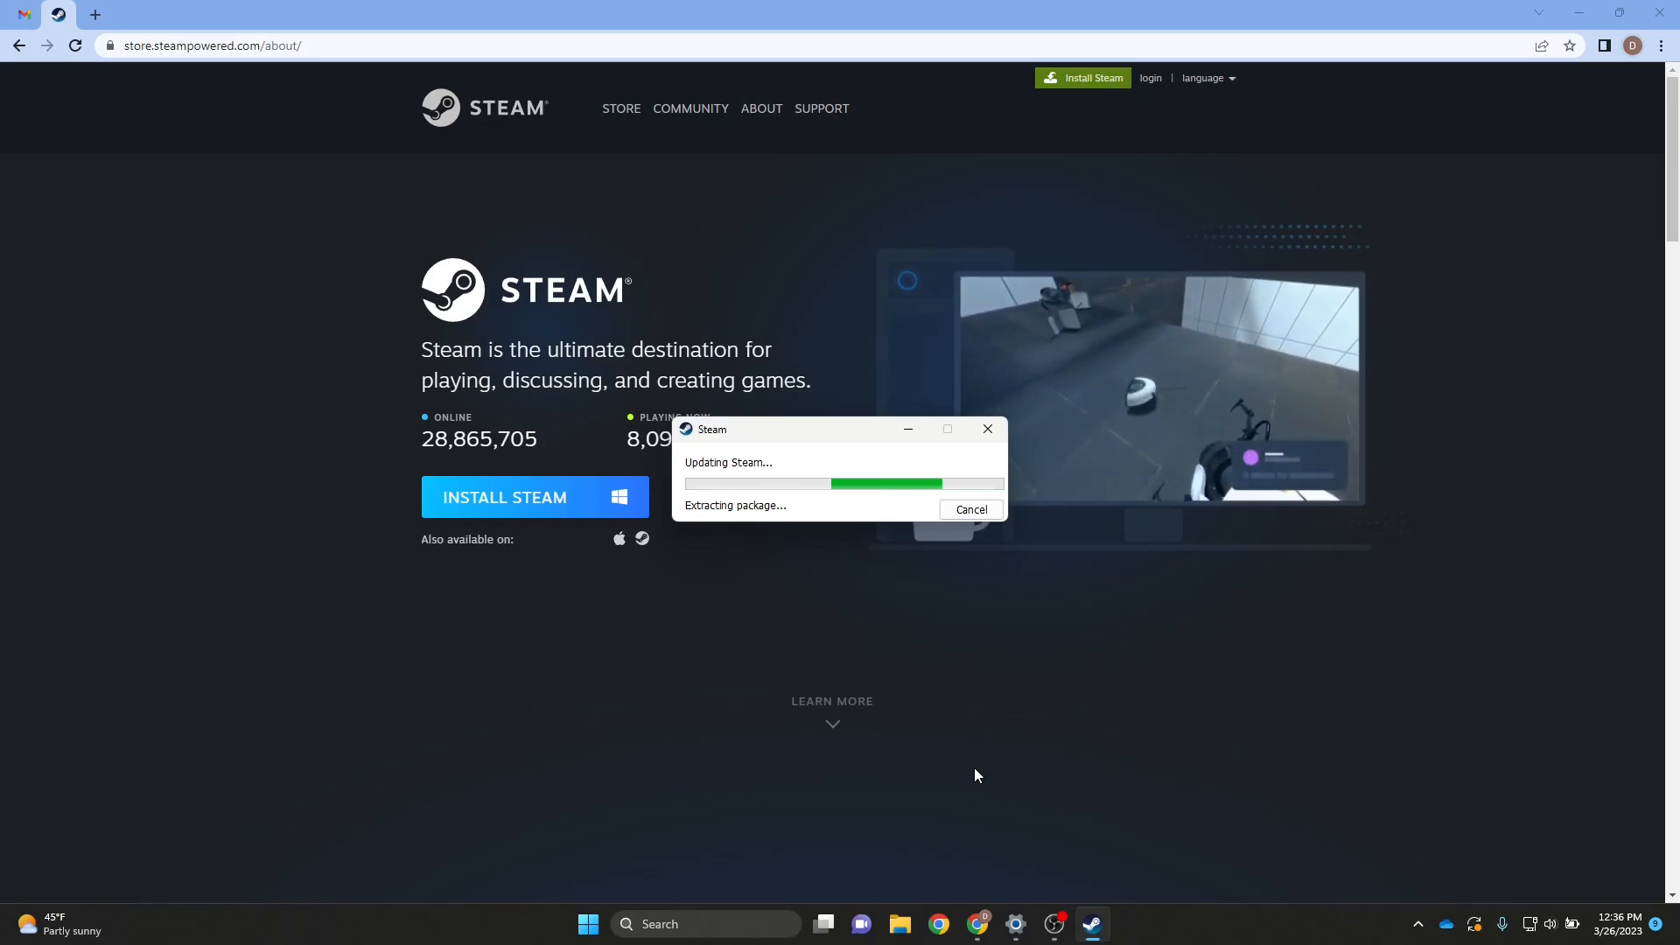
pyautogui.moveTo(980, 736)
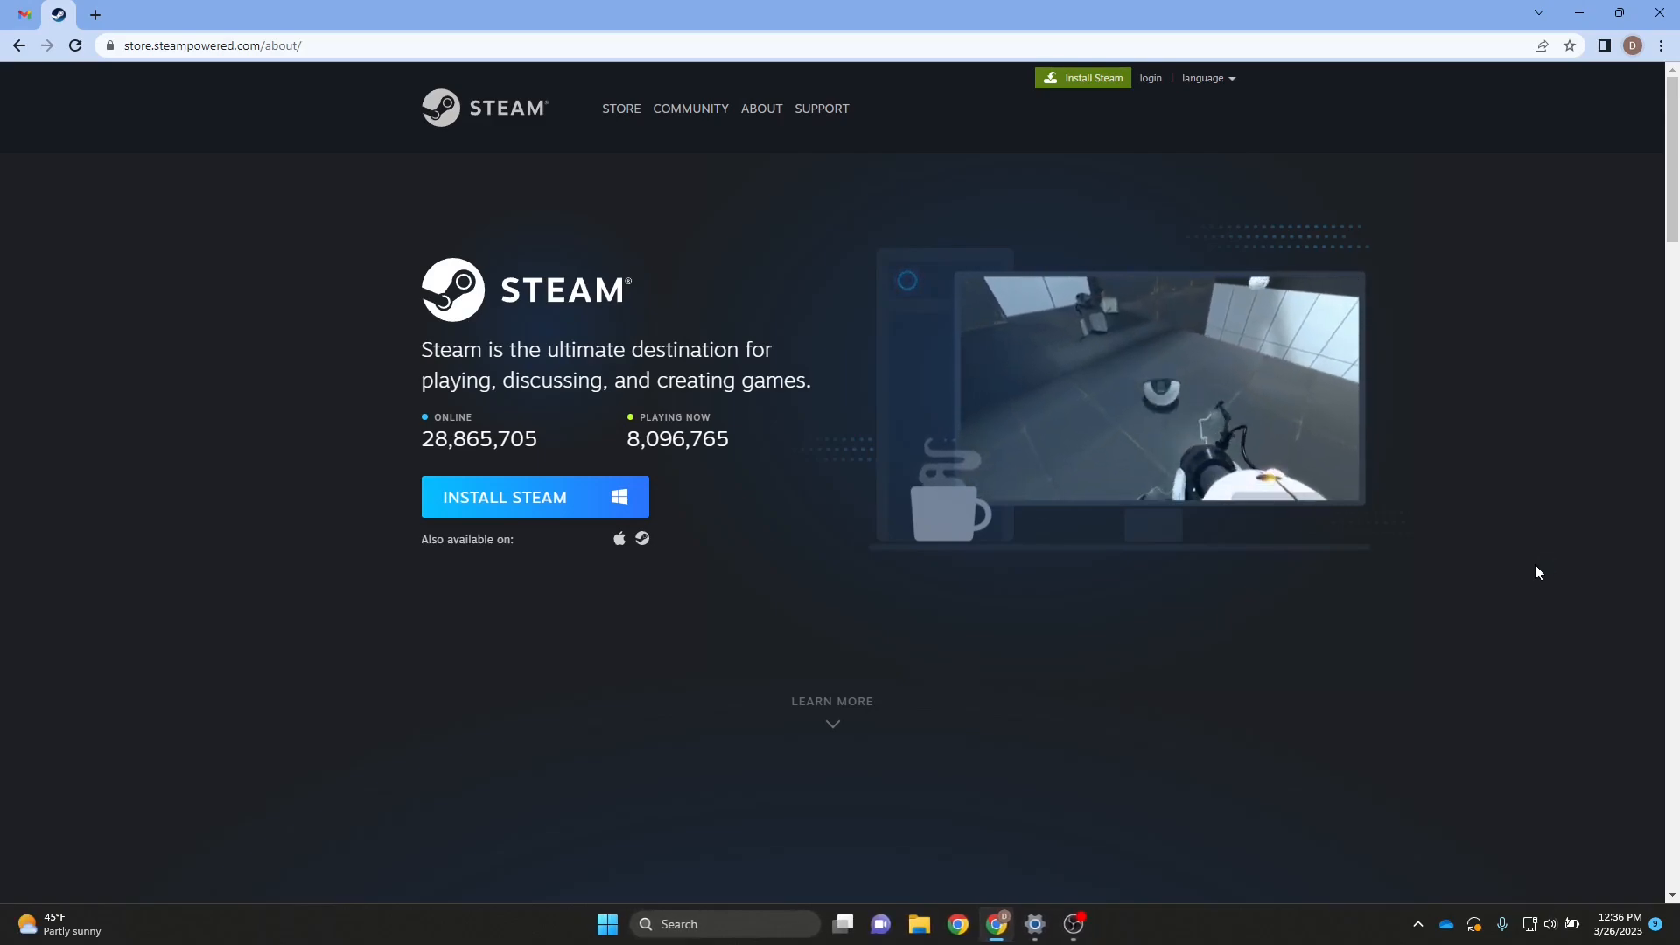
pyautogui.moveTo(1118, 651)
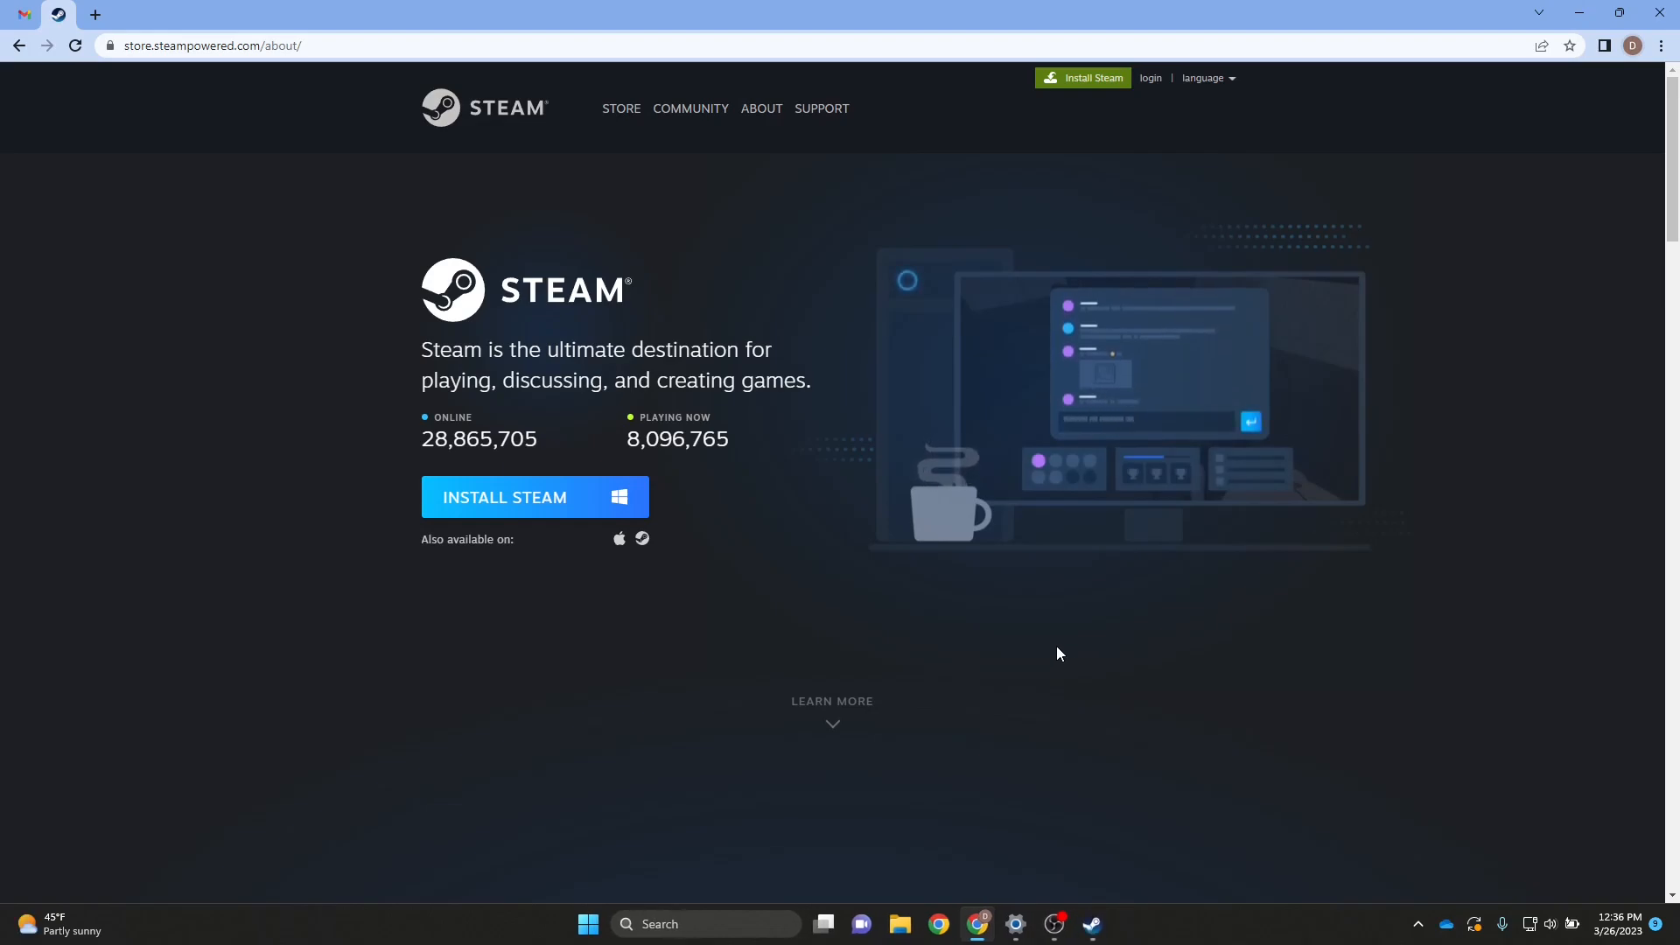
pyautogui.moveTo(1092, 924)
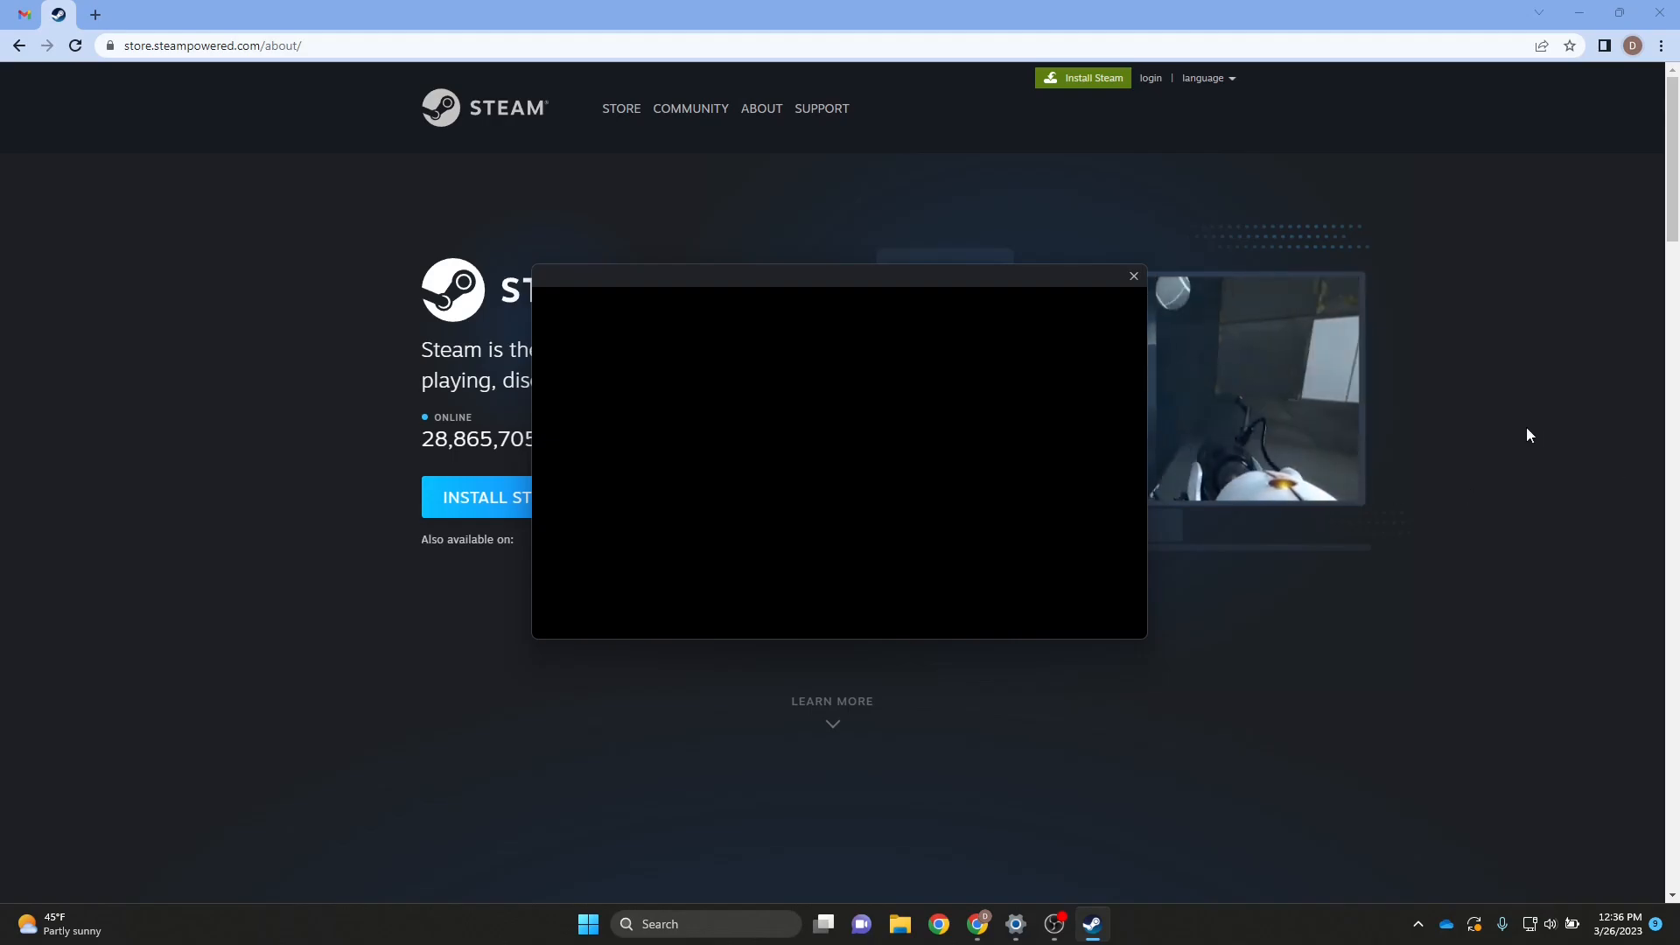
pyautogui.moveTo(1515, 452)
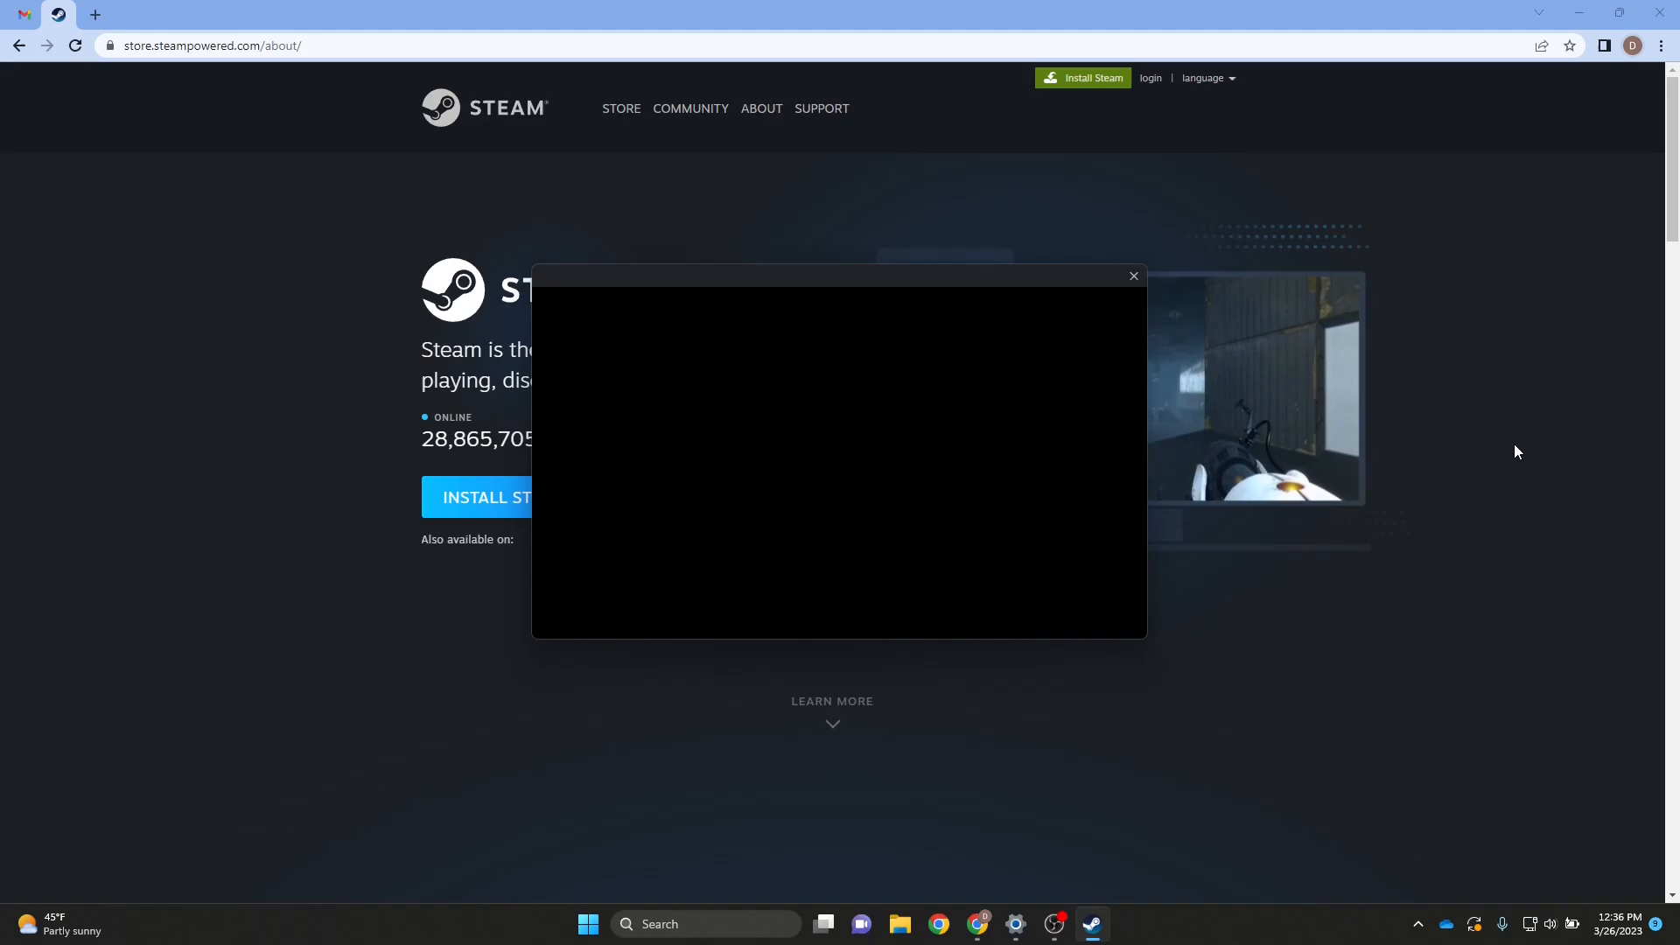
pyautogui.moveTo(1036, 493)
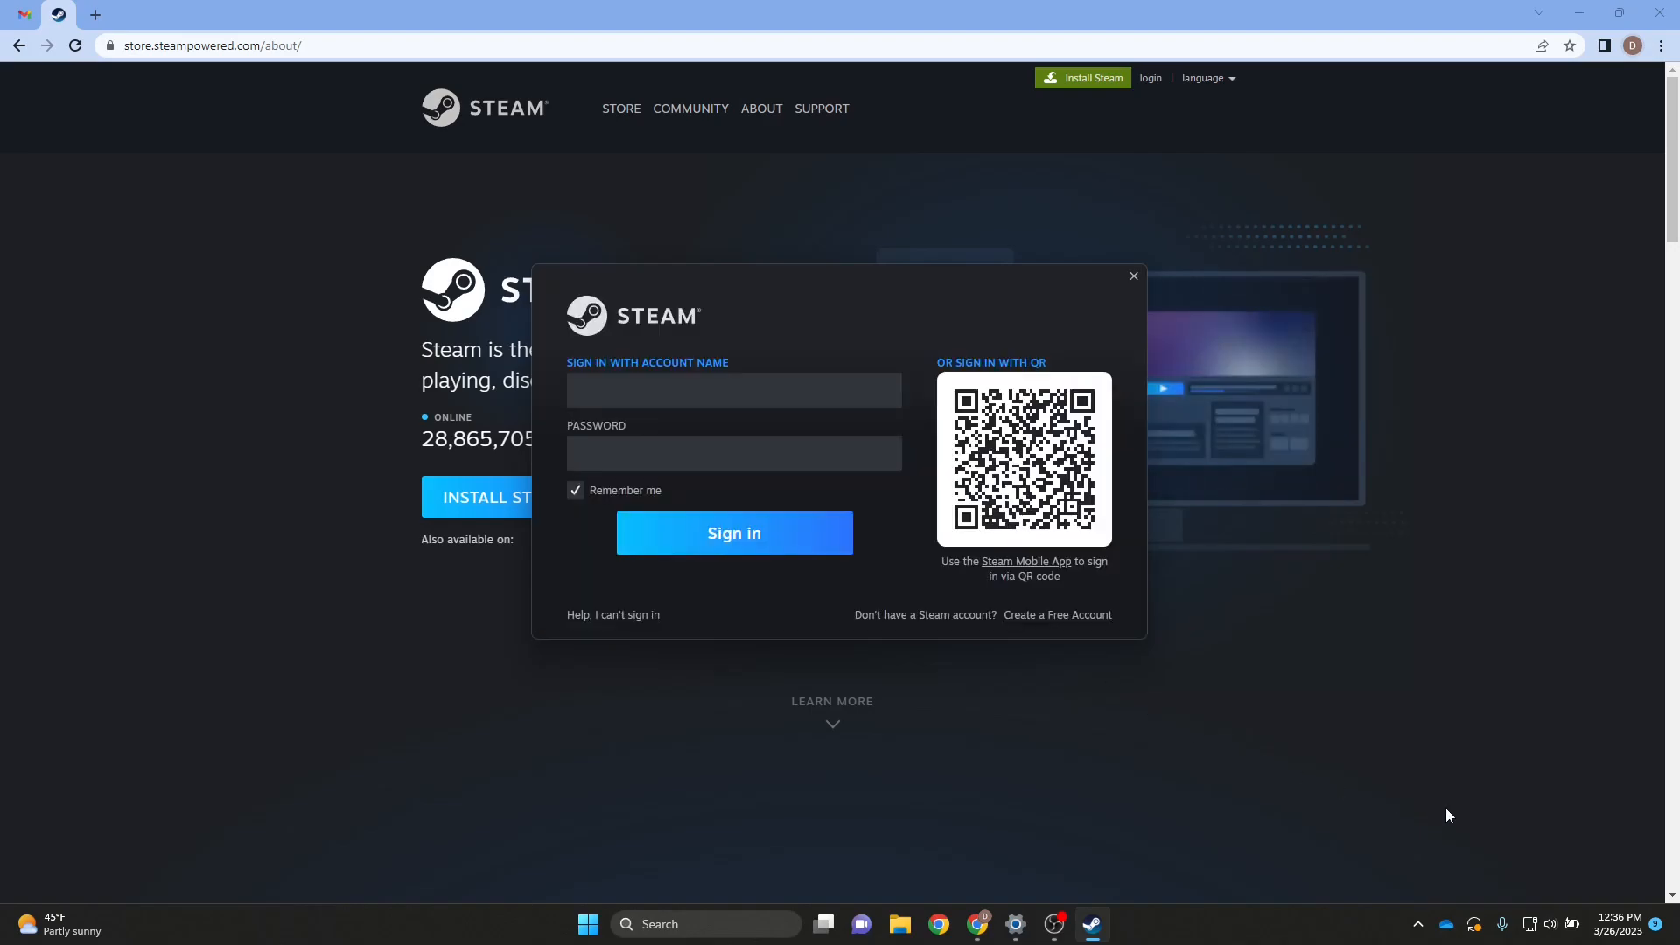
# Wait for the Steam client to finish loading and show its sign-in window
pyautogui.click(733, 388)
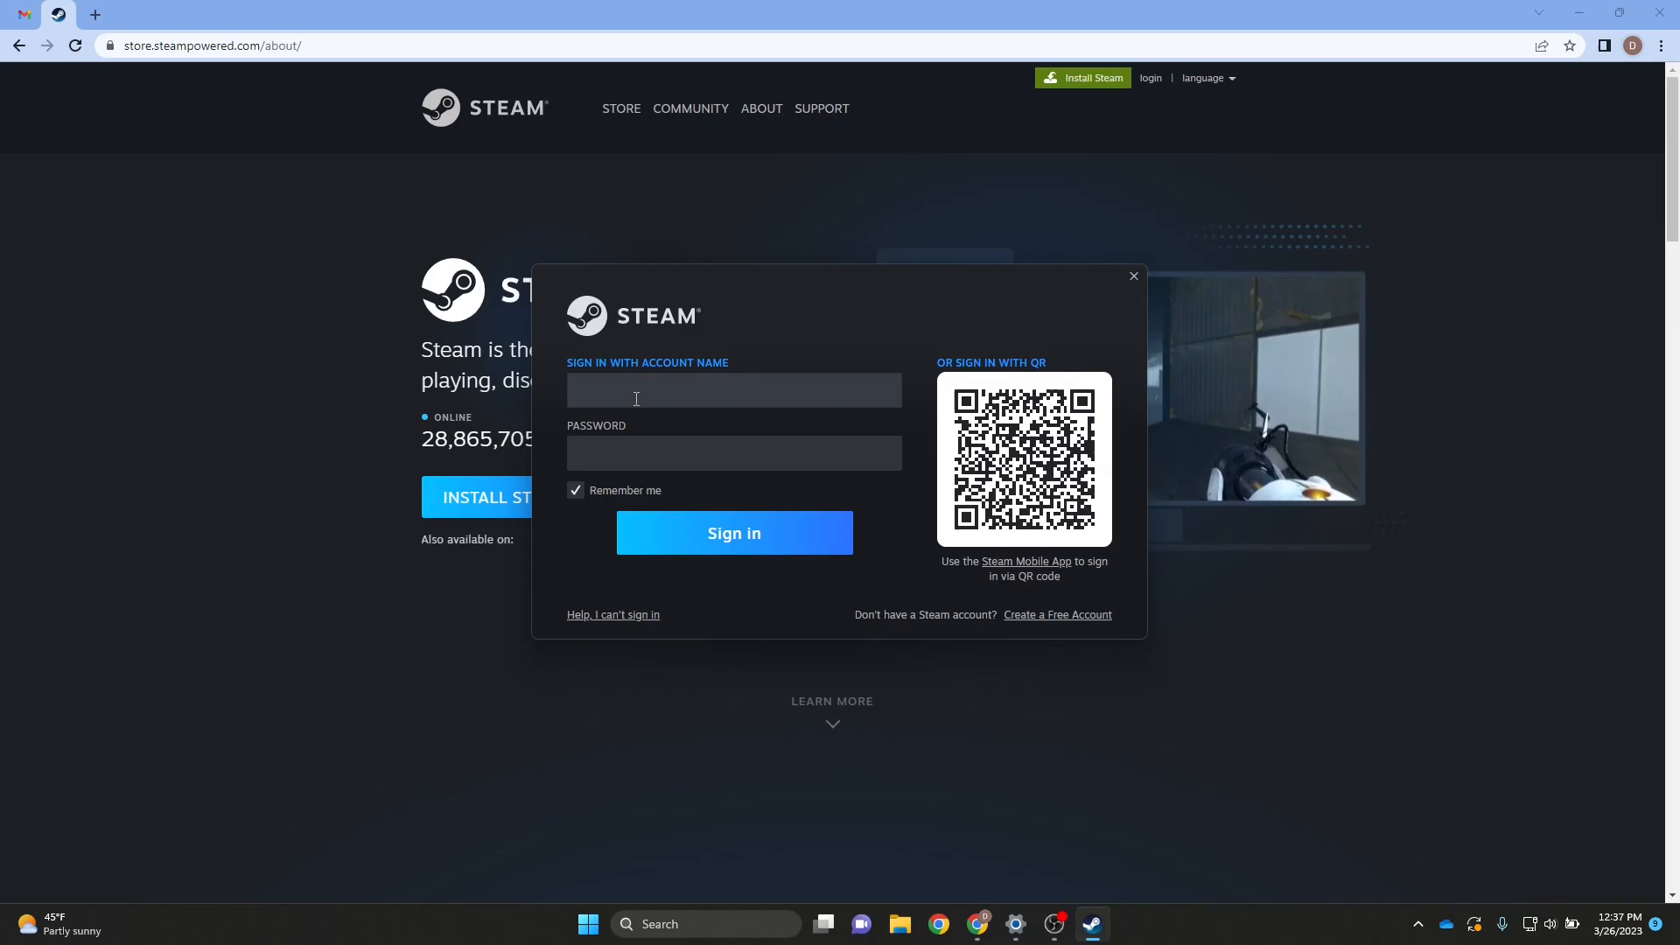
pyautogui.moveTo(1056, 614)
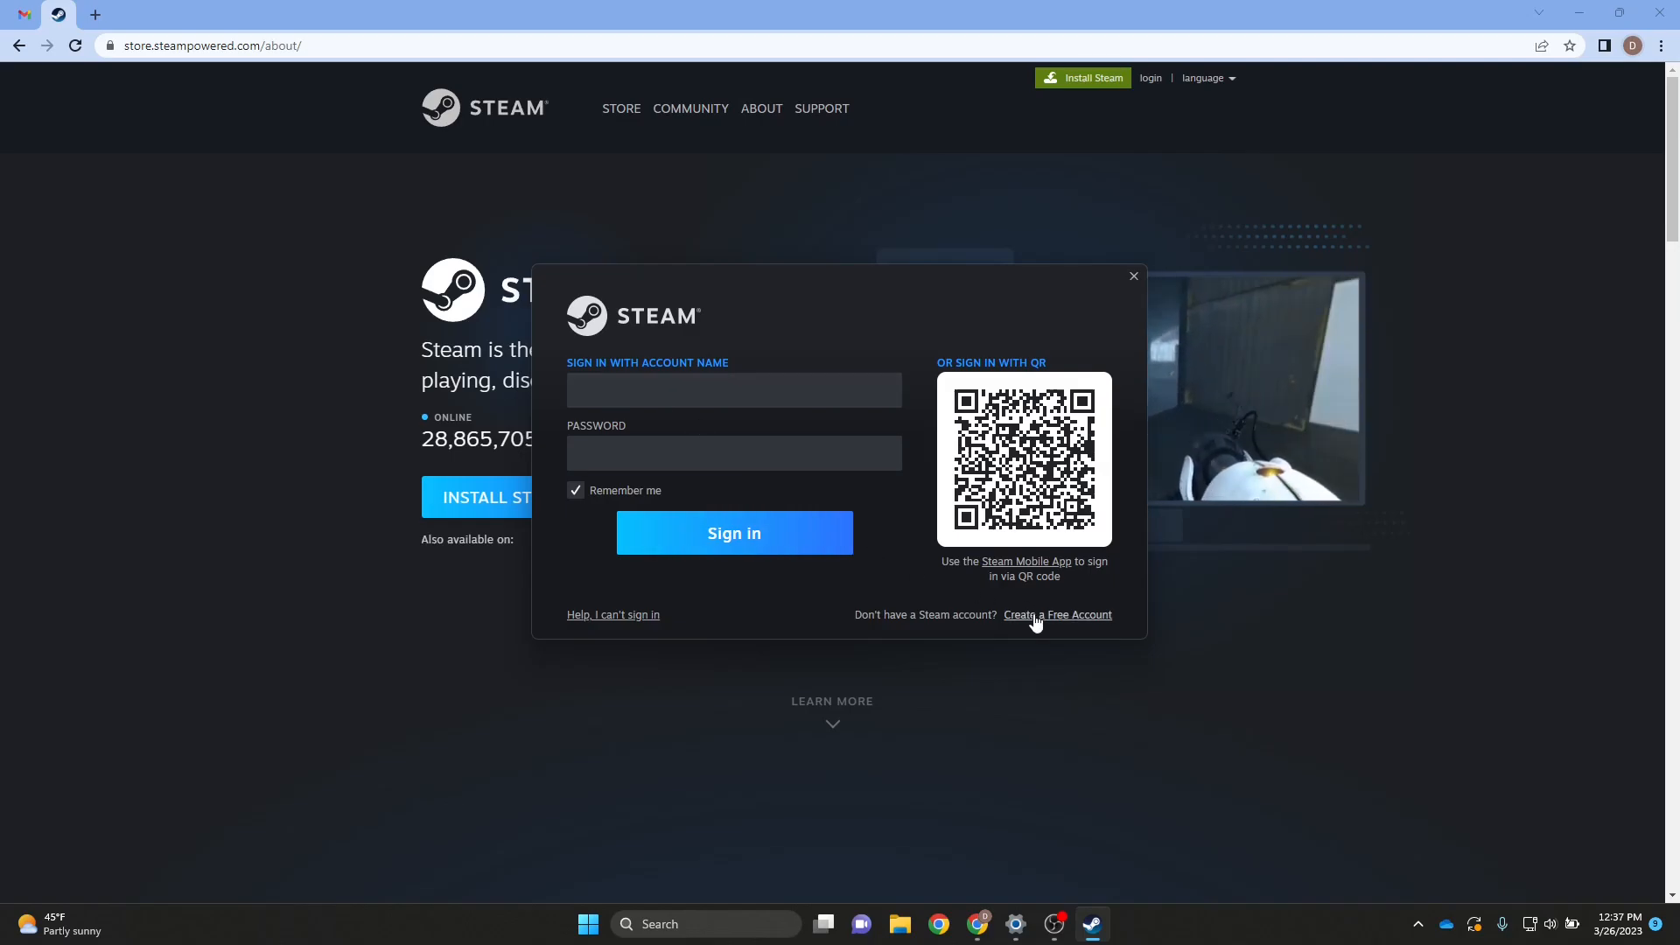
# Start a new Steam account and enter the gmail.com email address
pyautogui.click(1057, 614)
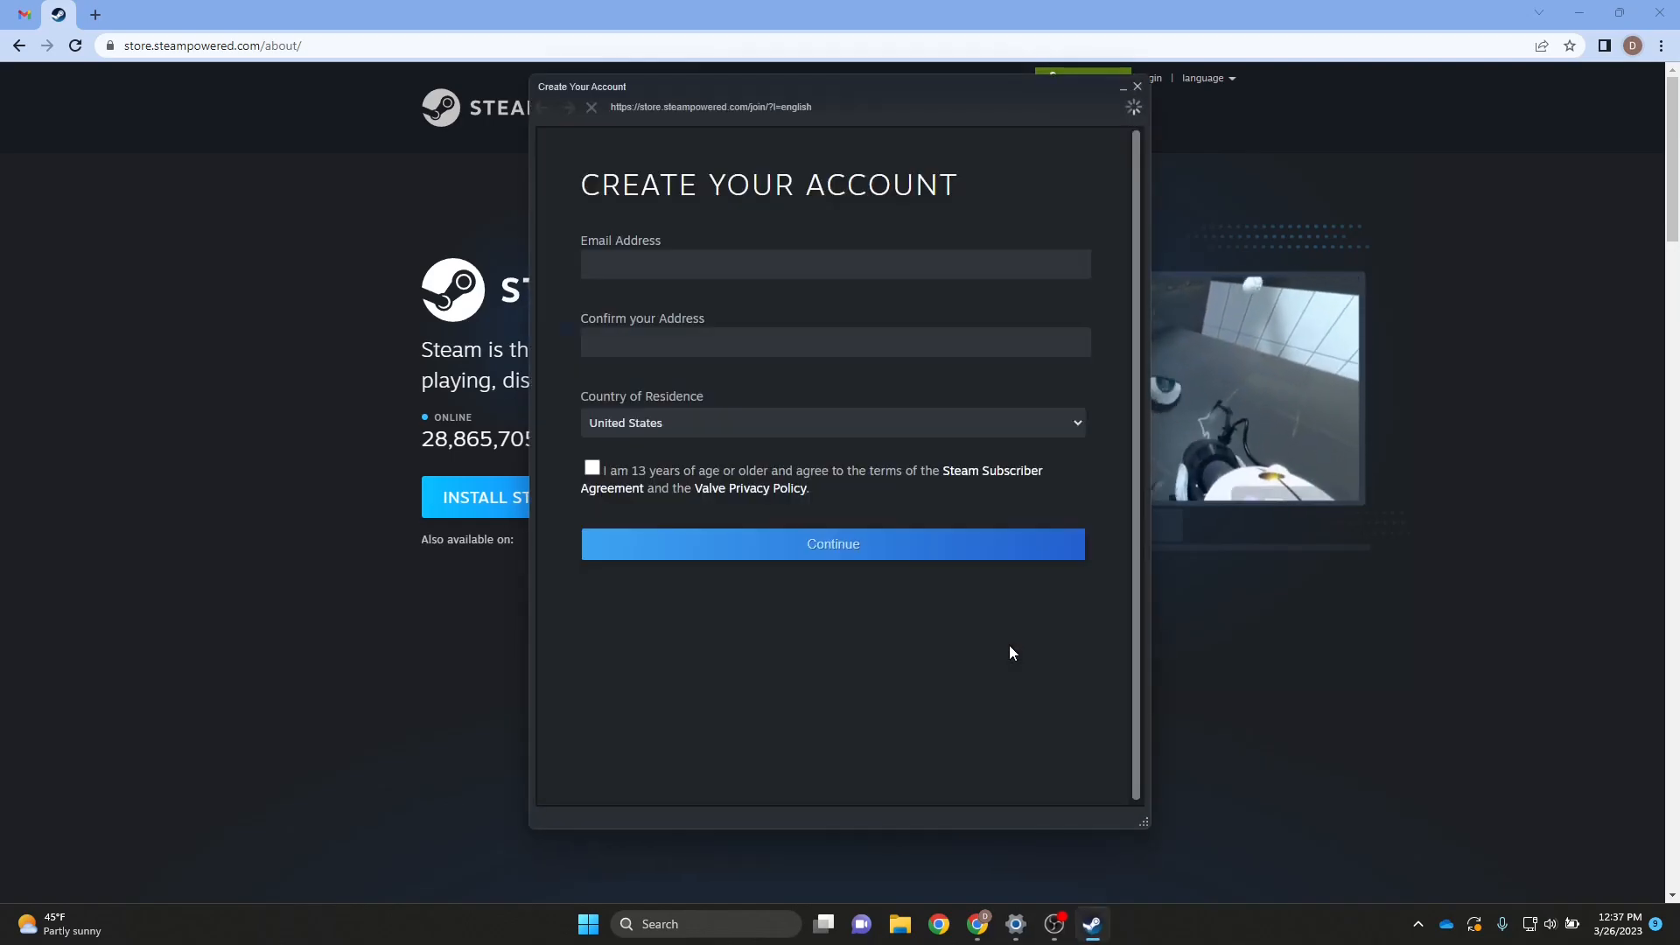
pyautogui.click(747, 265)
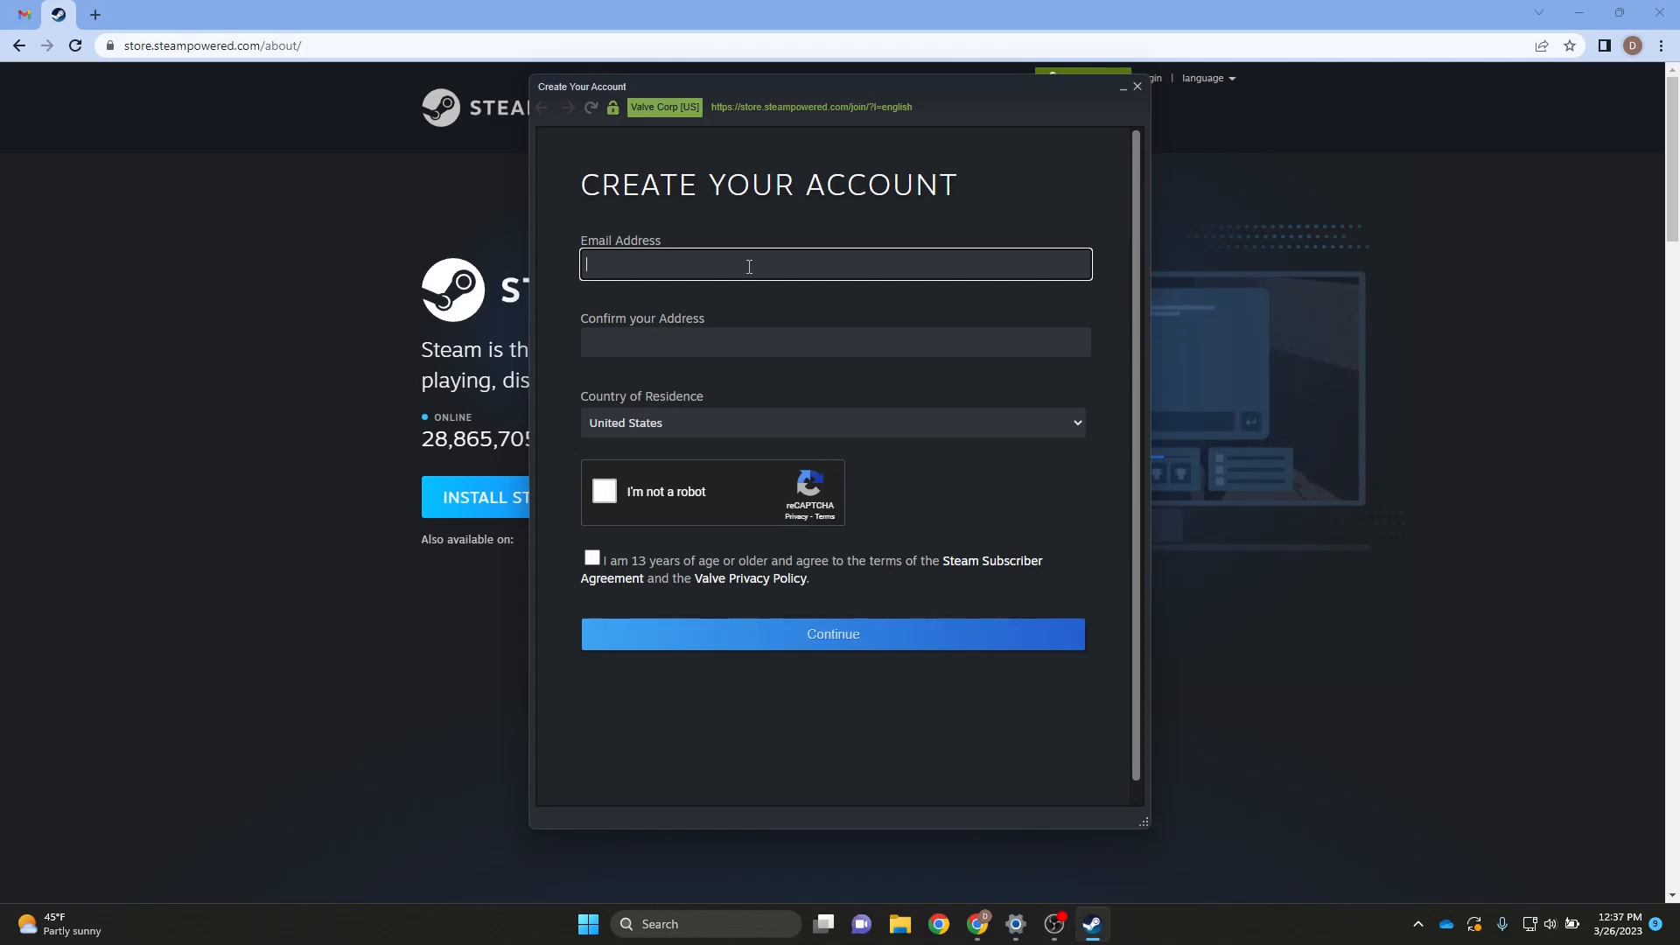
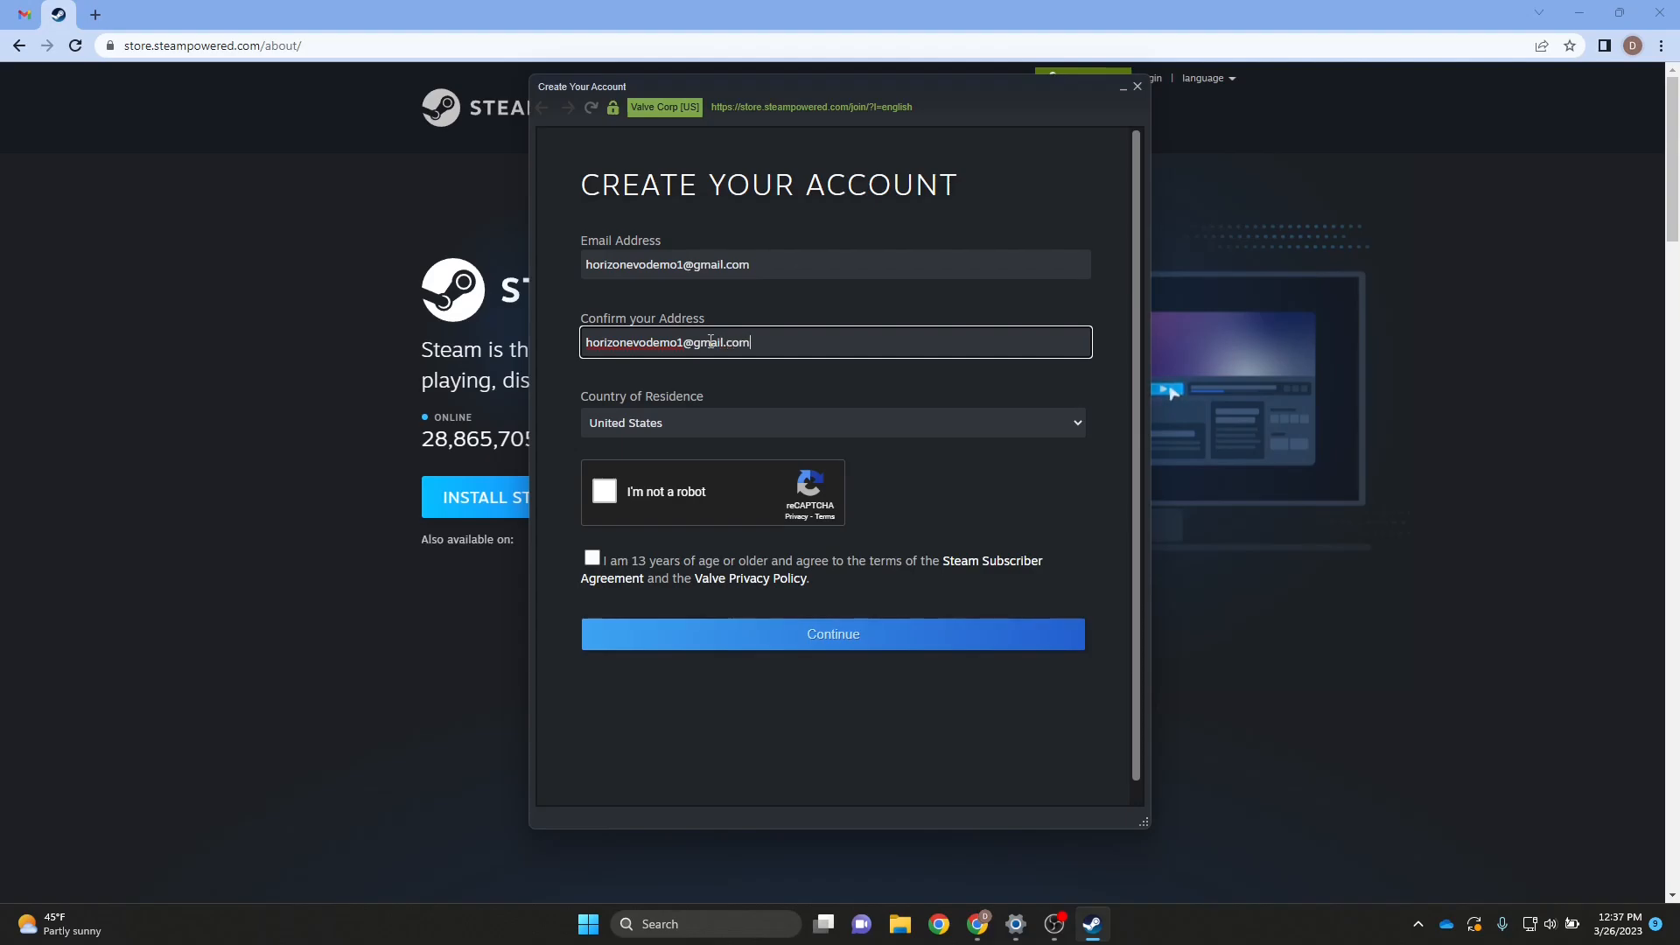
# Retype the same gmail.com address in the Confirm your Address field
pyautogui.moveTo(661, 432)
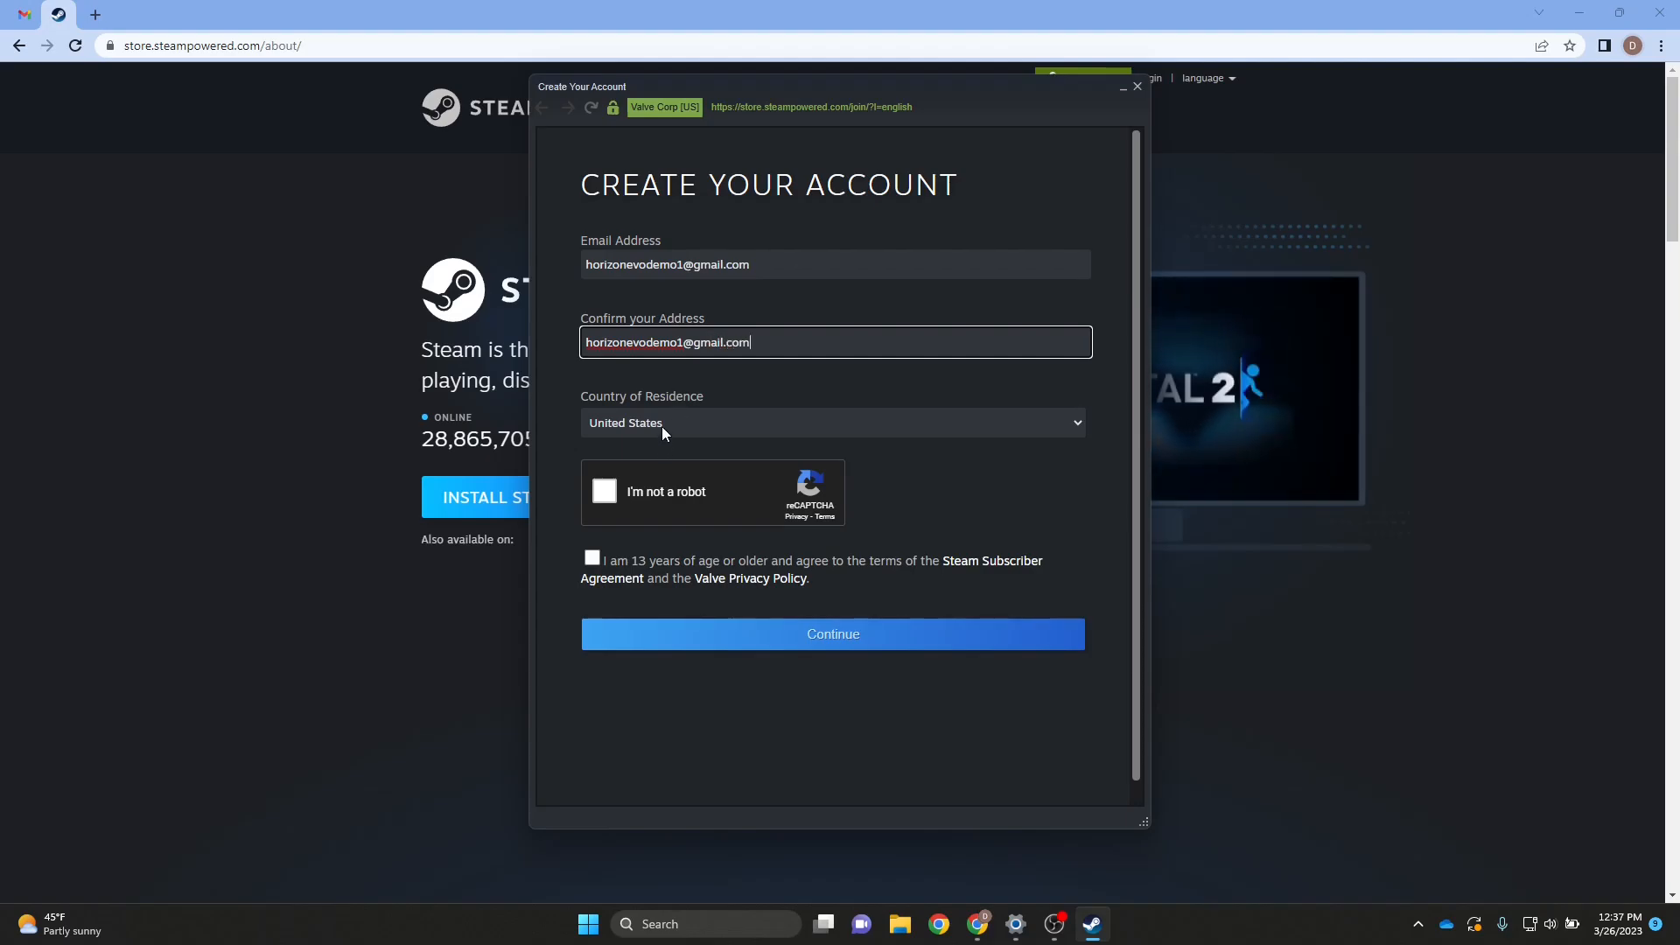
# Solve the robot check by selecting the image tiles showing a bus
pyautogui.click(604, 491)
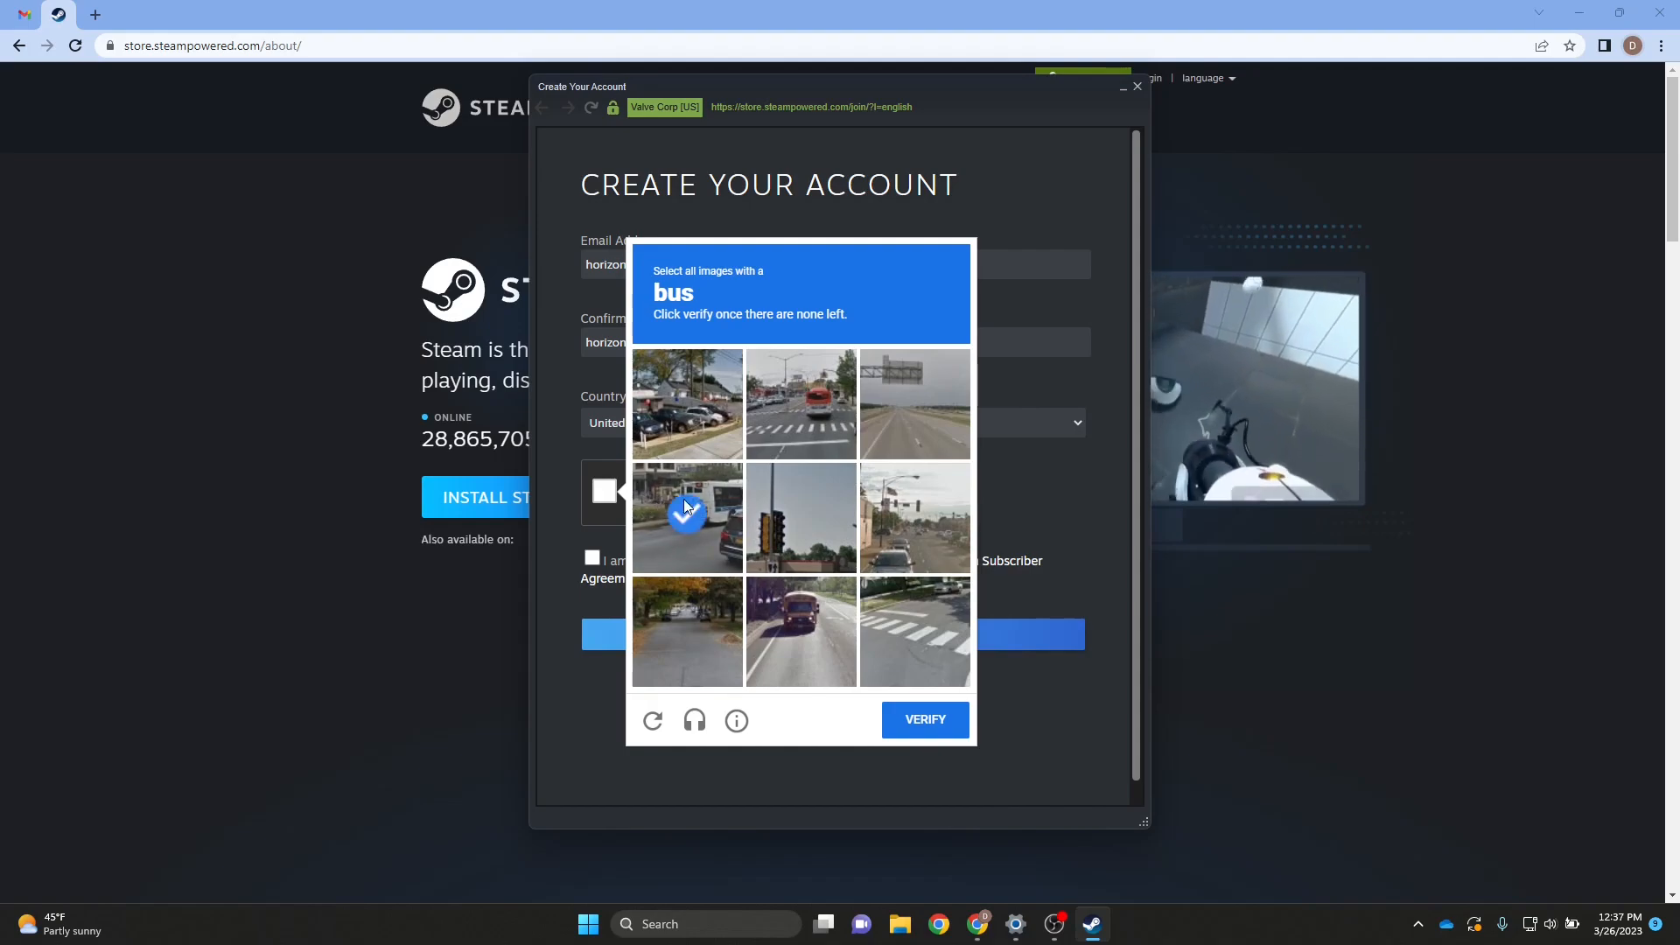
pyautogui.click(915, 632)
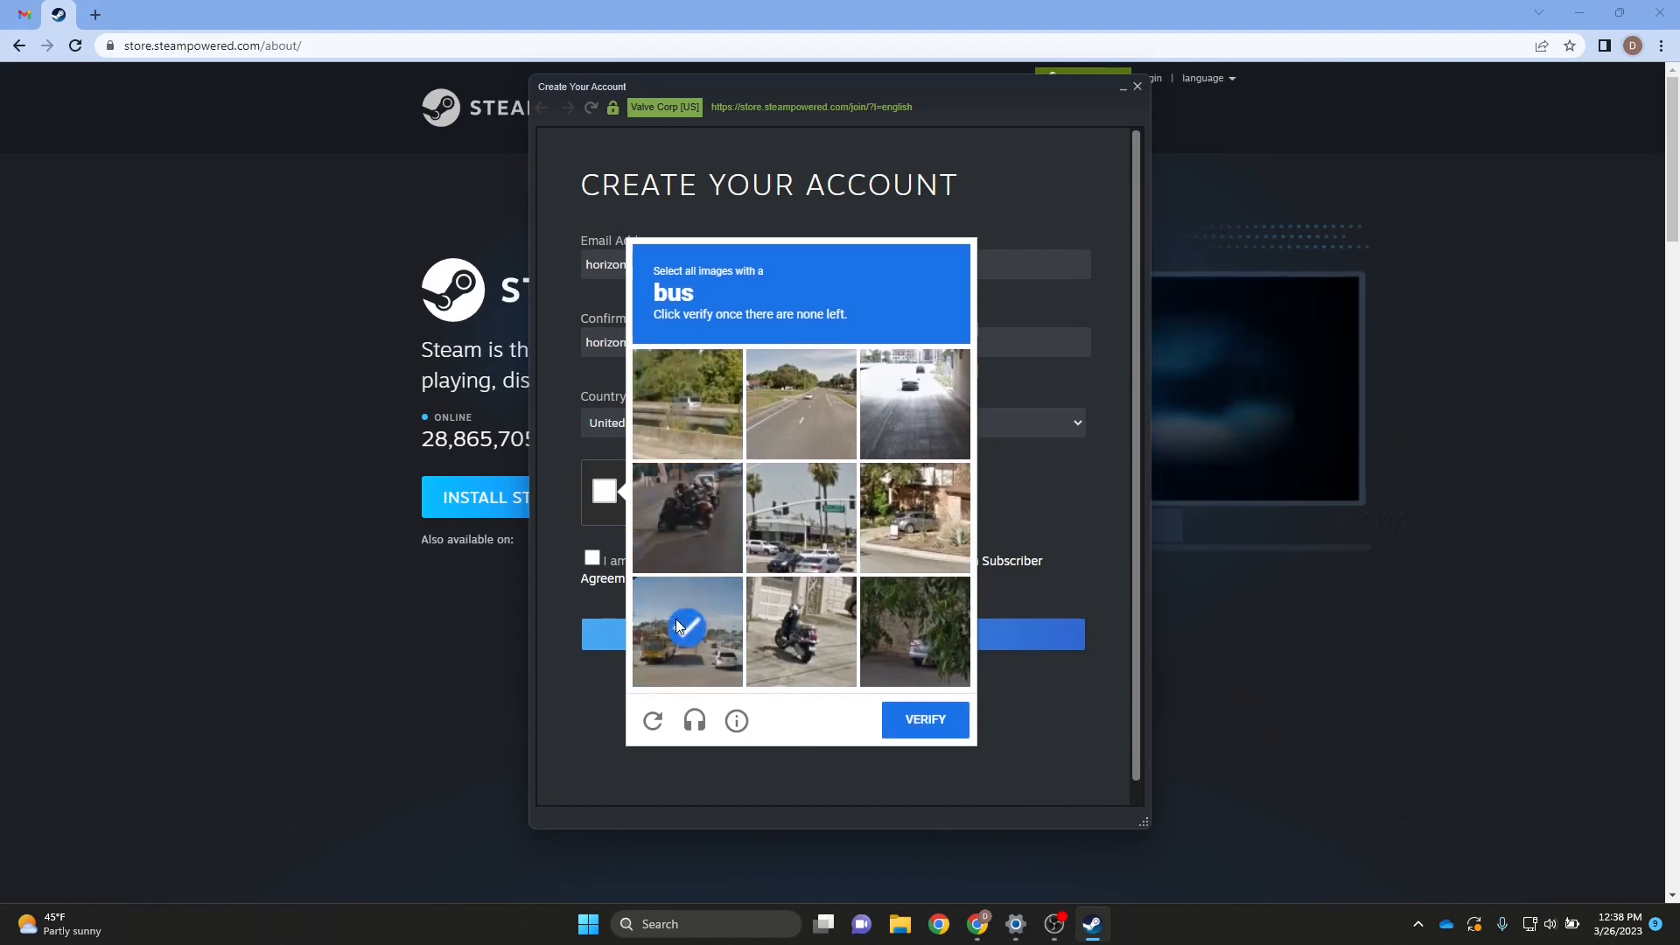
pyautogui.click(922, 719)
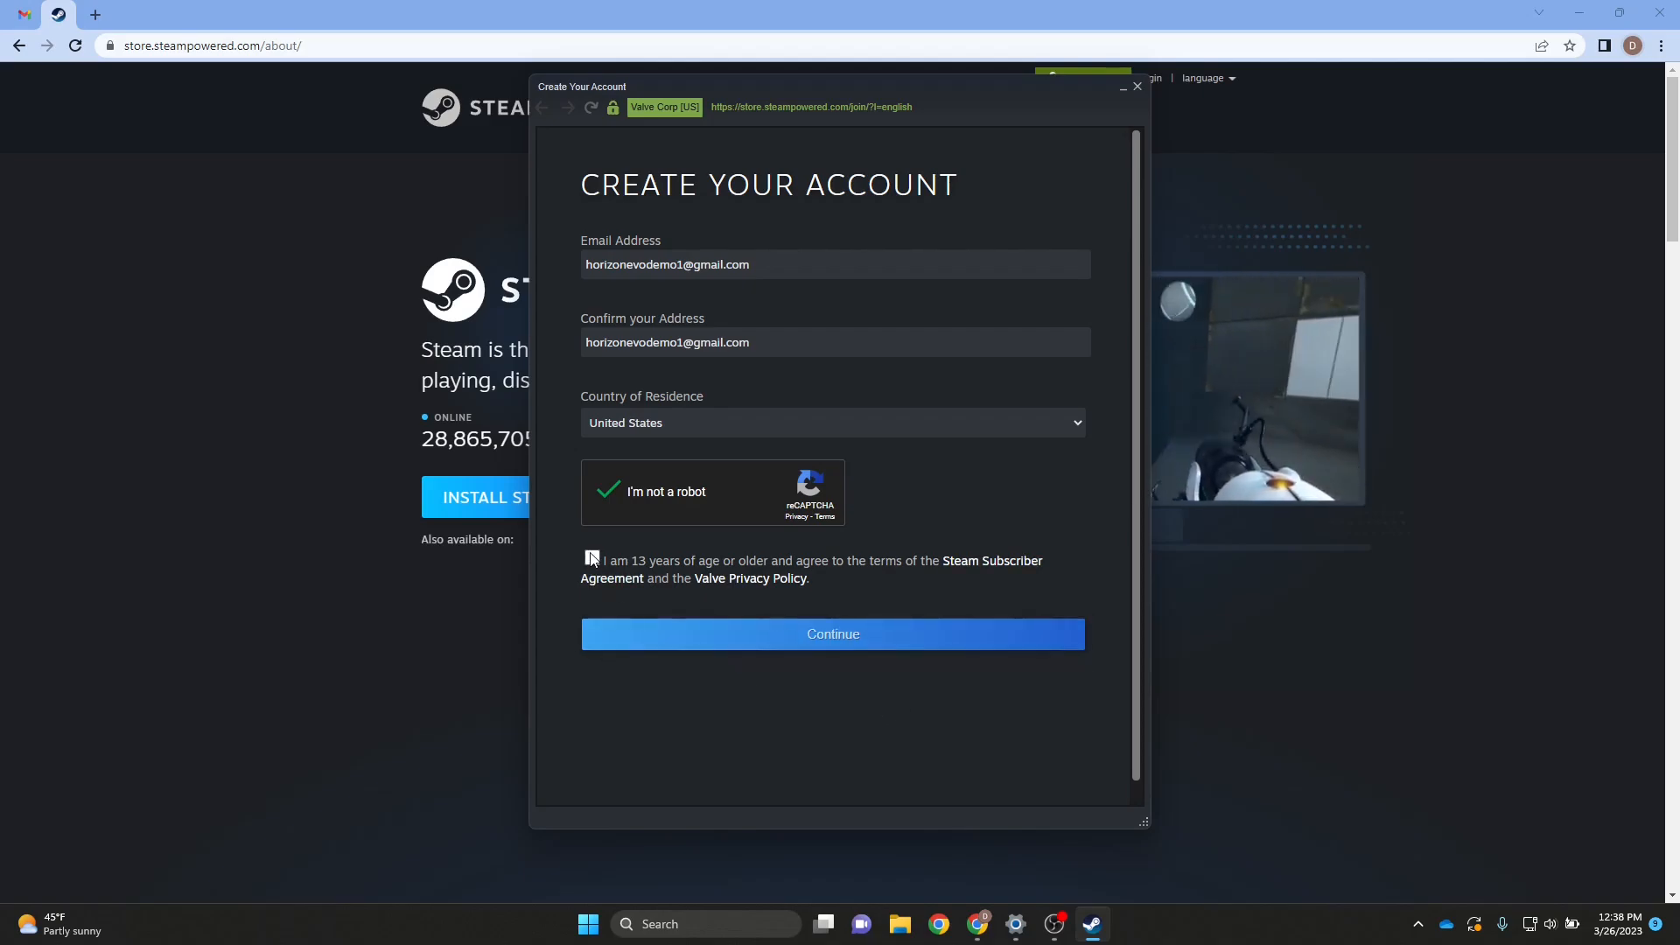
# Accept the age-13 and terms agreement and continue to email verification
pyautogui.click(593, 556)
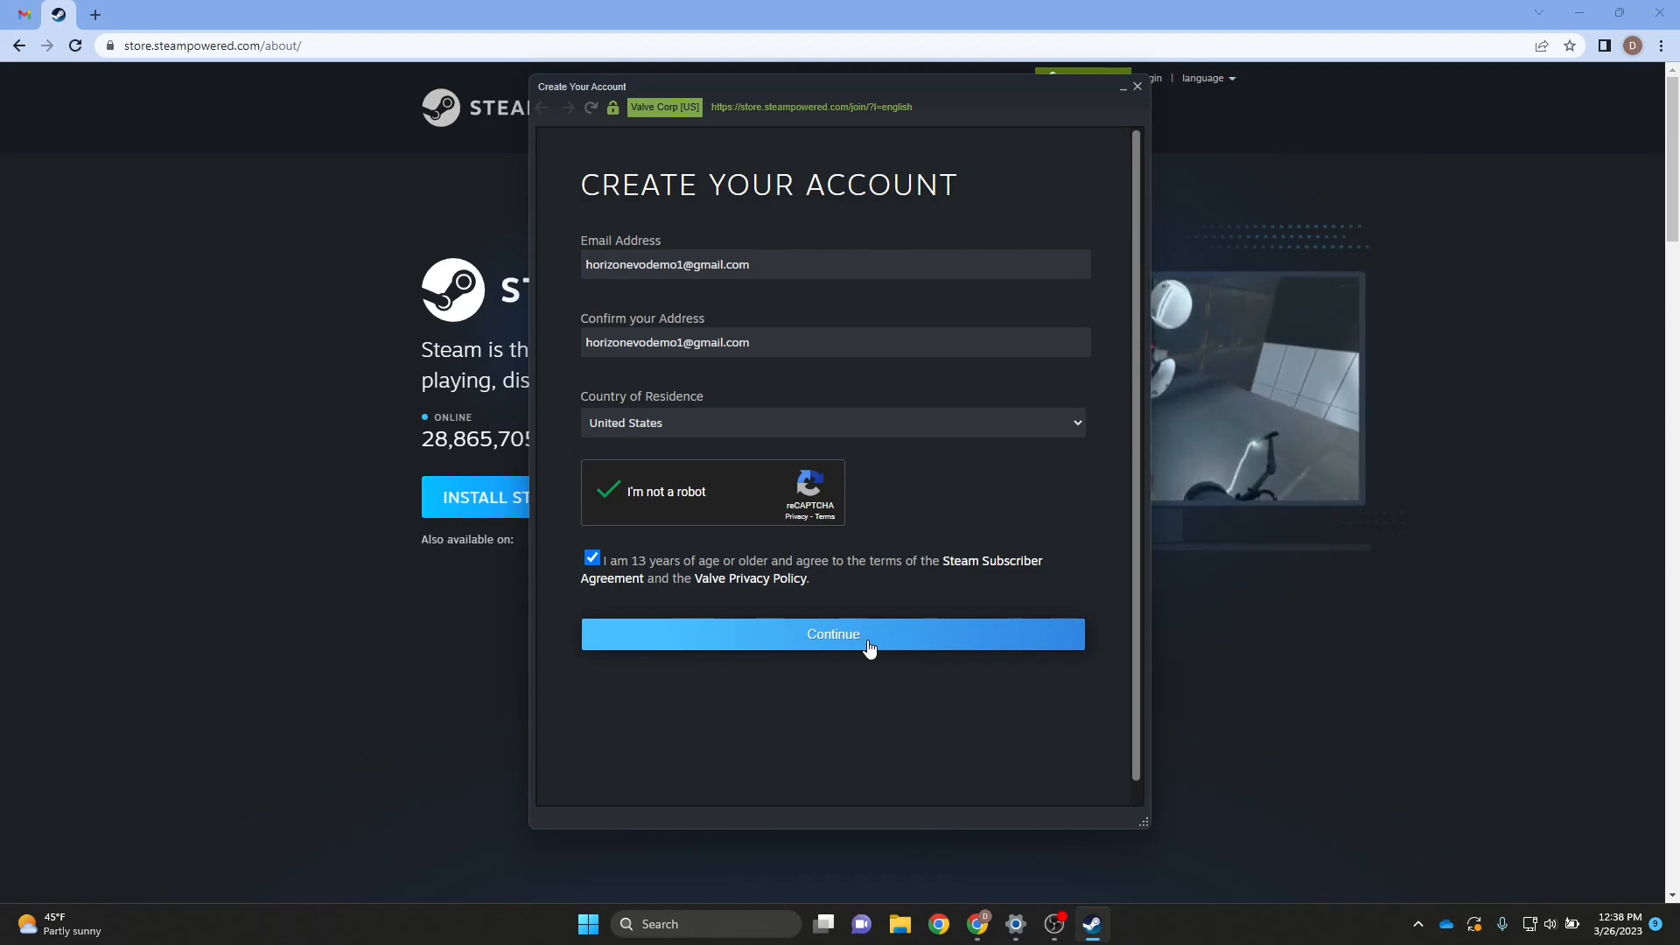
pyautogui.click(833, 634)
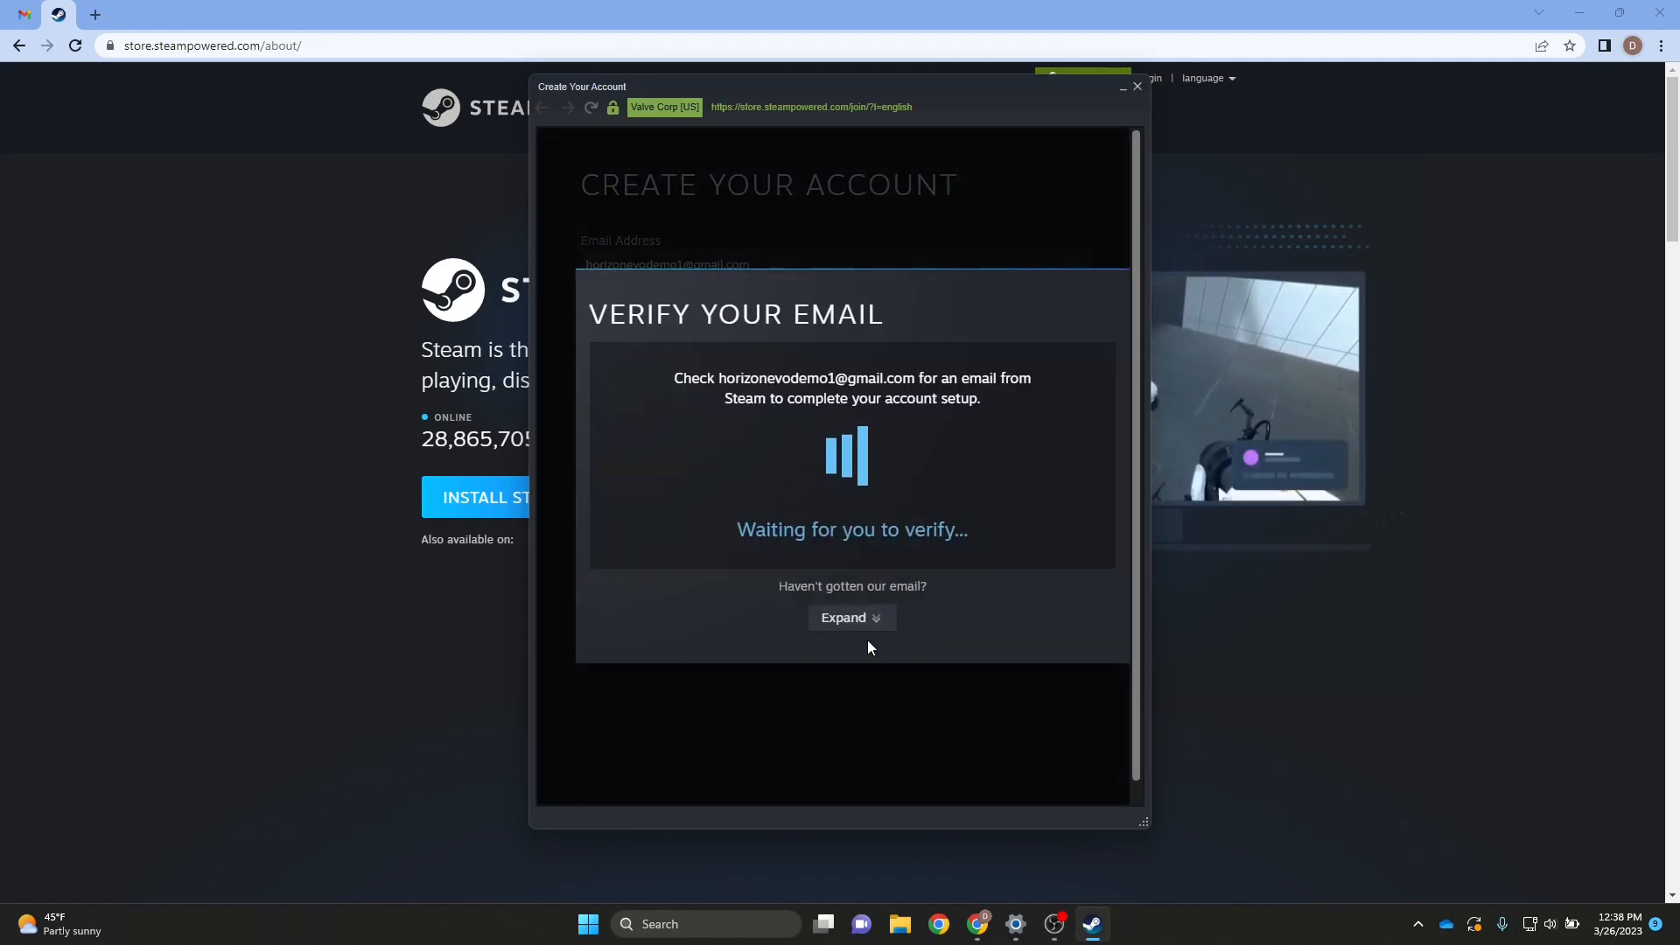
pyautogui.moveTo(1085, 537)
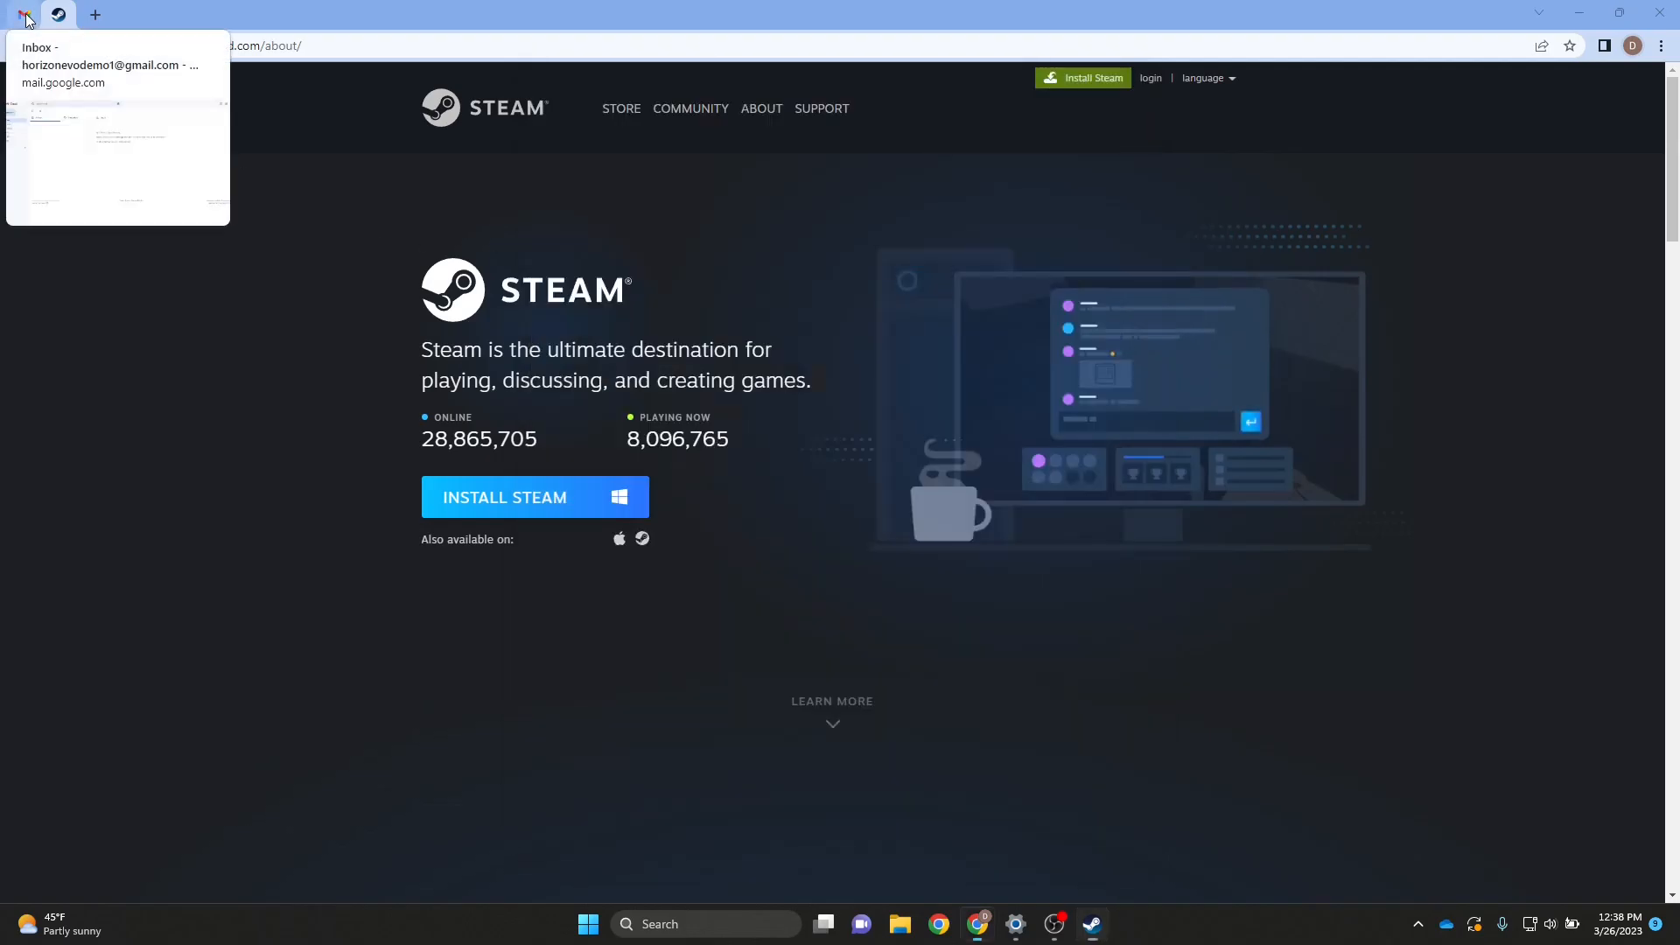
# Follow 'Verify My Email Address' in Steam's Gmail message to confirm the email
pyautogui.click(26, 14)
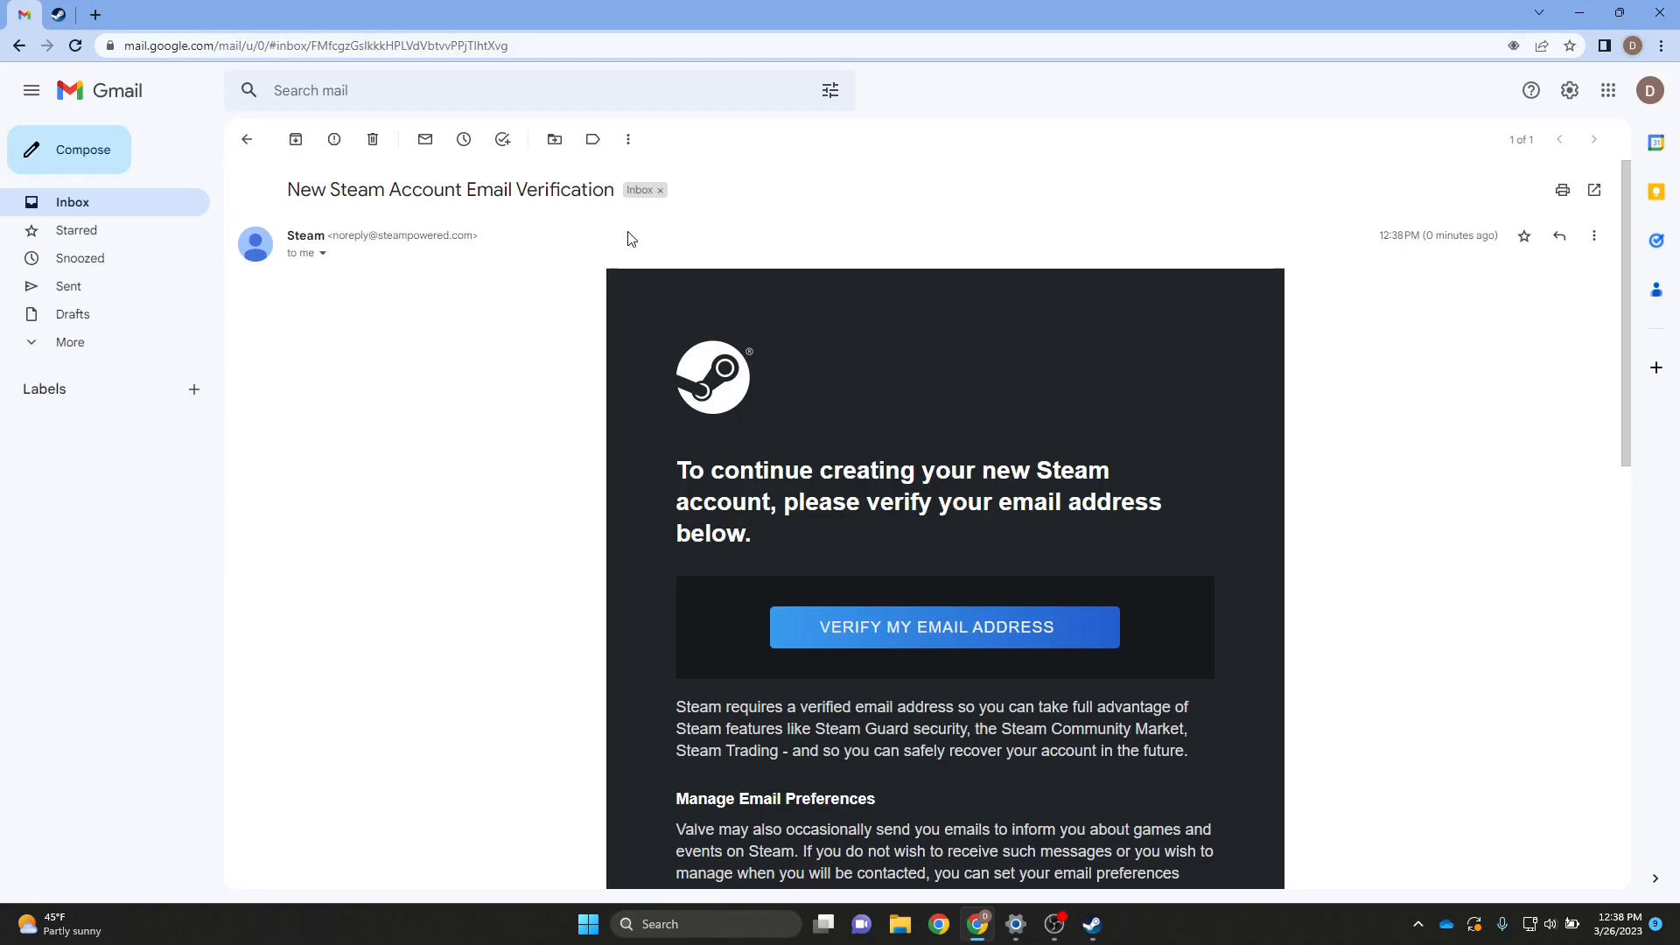
pyautogui.click(941, 626)
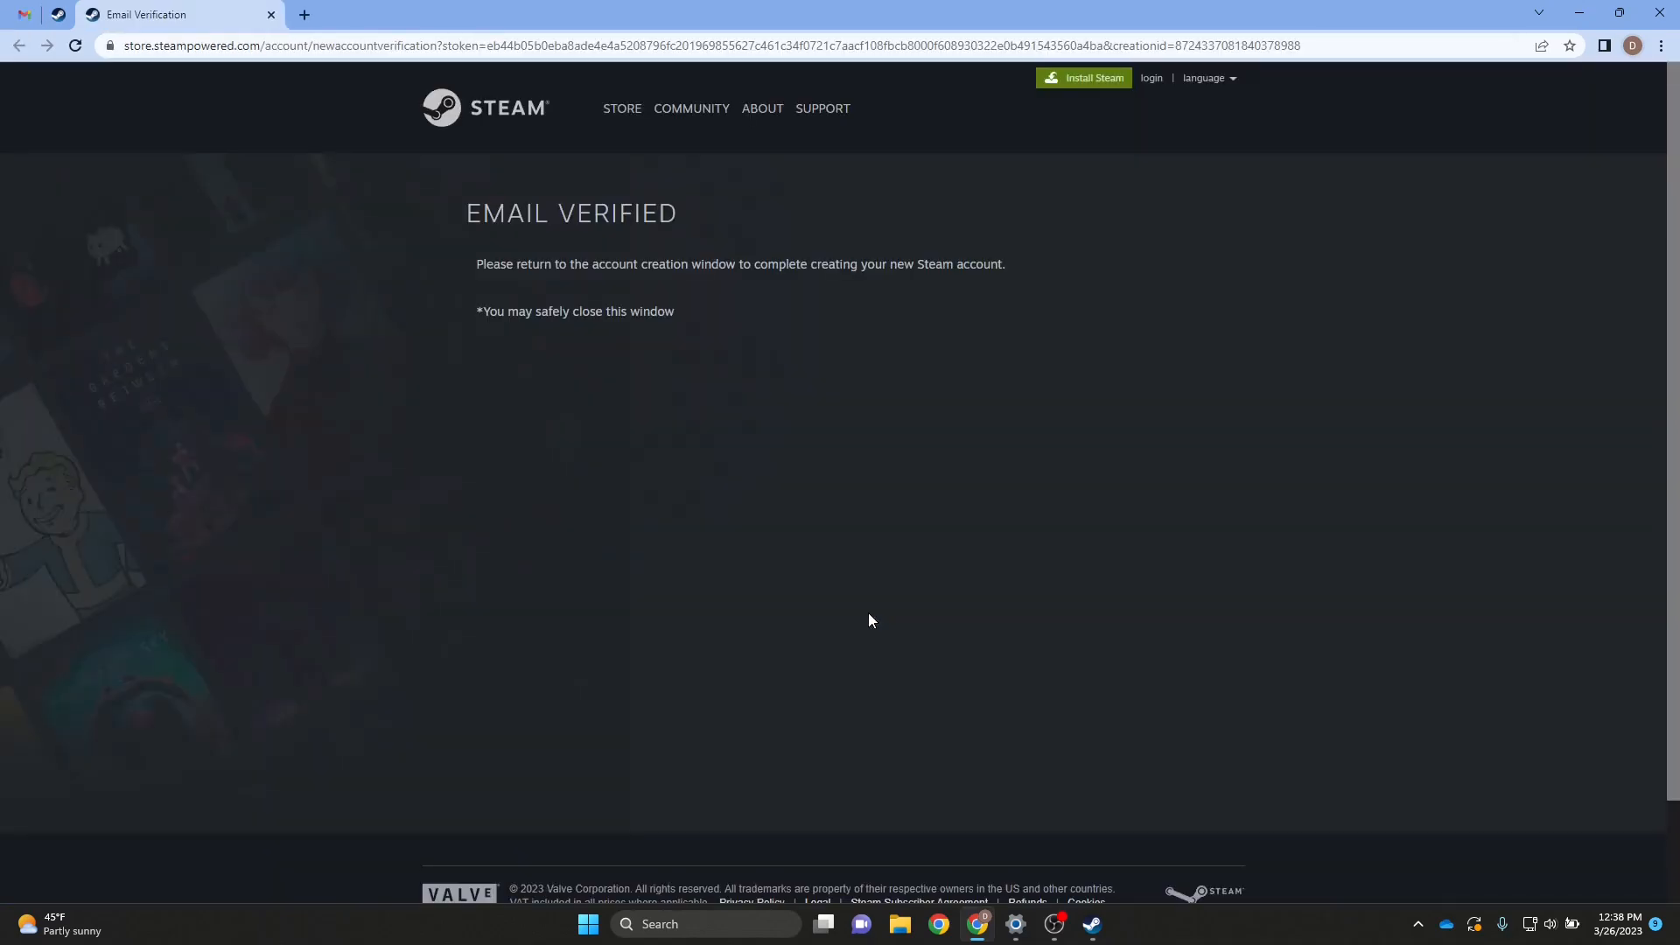
pyautogui.moveTo(805, 603)
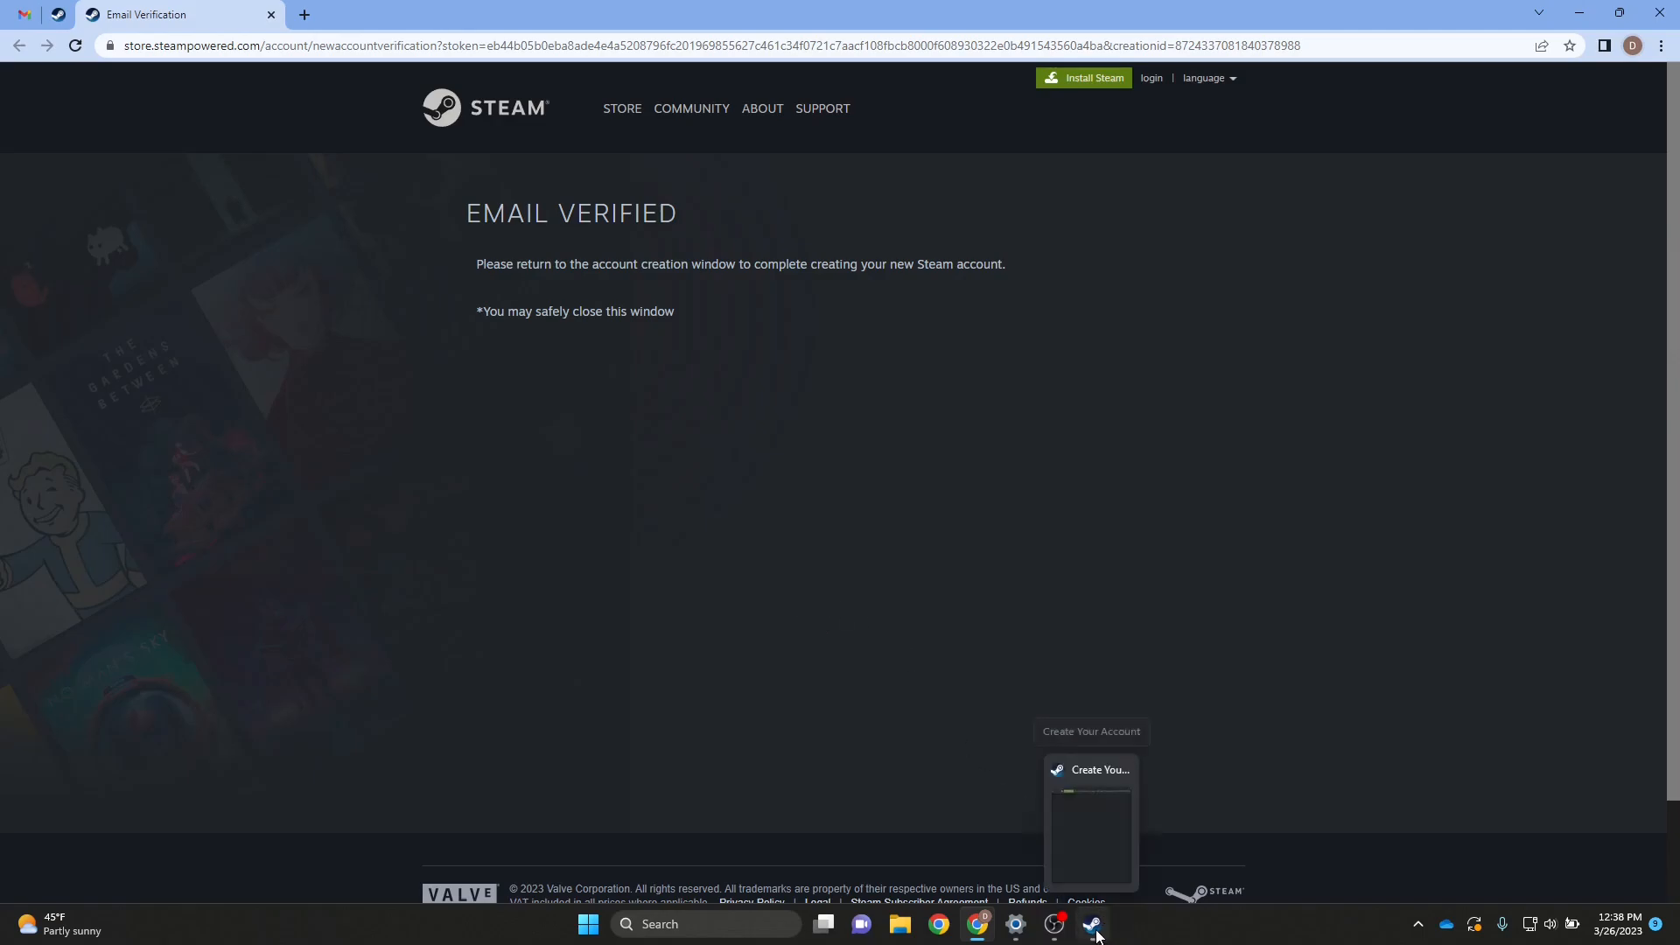
# Return to account creation and enter the account name 'Horizon Evo Demo 1'
pyautogui.click(1090, 822)
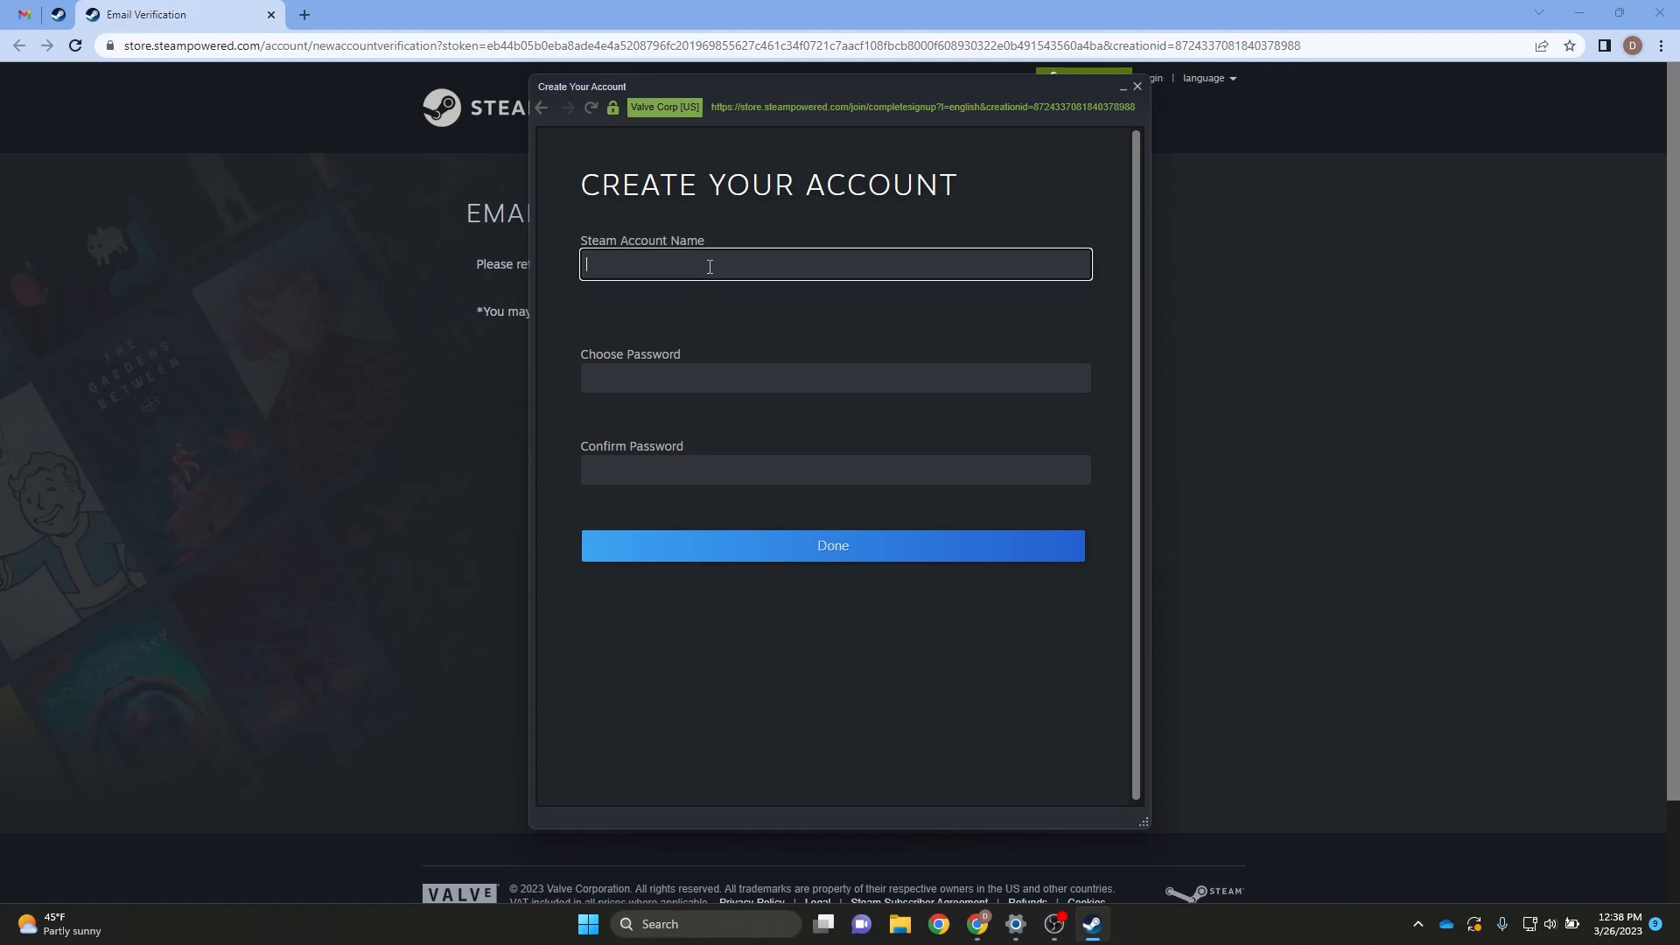
pyautogui.write('H')
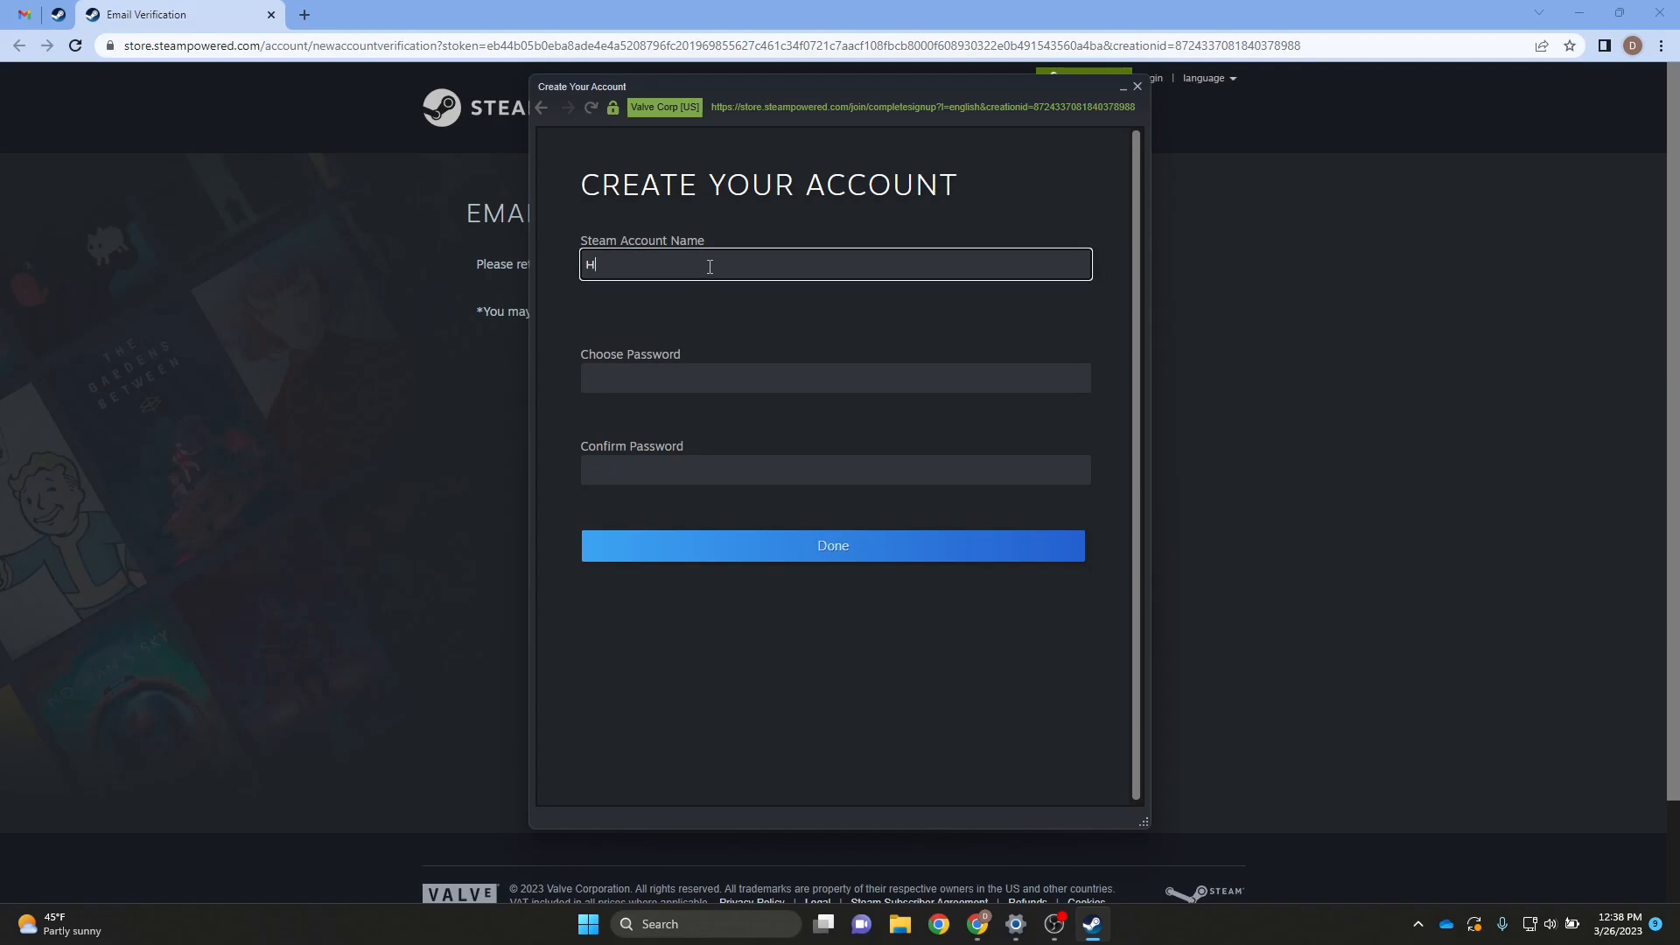
pyautogui.write('orizon Ev')
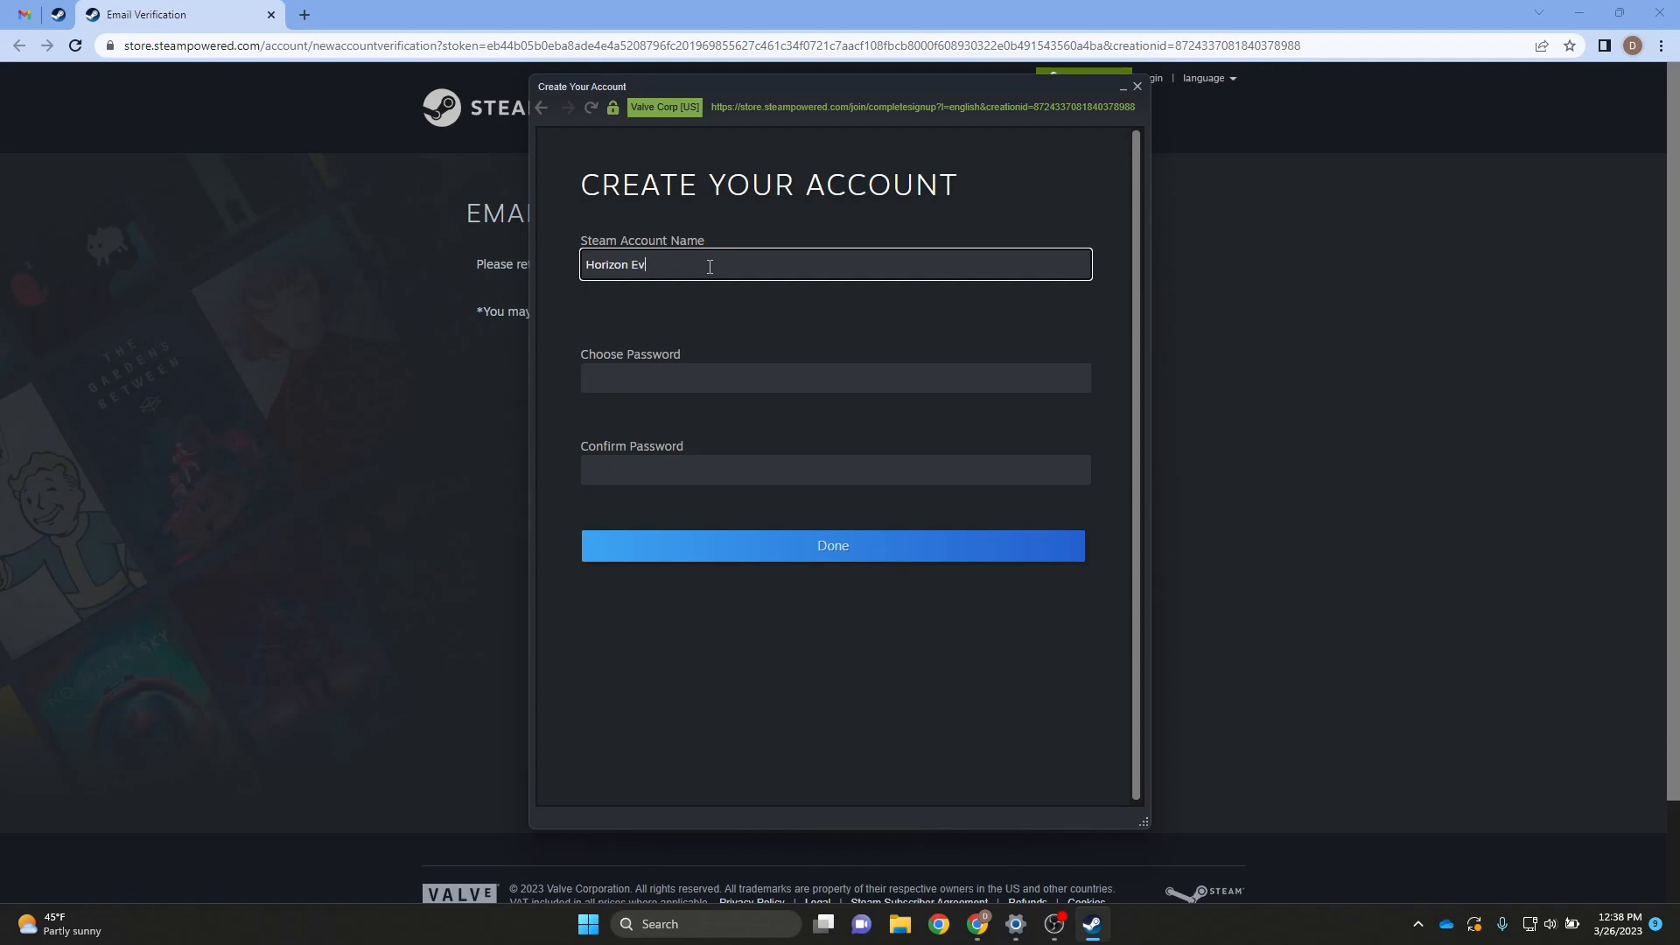
pyautogui.write('o Demo 1')
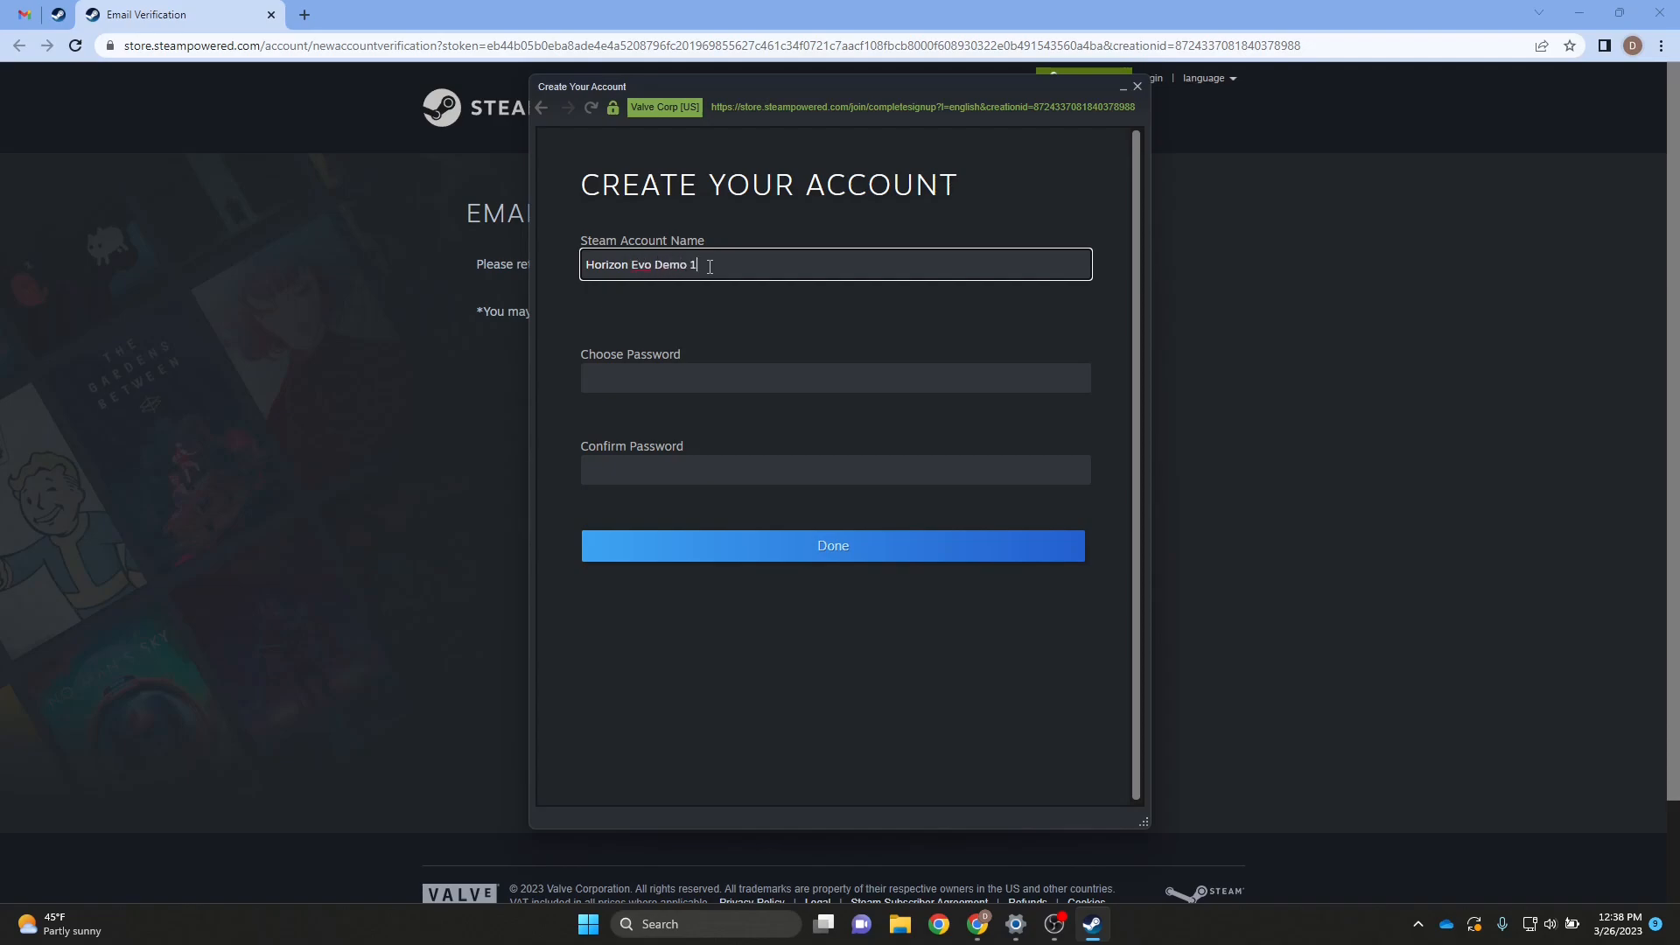
# Enter the account password and confirm it in the second password field
pyautogui.click(833, 406)
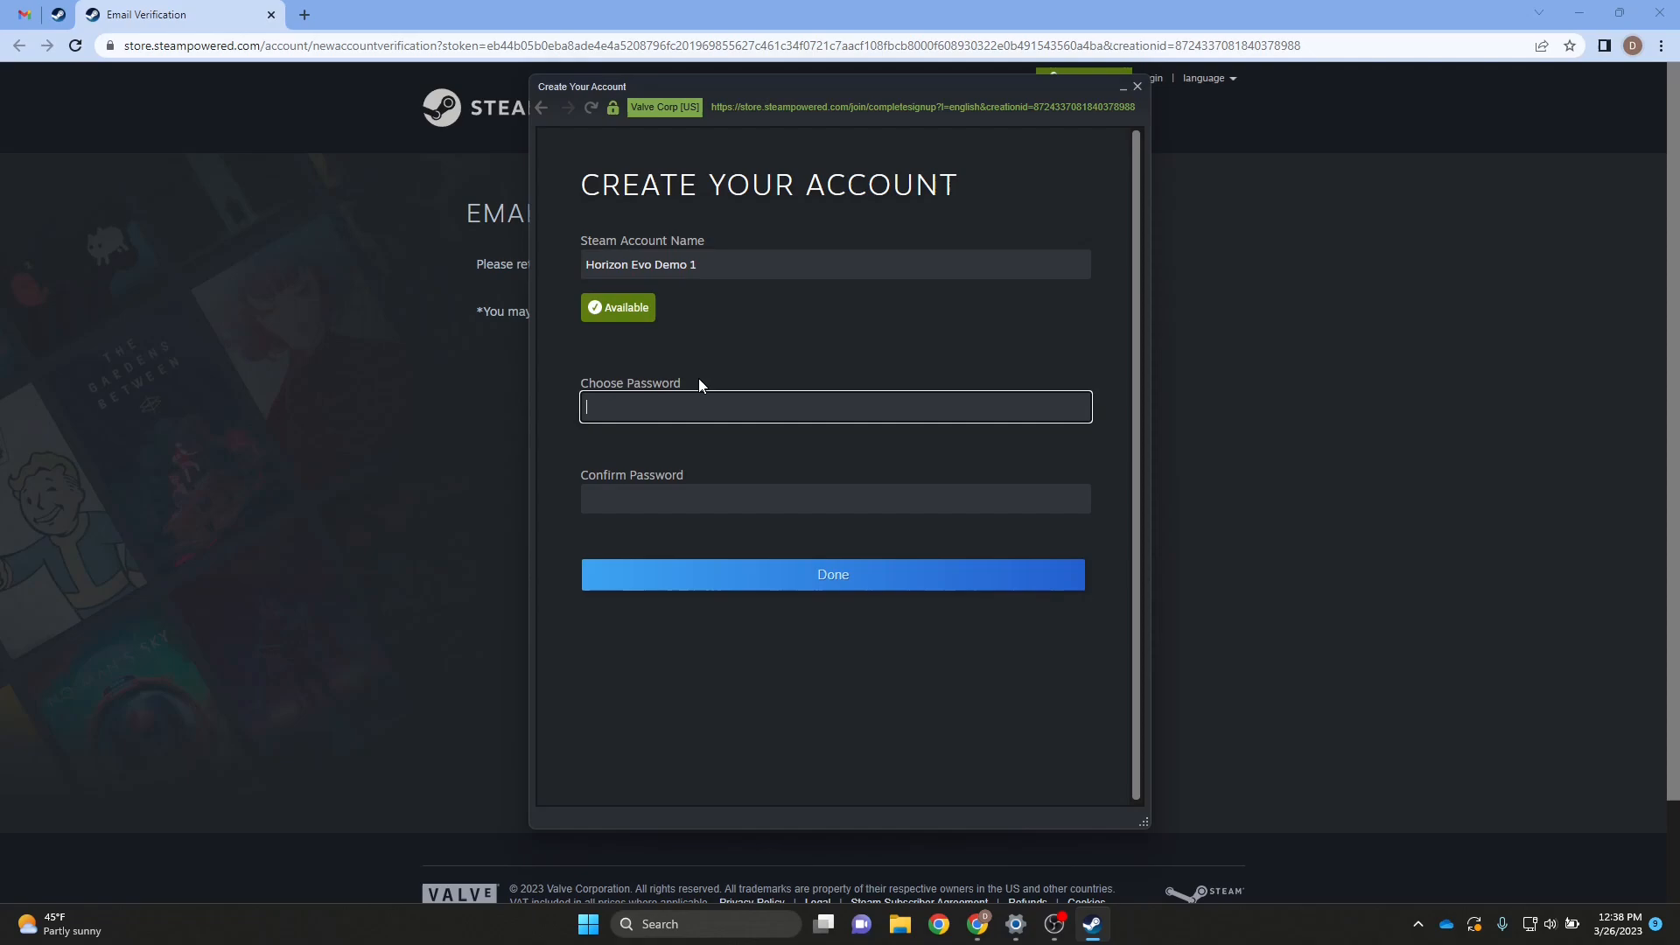
pyautogui.write('•')
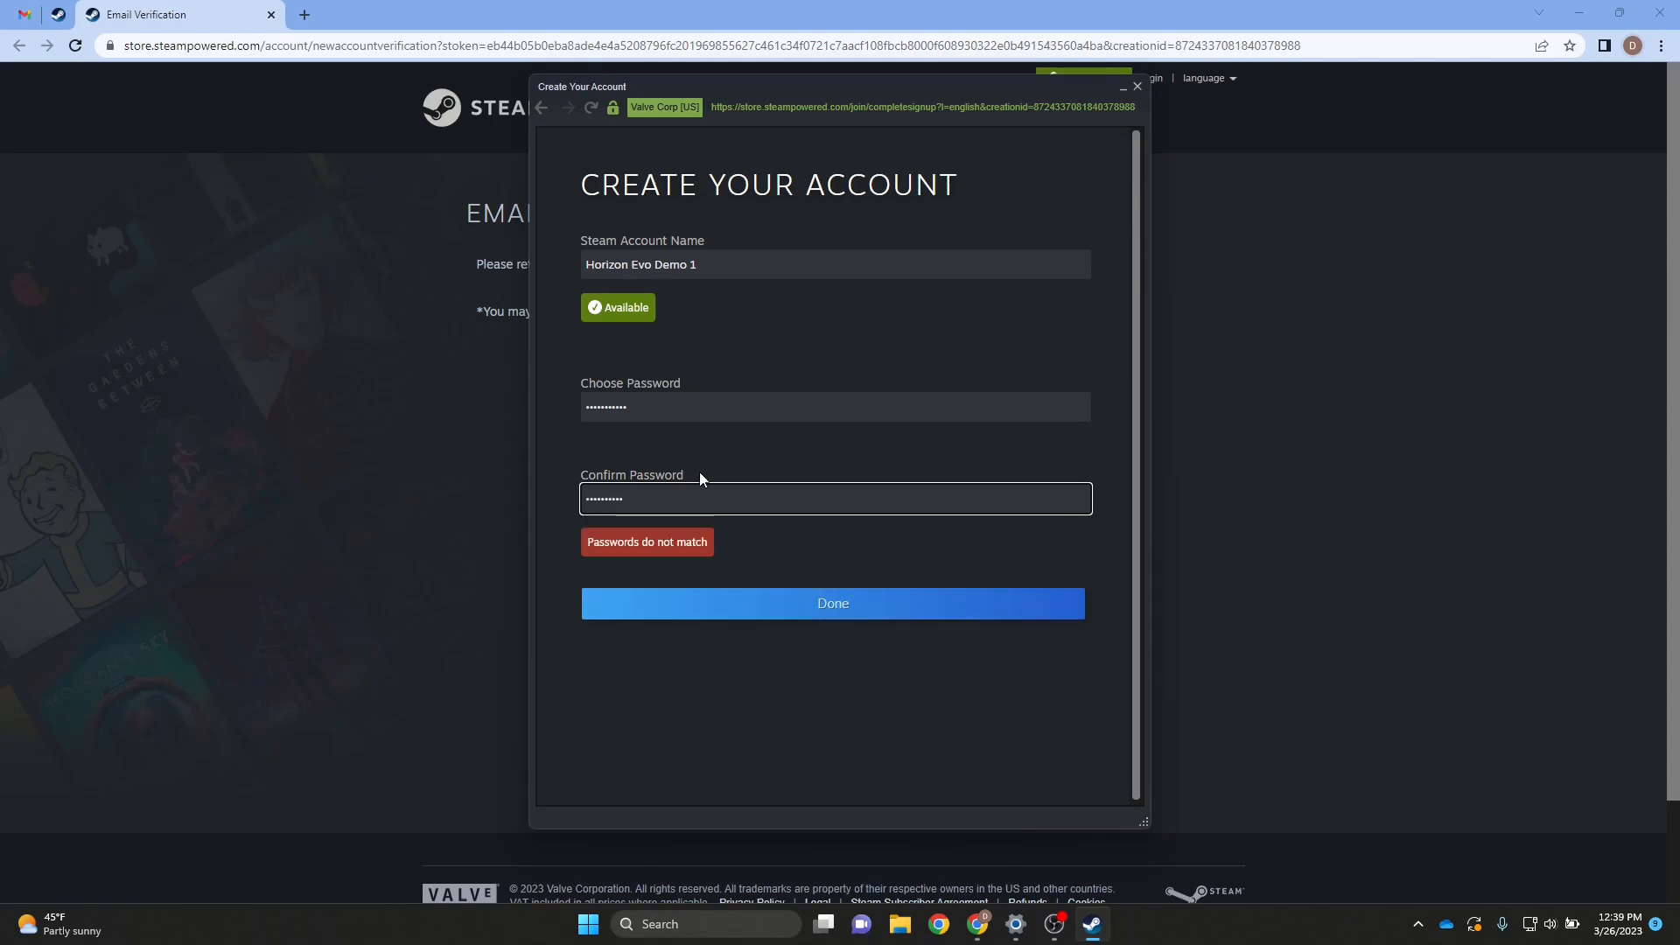
pyautogui.click(835, 406)
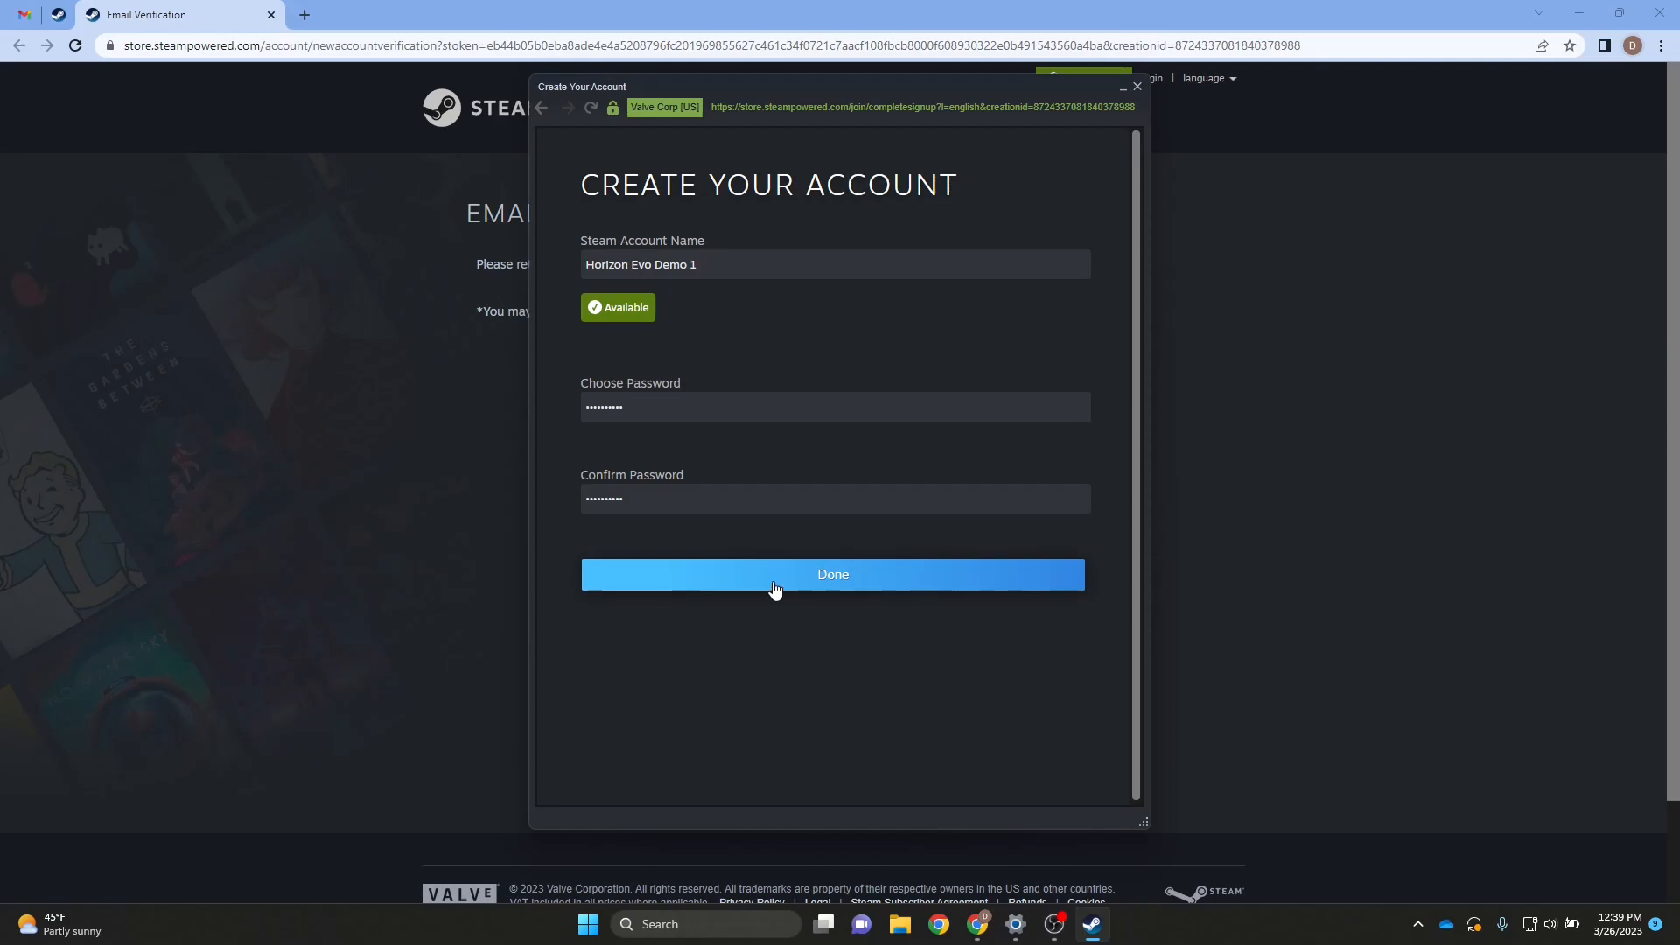
# Submit the account details and get the spaced account name rejected
pyautogui.click(833, 574)
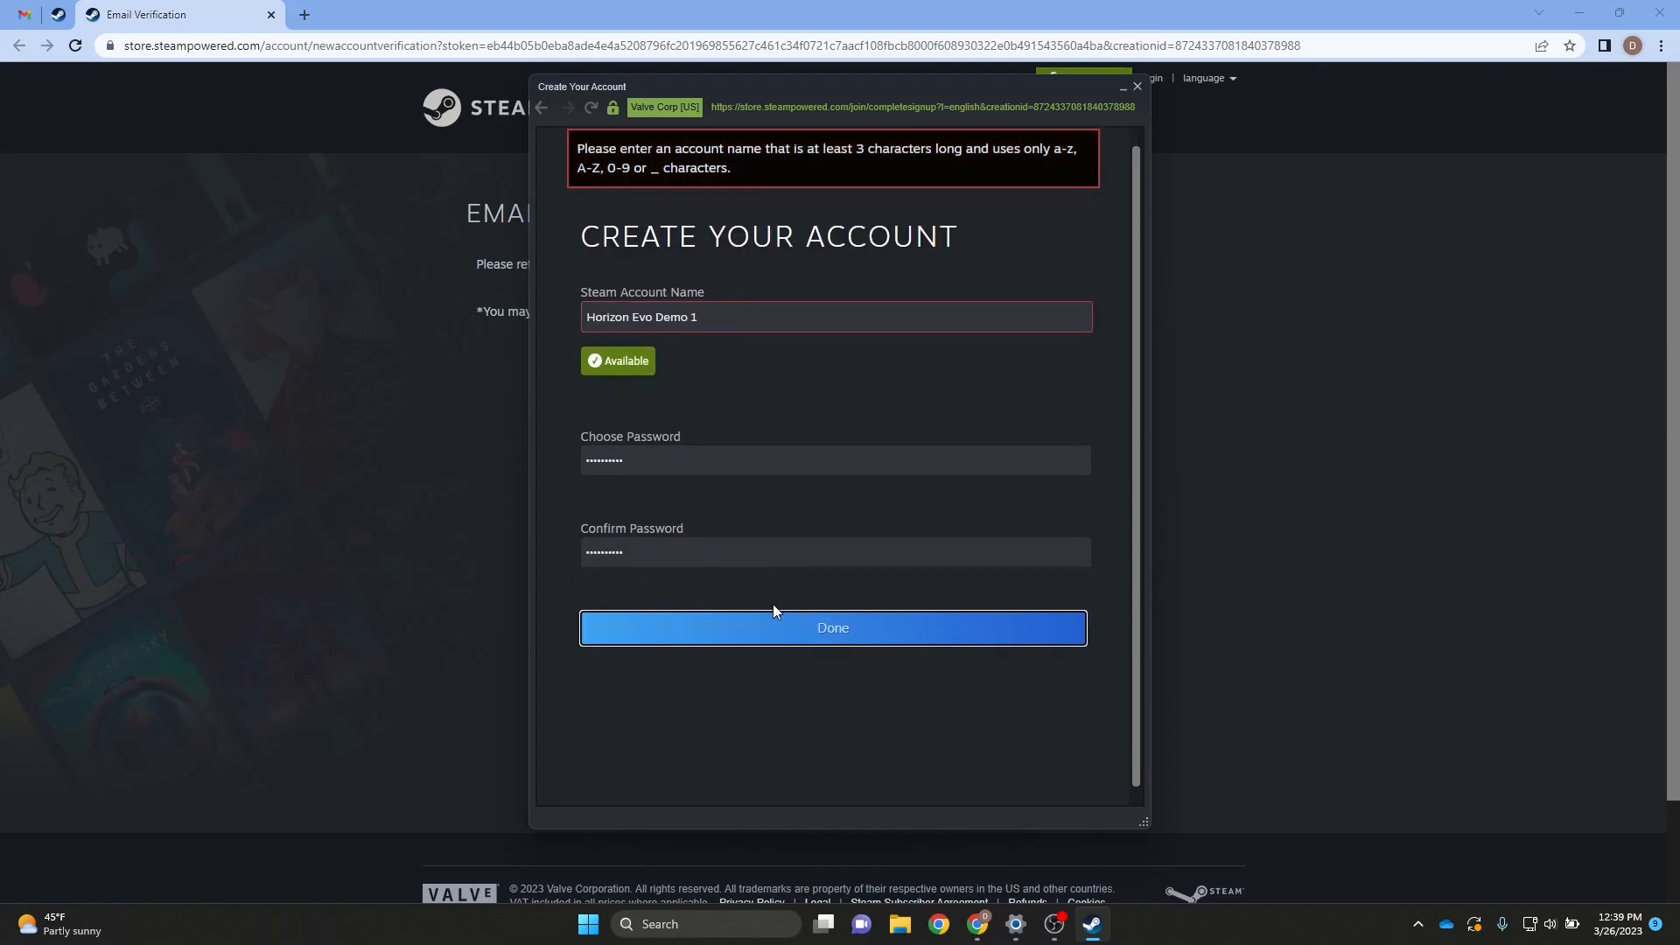
pyautogui.moveTo(704, 756)
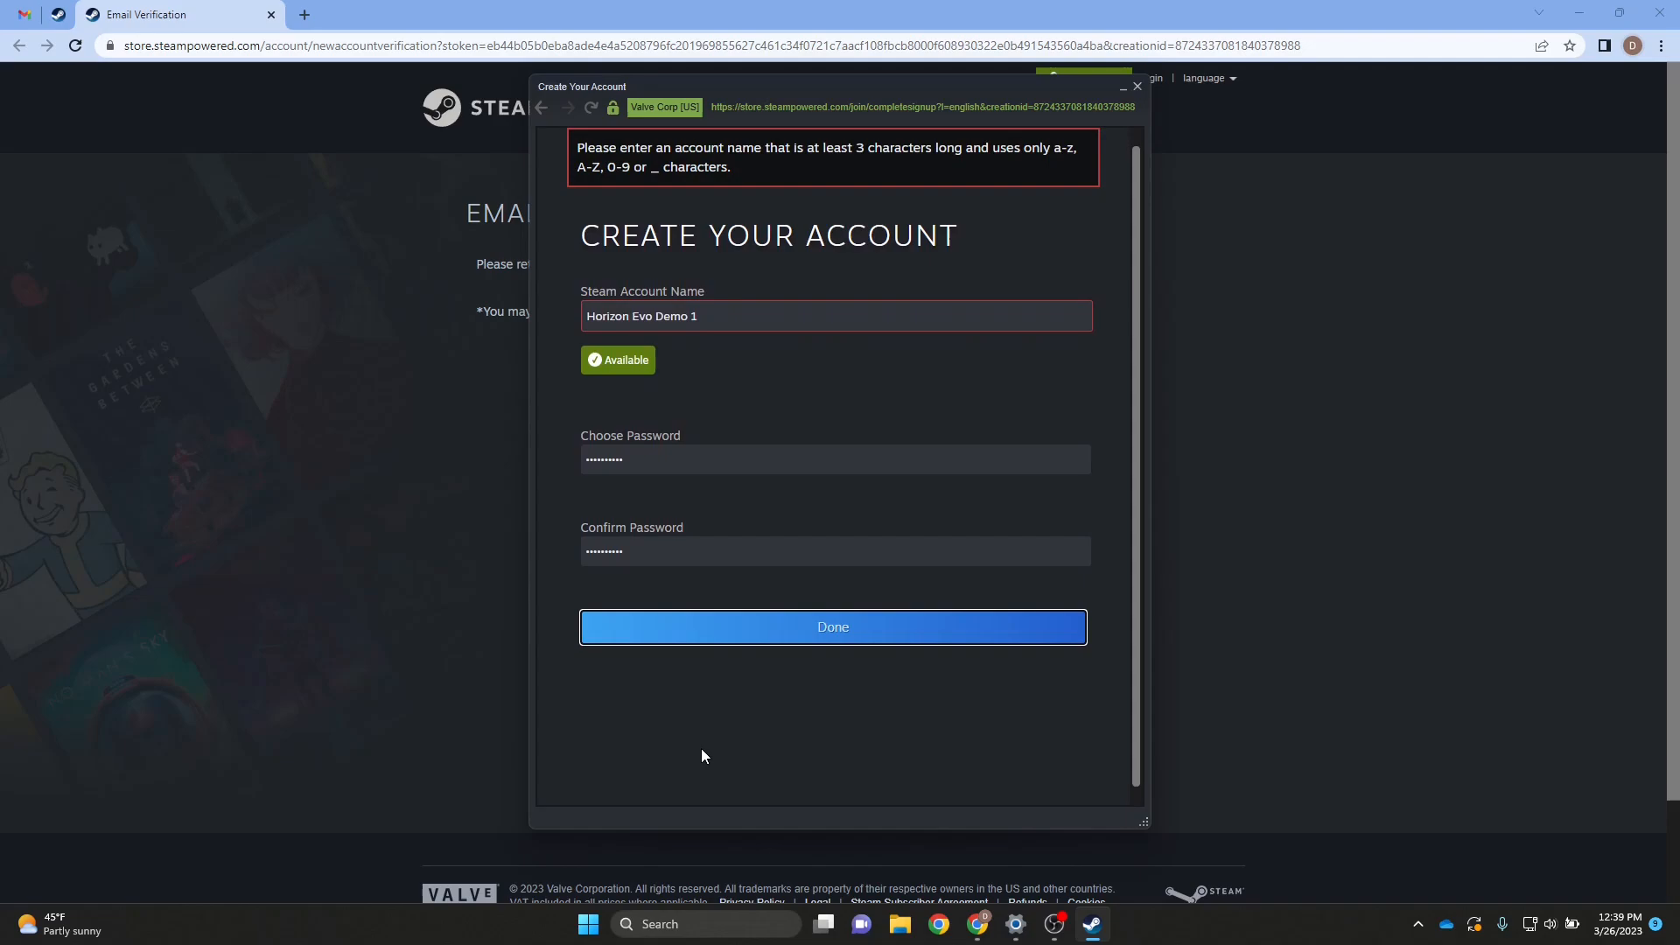
pyautogui.moveTo(686, 766)
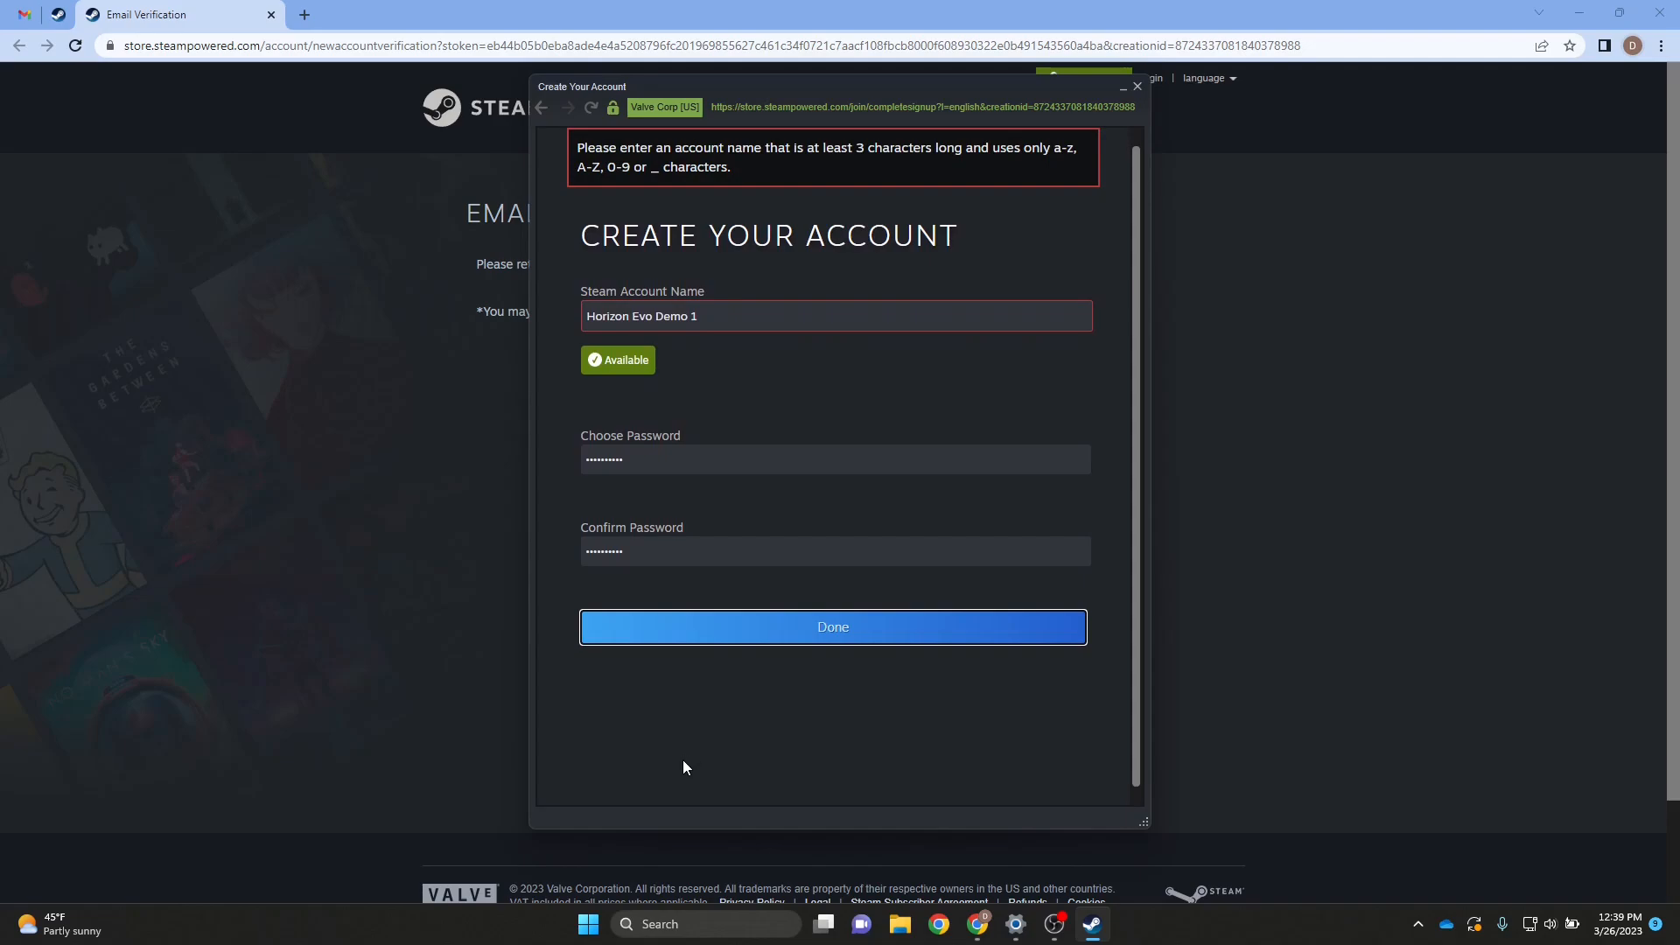
pyautogui.click(750, 315)
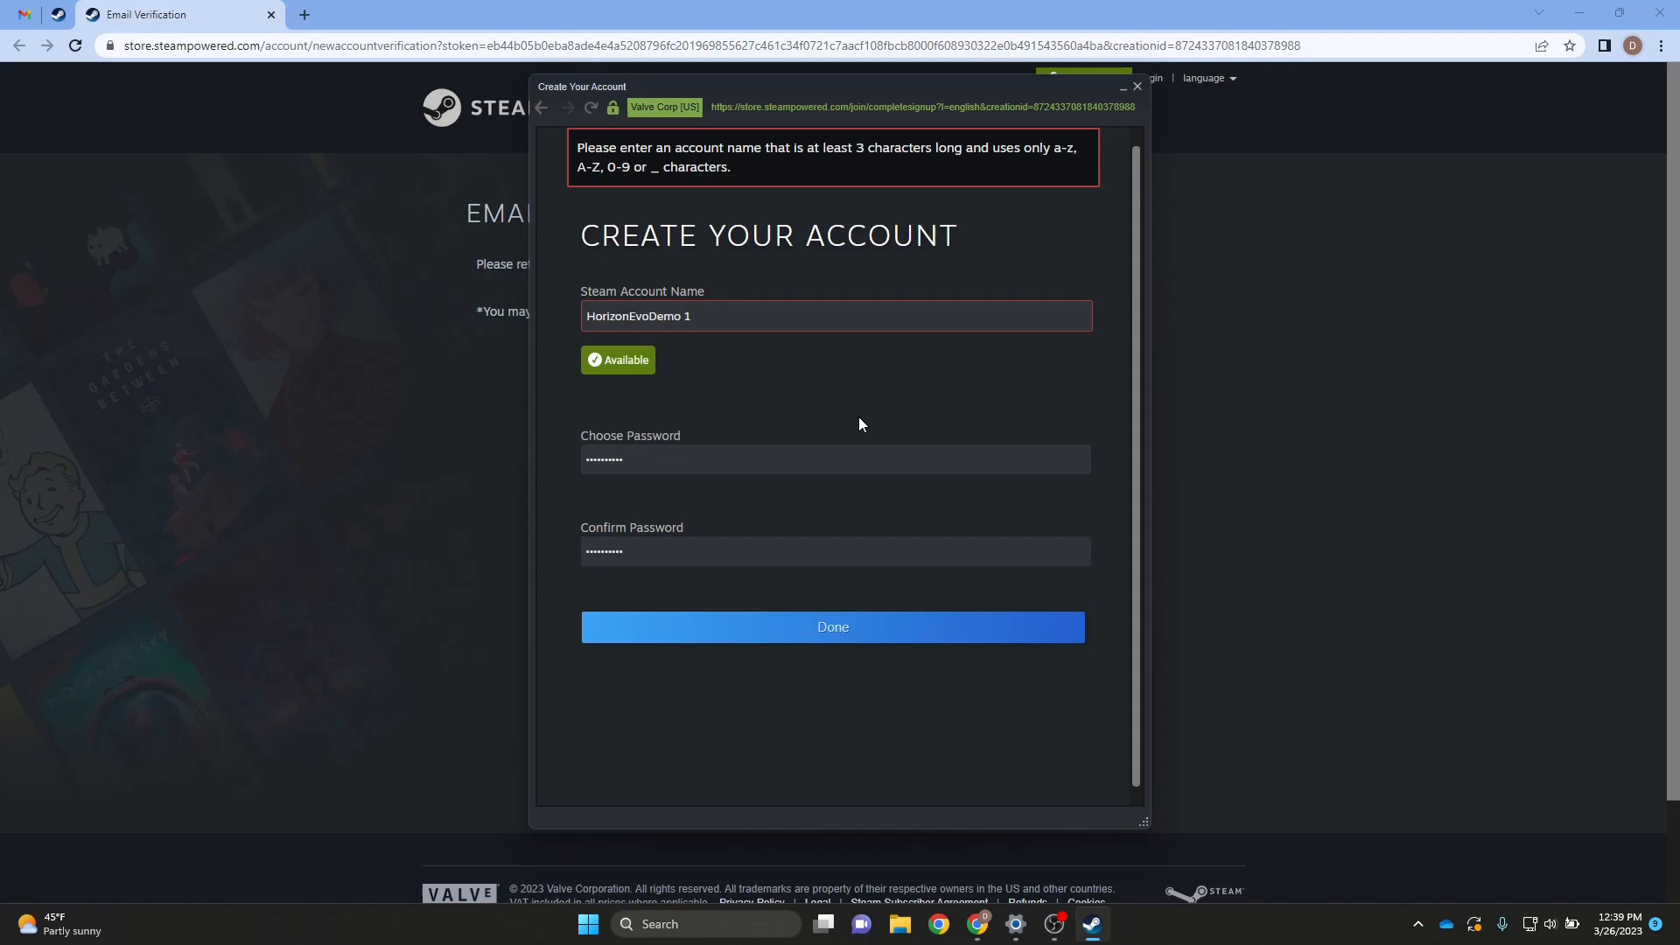
pyautogui.moveTo(846, 633)
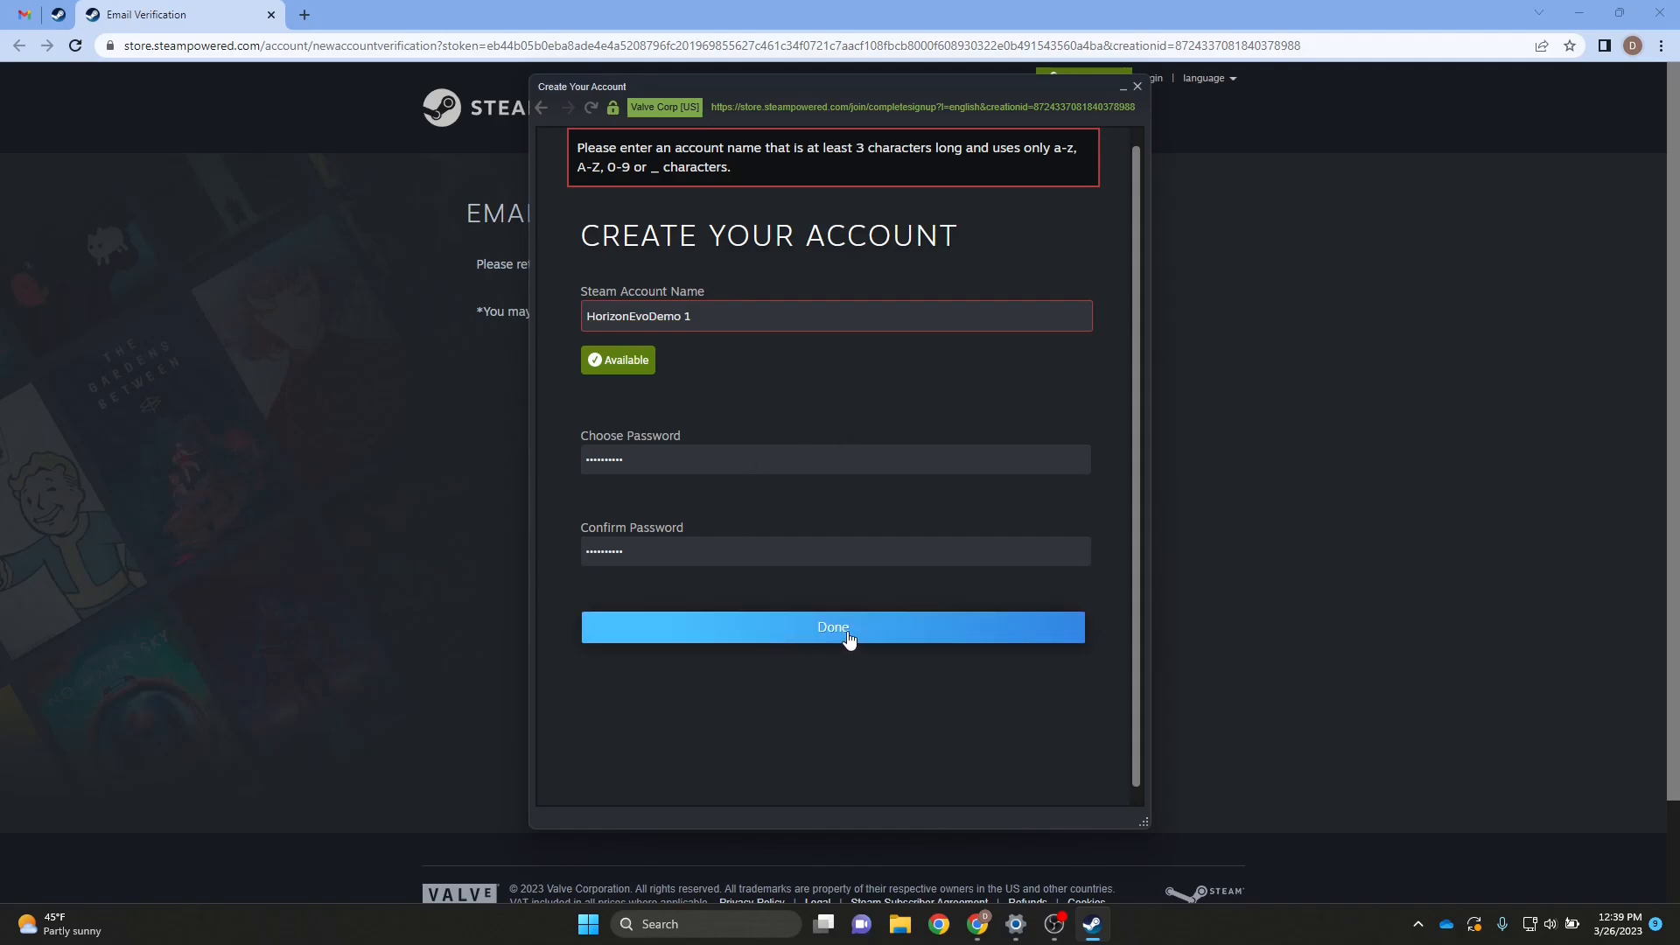
pyautogui.click(833, 626)
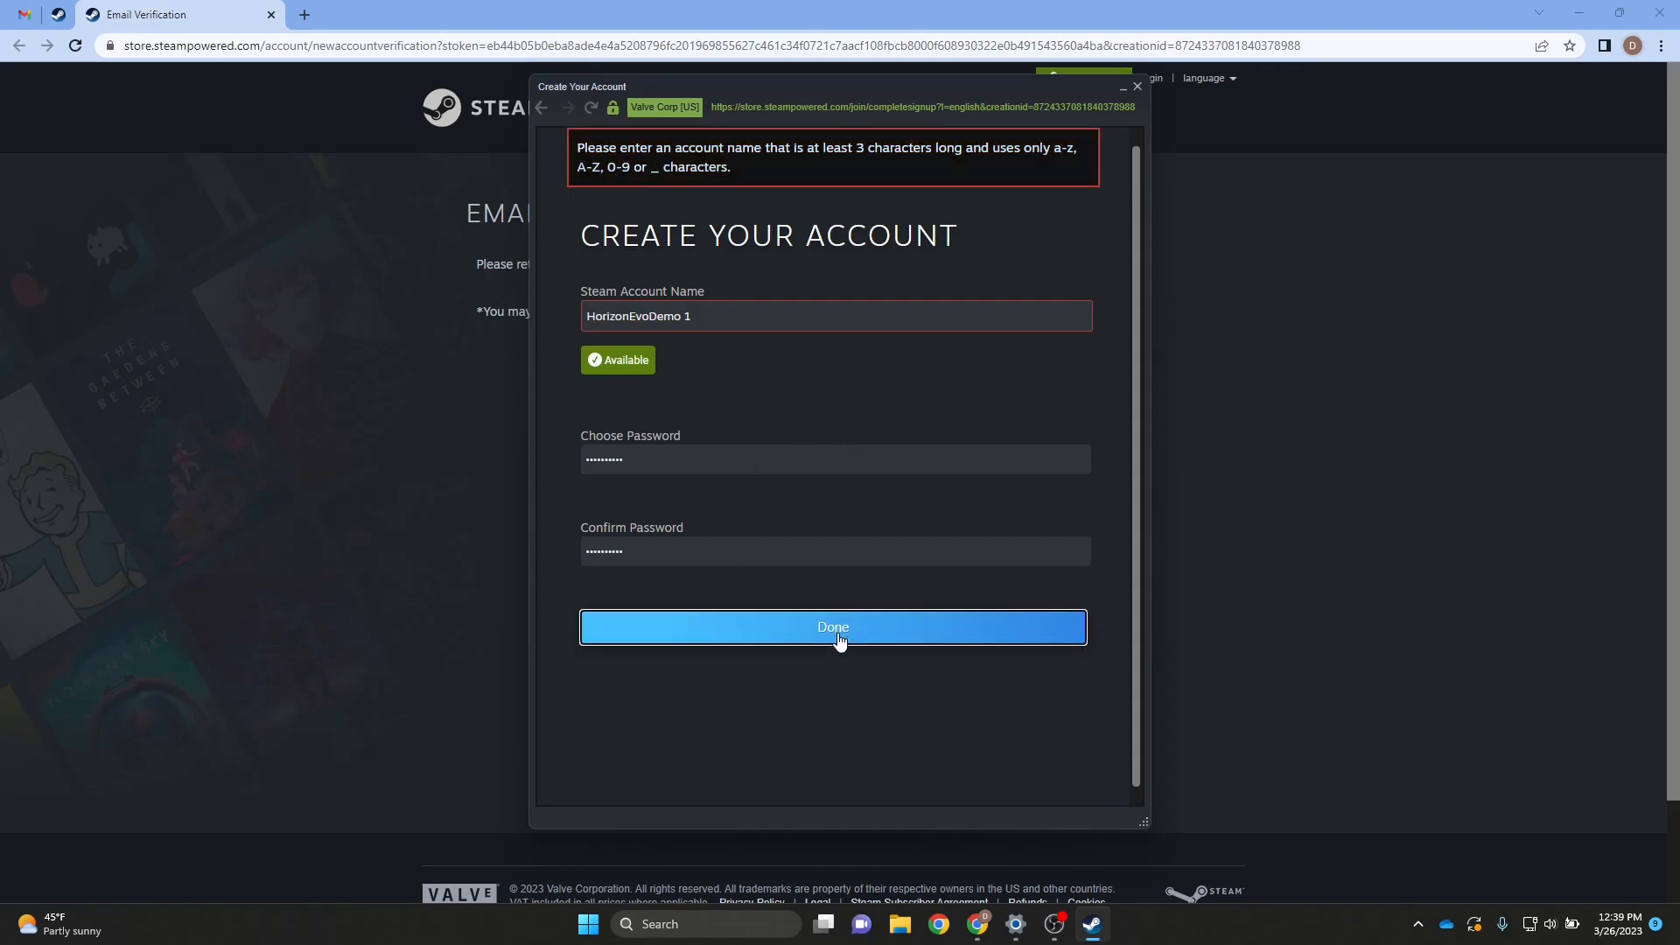
pyautogui.moveTo(835, 642)
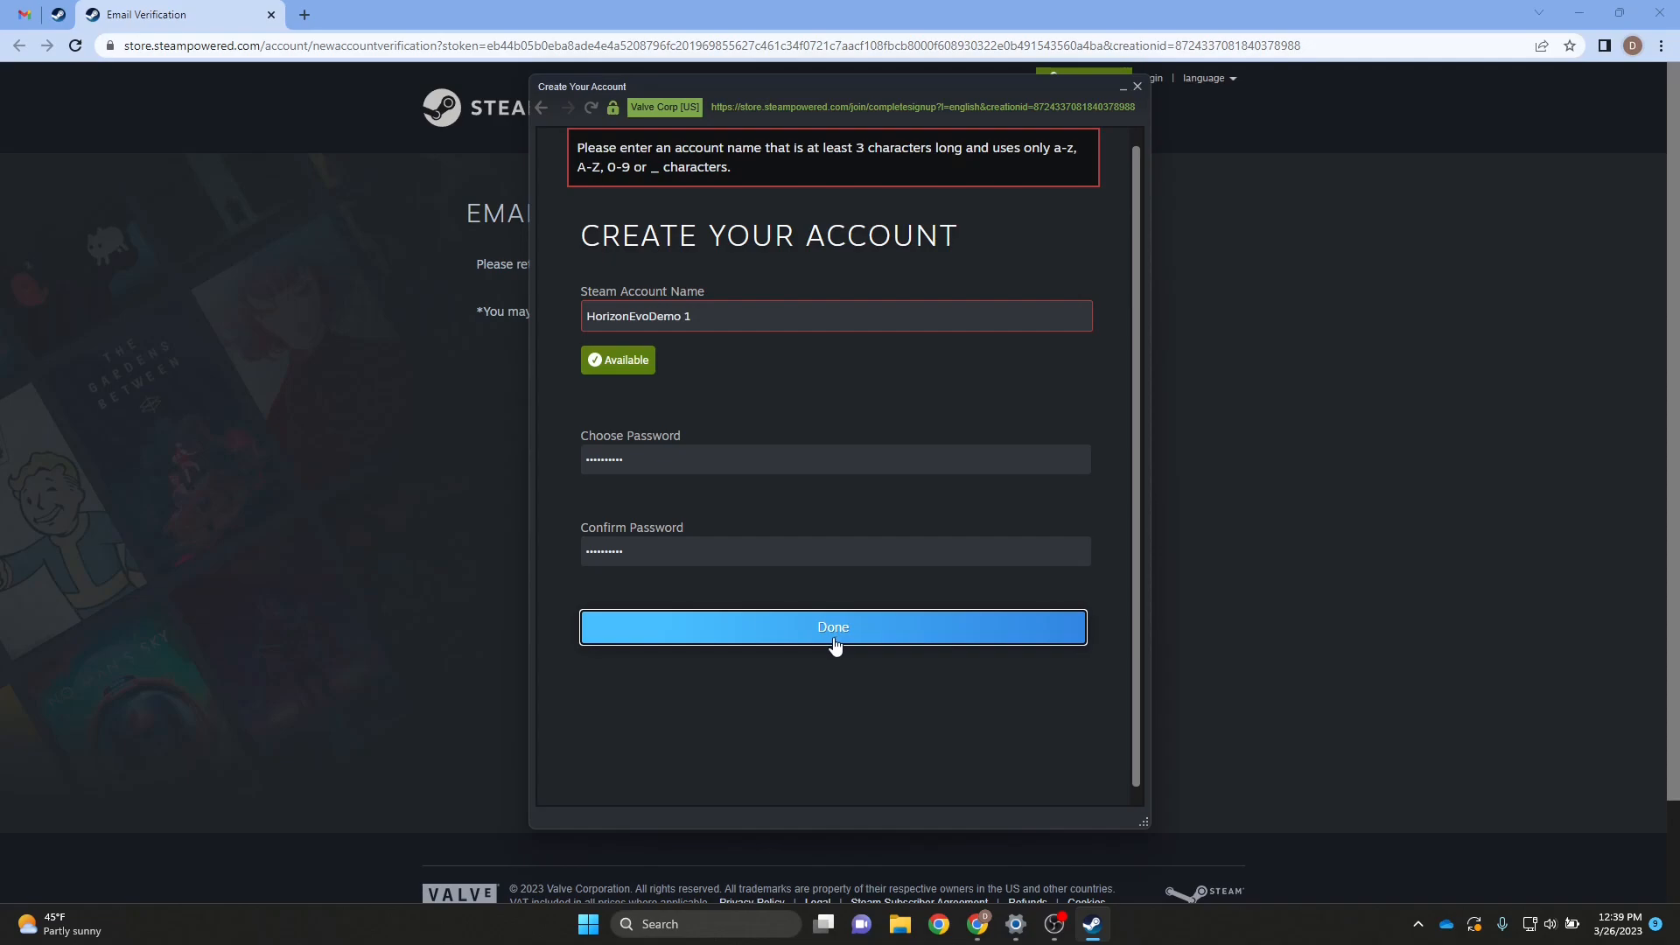
pyautogui.moveTo(800, 623)
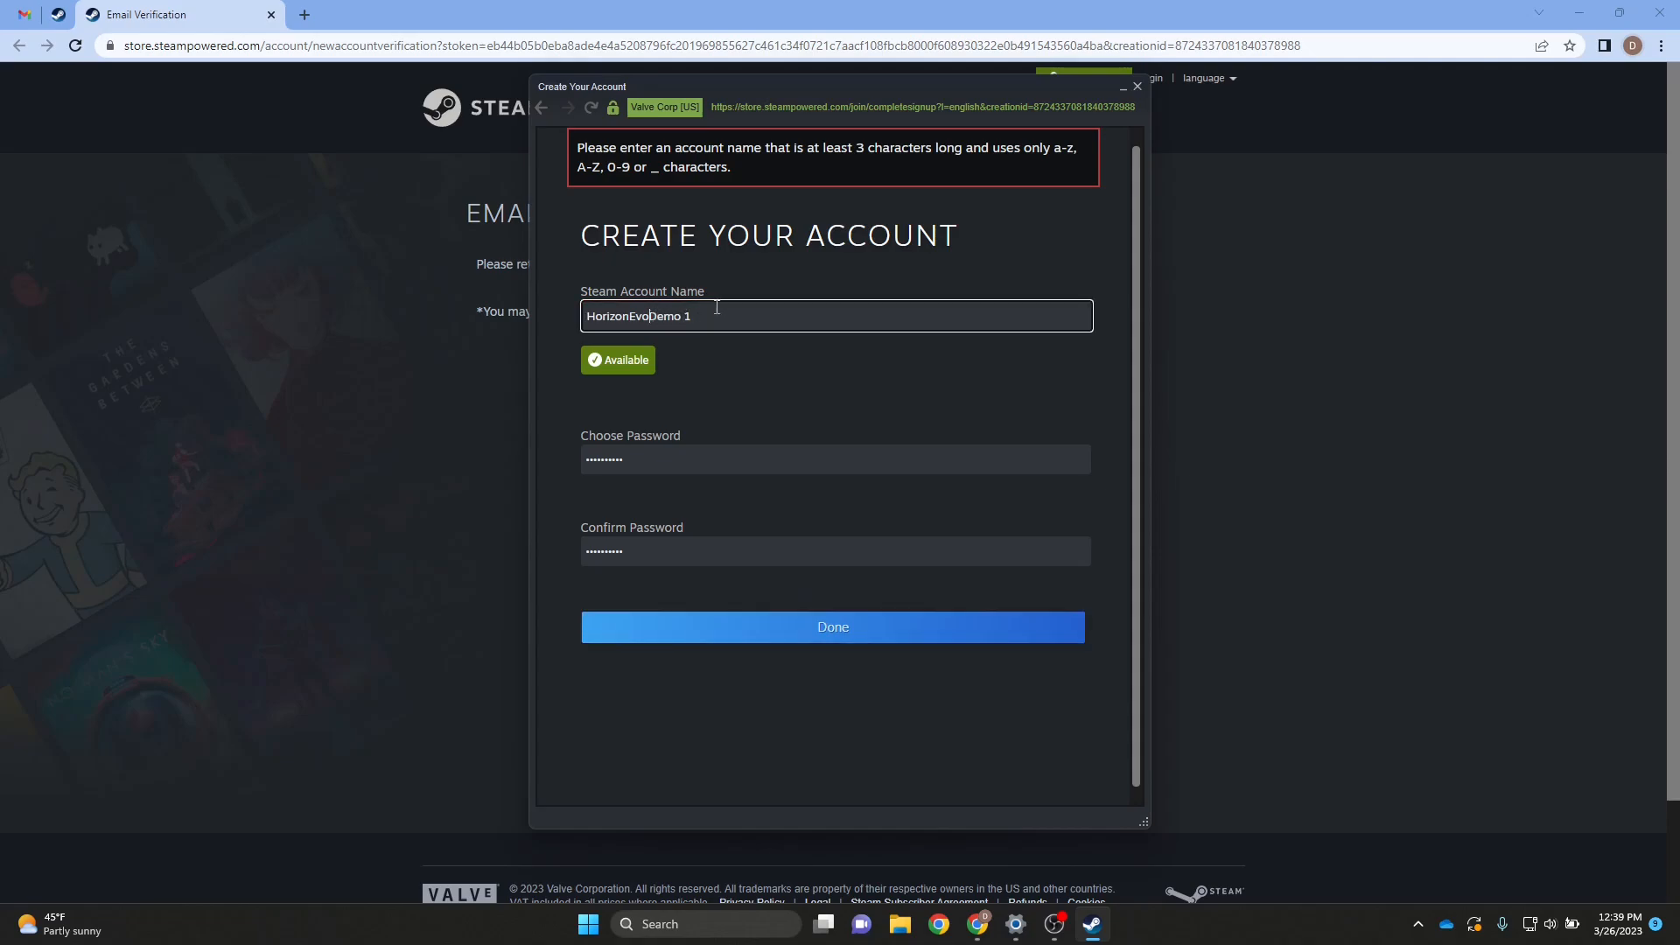
# Replace the account name with 'hhdemo1' and finish creating the account
pyautogui.press('Backspace')
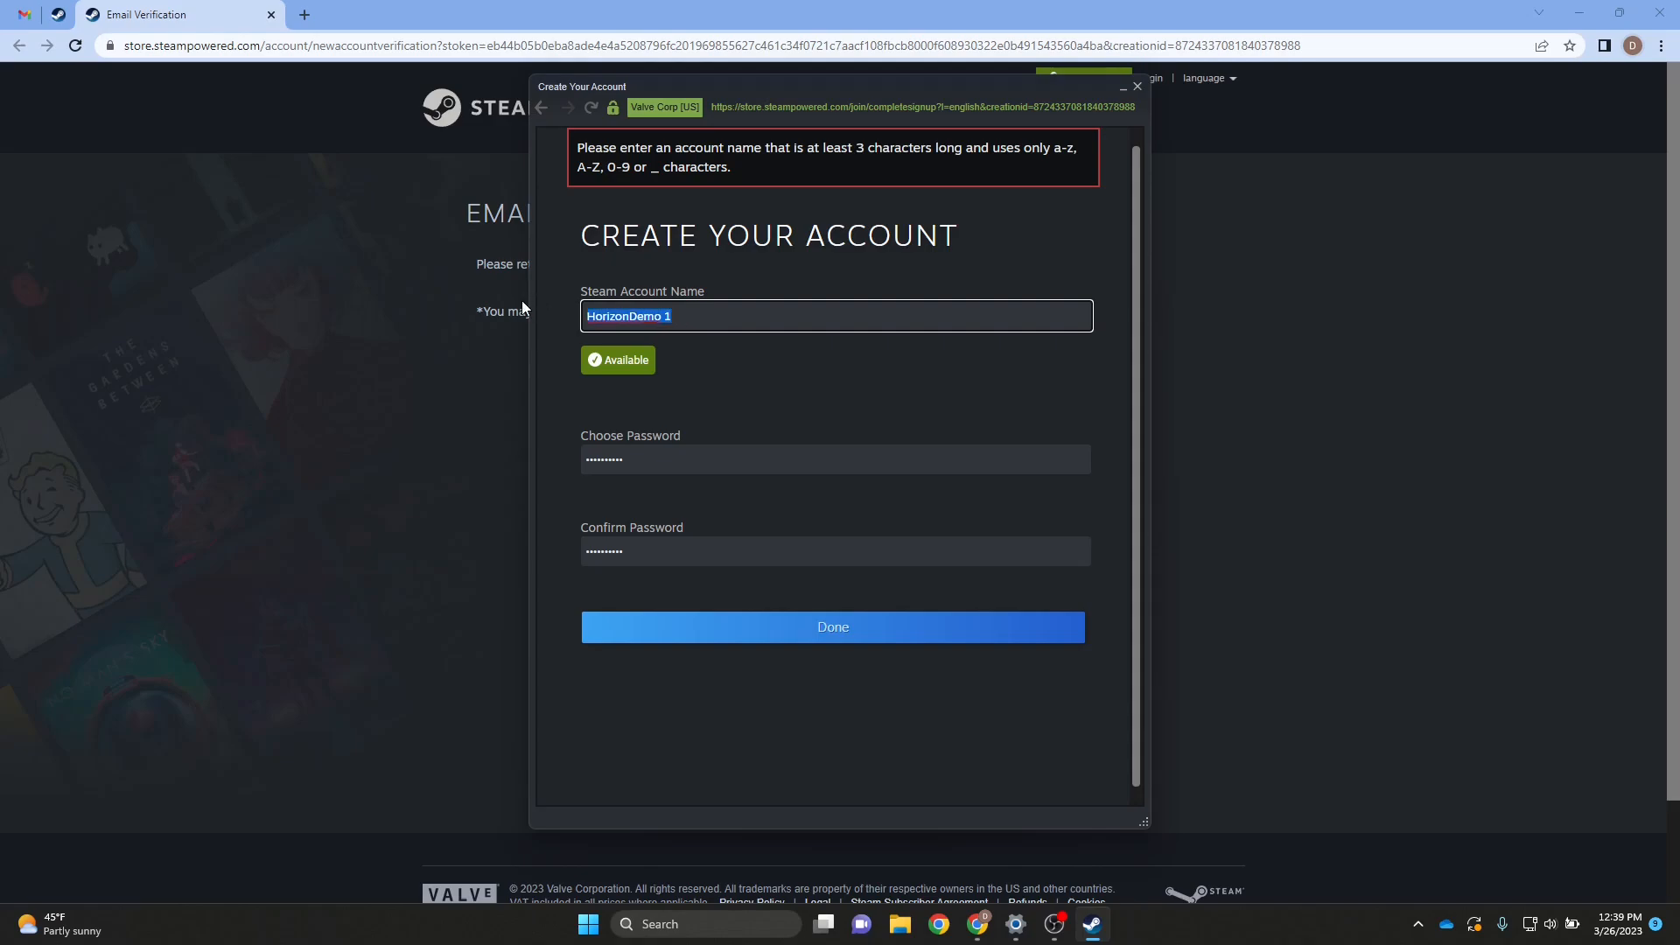
pyautogui.write('hhdemo1')
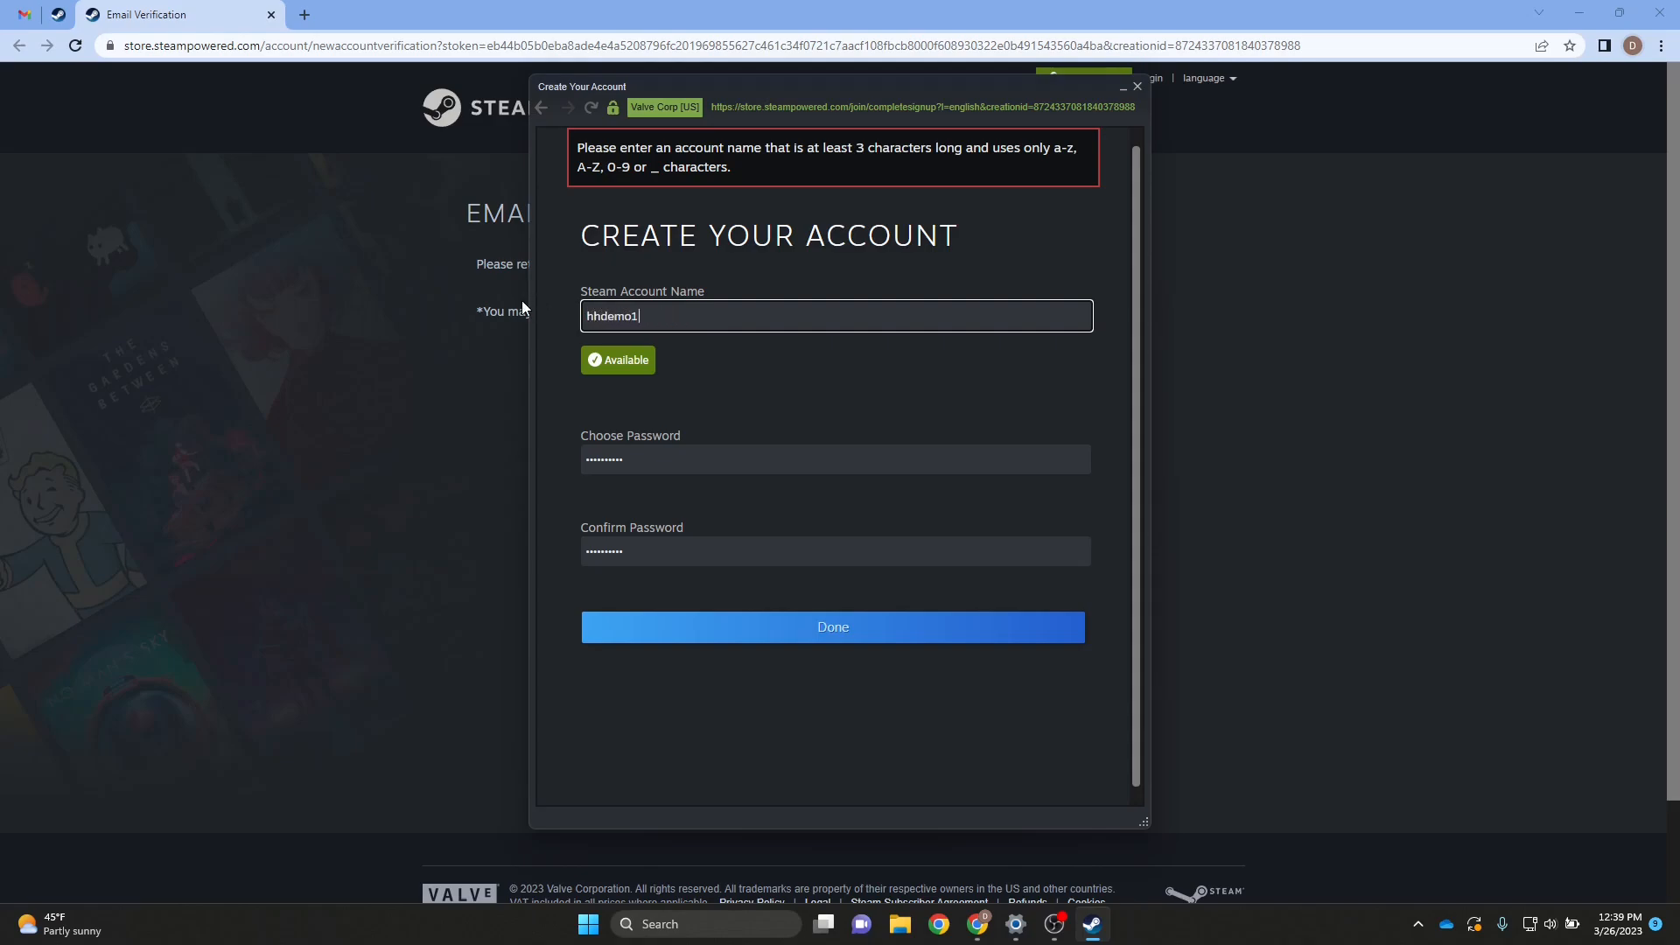
pyautogui.moveTo(831, 627)
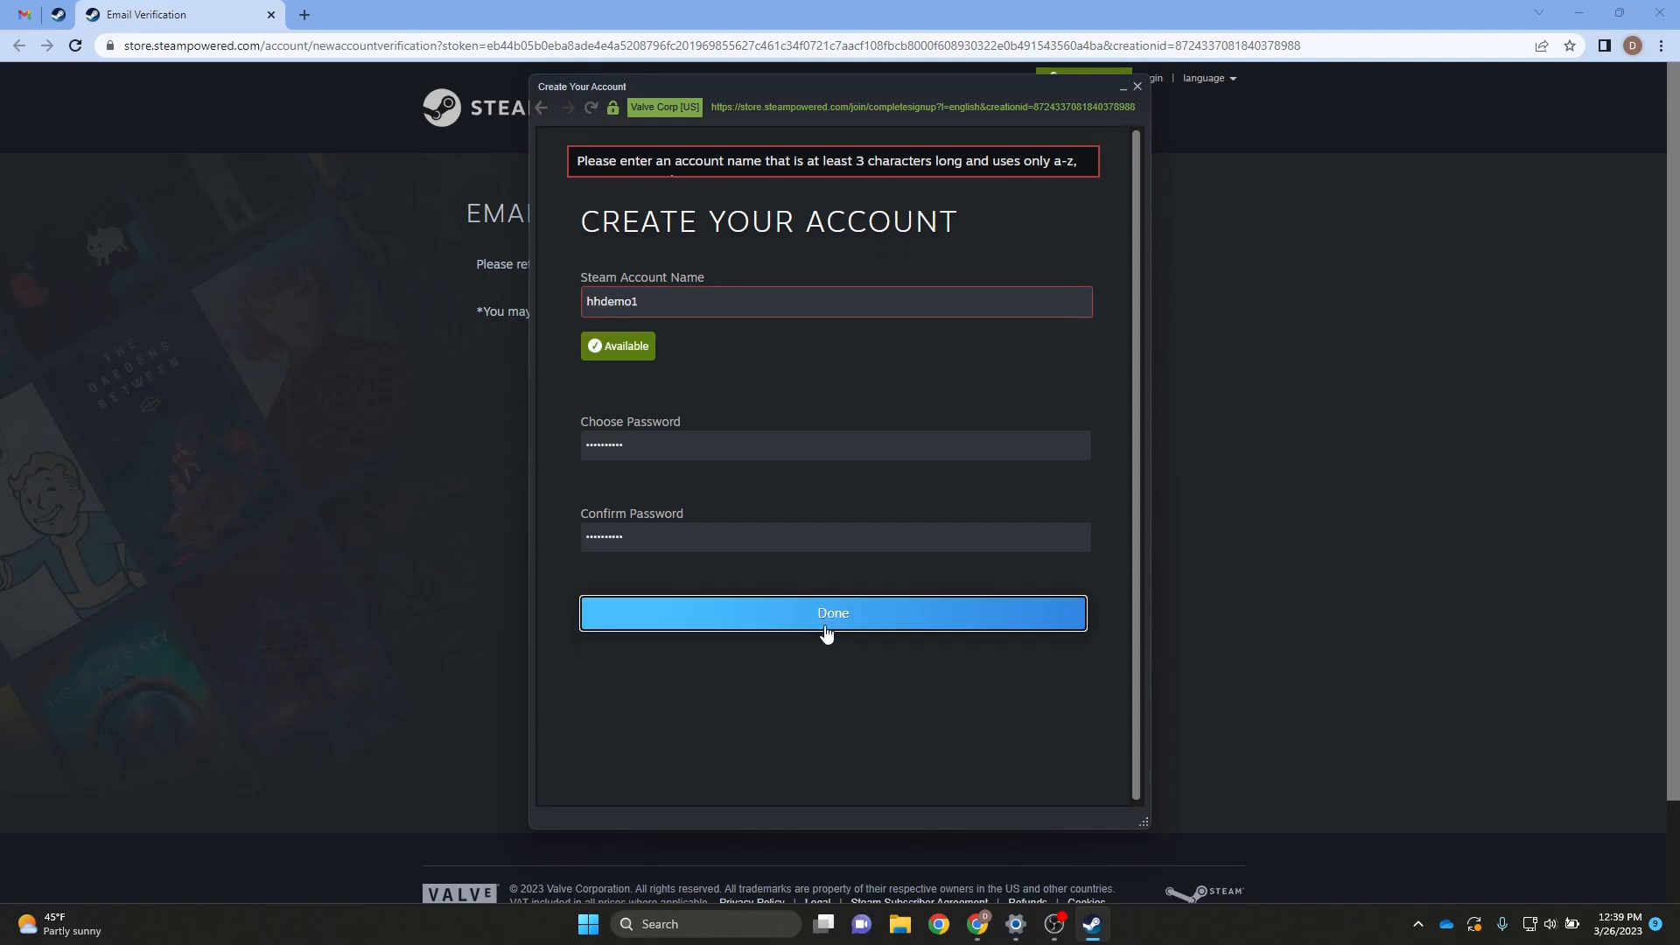
pyautogui.click(833, 613)
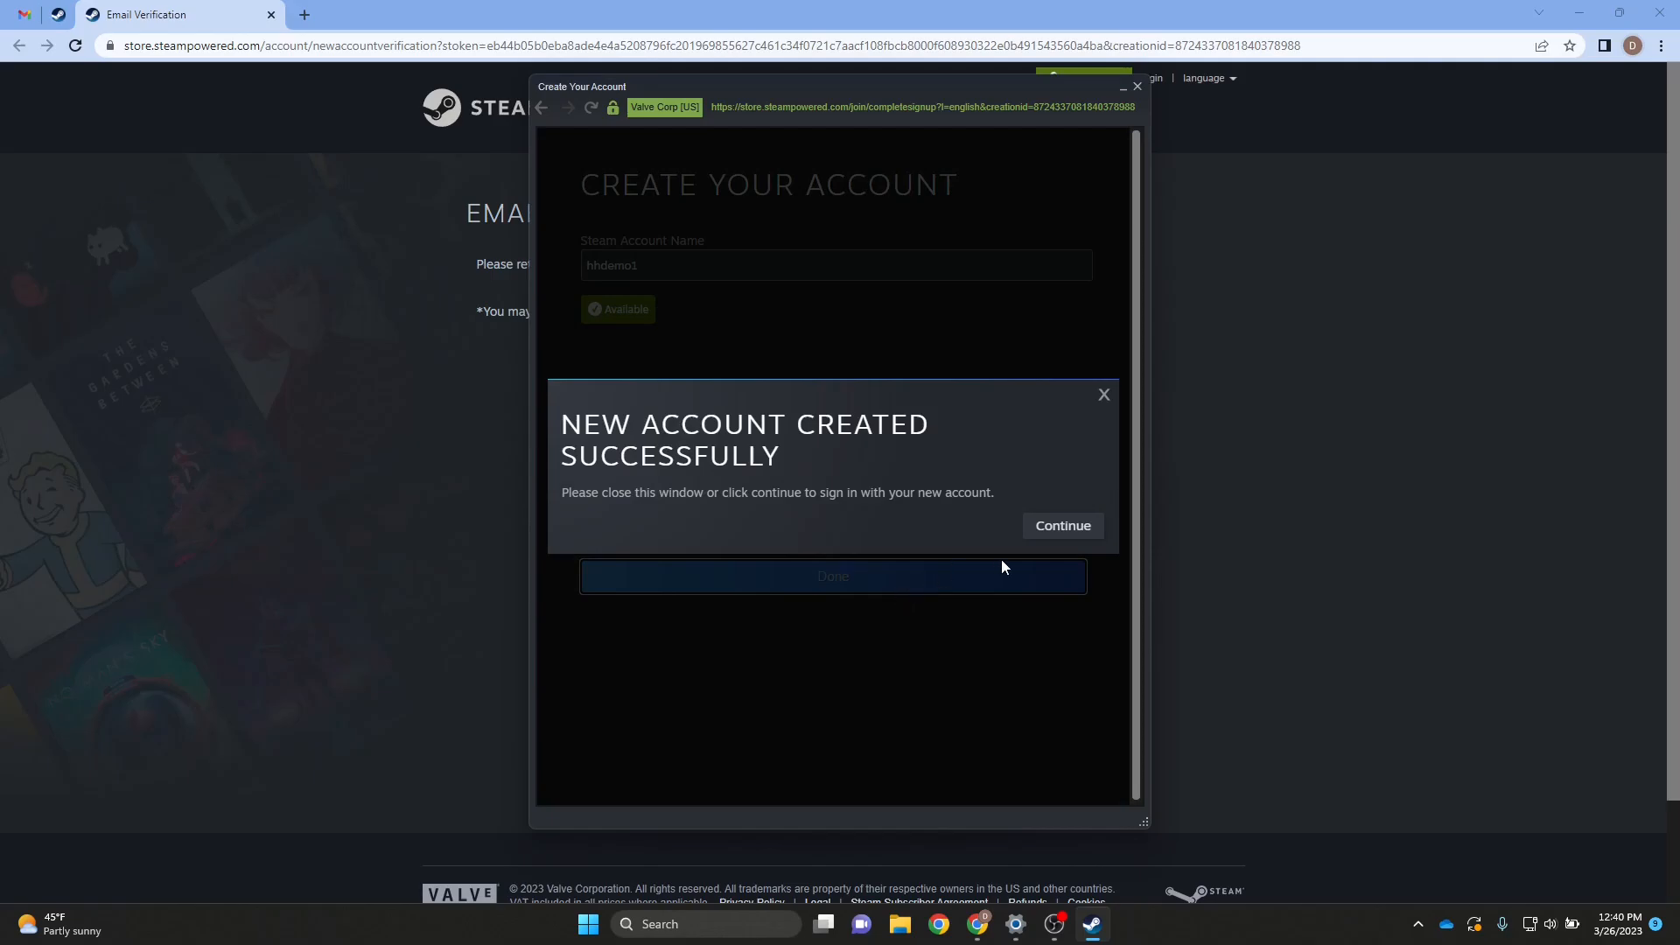
pyautogui.moveTo(1062, 525)
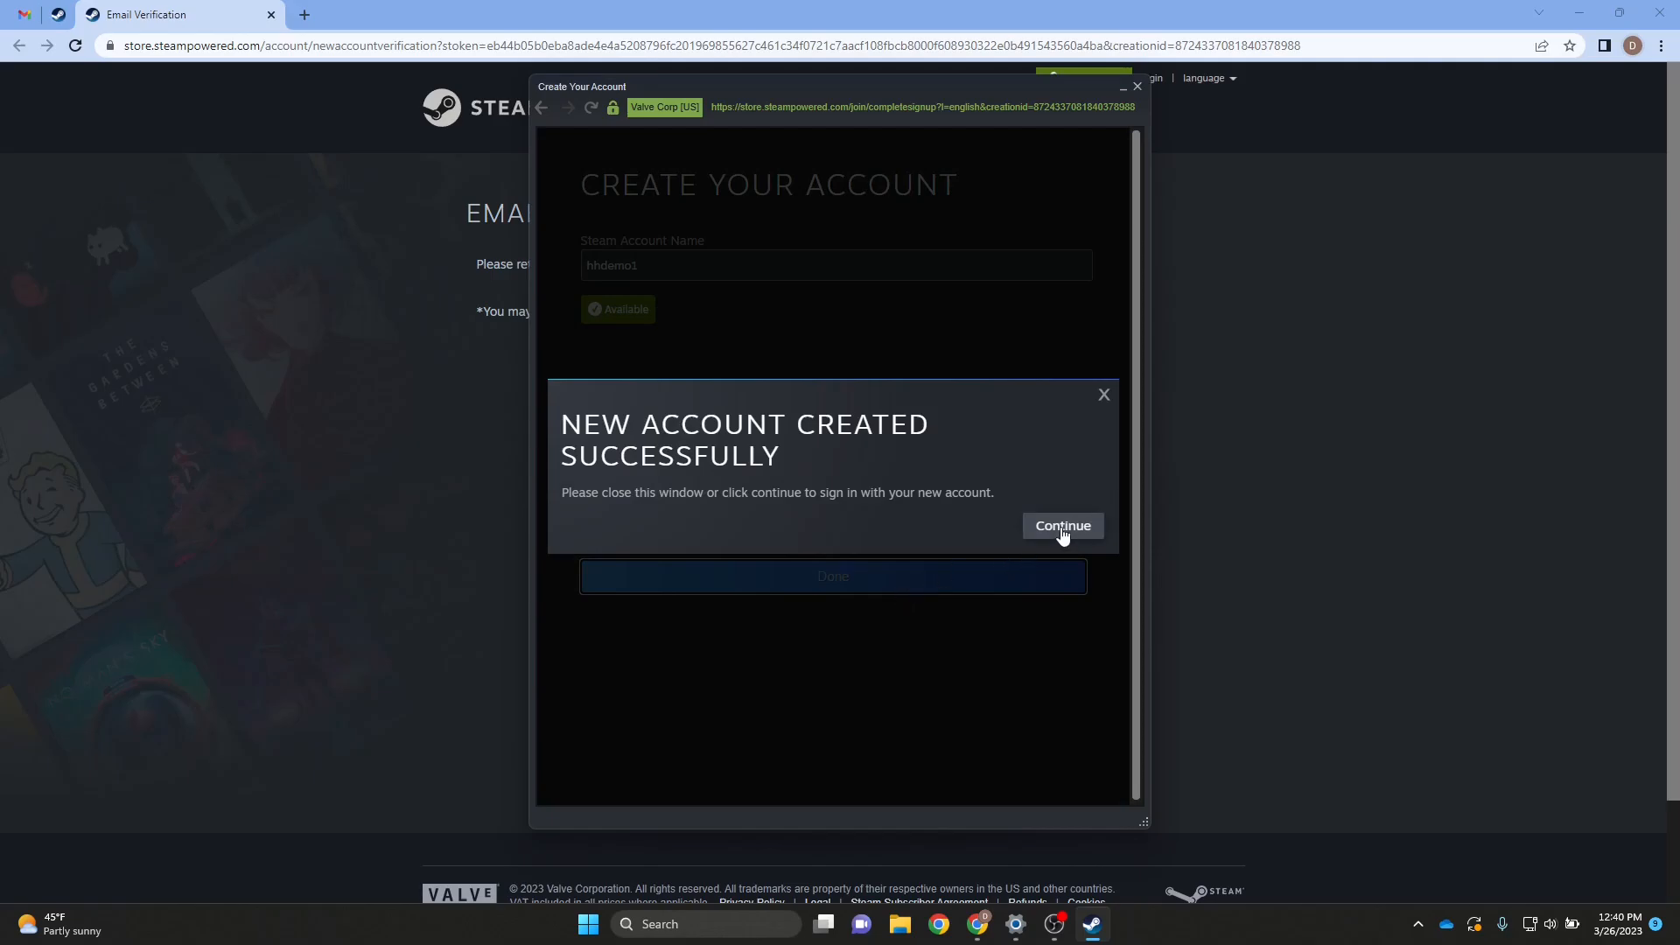
# Sign in to Steam as 'hhdemo1' with its password
pyautogui.click(1061, 525)
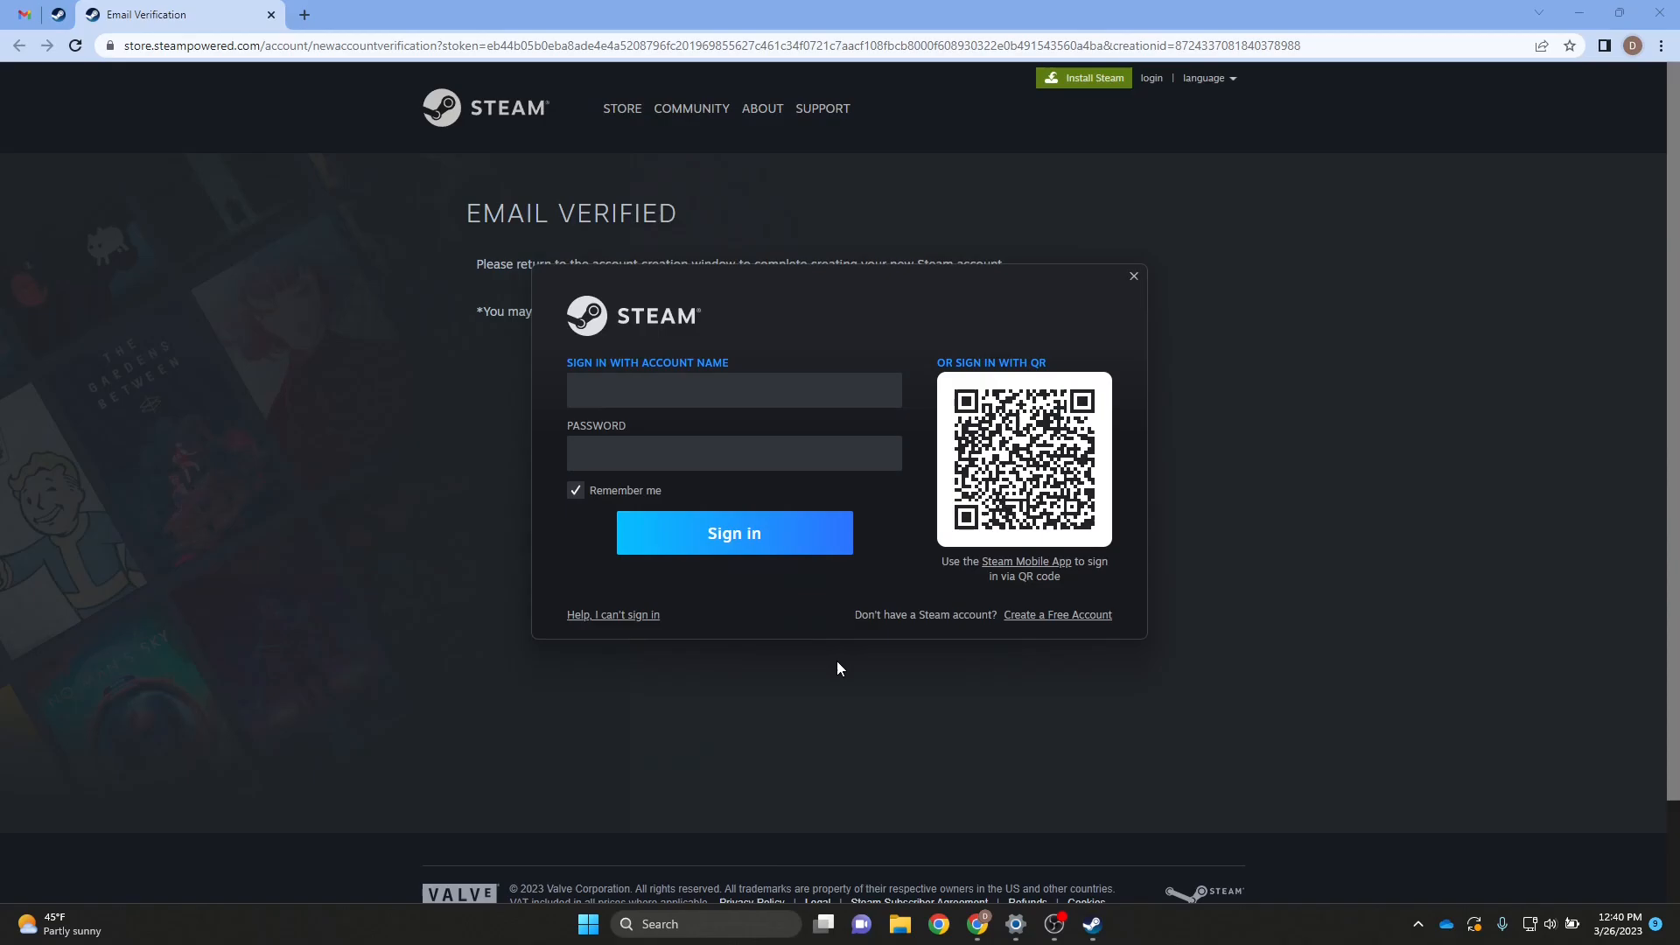
pyautogui.click(733, 388)
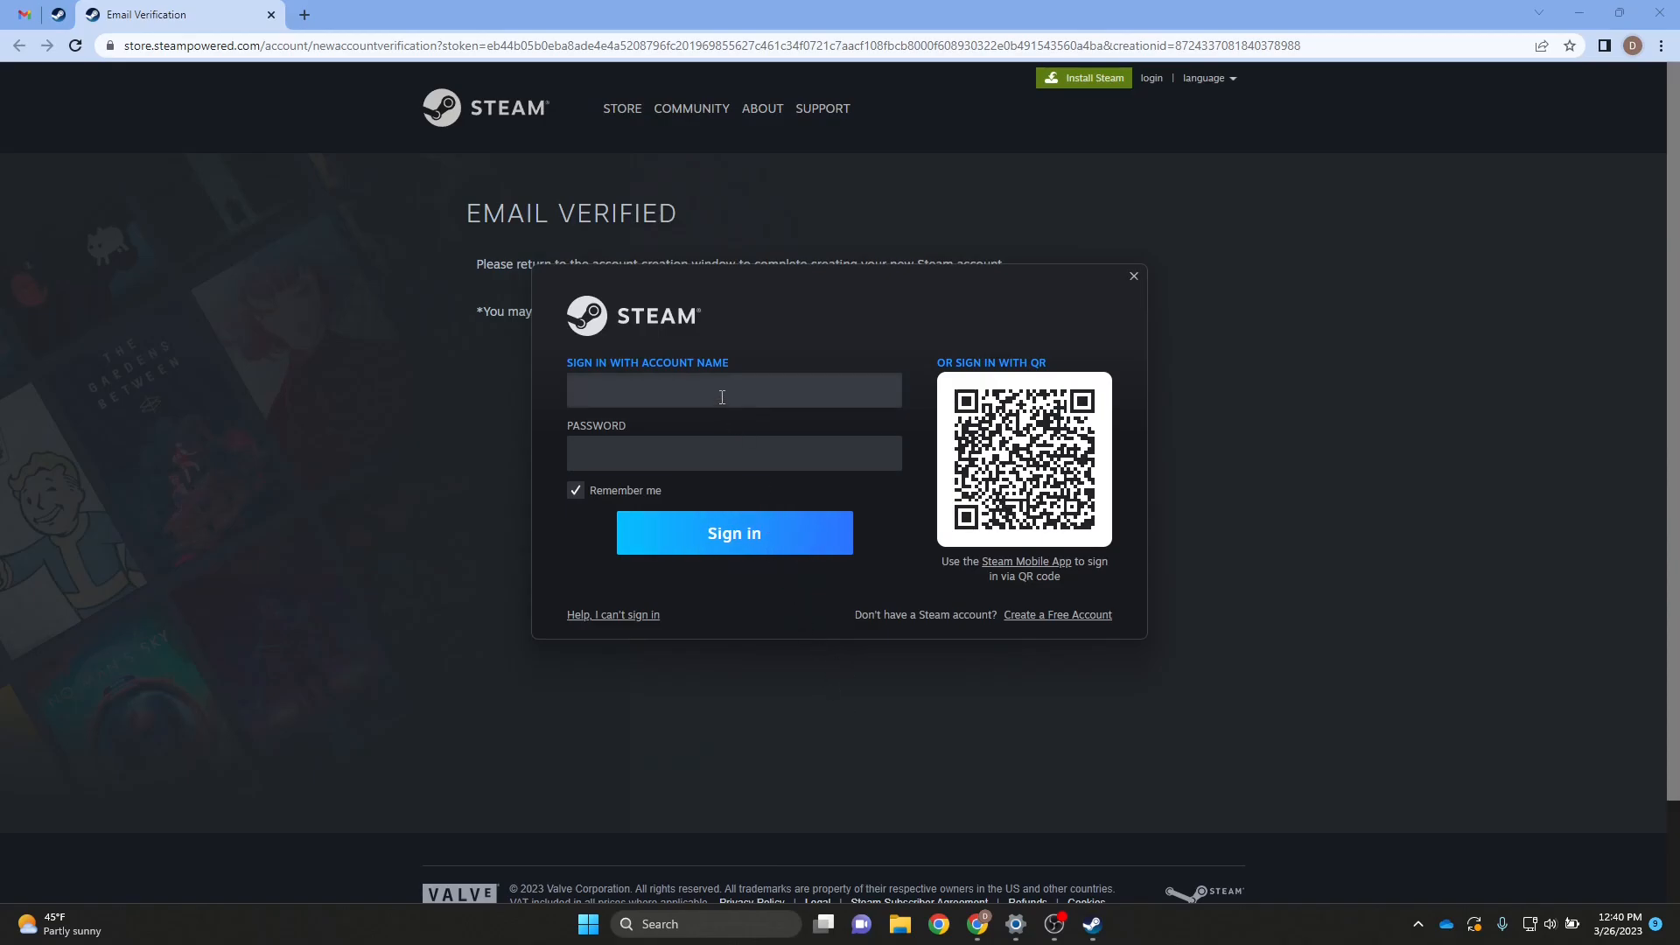
pyautogui.write('hhdemo1')
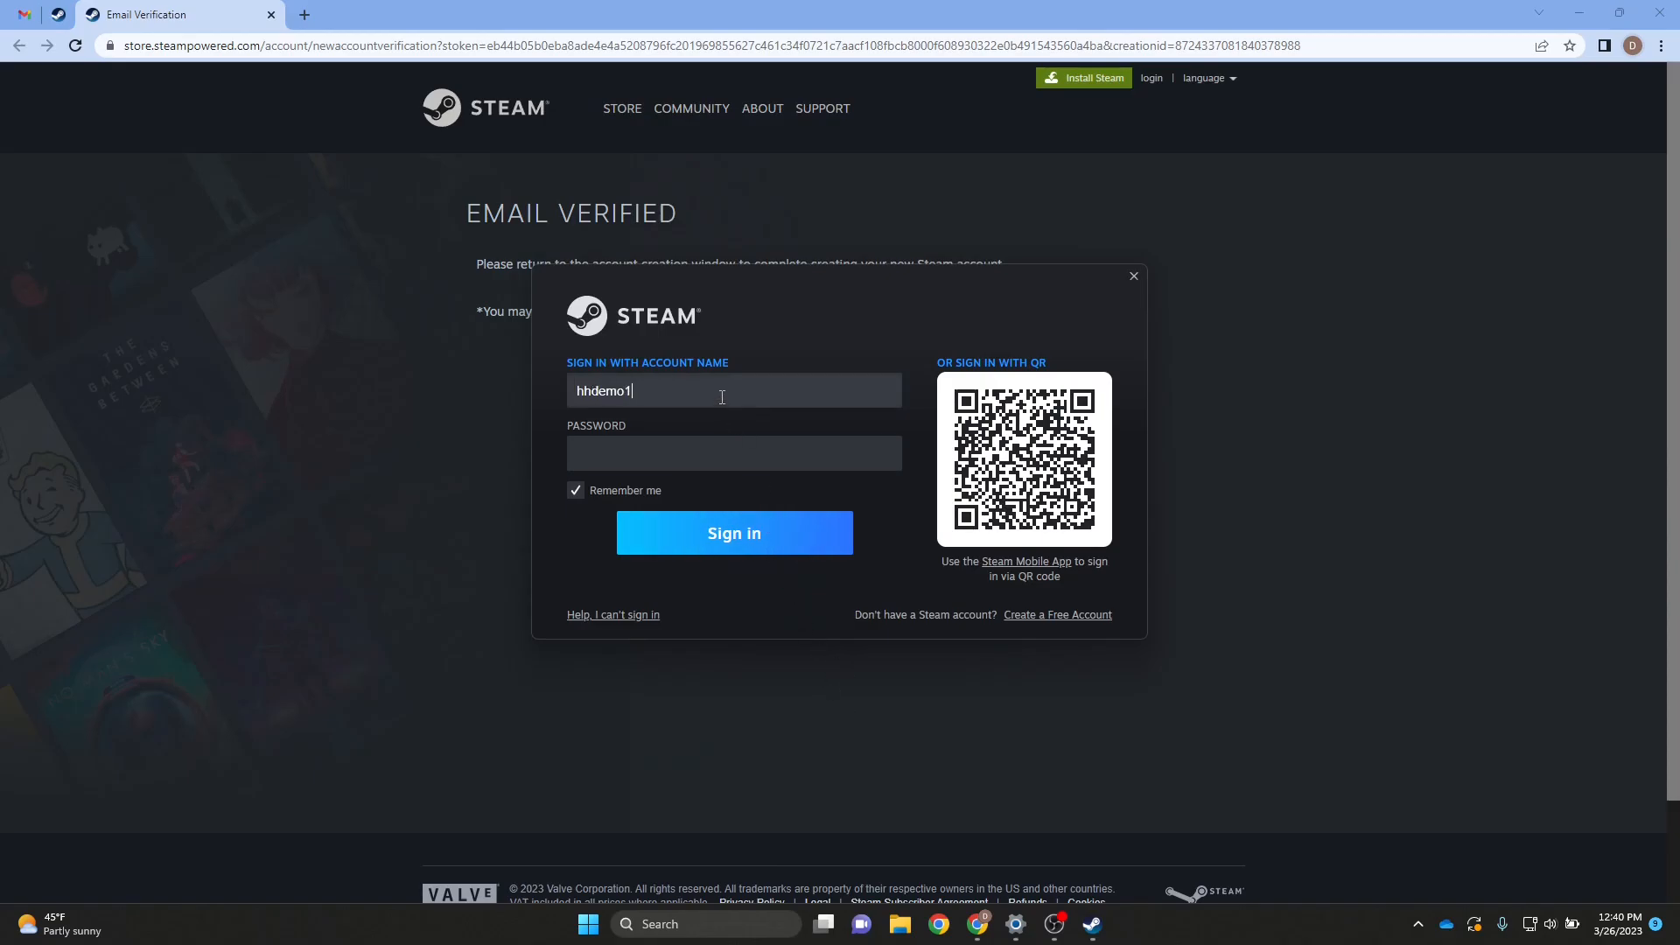
pyautogui.click(734, 451)
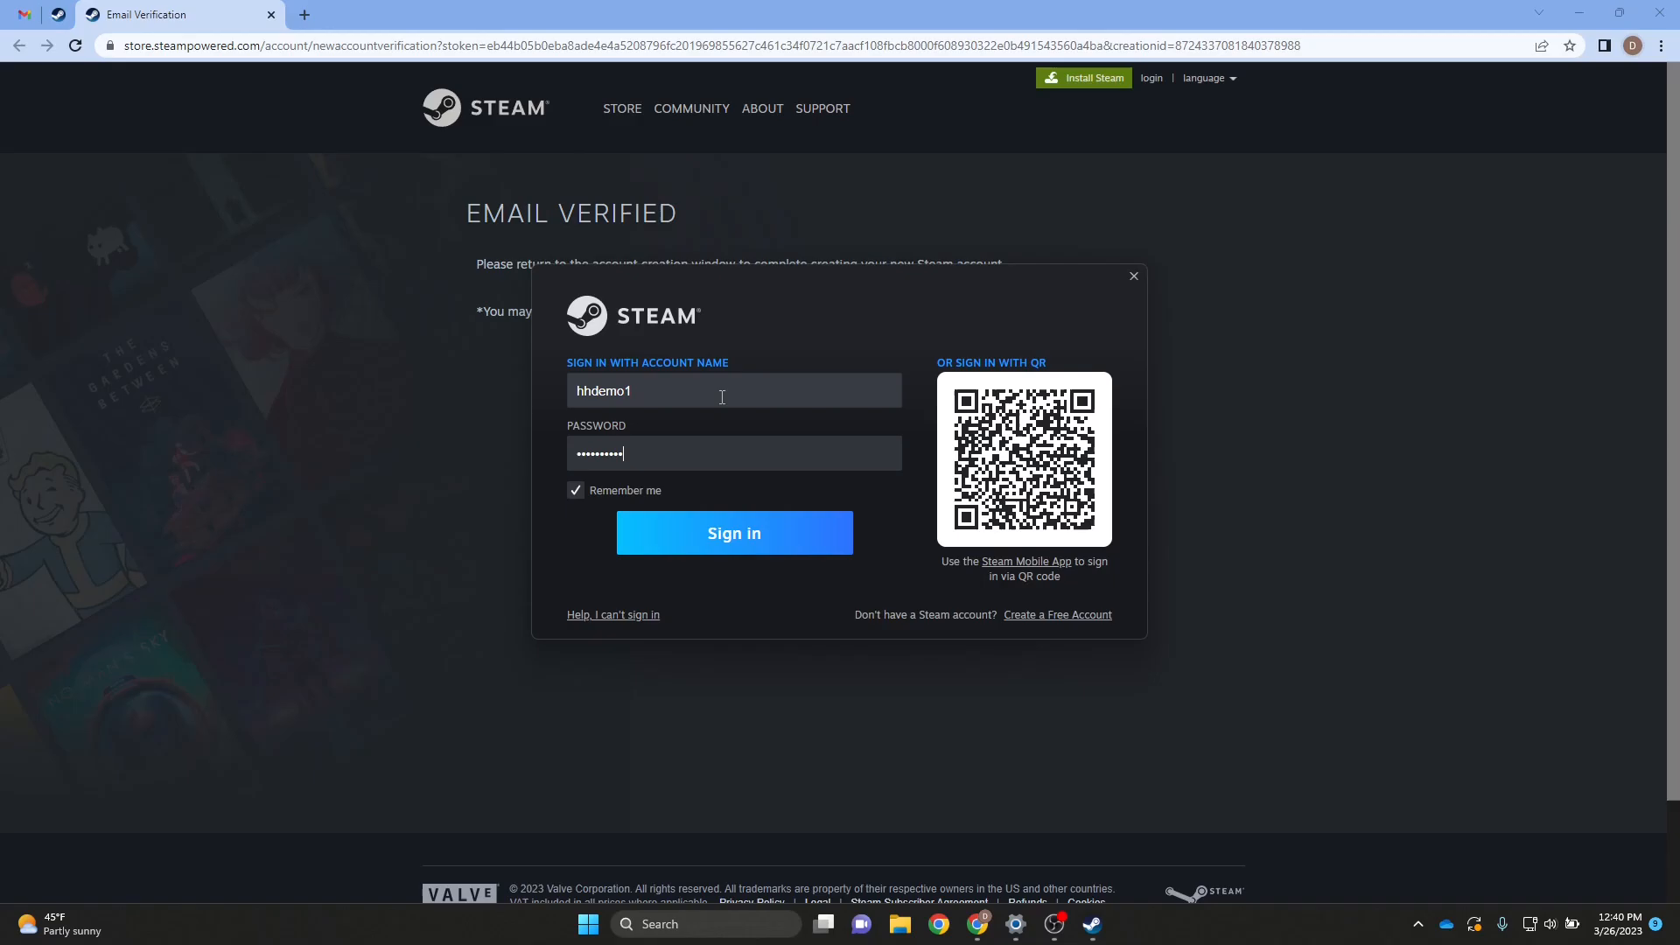
pyautogui.moveTo(672, 531)
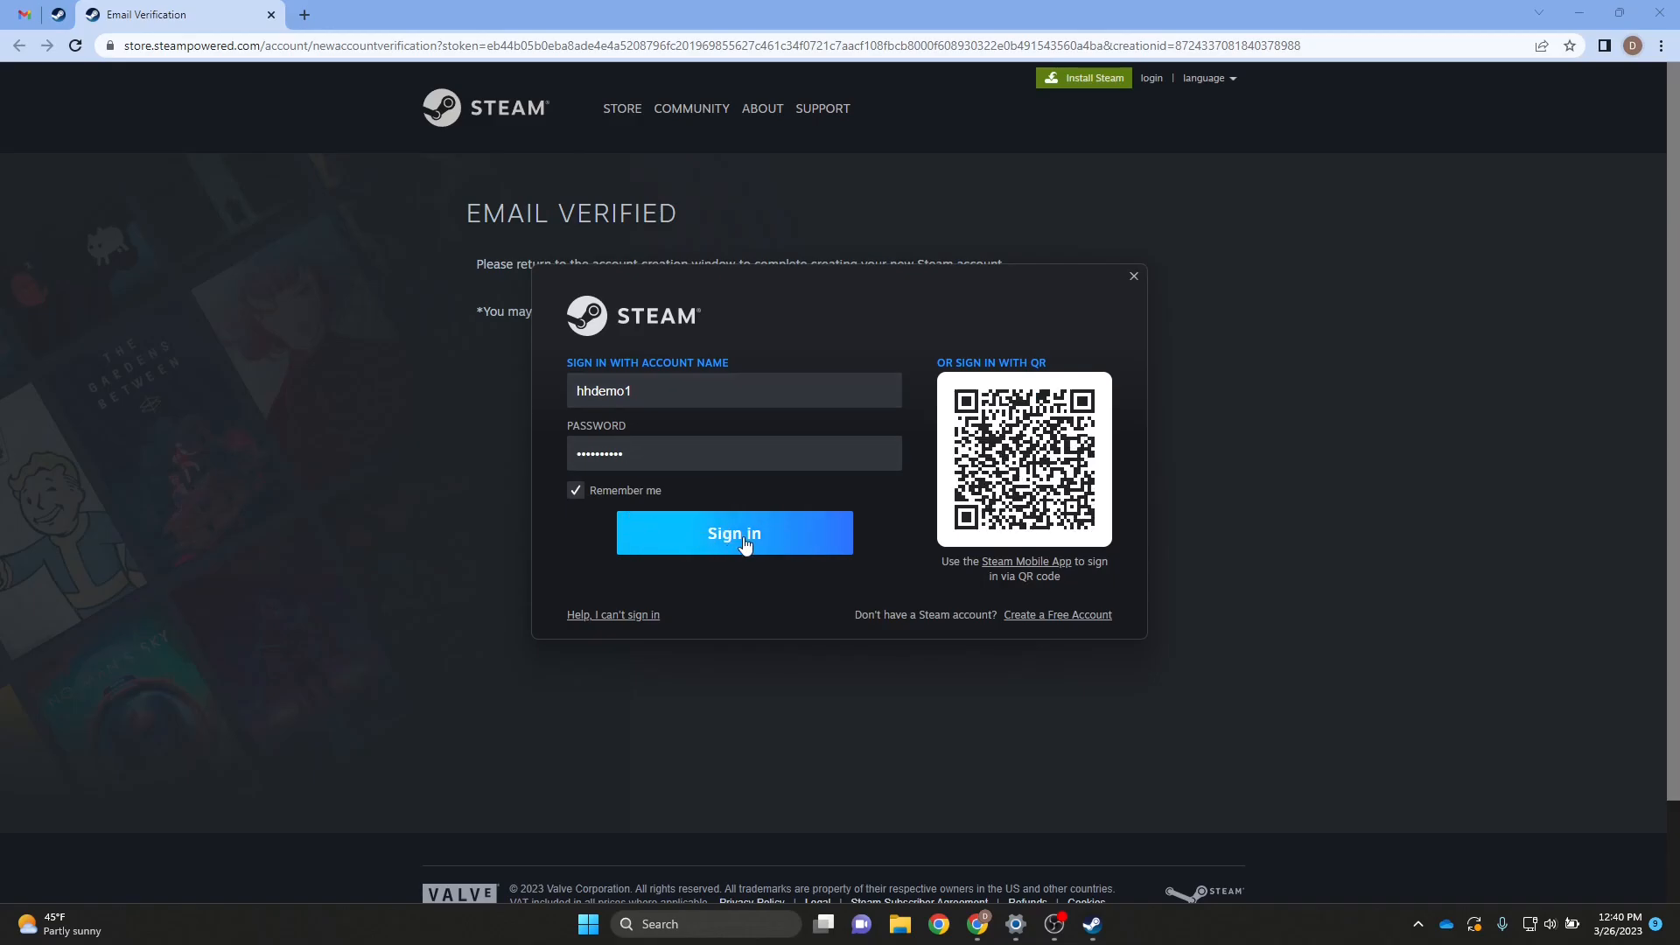
pyautogui.click(733, 532)
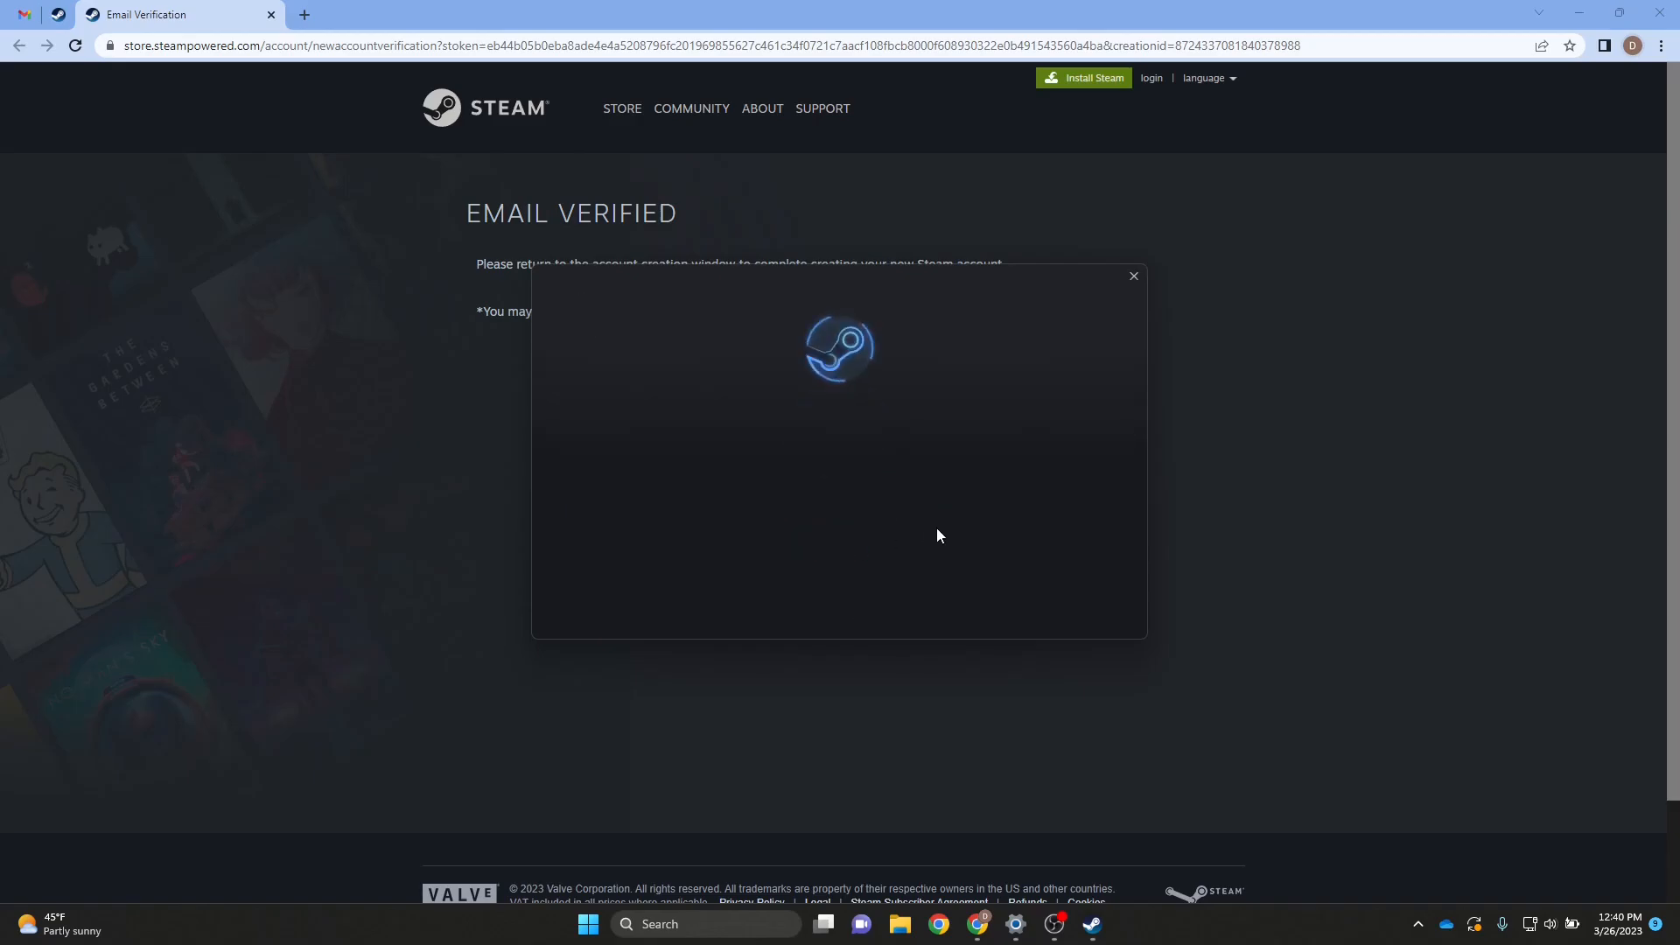
pyautogui.moveTo(851, 571)
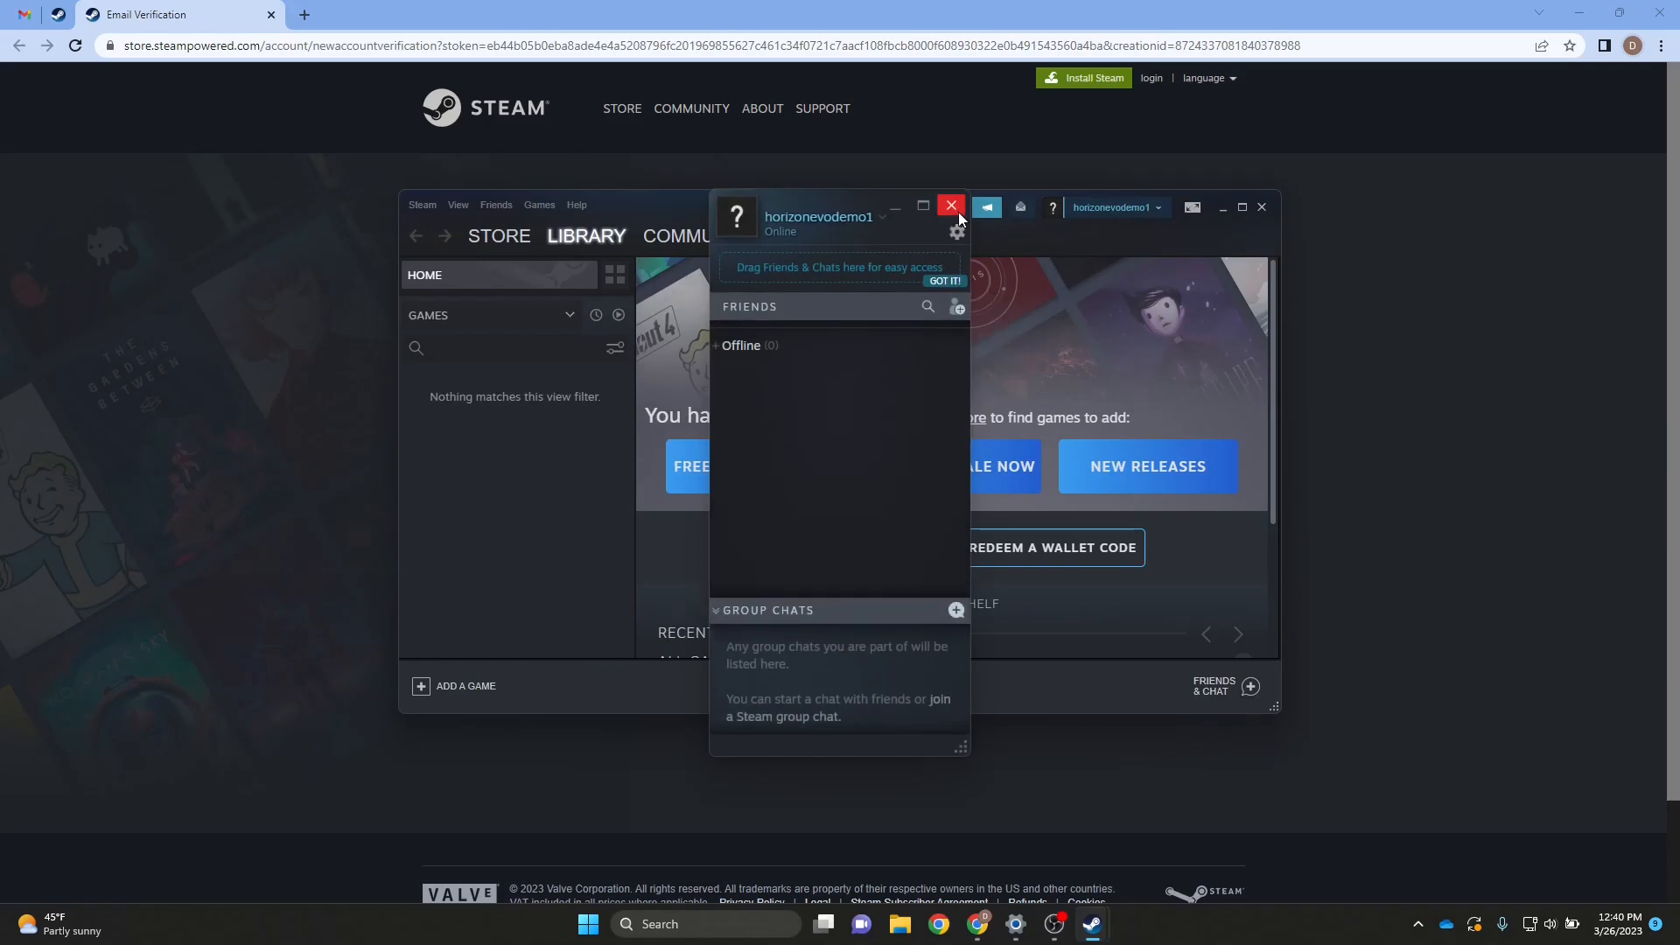
# Close the Friends & Chat window so the empty library fills the Steam client
pyautogui.click(949, 206)
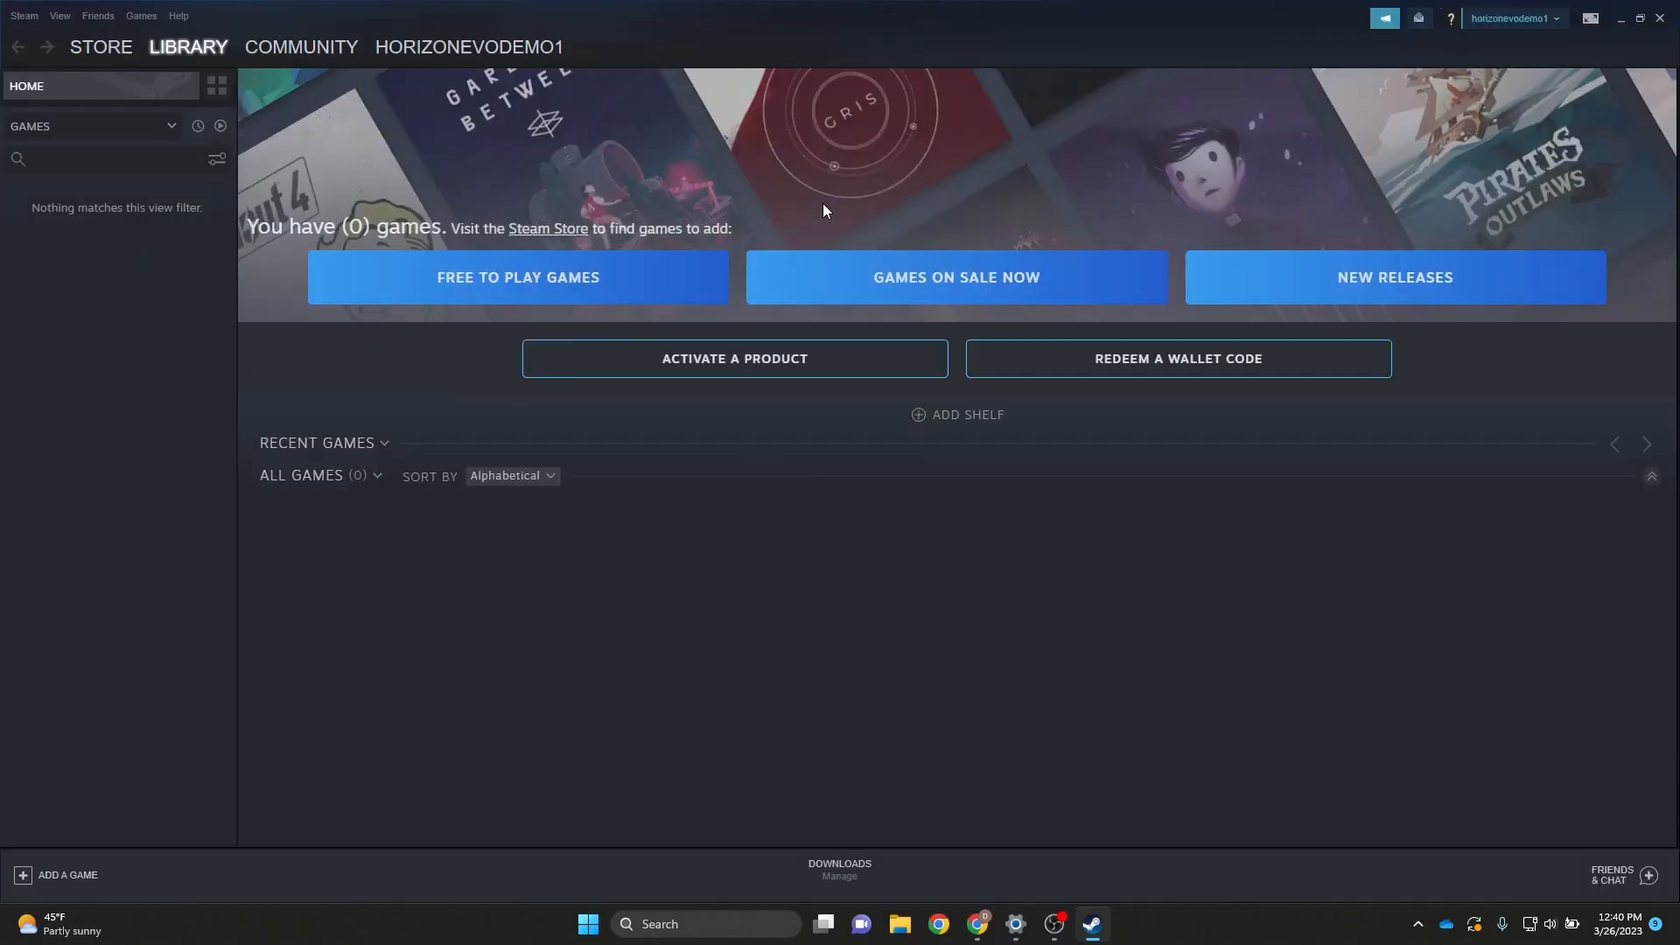
pyautogui.moveTo(812, 223)
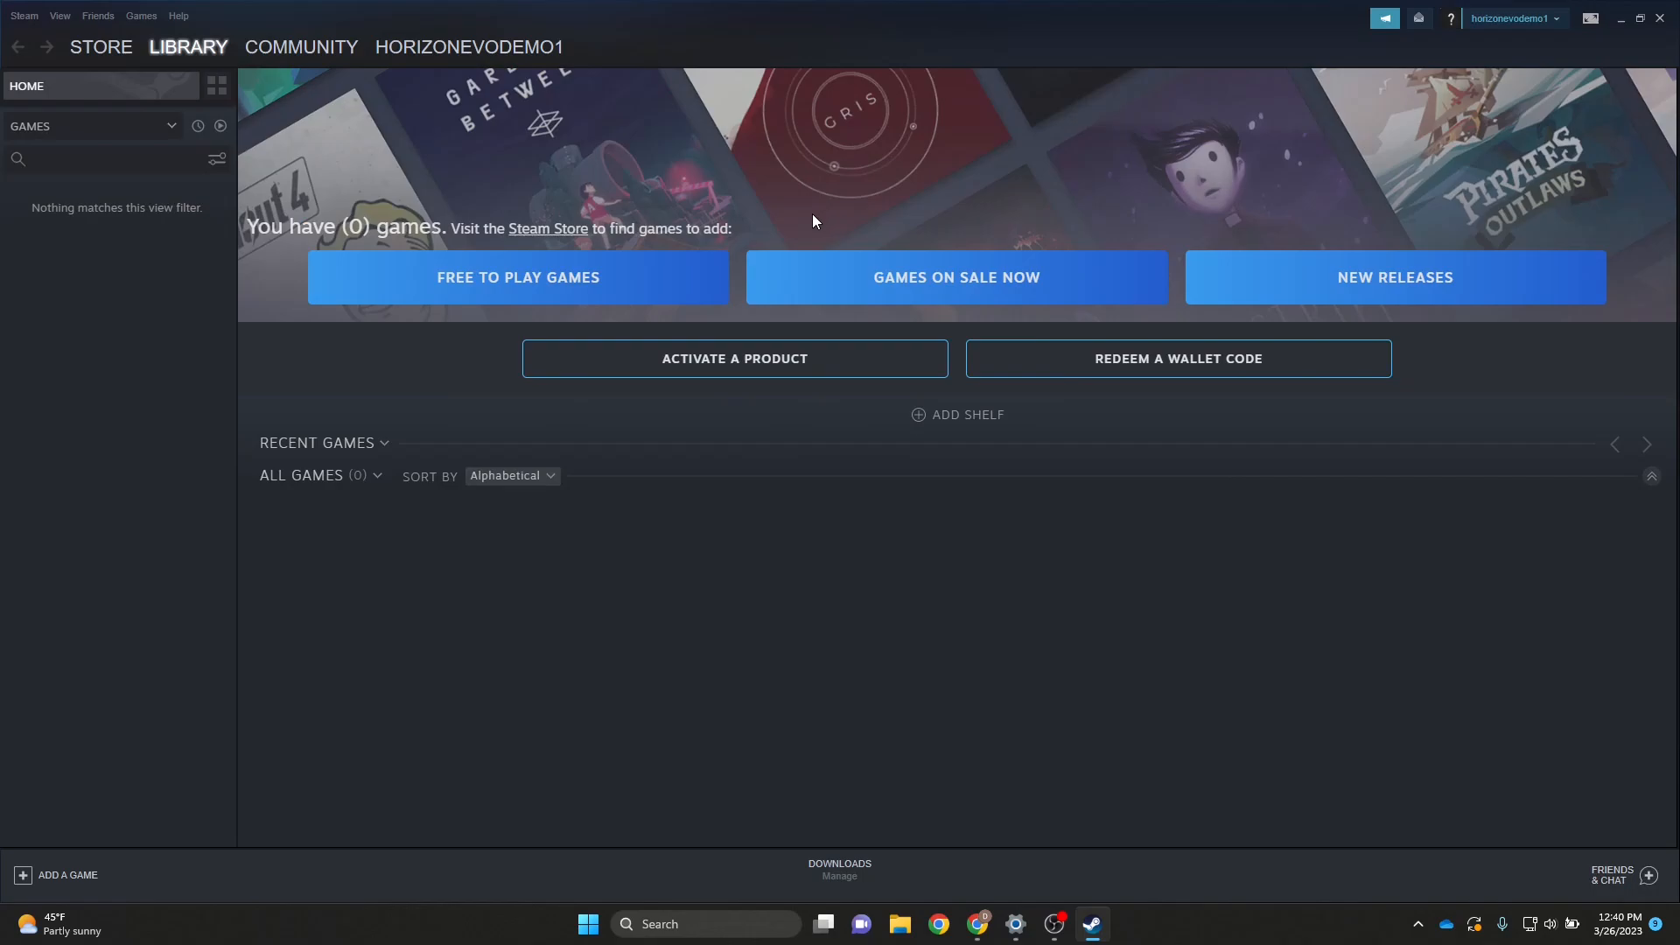
pyautogui.moveTo(270, 613)
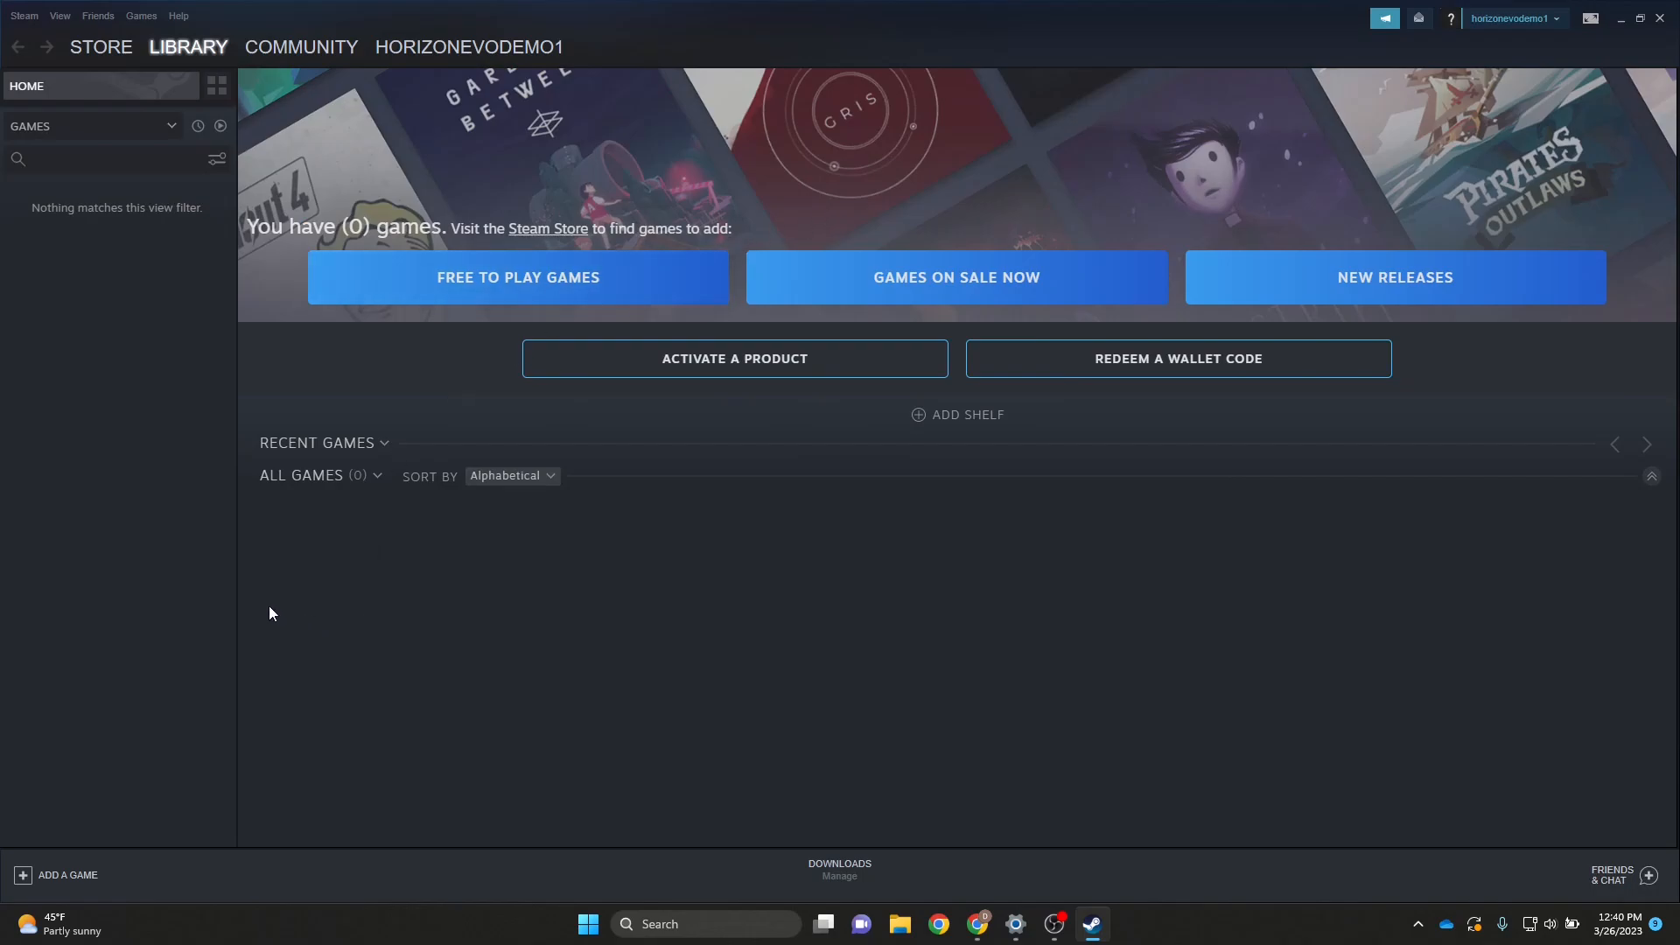
pyautogui.moveTo(303, 584)
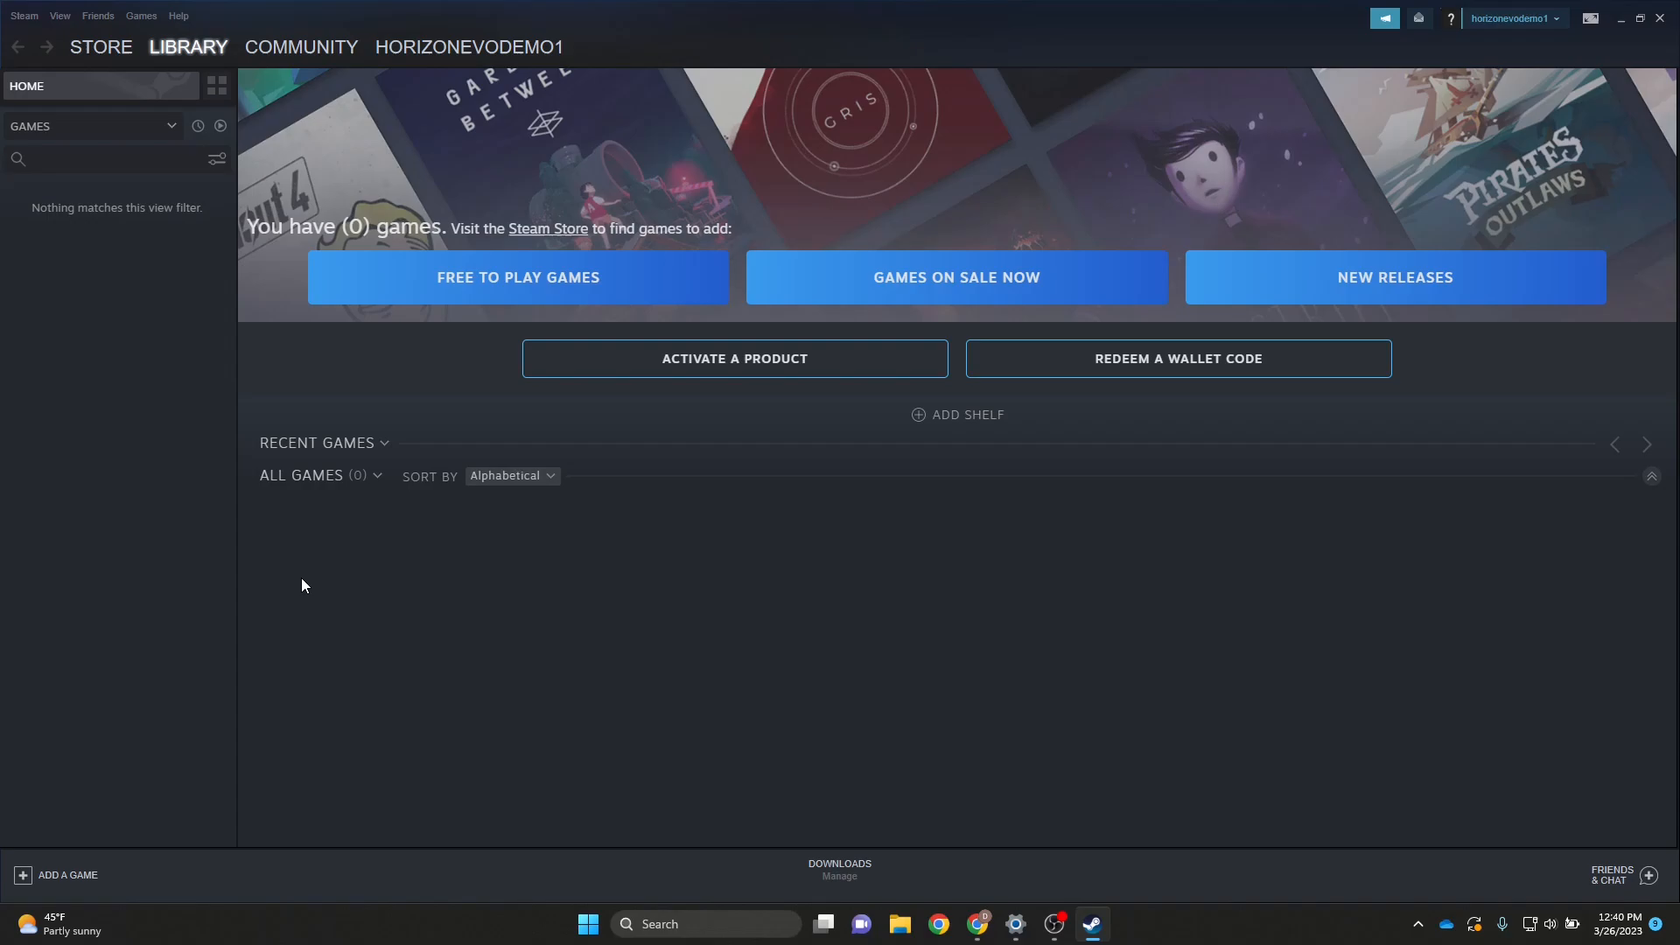
pyautogui.moveTo(310, 588)
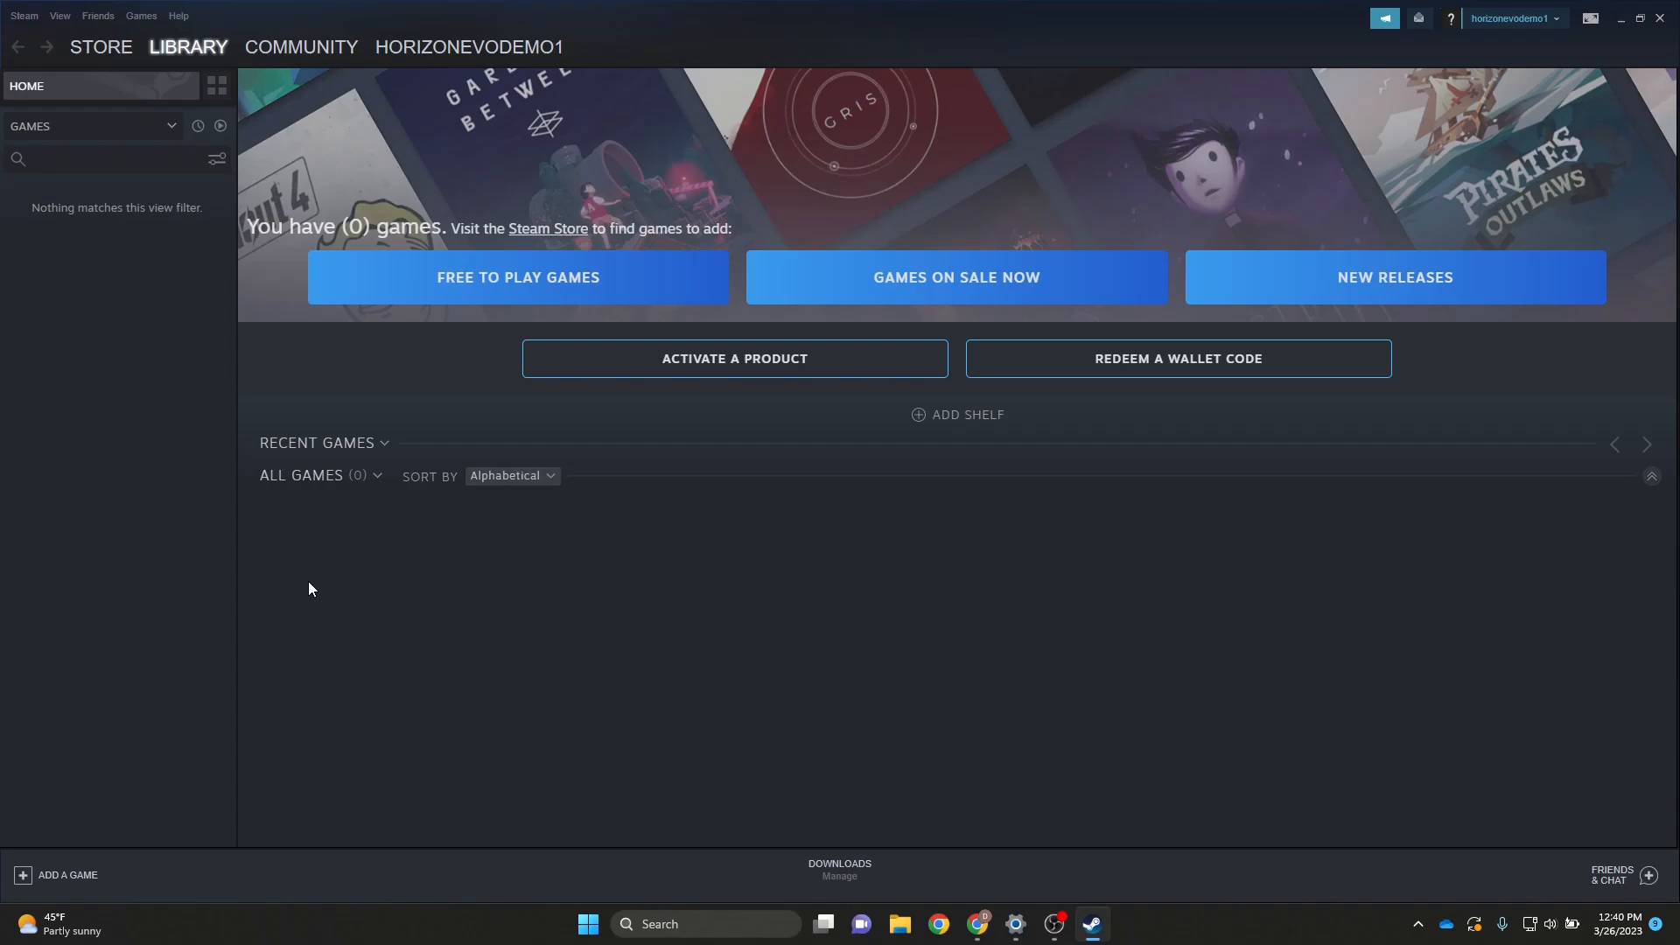
pyautogui.moveTo(264, 626)
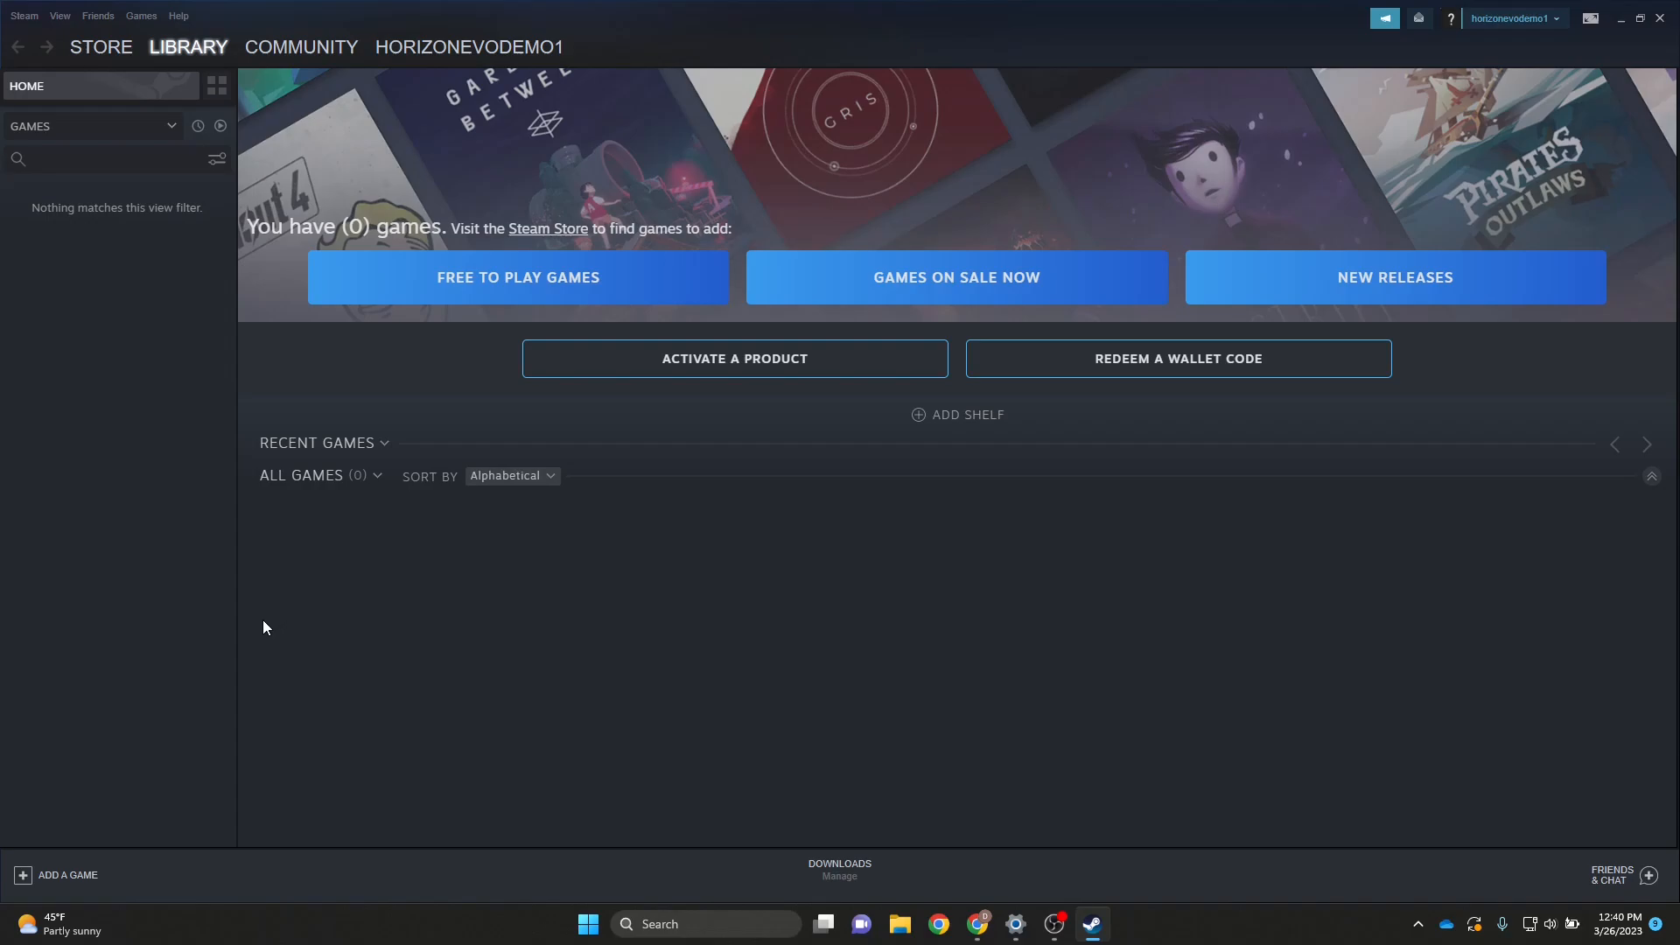
pyautogui.moveTo(274, 626)
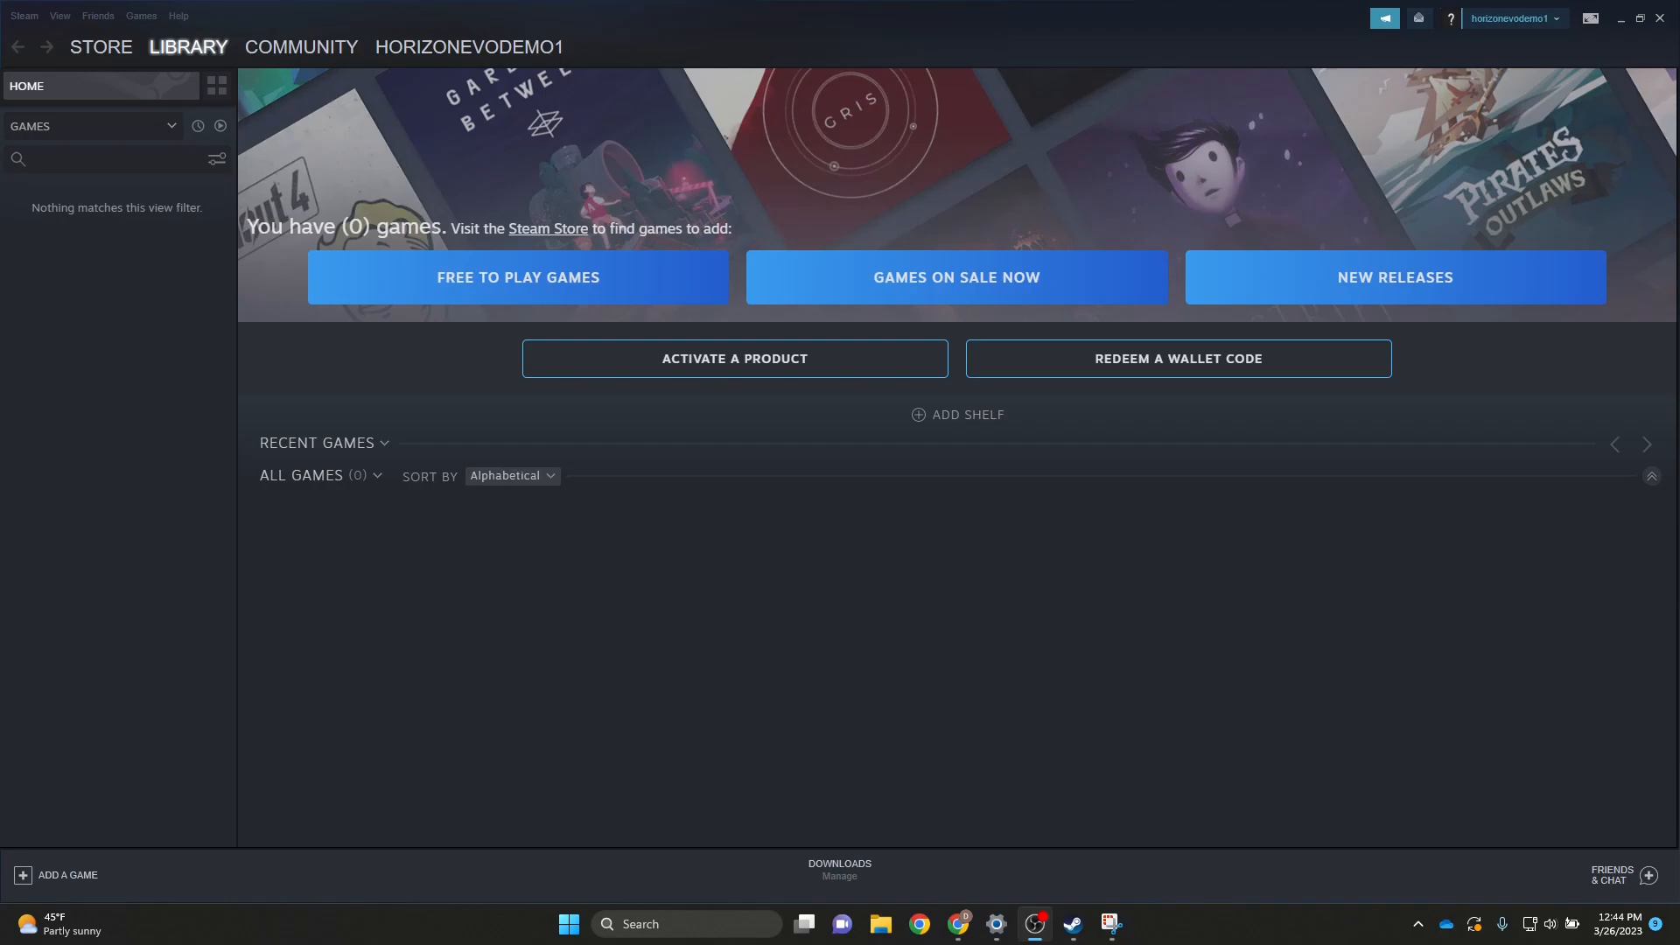
pyautogui.moveTo(5, 63)
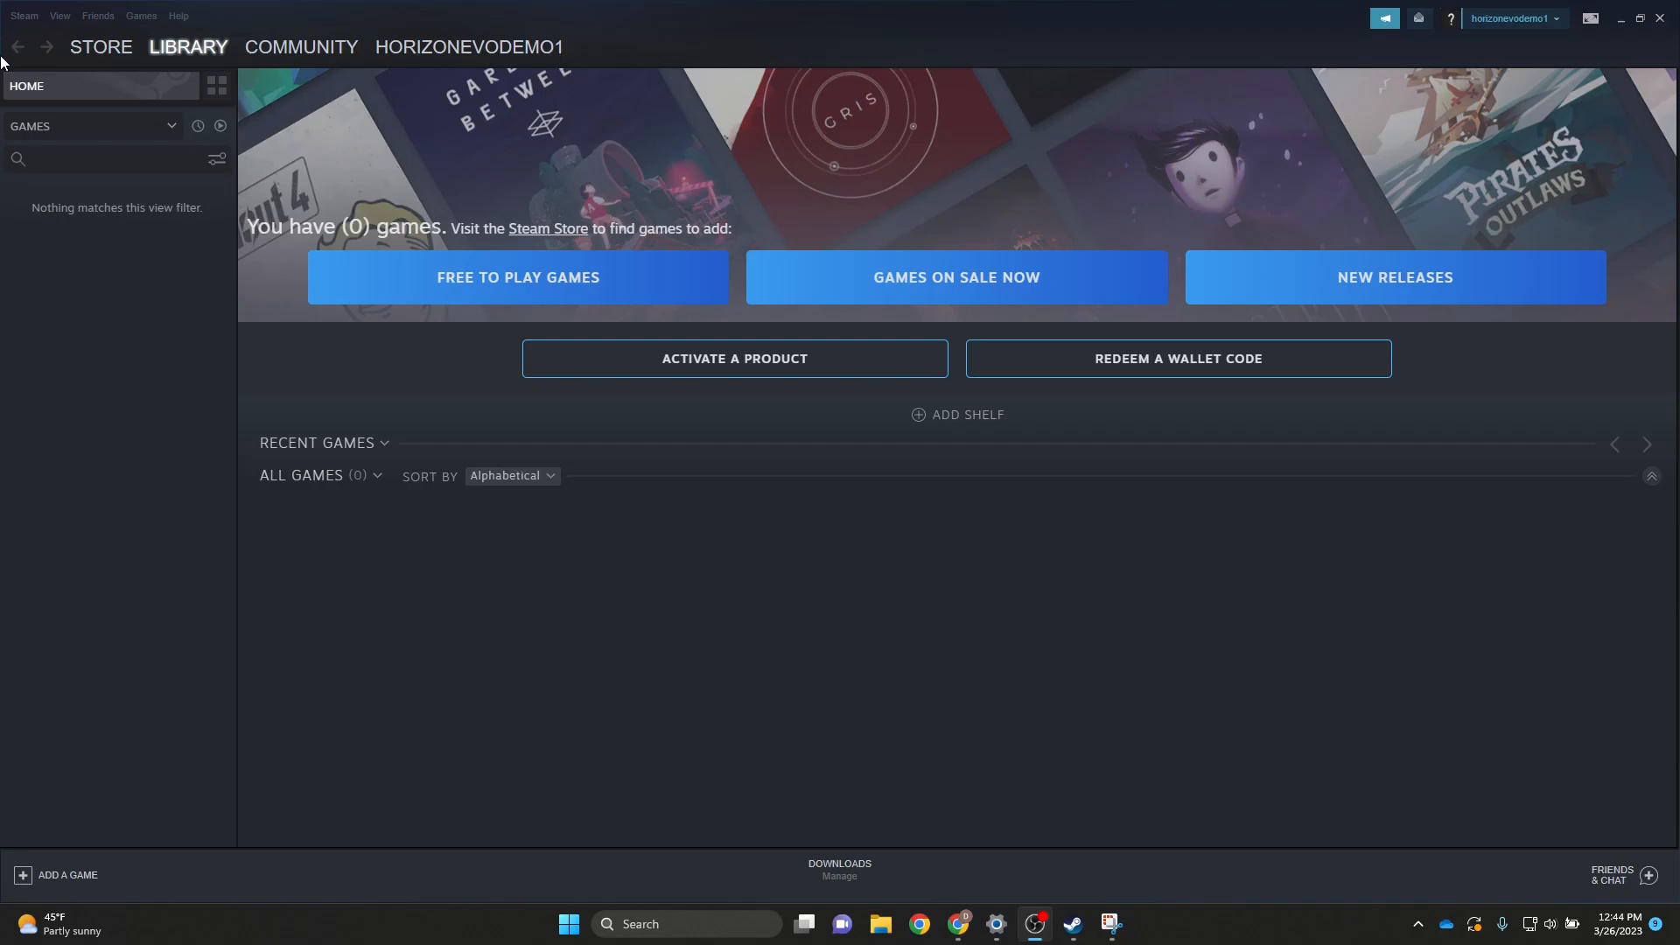
# Start Activate a Product on Steam from the Games menu and agree to the Subscriber Agreement
pyautogui.click(140, 16)
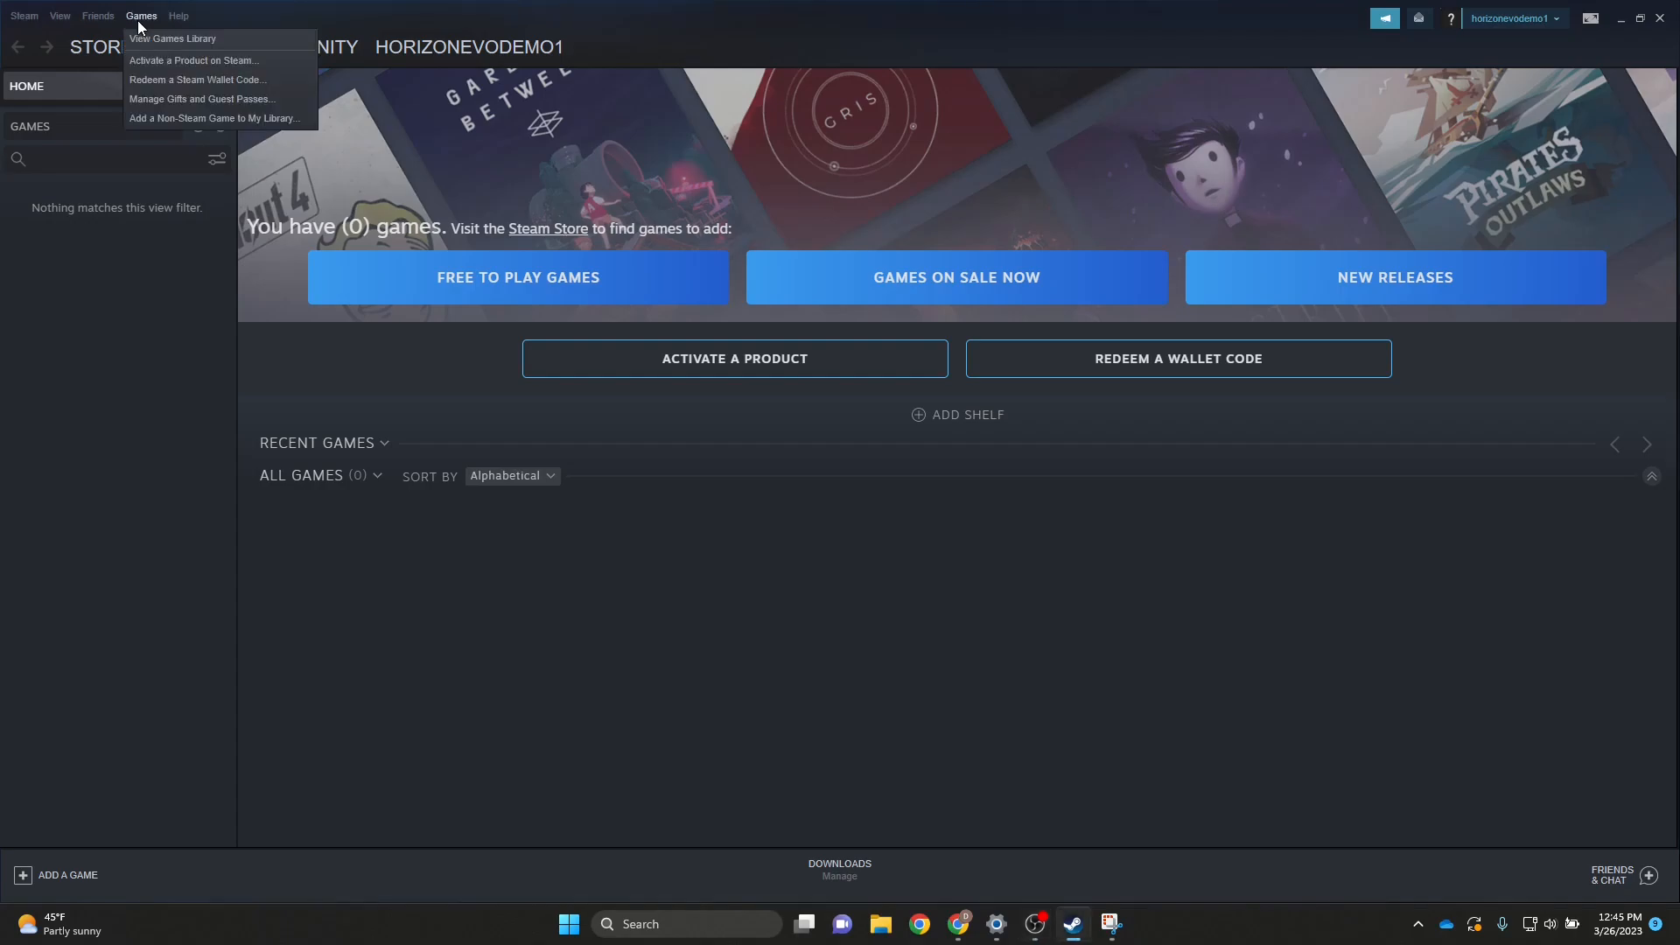
pyautogui.click(189, 46)
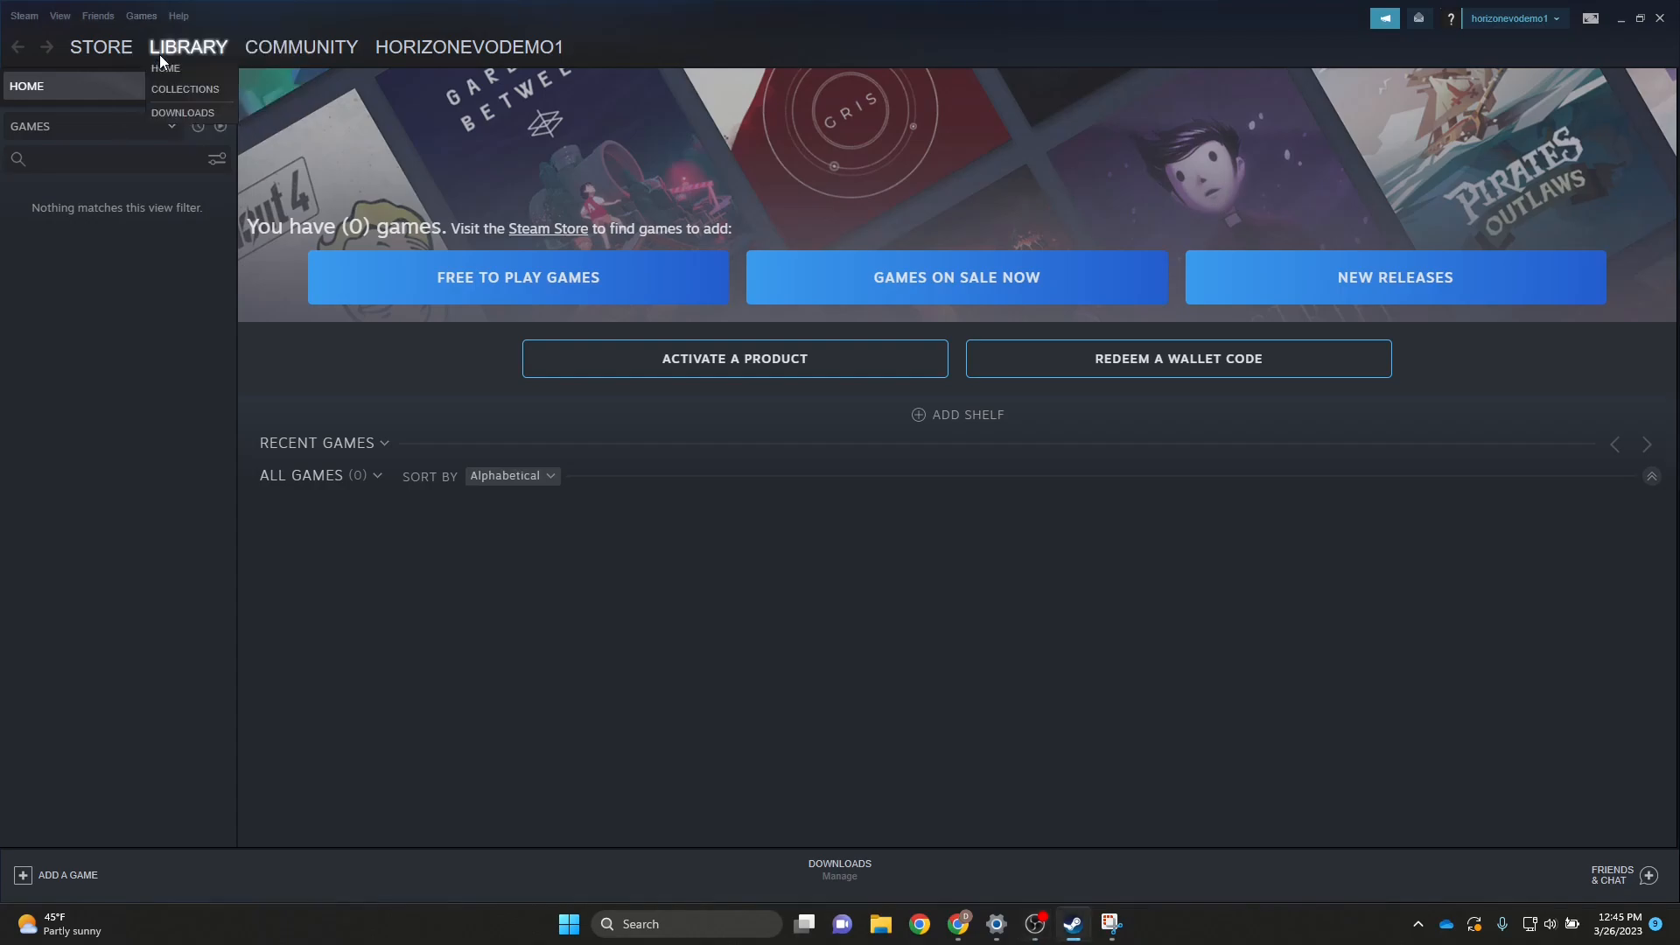
pyautogui.click(733, 357)
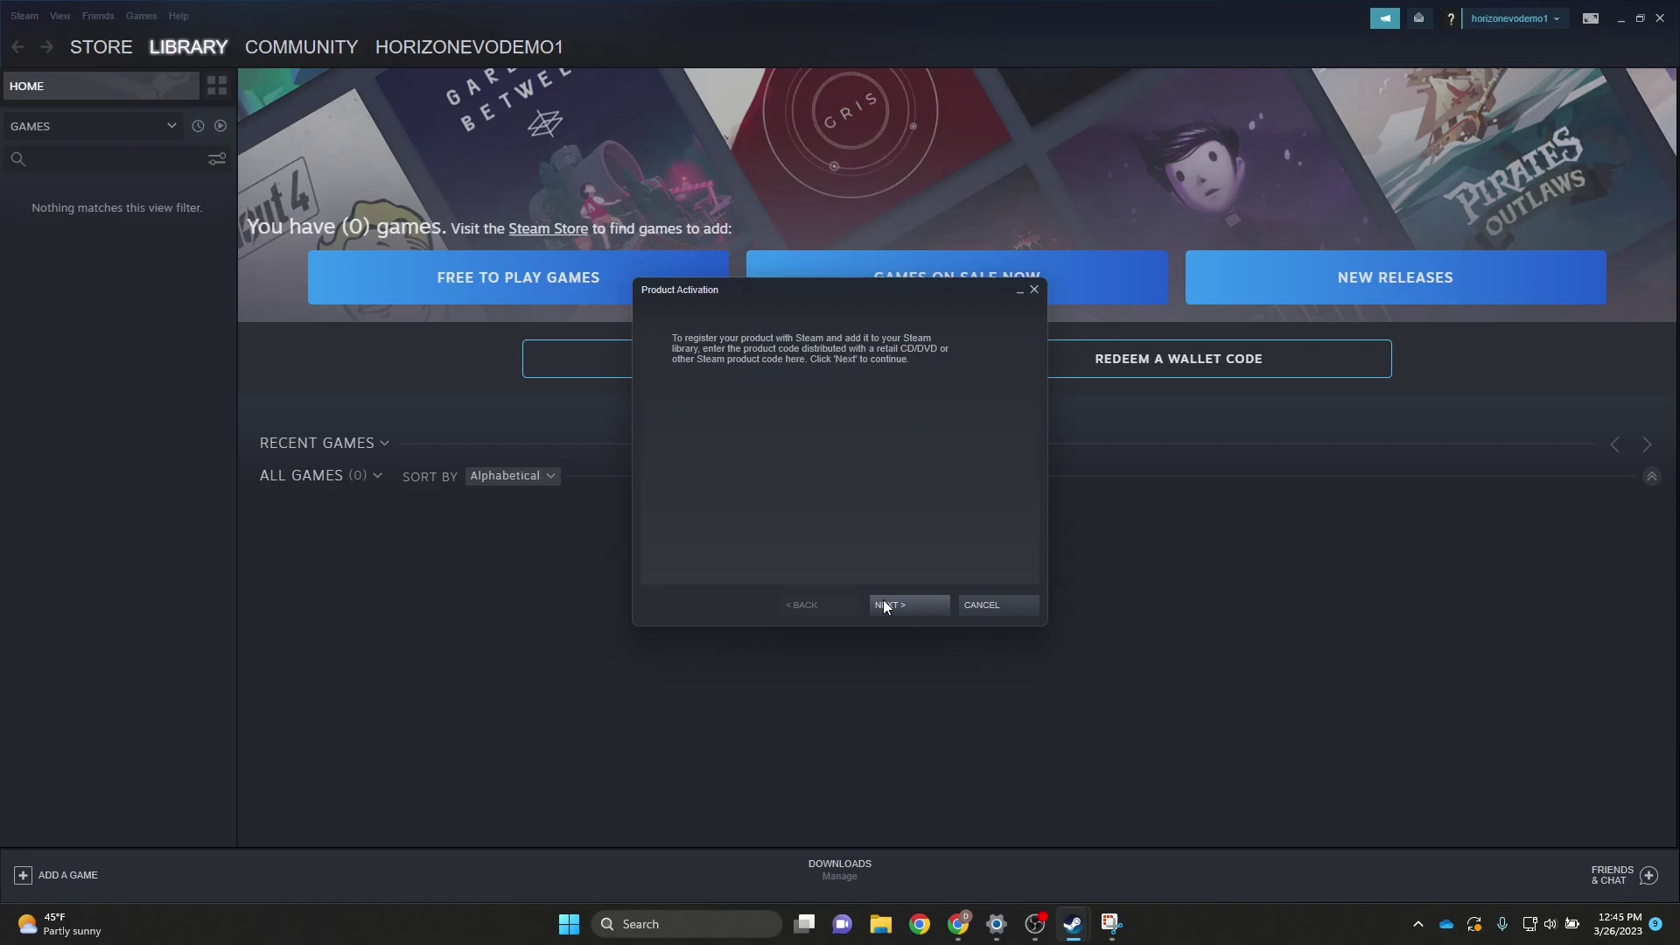
pyautogui.click(904, 603)
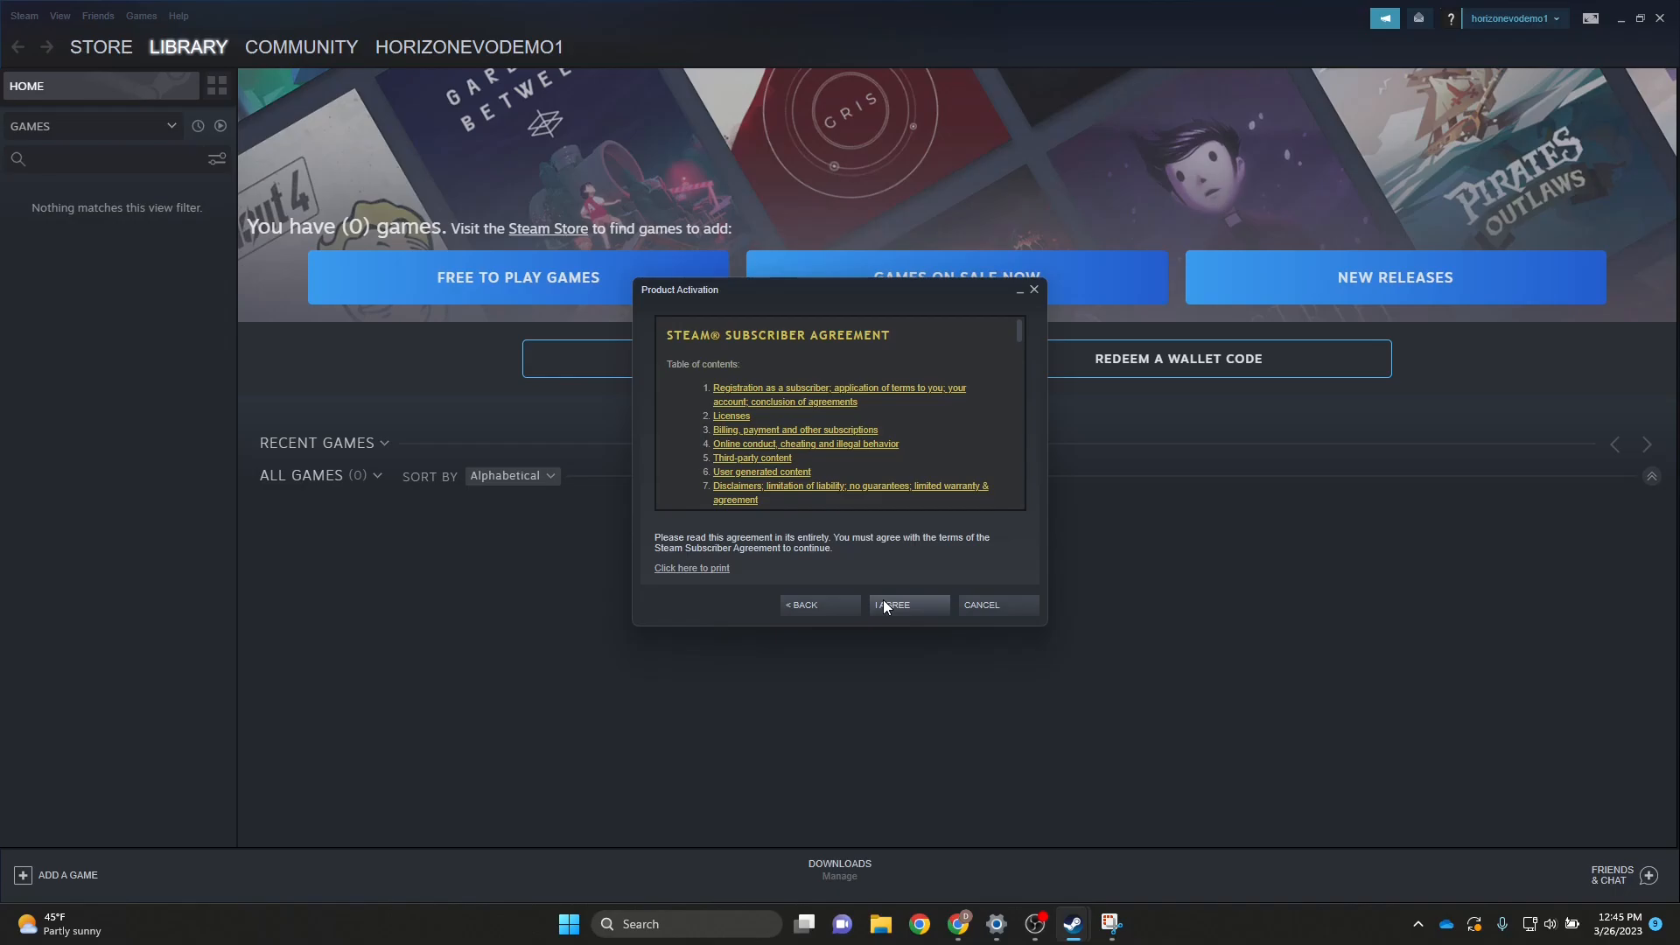
pyautogui.moveTo(885, 607)
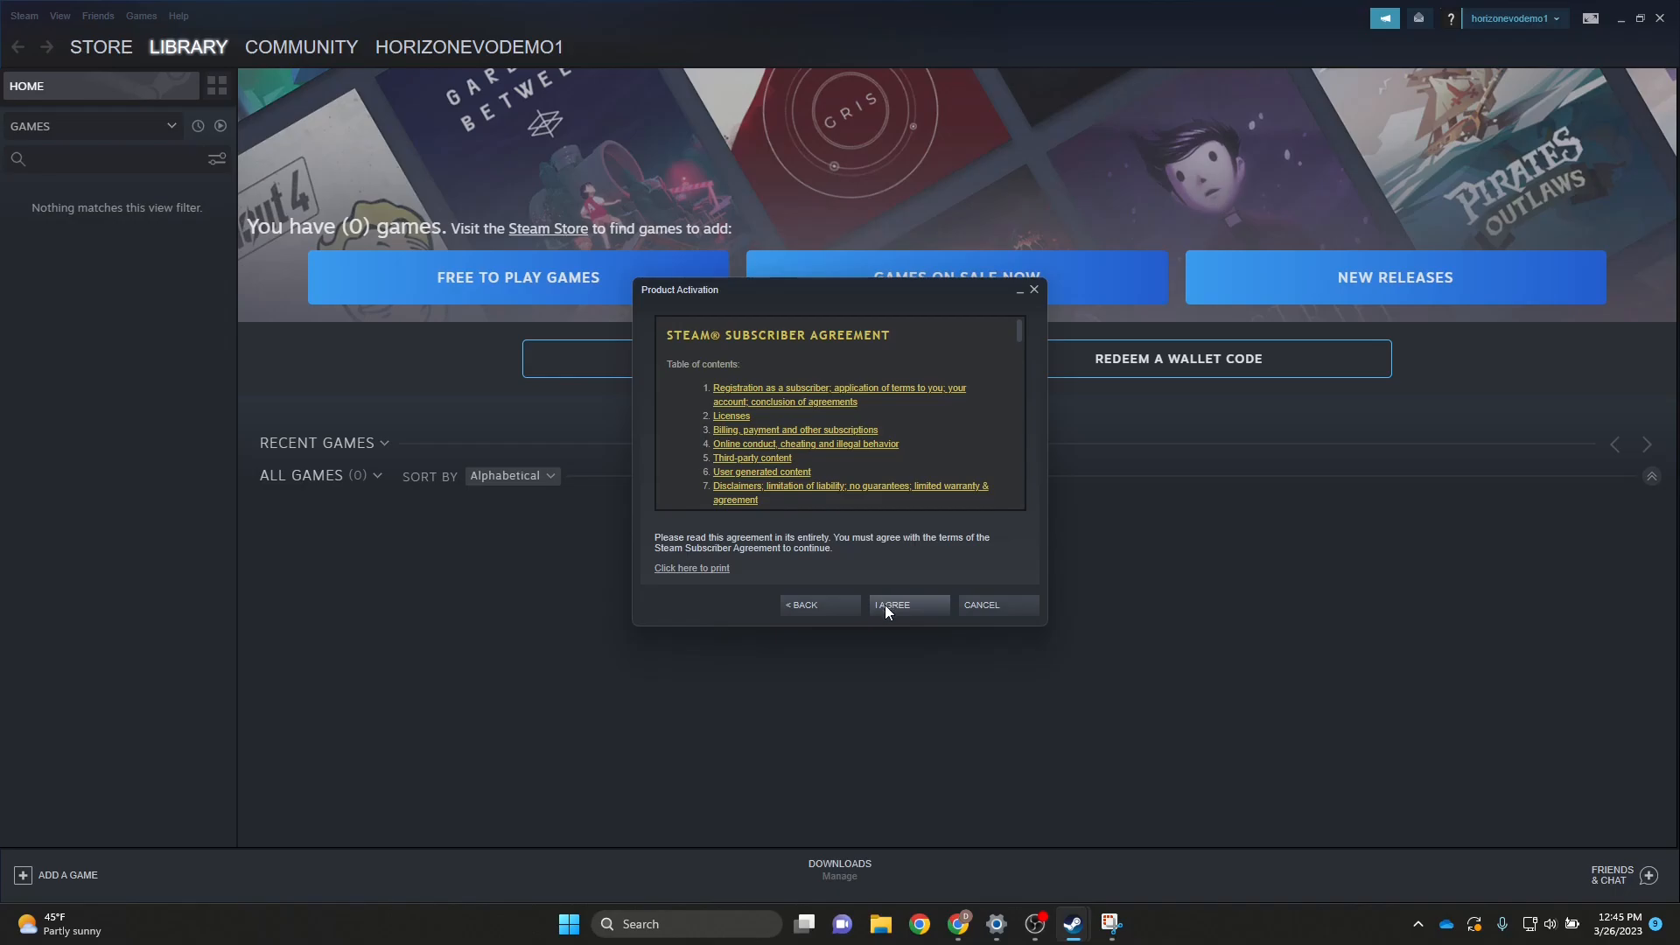
pyautogui.click(906, 604)
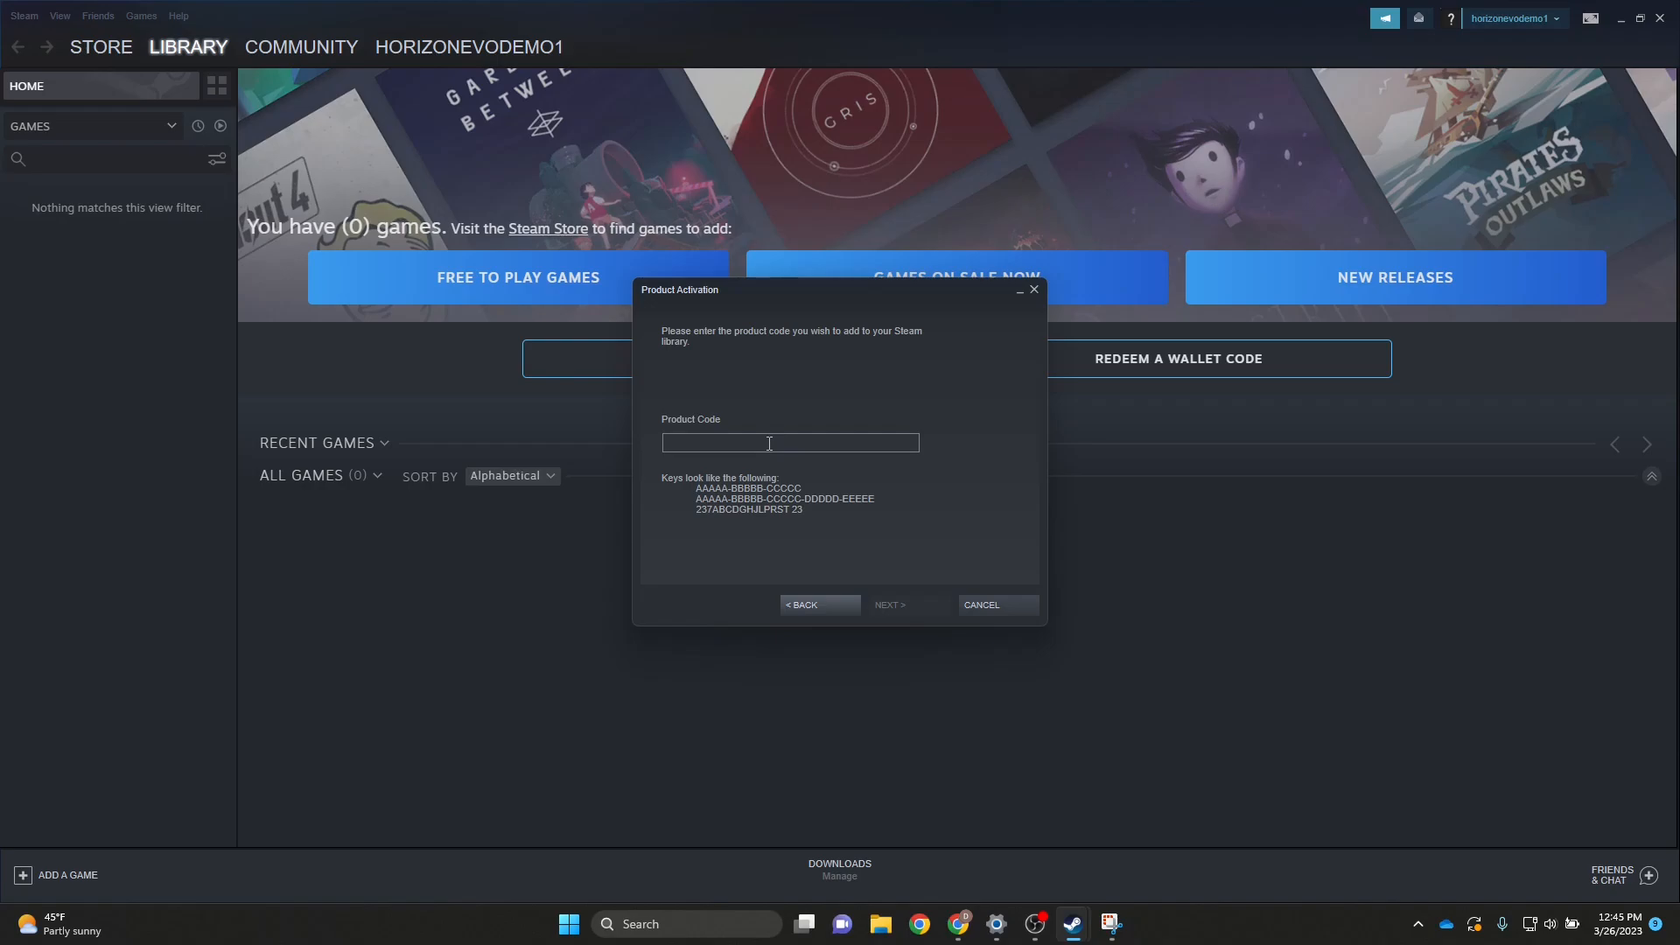
# Enter the RealFlight Evolution product code in the activation field and submit it with Next
pyautogui.click(789, 442)
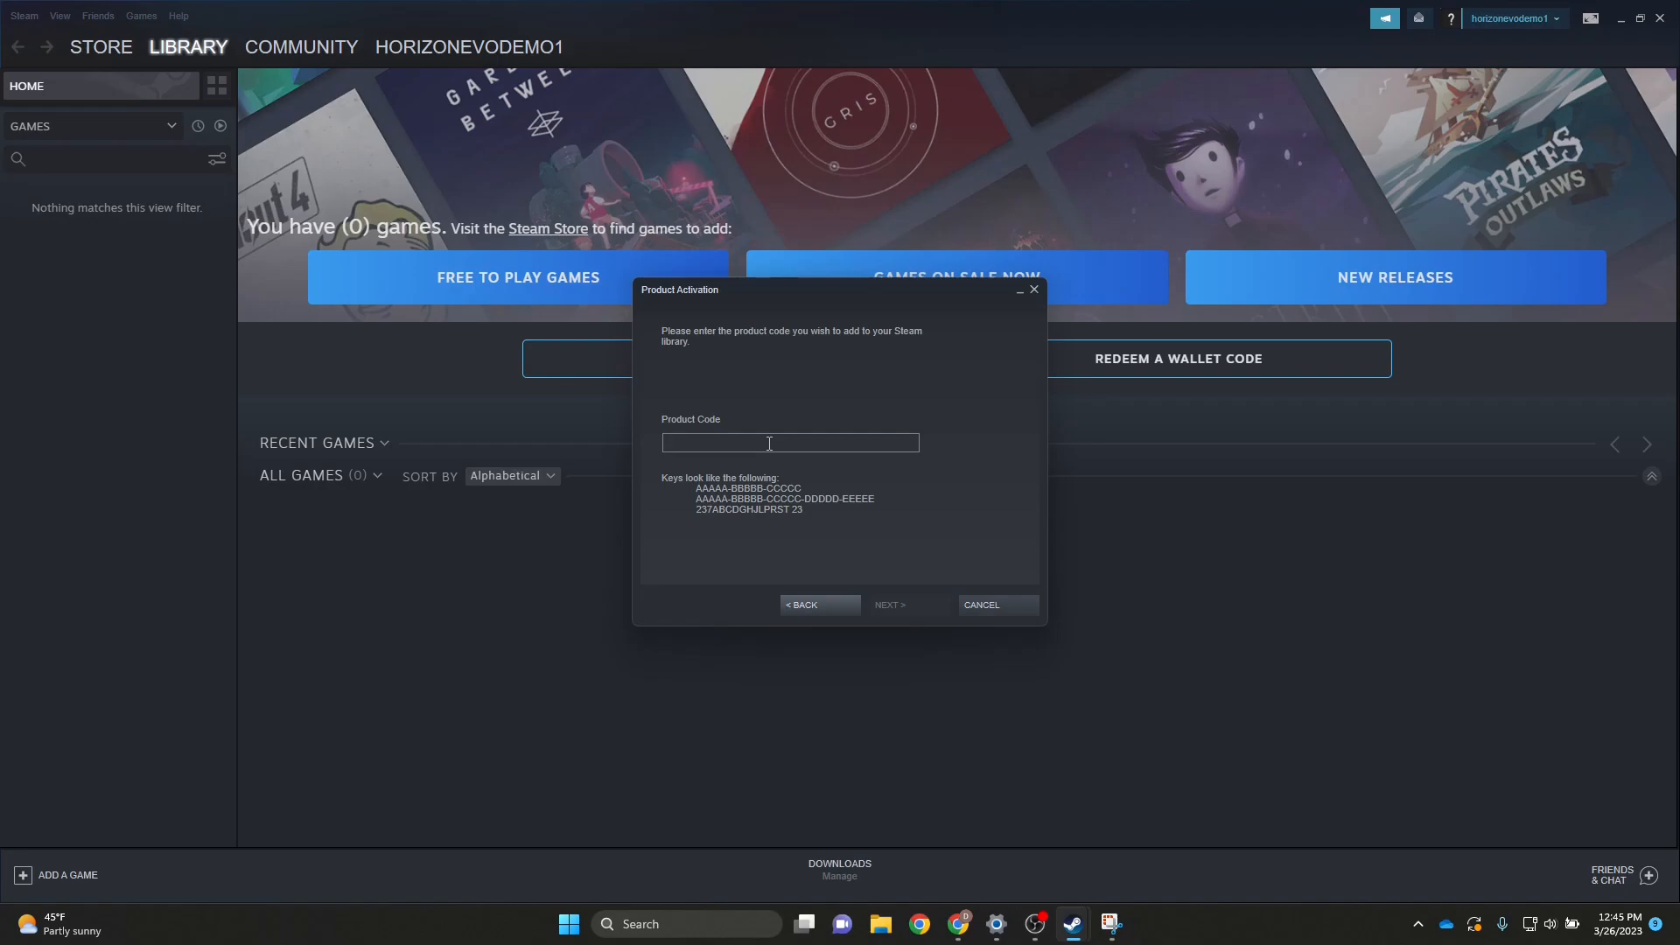
pyautogui.click(789, 442)
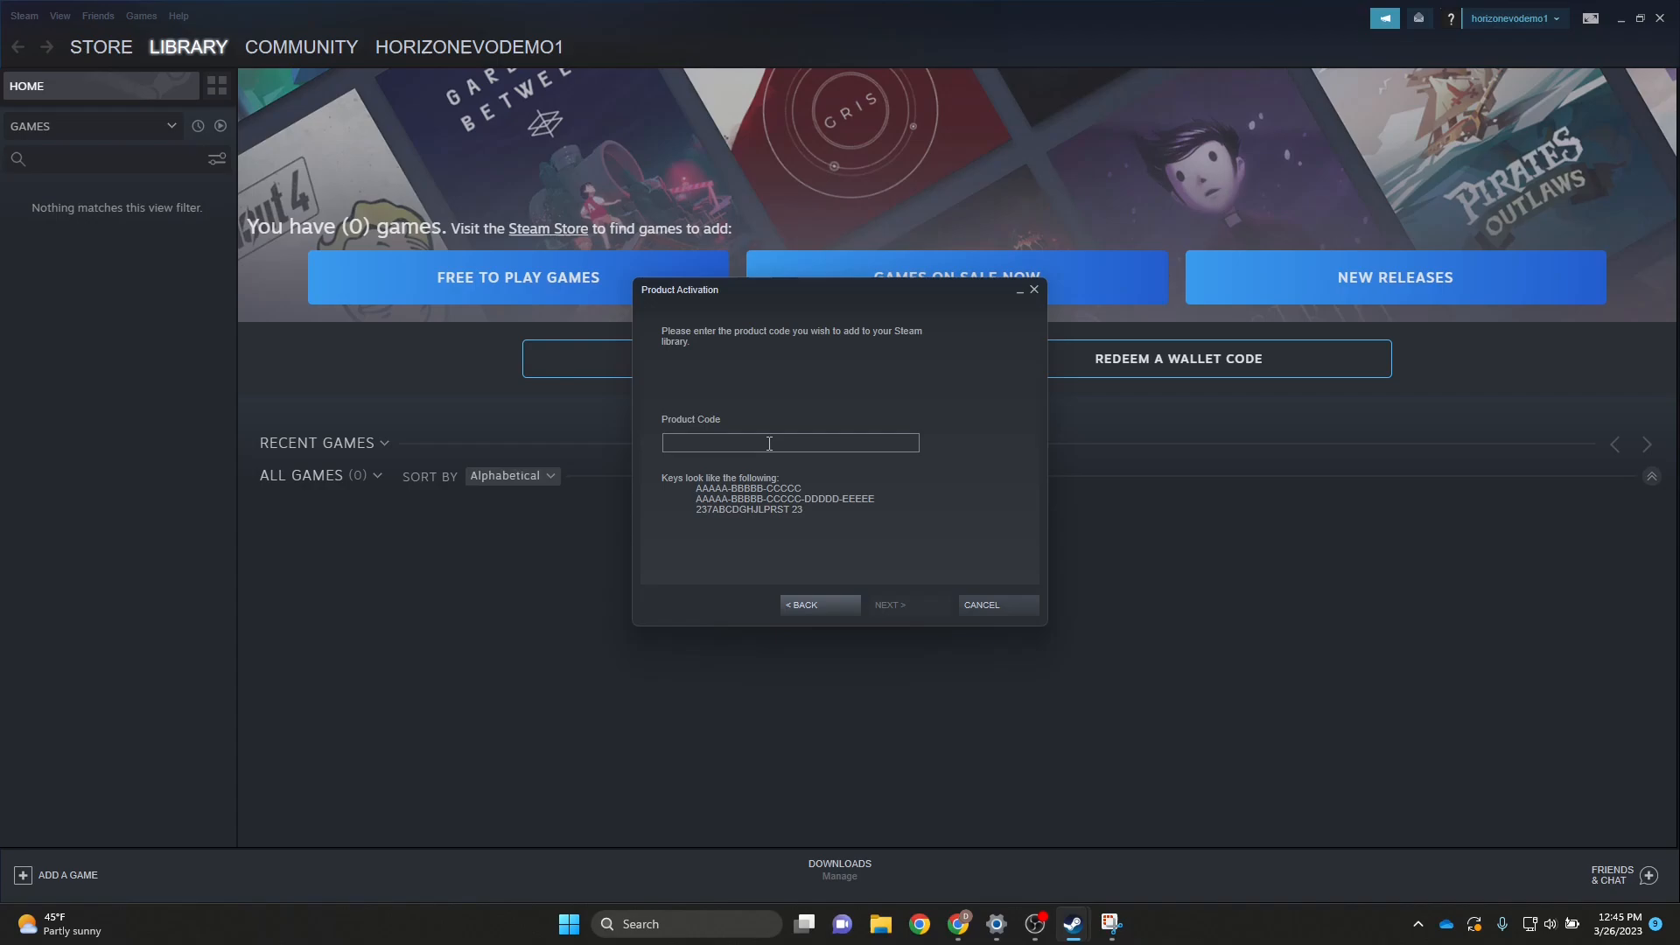
pyautogui.click(789, 443)
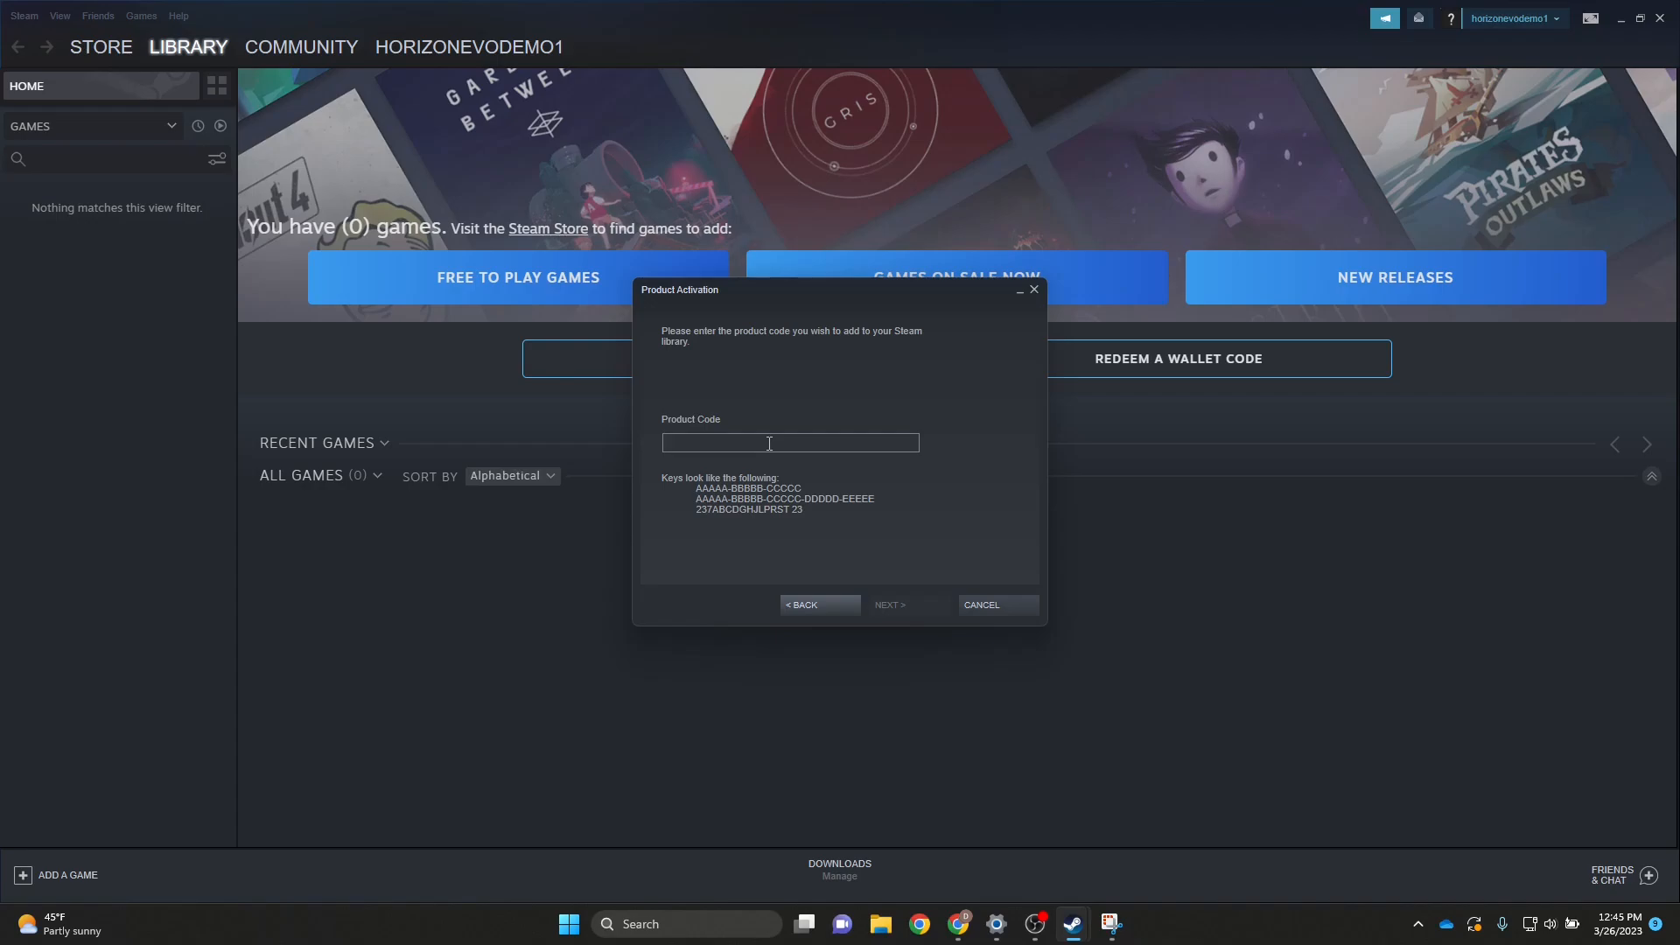
pyautogui.click(789, 443)
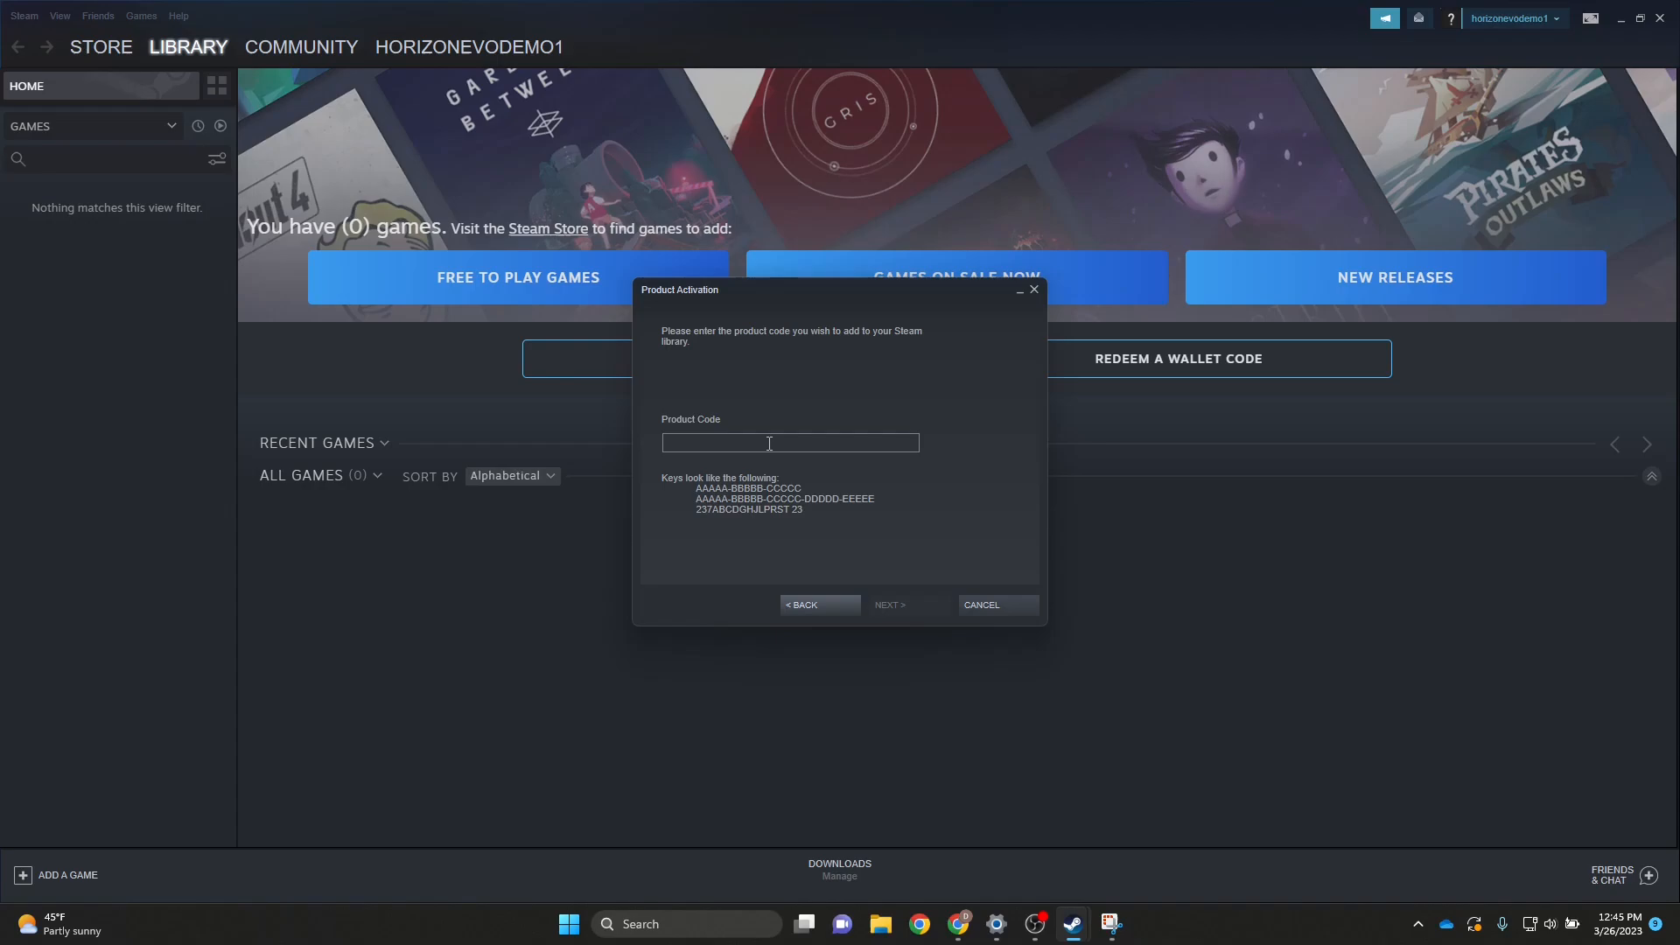
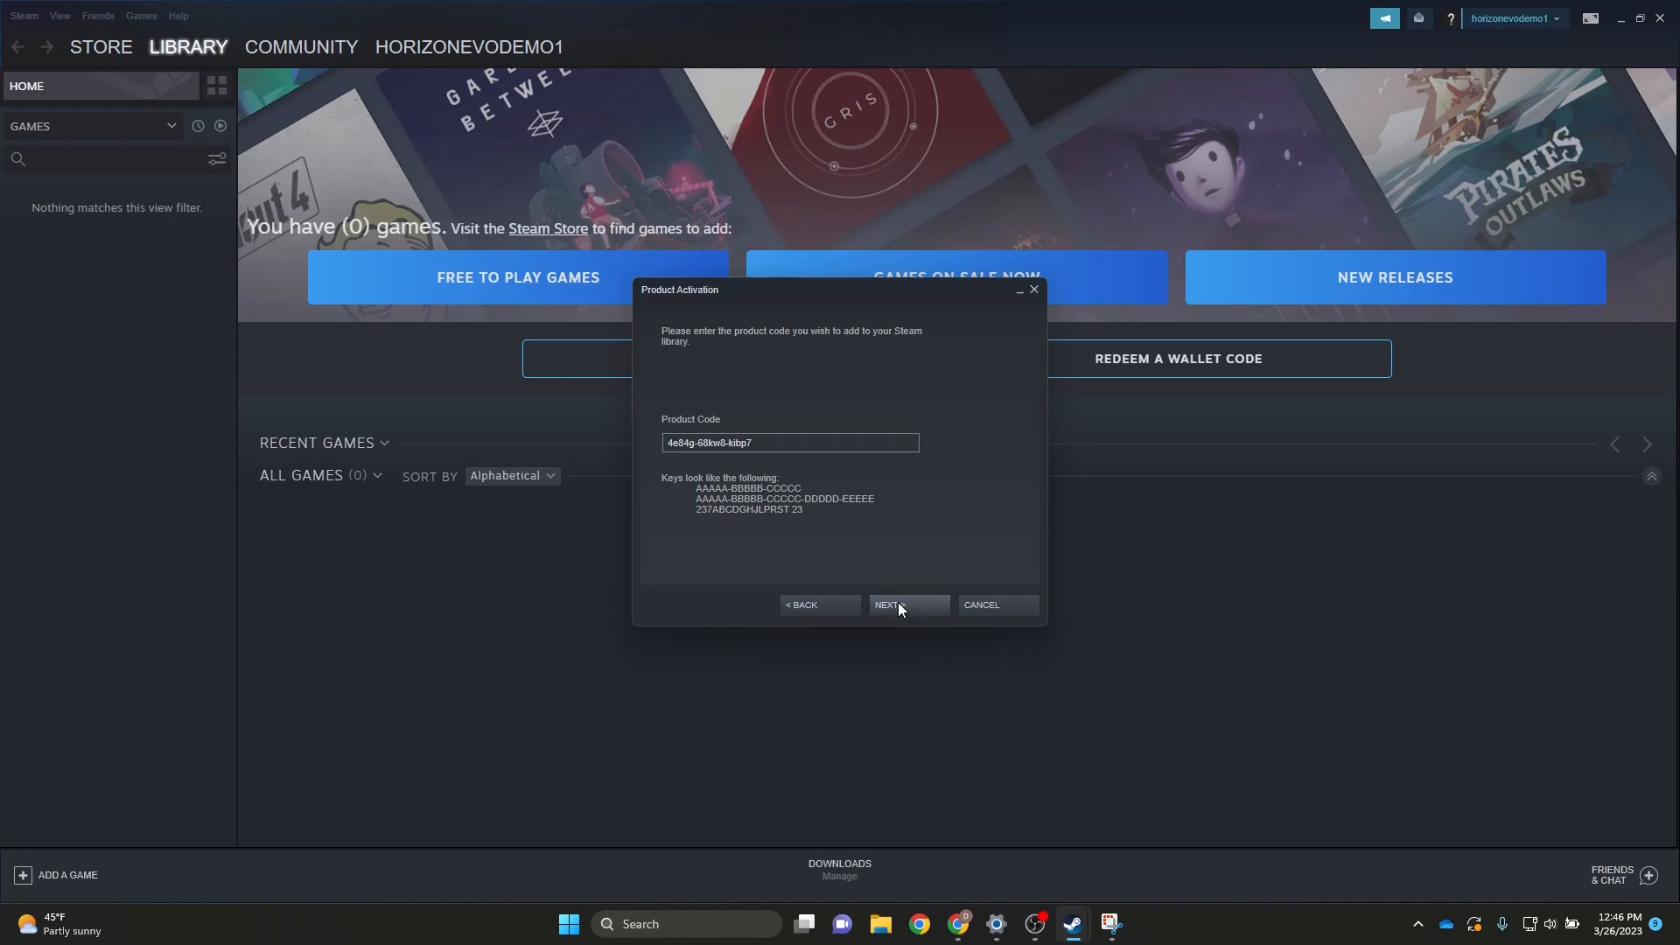
pyautogui.click(885, 604)
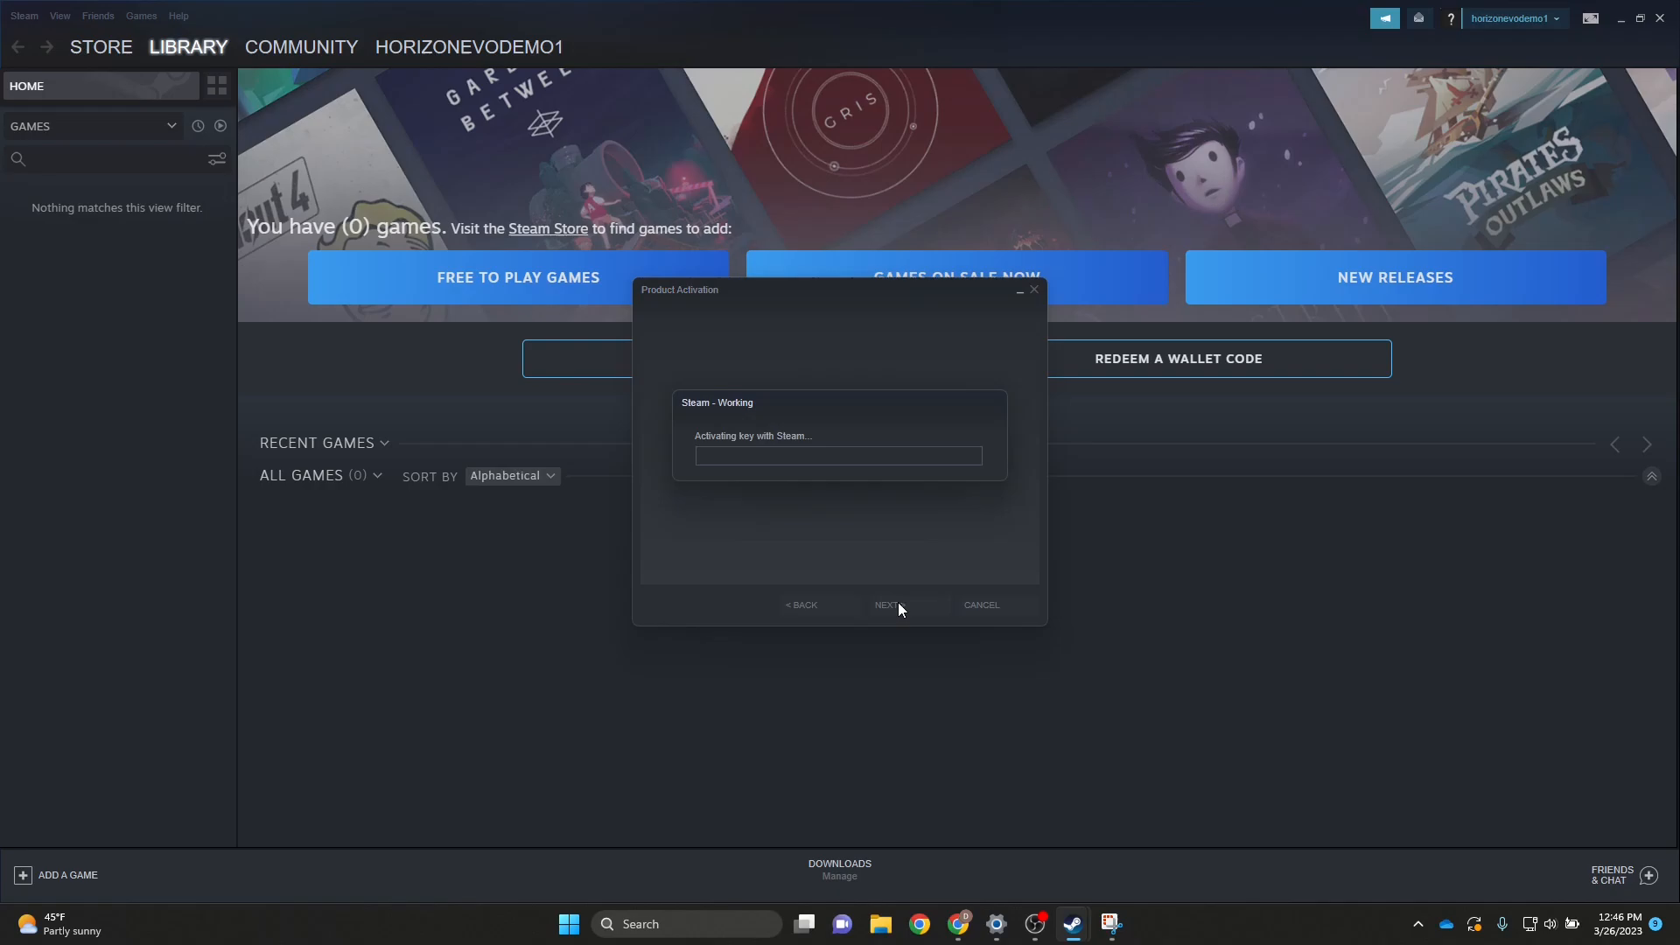
# Finish the activation, select RealFlight Evolution in the library and bring its install window forward
pyautogui.click(887, 604)
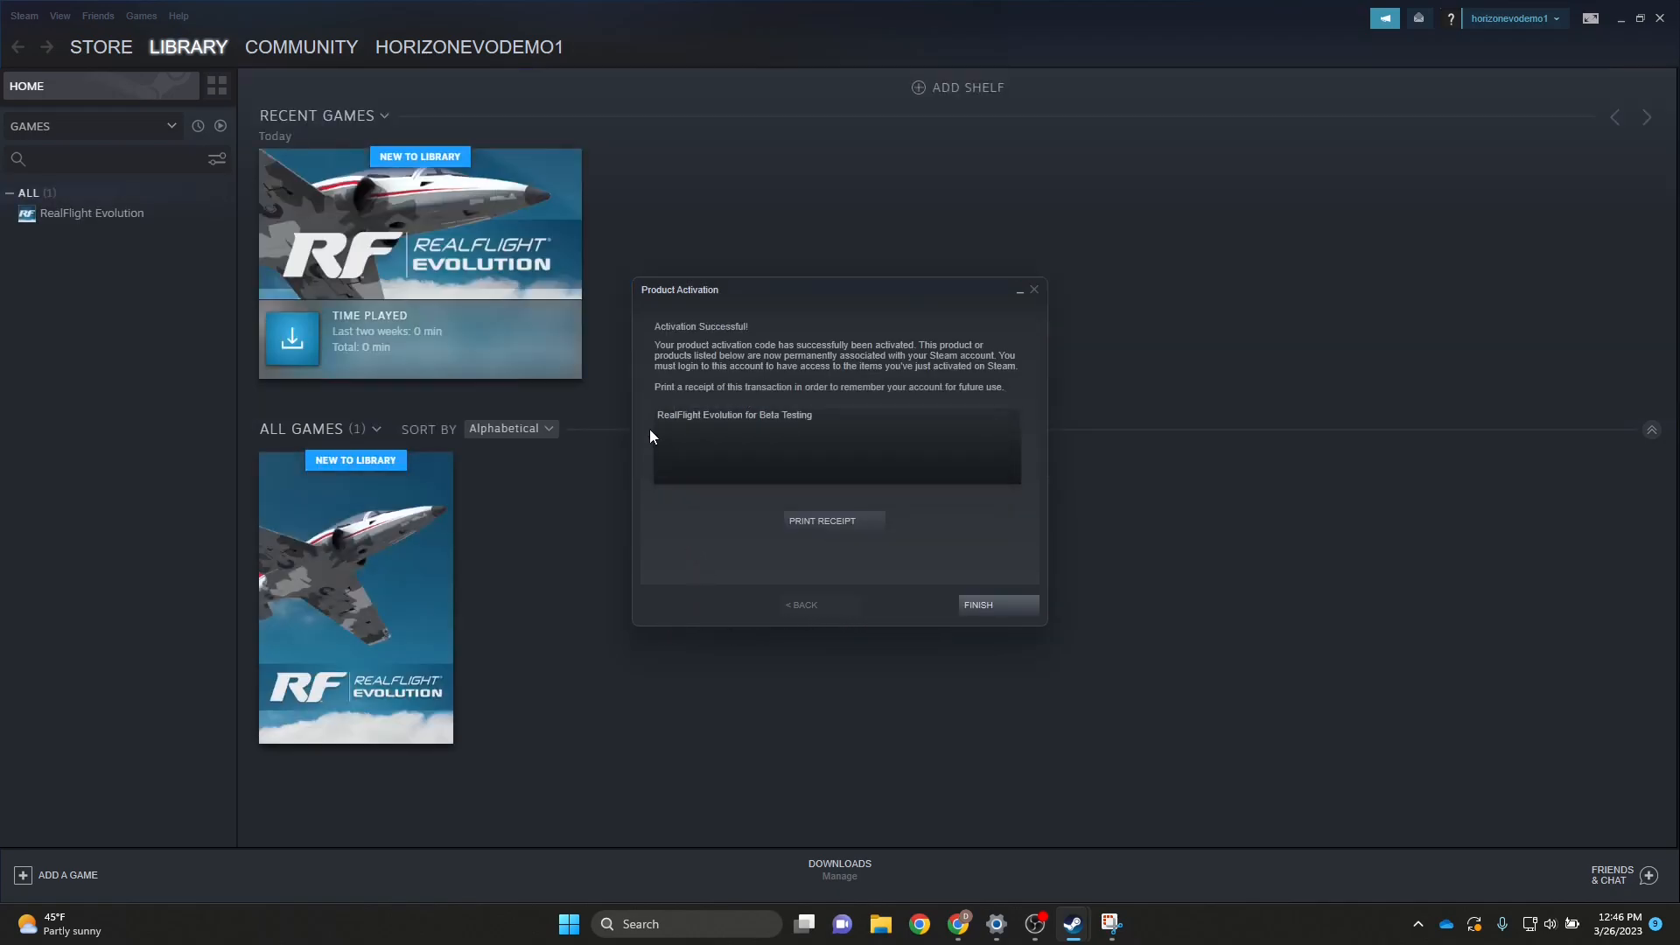
pyautogui.moveTo(766, 425)
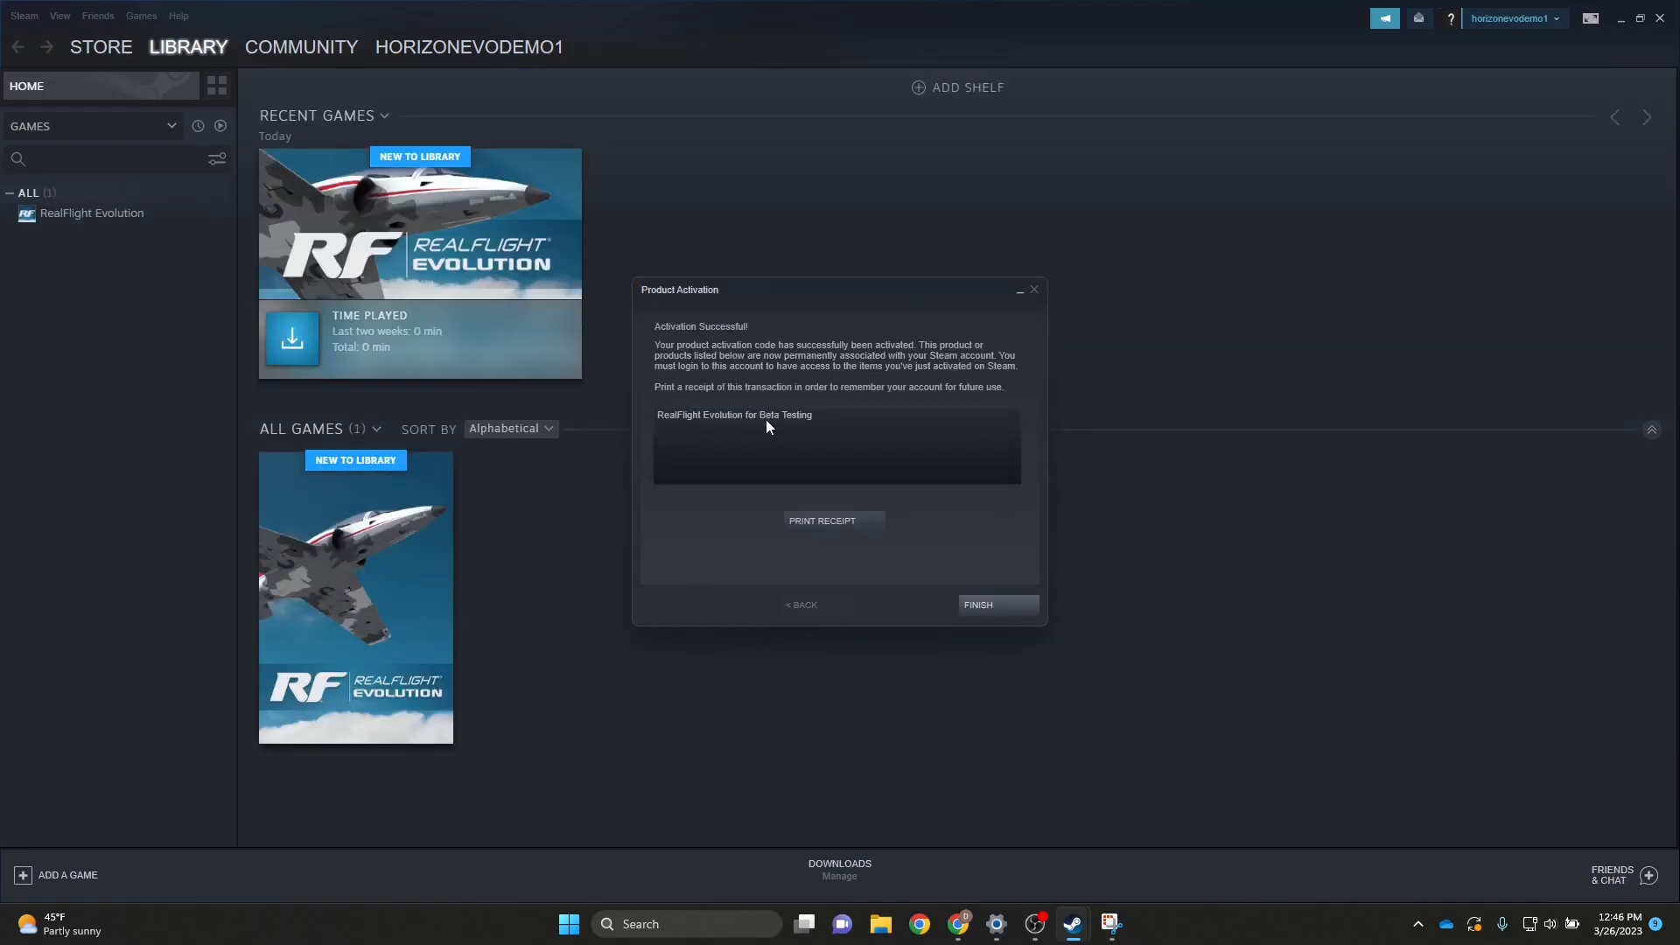
pyautogui.moveTo(1001, 490)
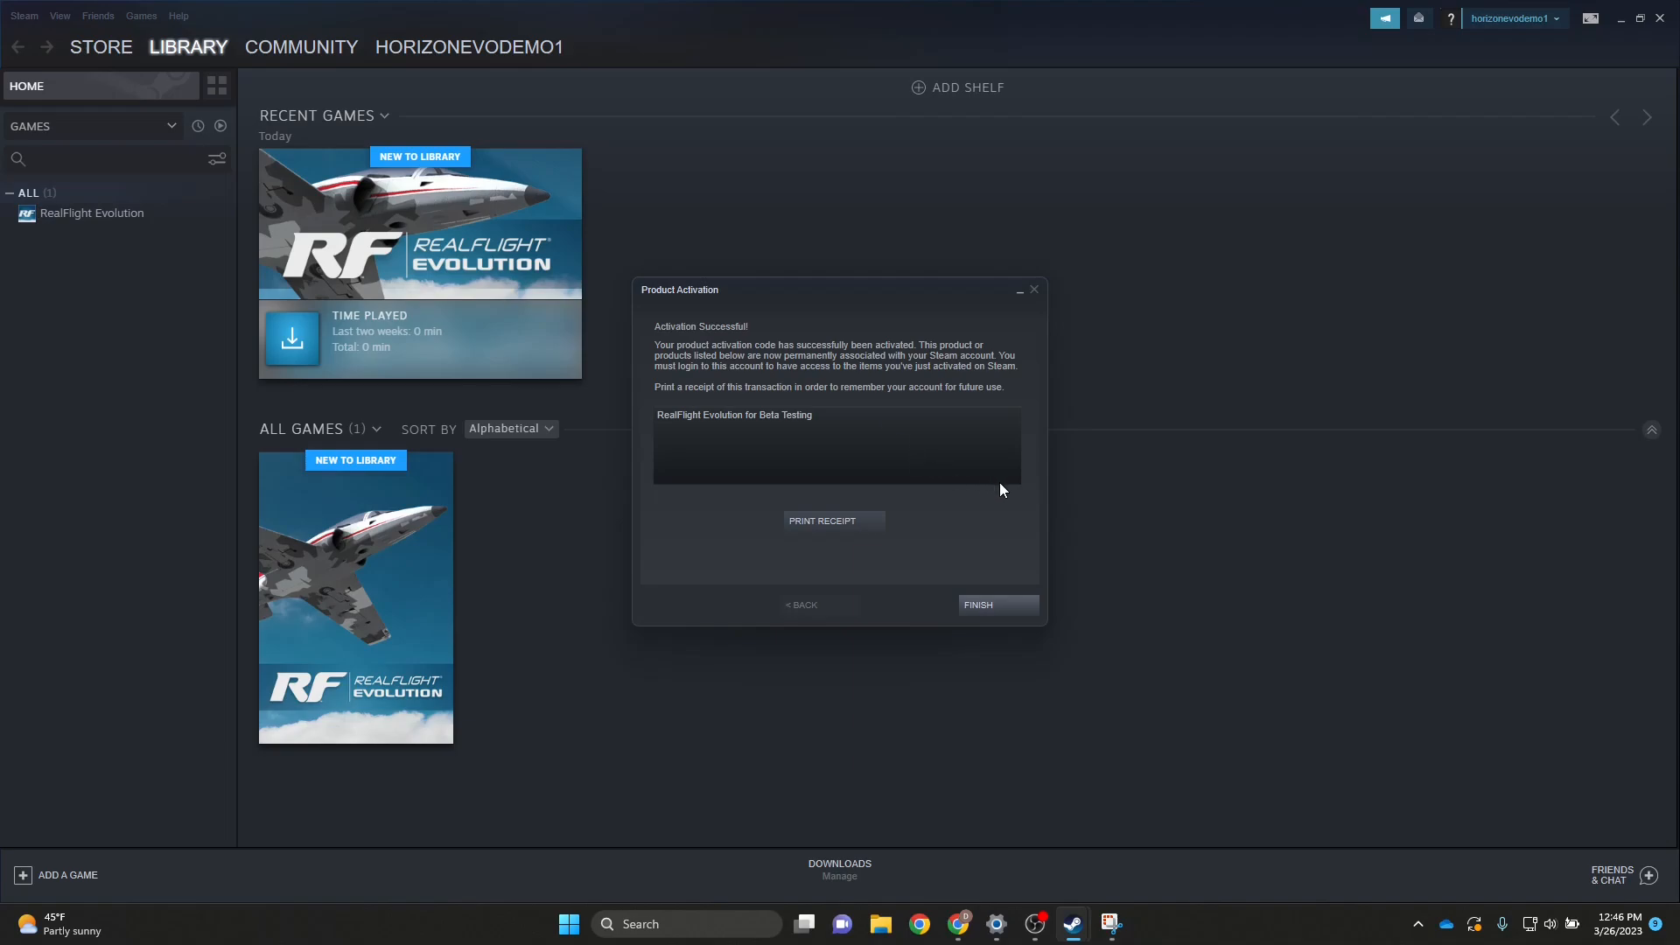
pyautogui.moveTo(952, 495)
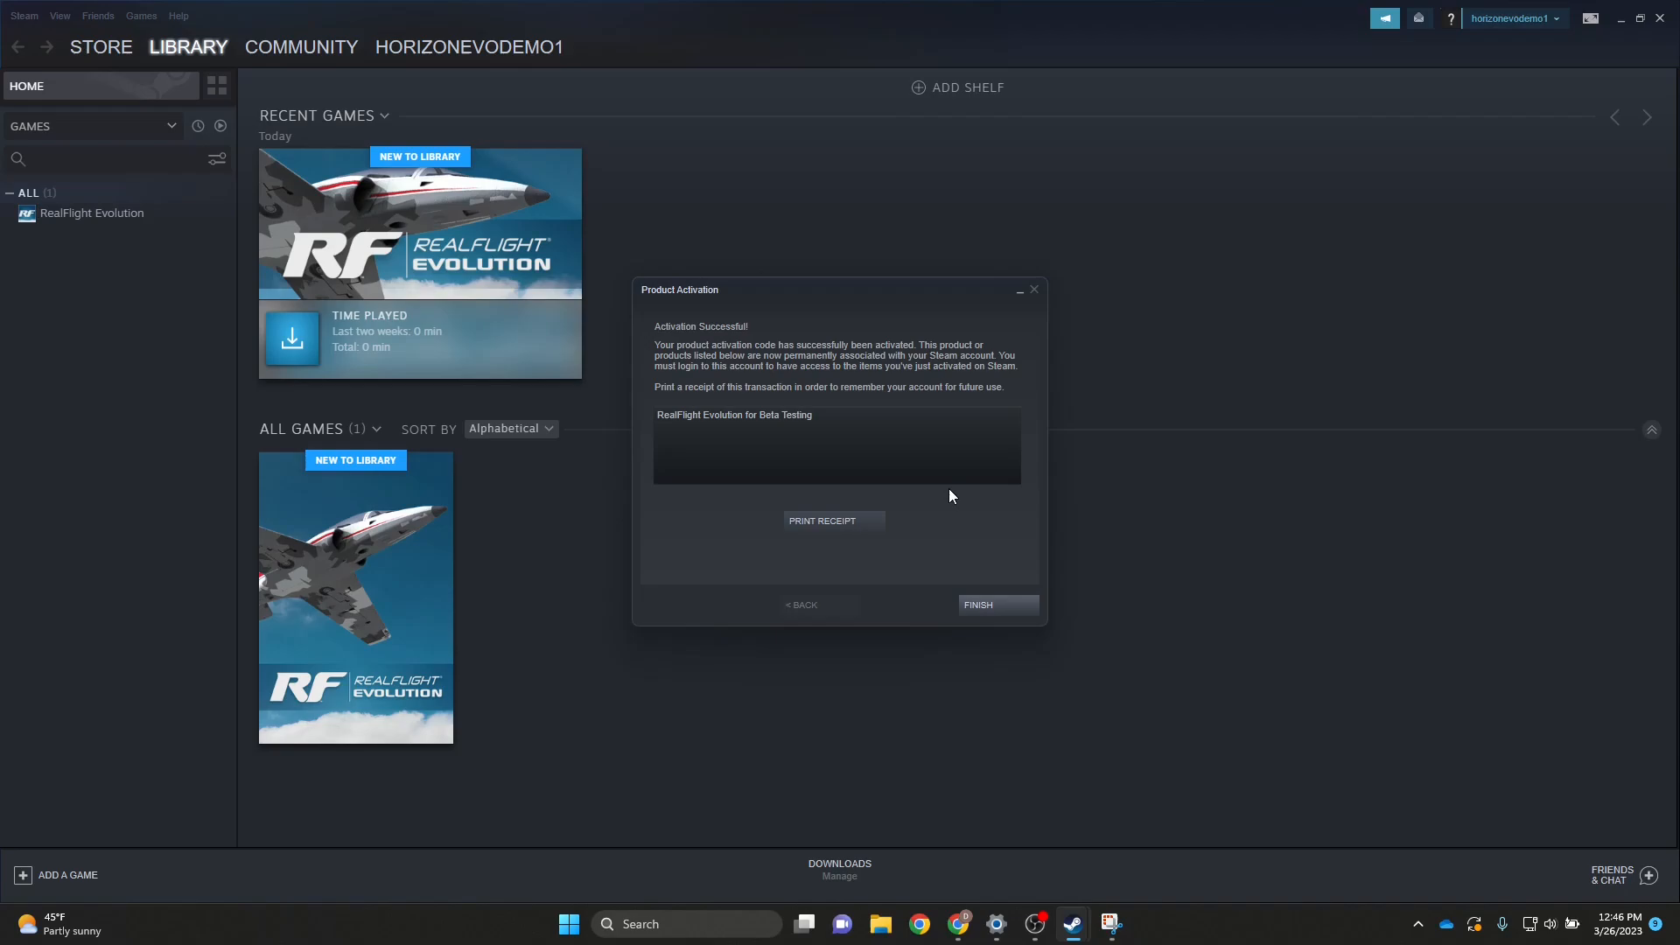
pyautogui.moveTo(738, 430)
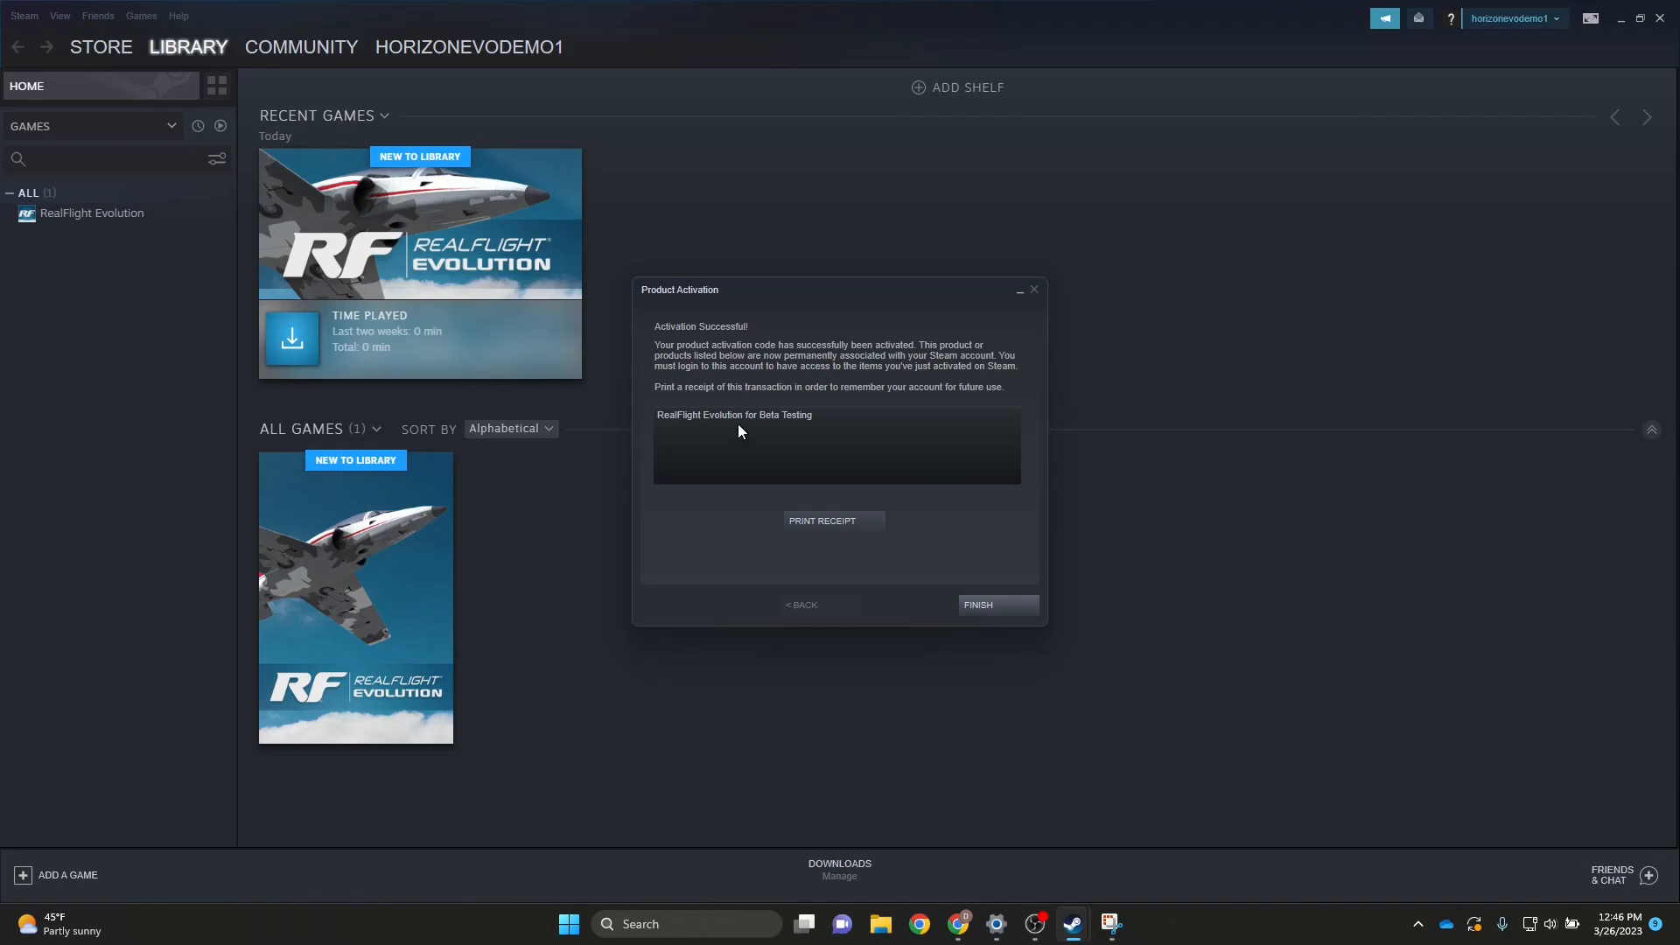
pyautogui.moveTo(834, 588)
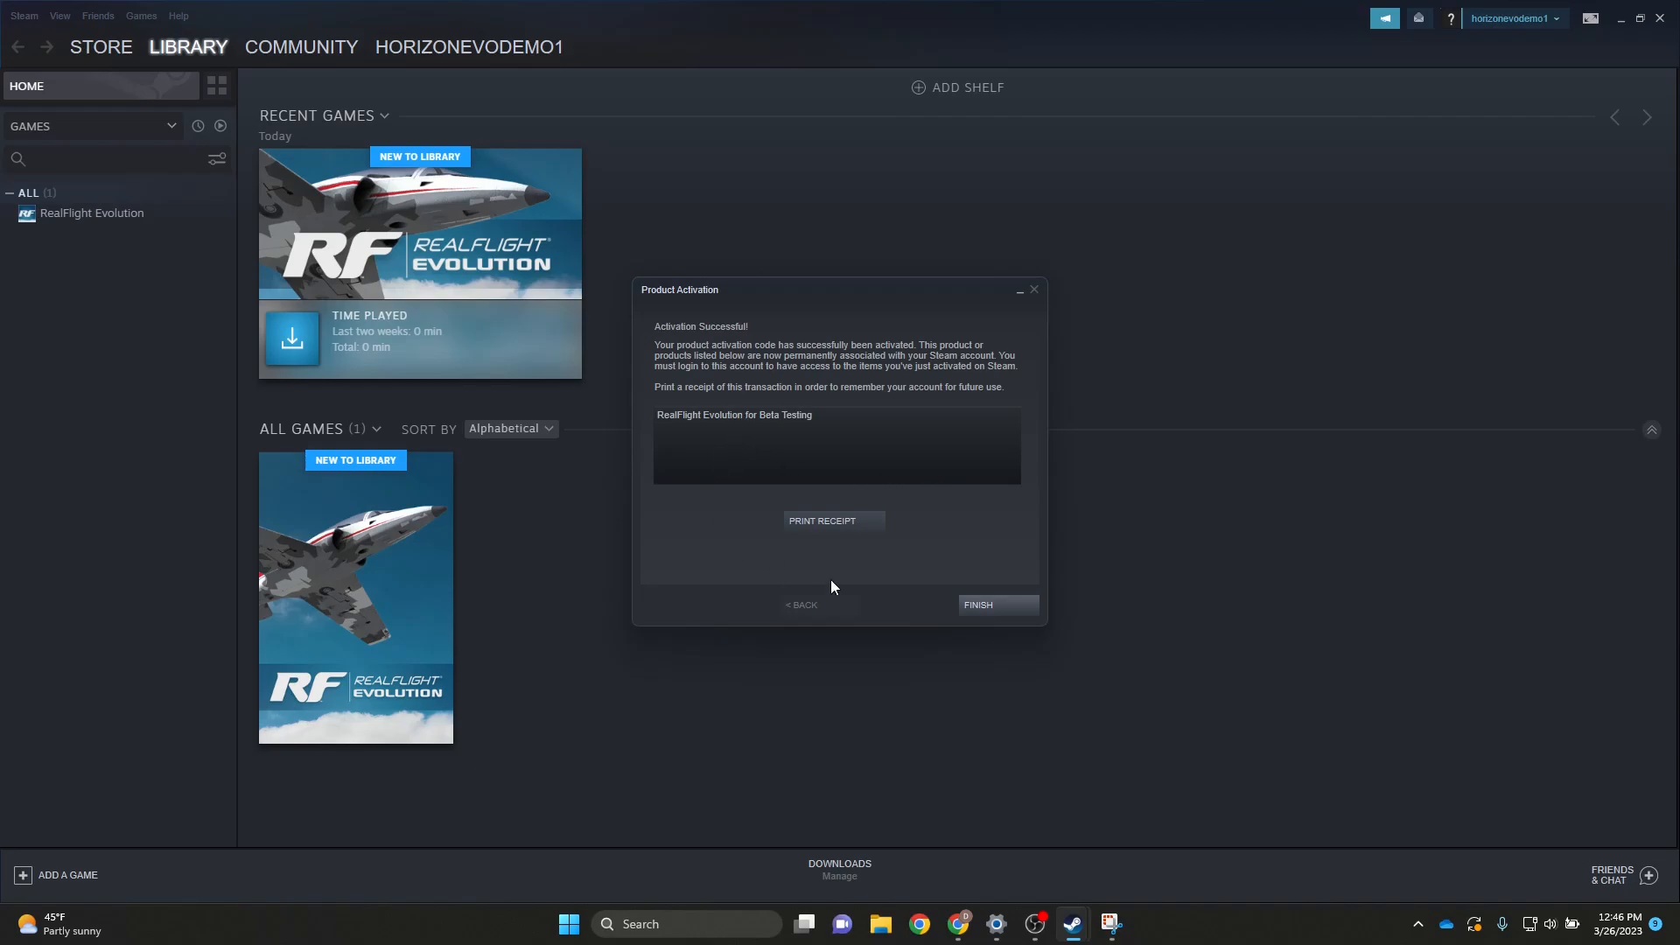
pyautogui.click(977, 604)
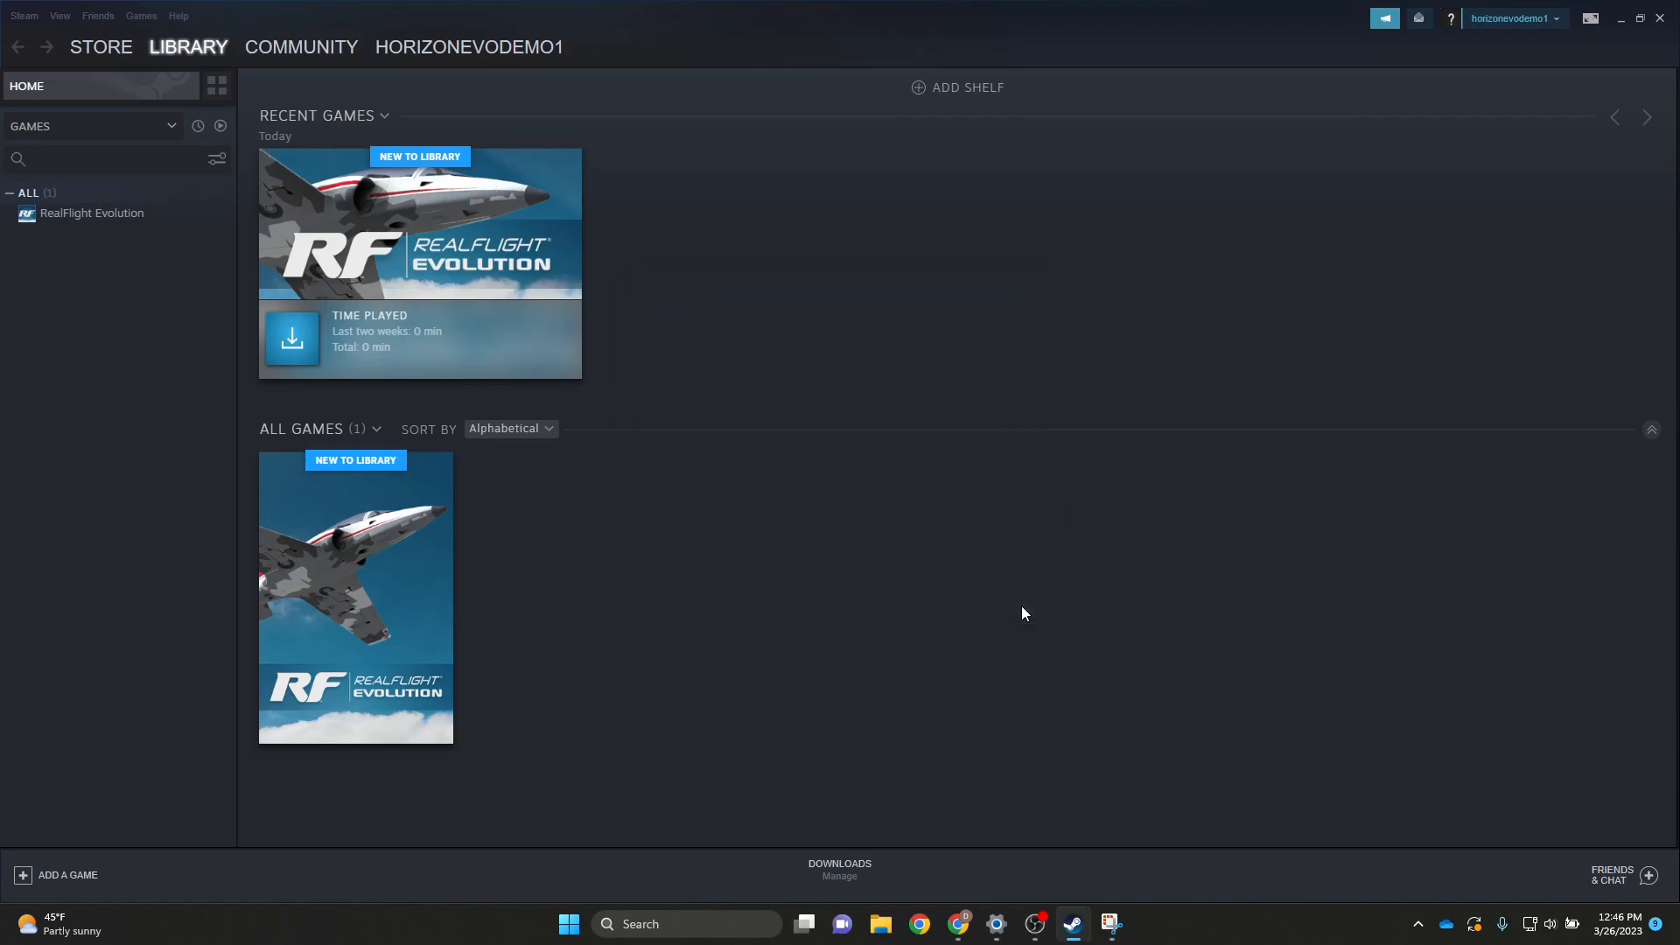
pyautogui.moveTo(938, 595)
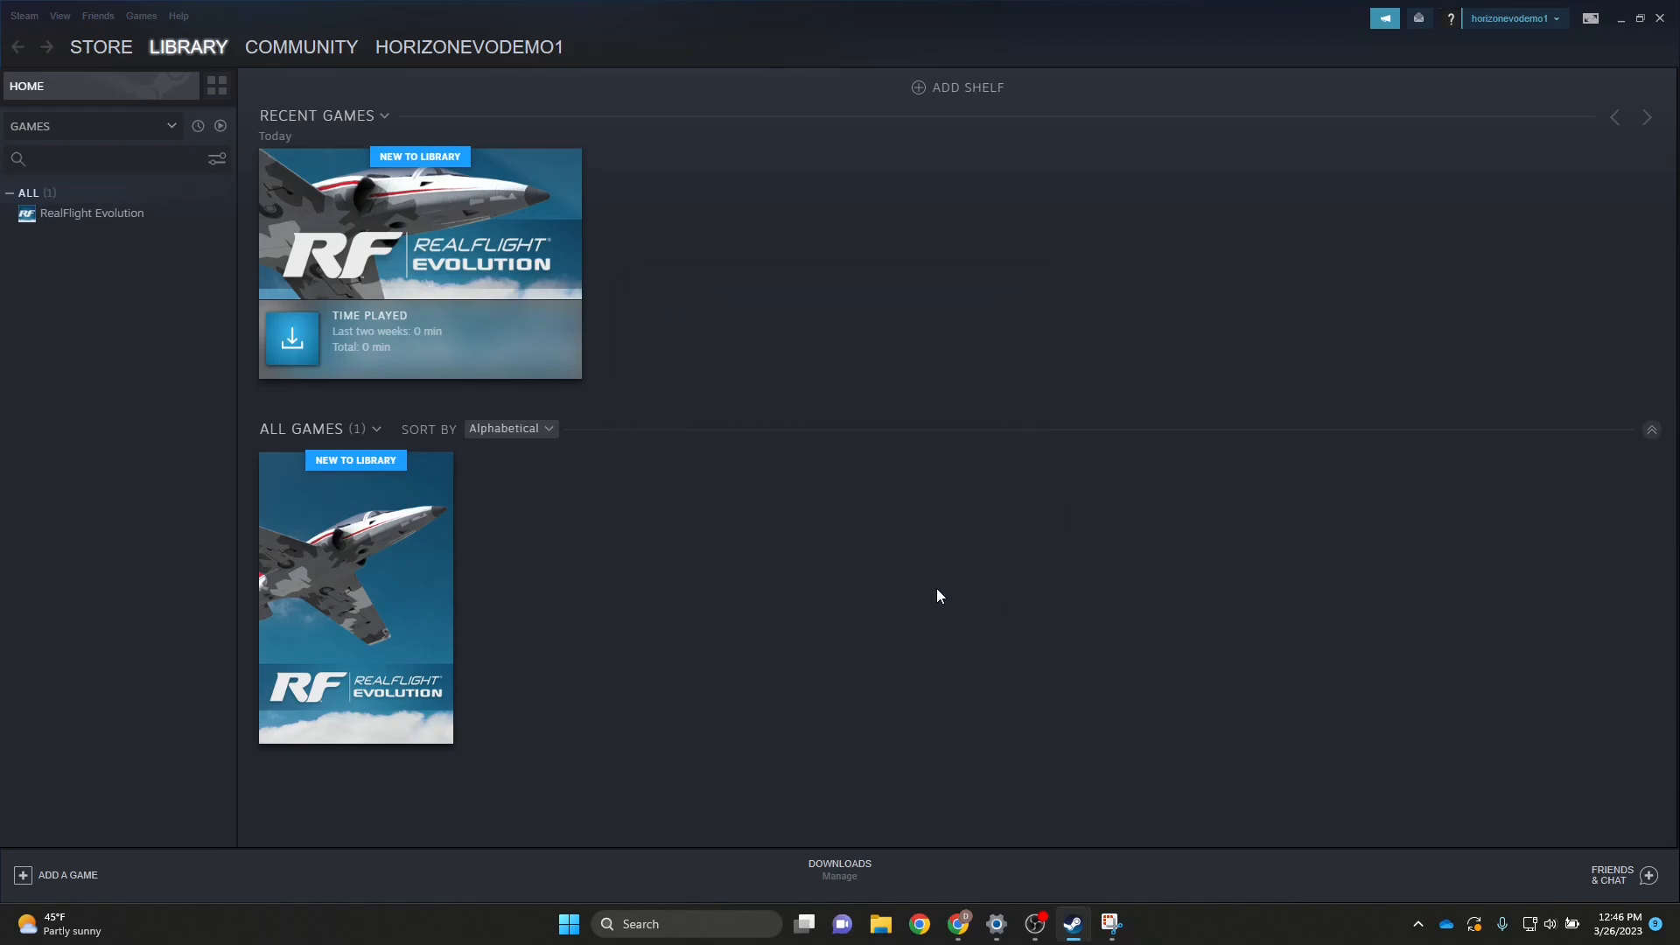
pyautogui.moveTo(299, 353)
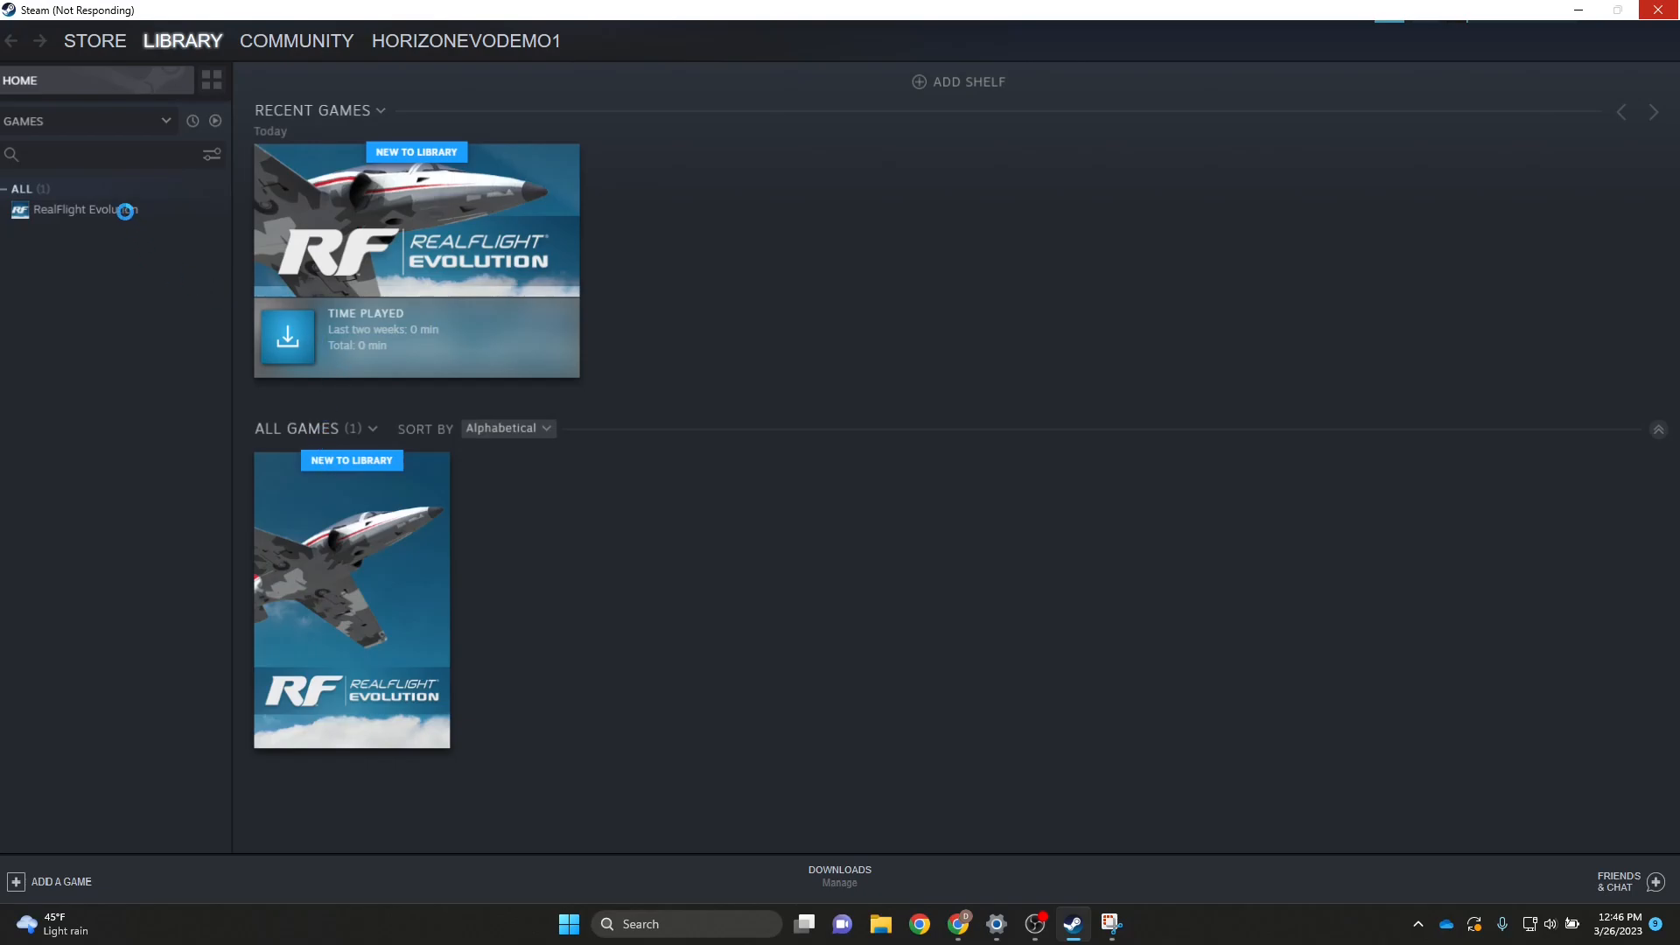
pyautogui.click(84, 210)
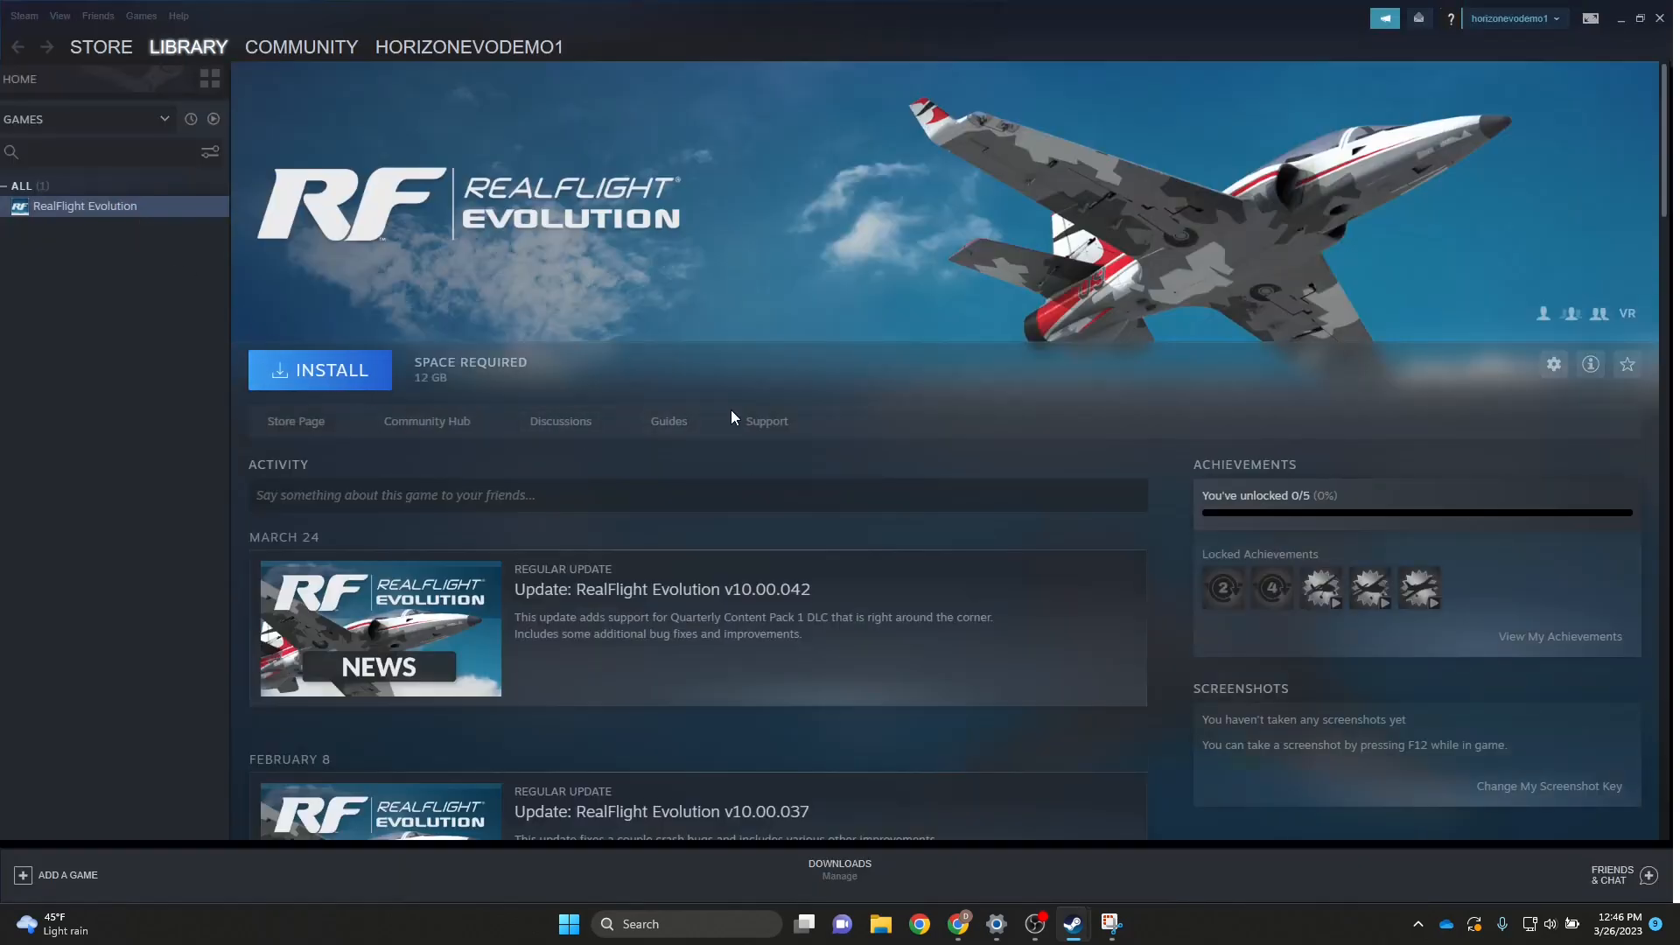
pyautogui.moveTo(1624, 42)
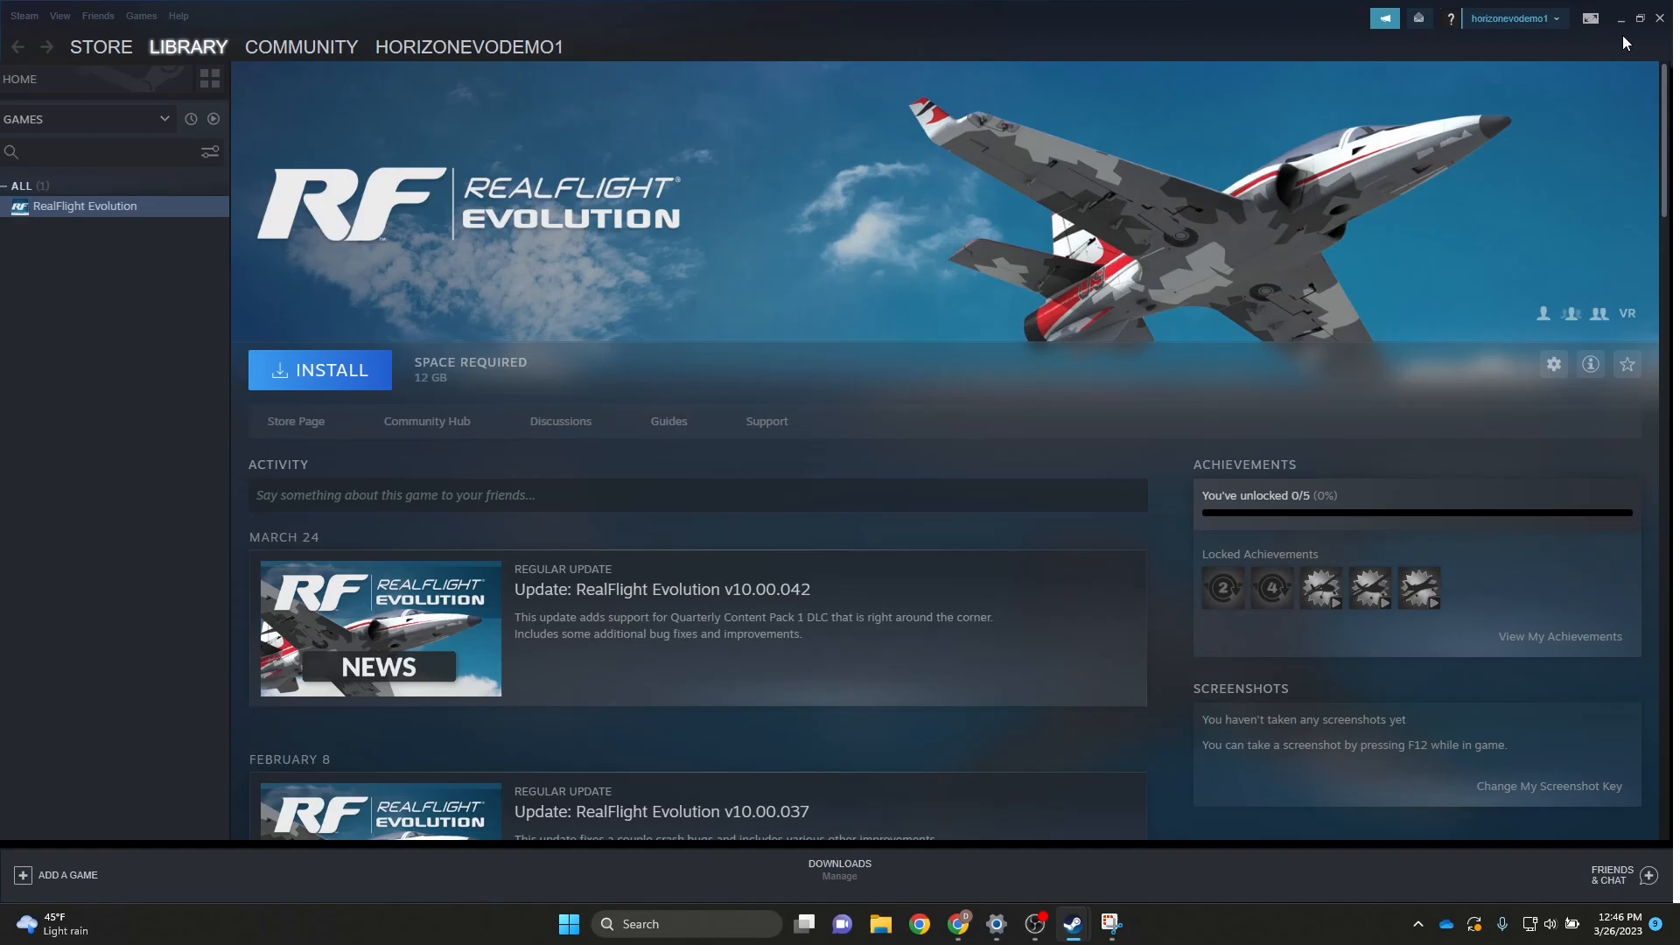
pyautogui.moveTo(1071, 923)
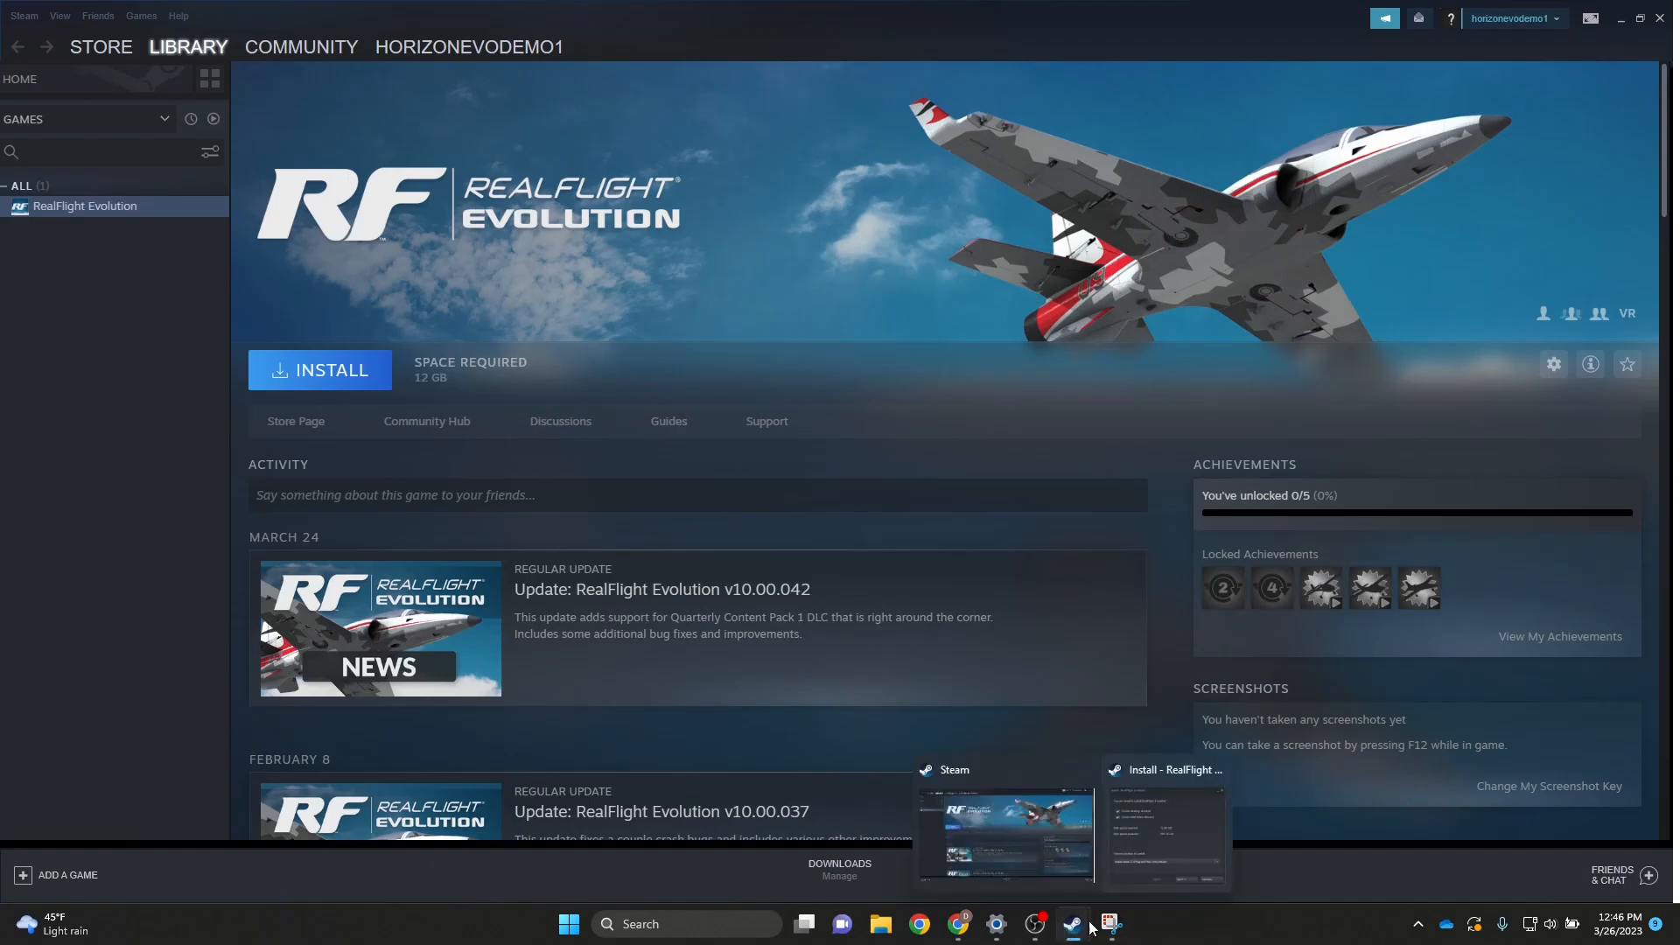
pyautogui.click(1162, 834)
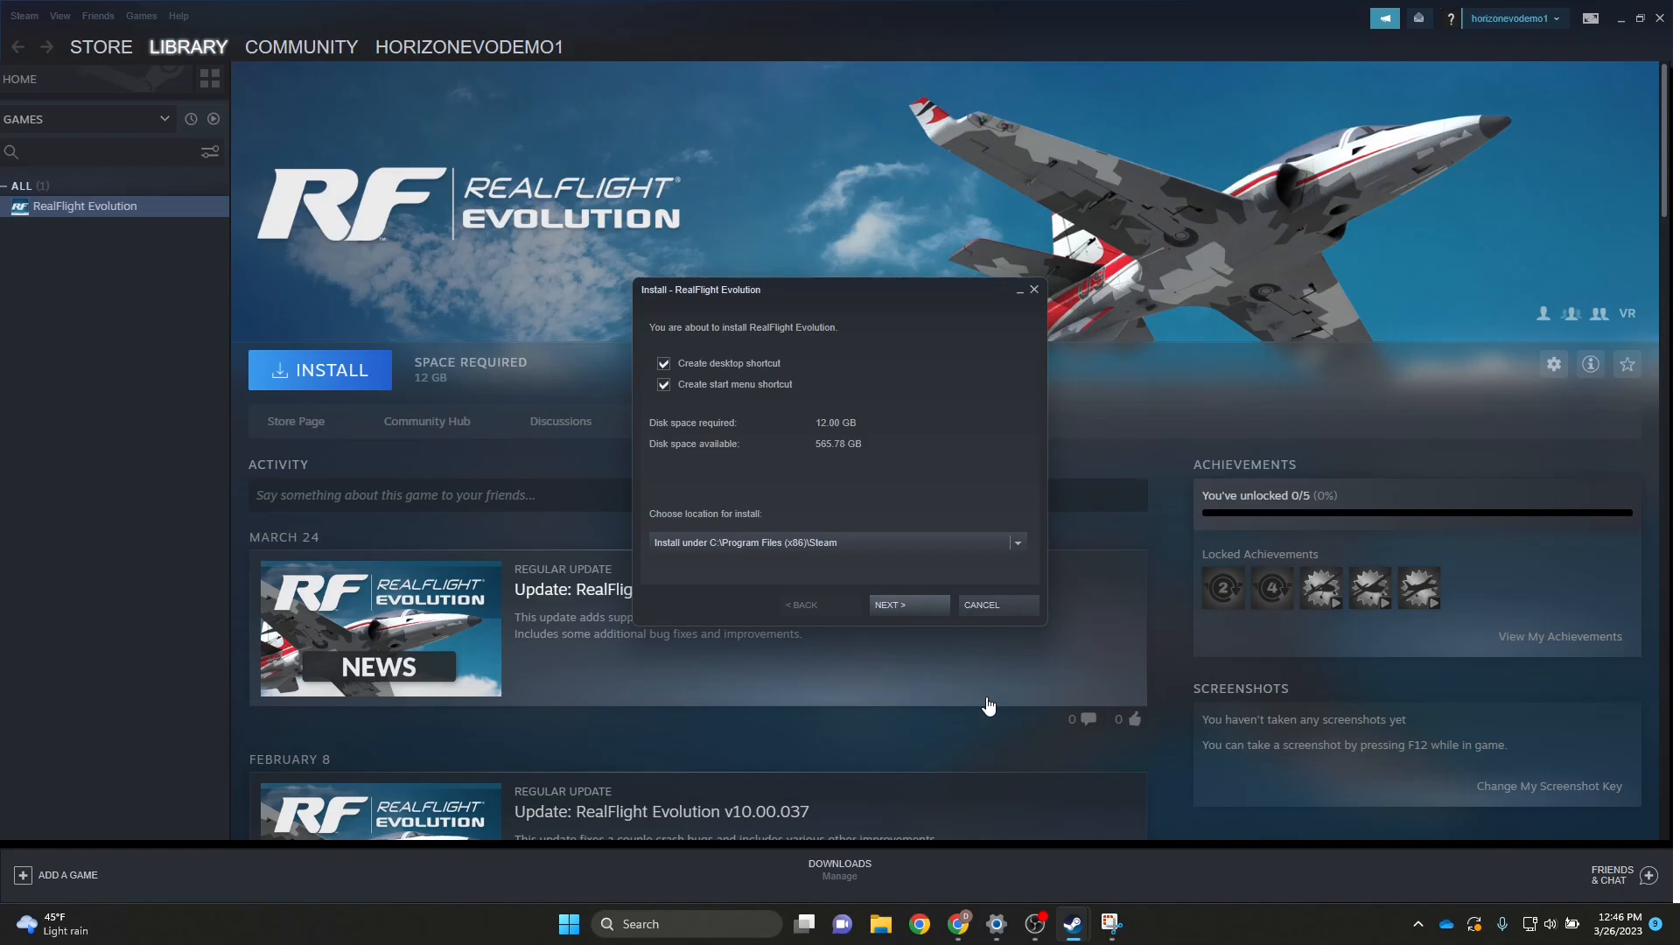
pyautogui.moveTo(718, 429)
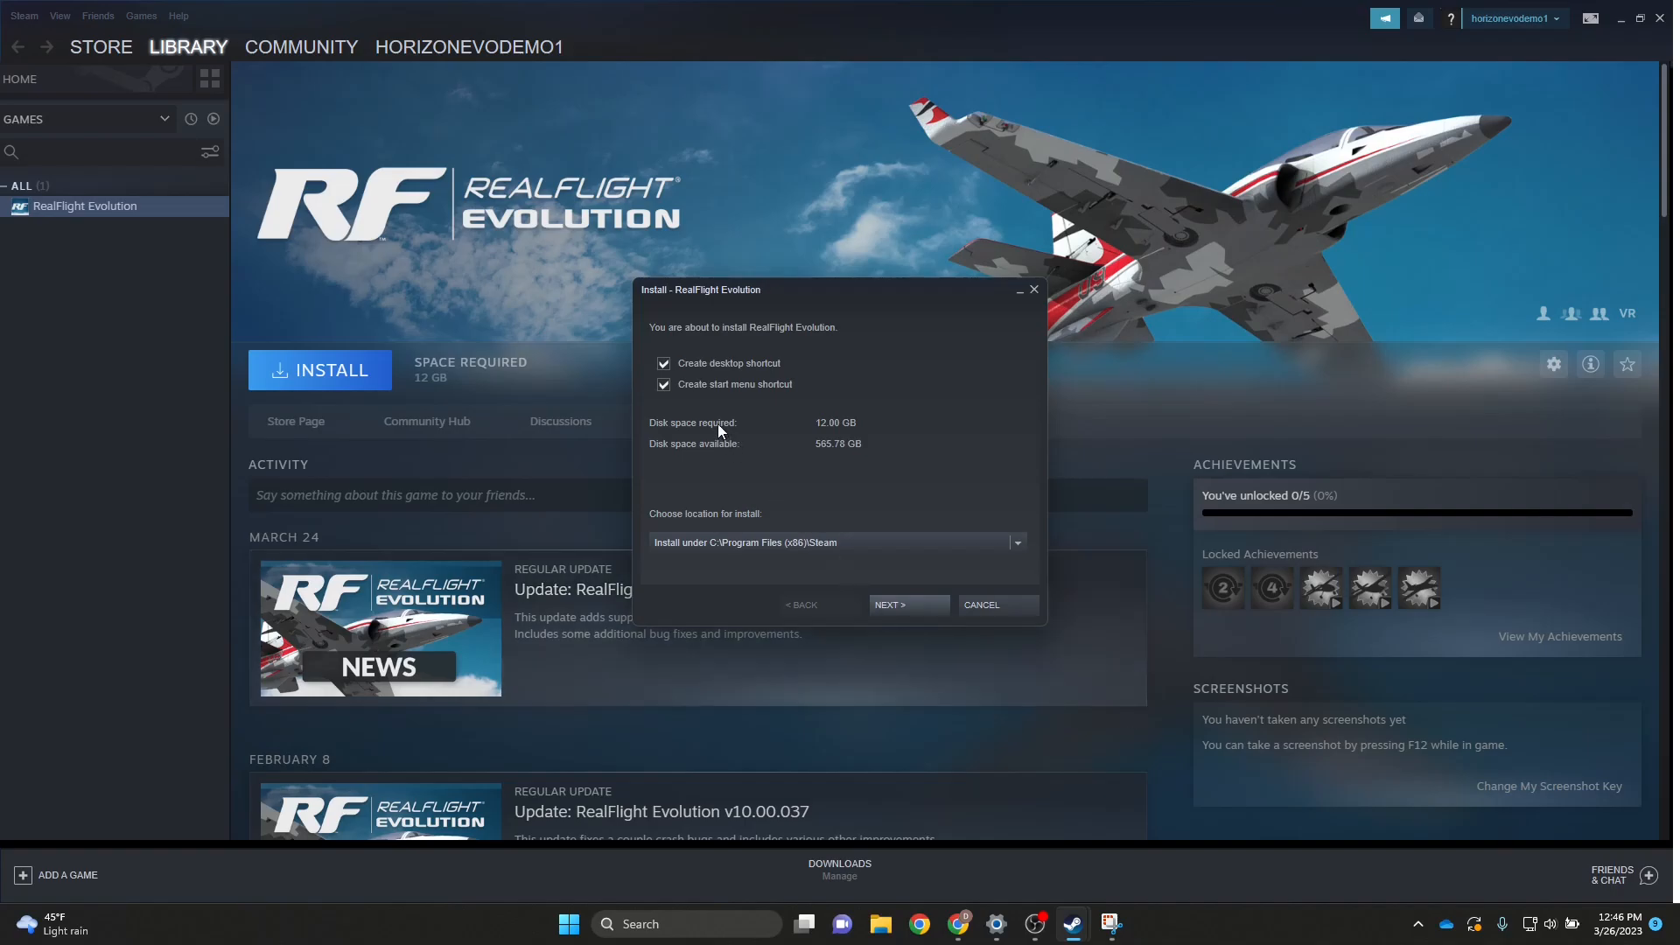
pyautogui.moveTo(698, 375)
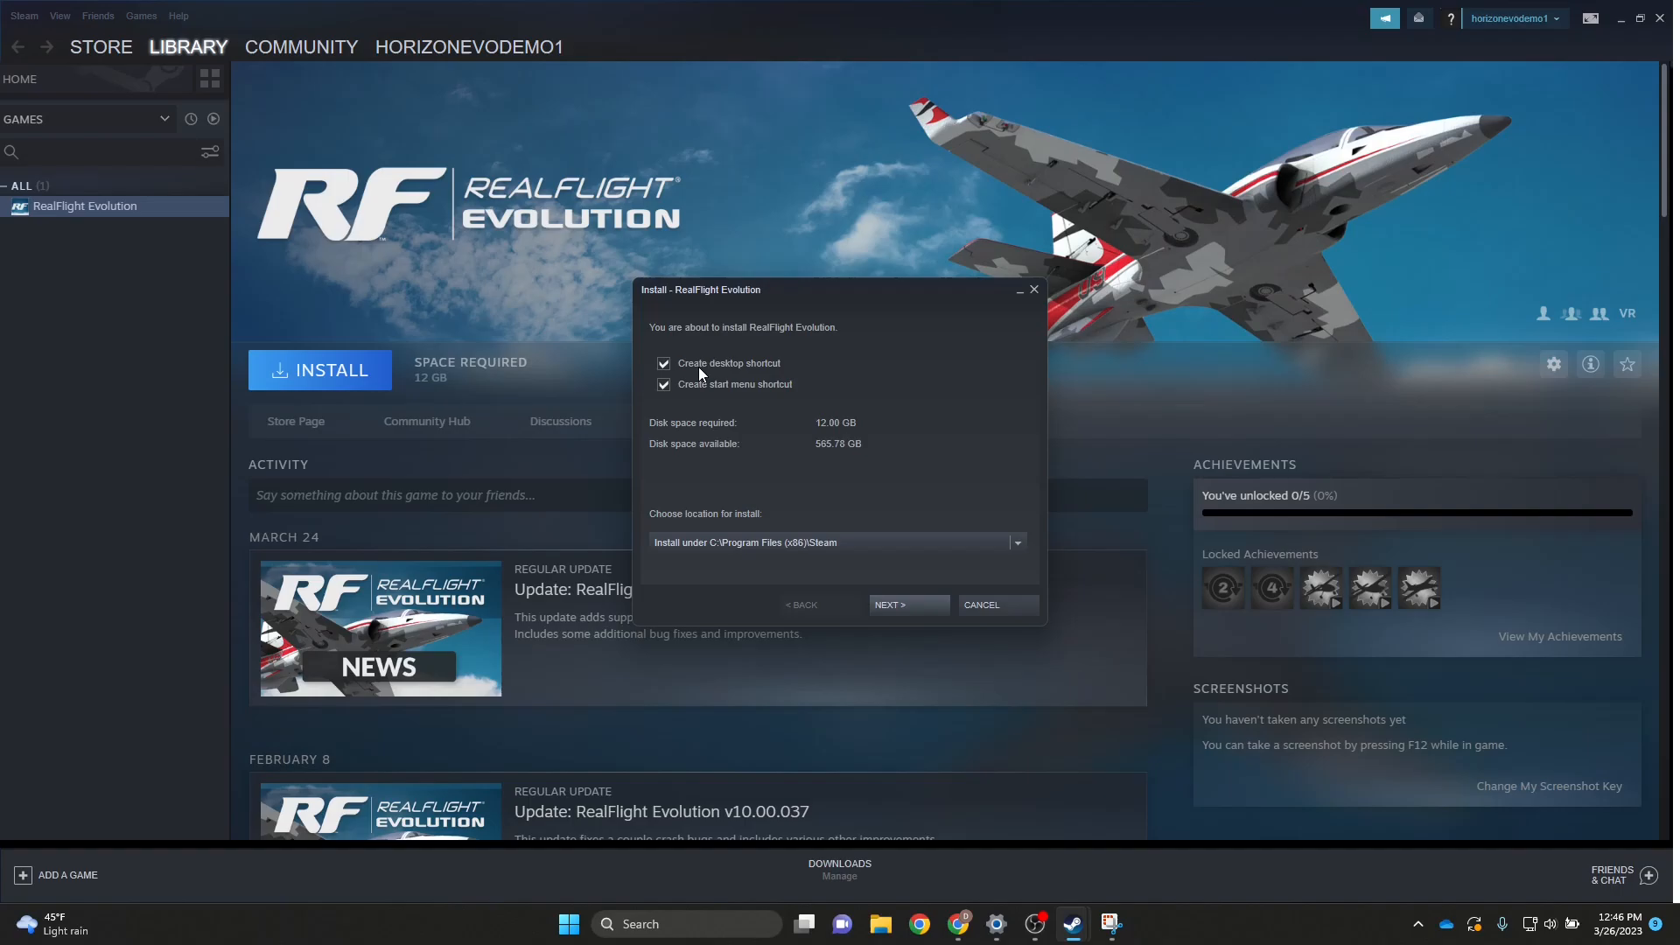
pyautogui.moveTo(696, 385)
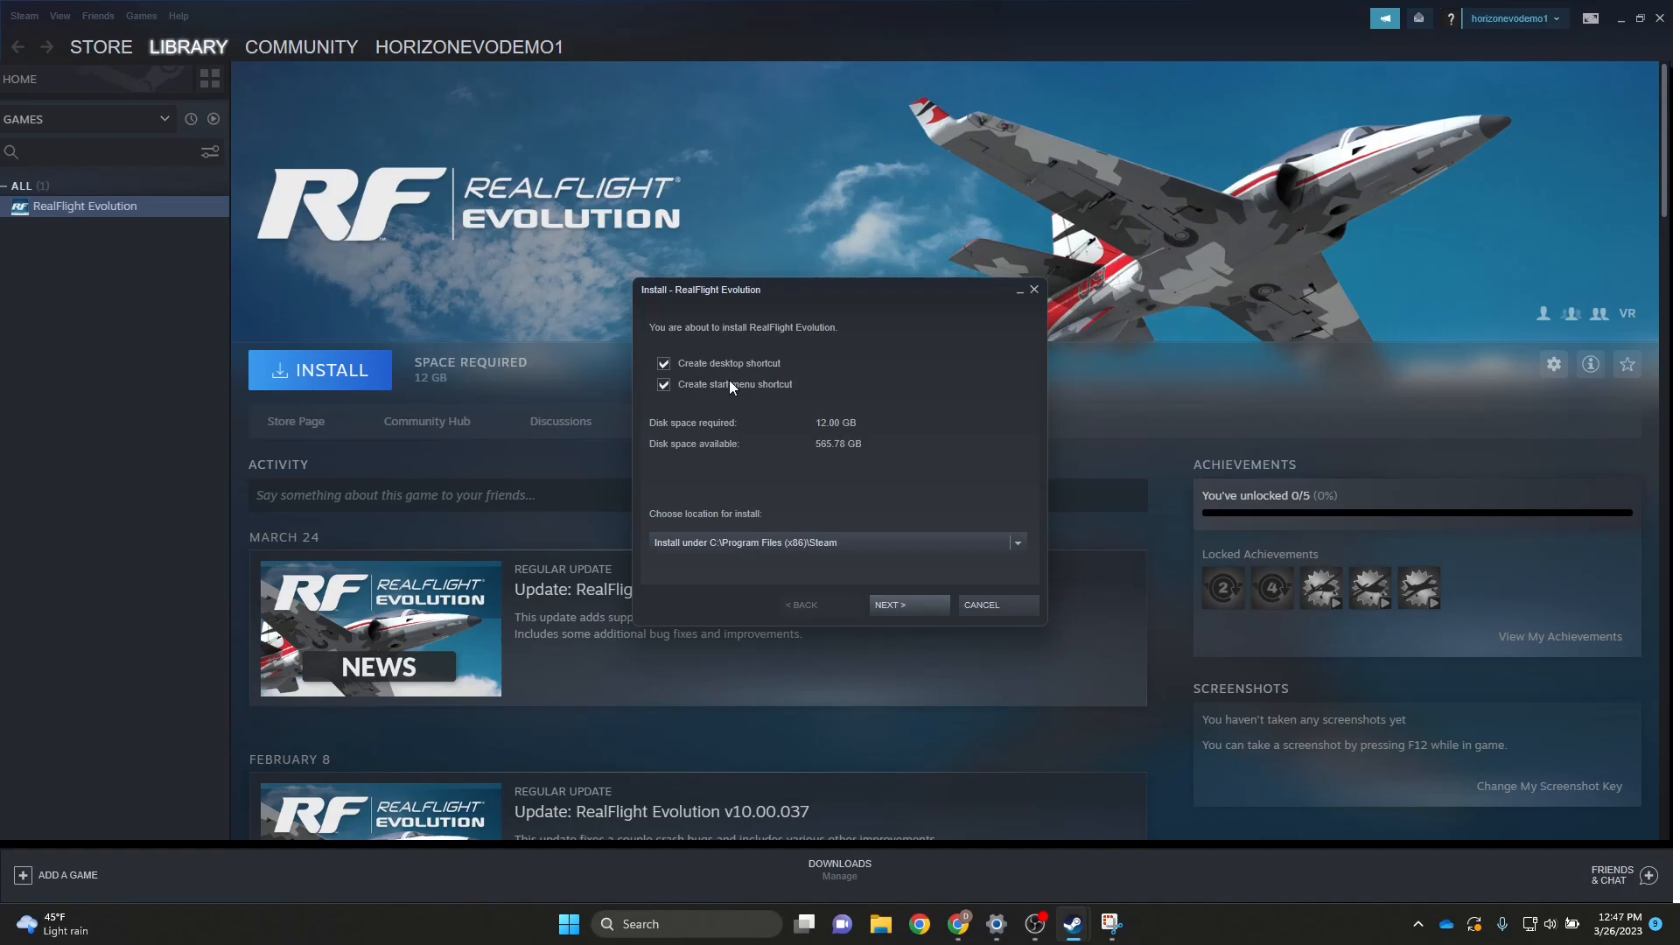
pyautogui.moveTo(723, 399)
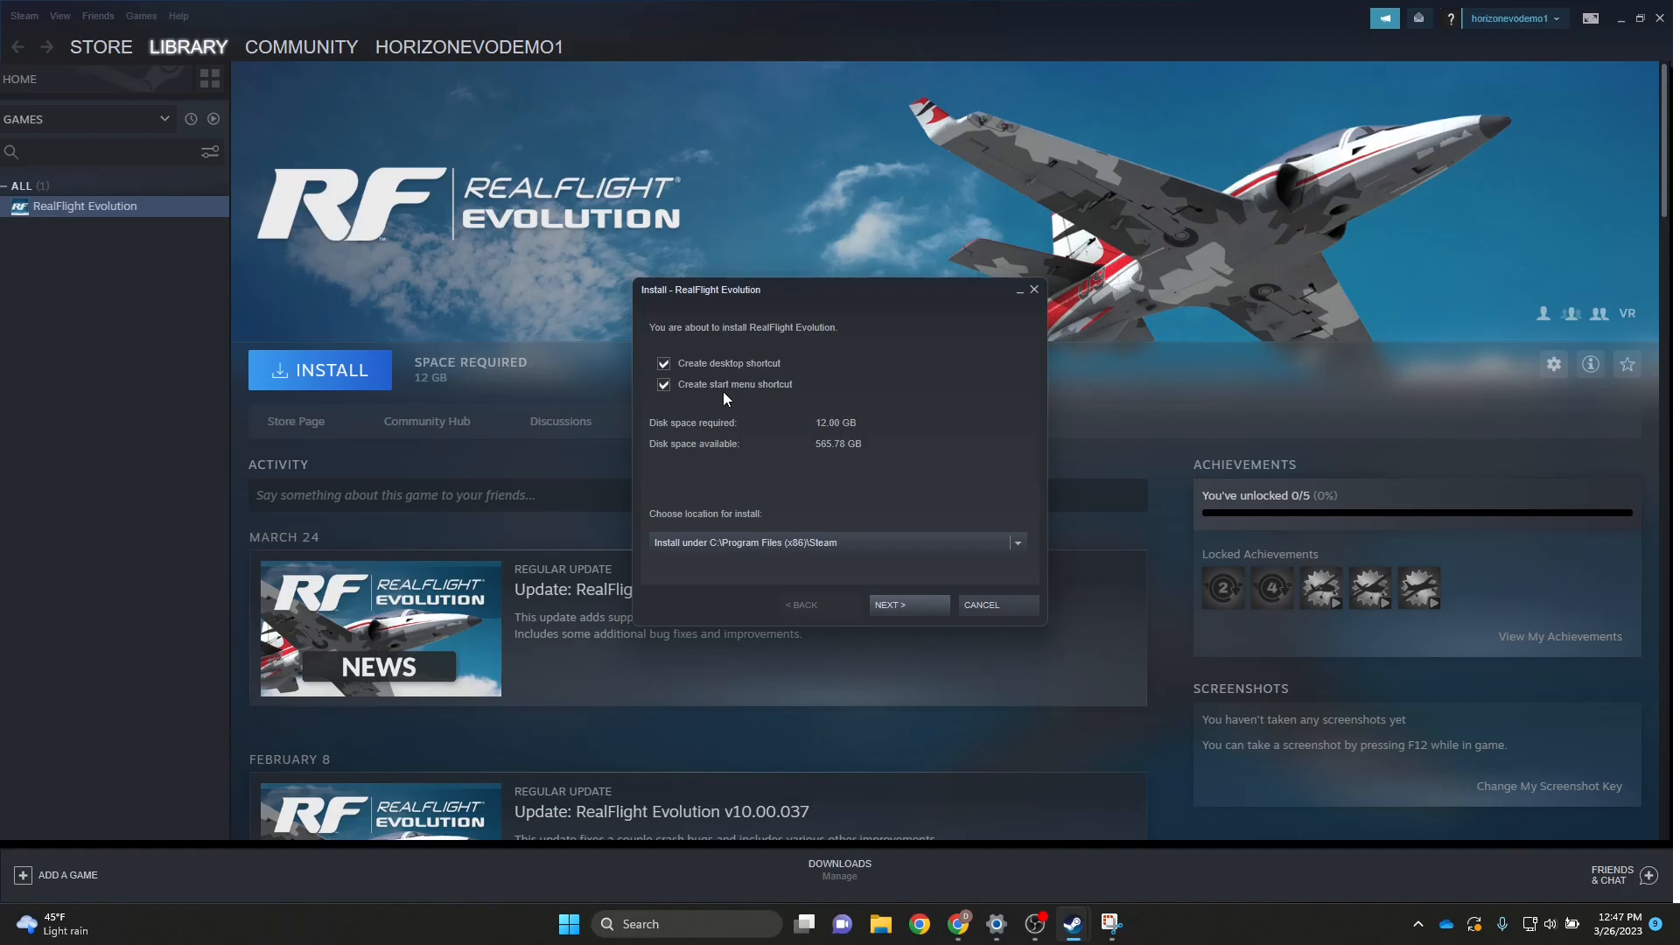
pyautogui.moveTo(702, 515)
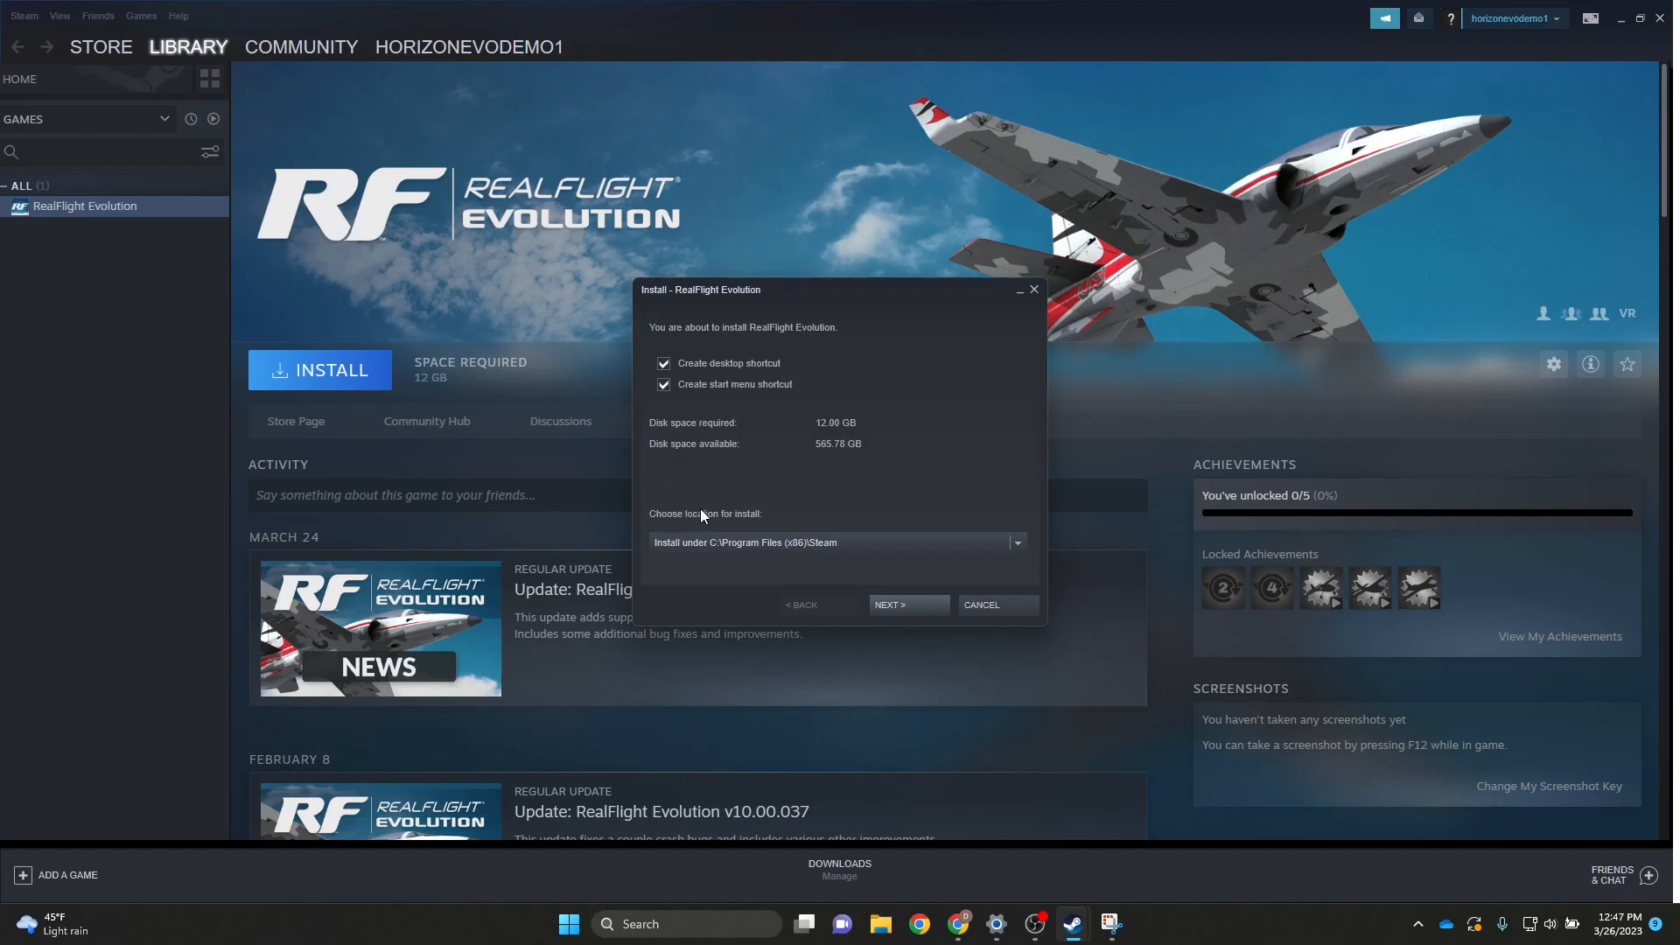
pyautogui.moveTo(1027, 556)
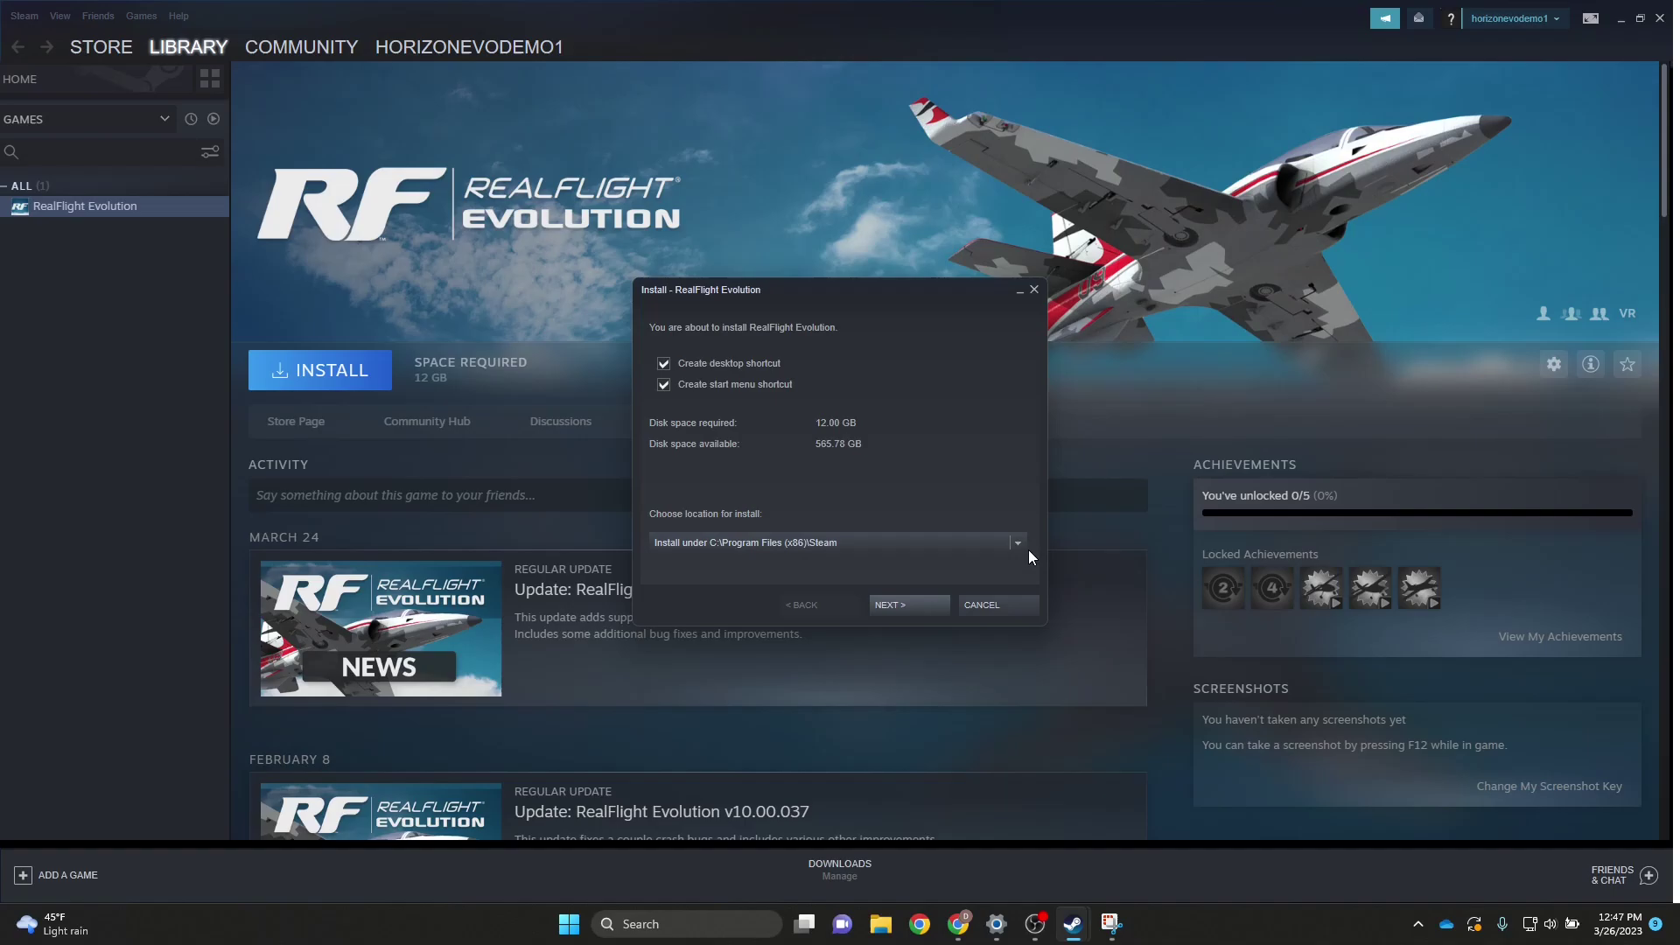
# Keep the C:\Program Files (x86)\Steam install location and continue to the license agreement
pyautogui.click(1015, 541)
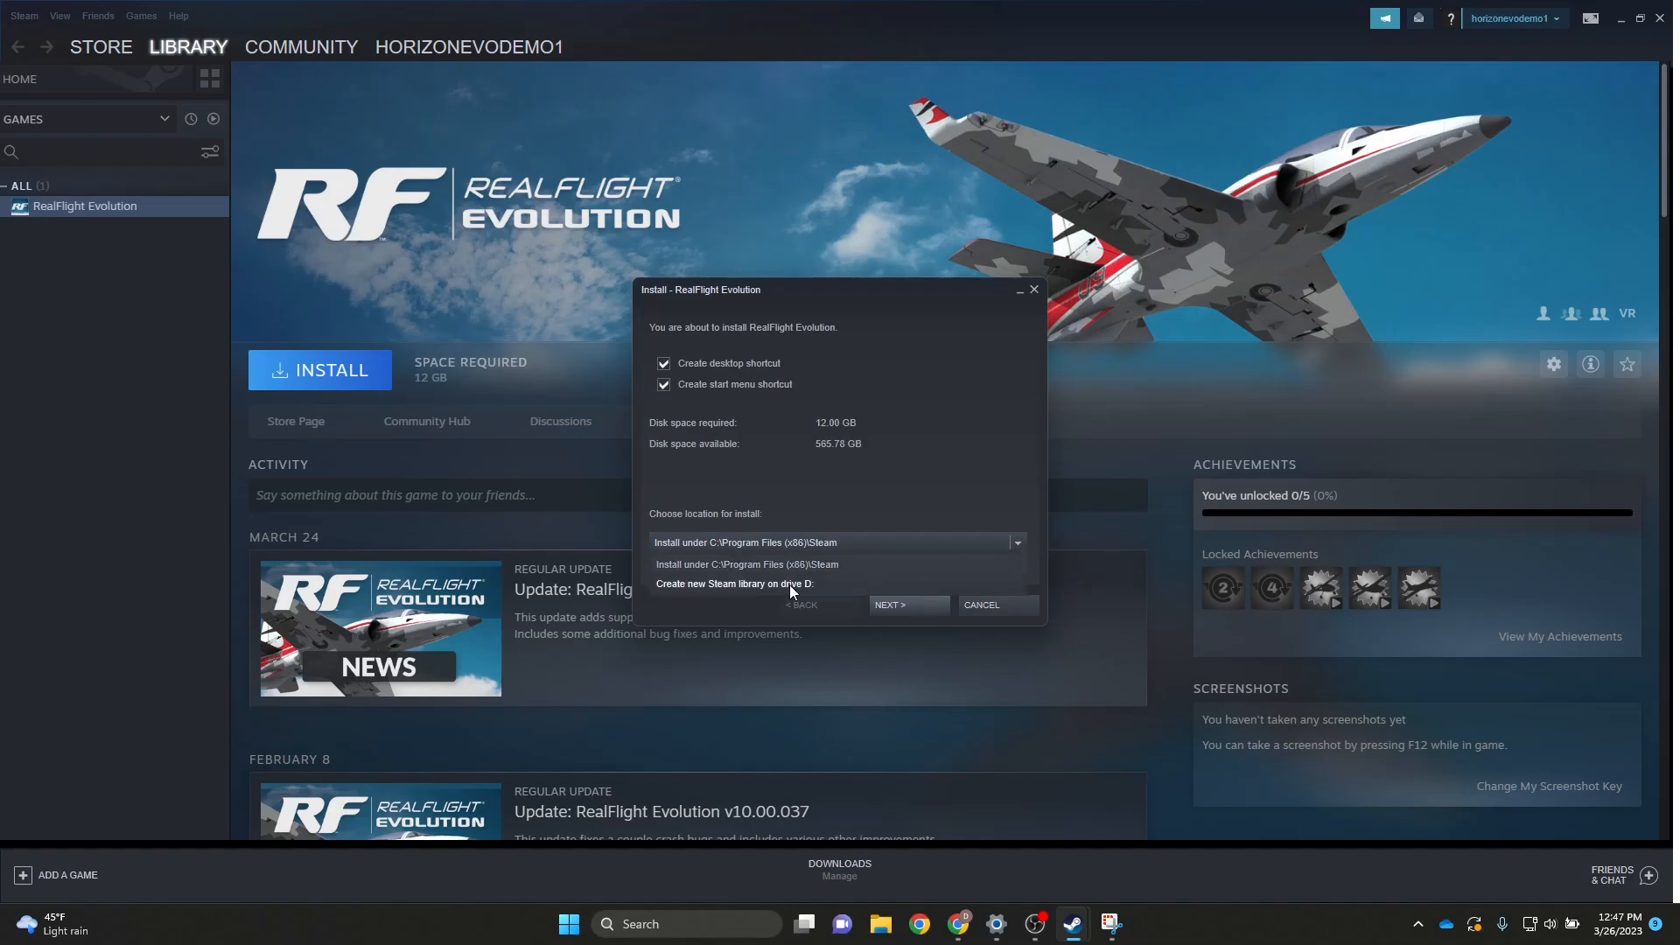
pyautogui.moveTo(810, 565)
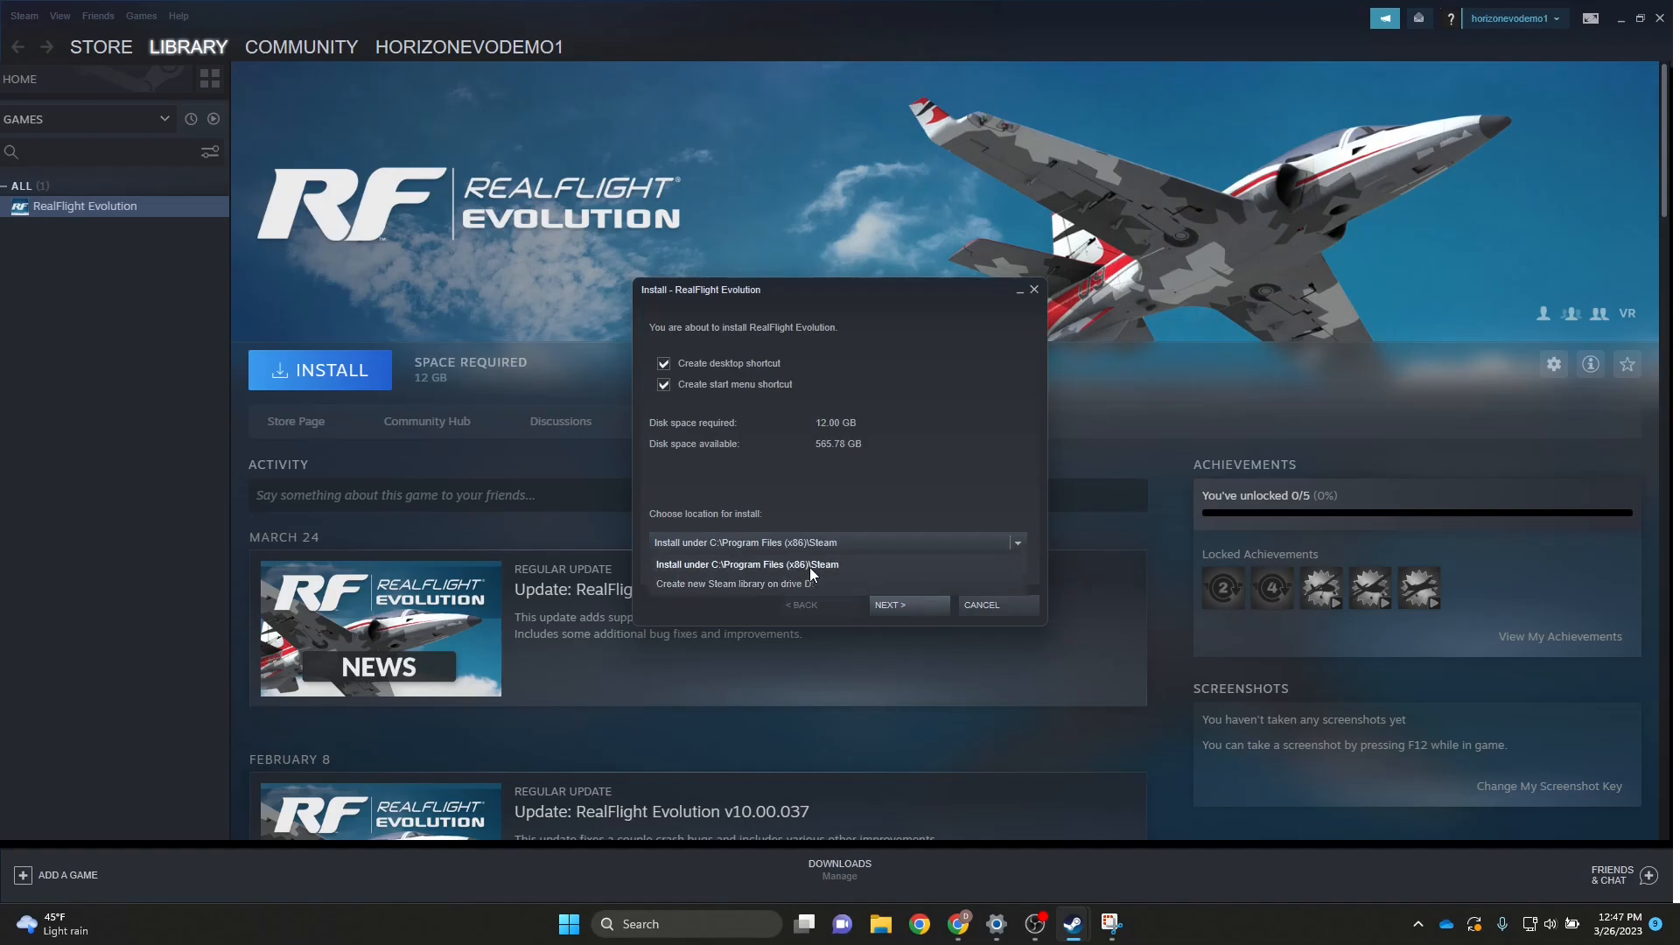
pyautogui.click(744, 564)
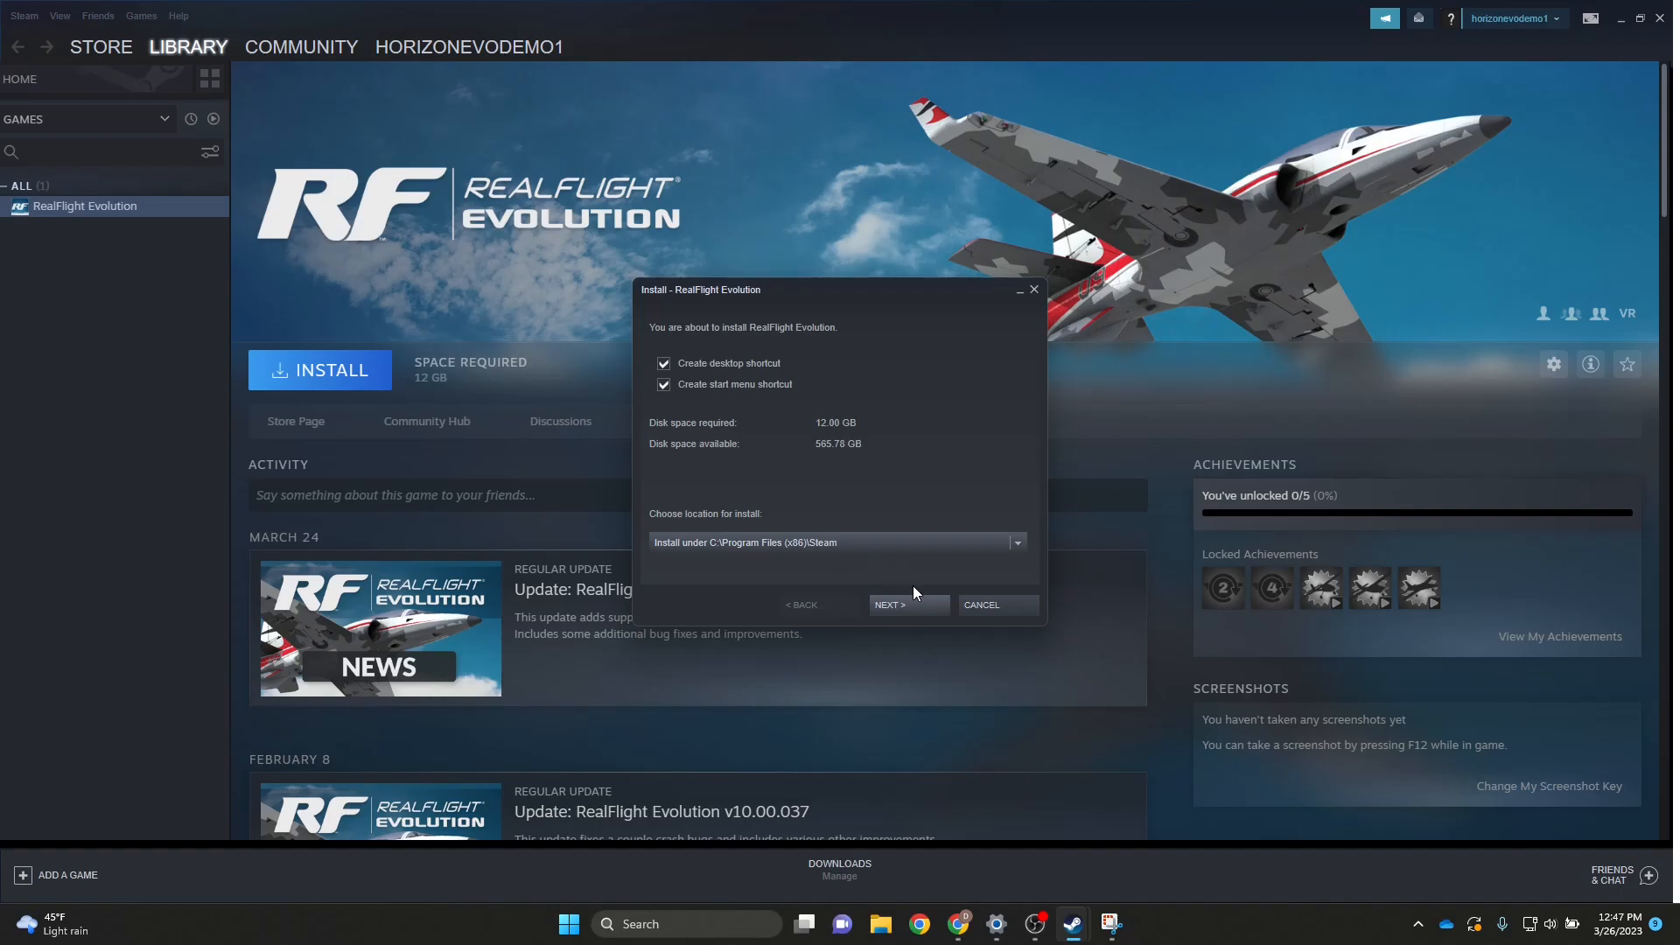
pyautogui.moveTo(907, 609)
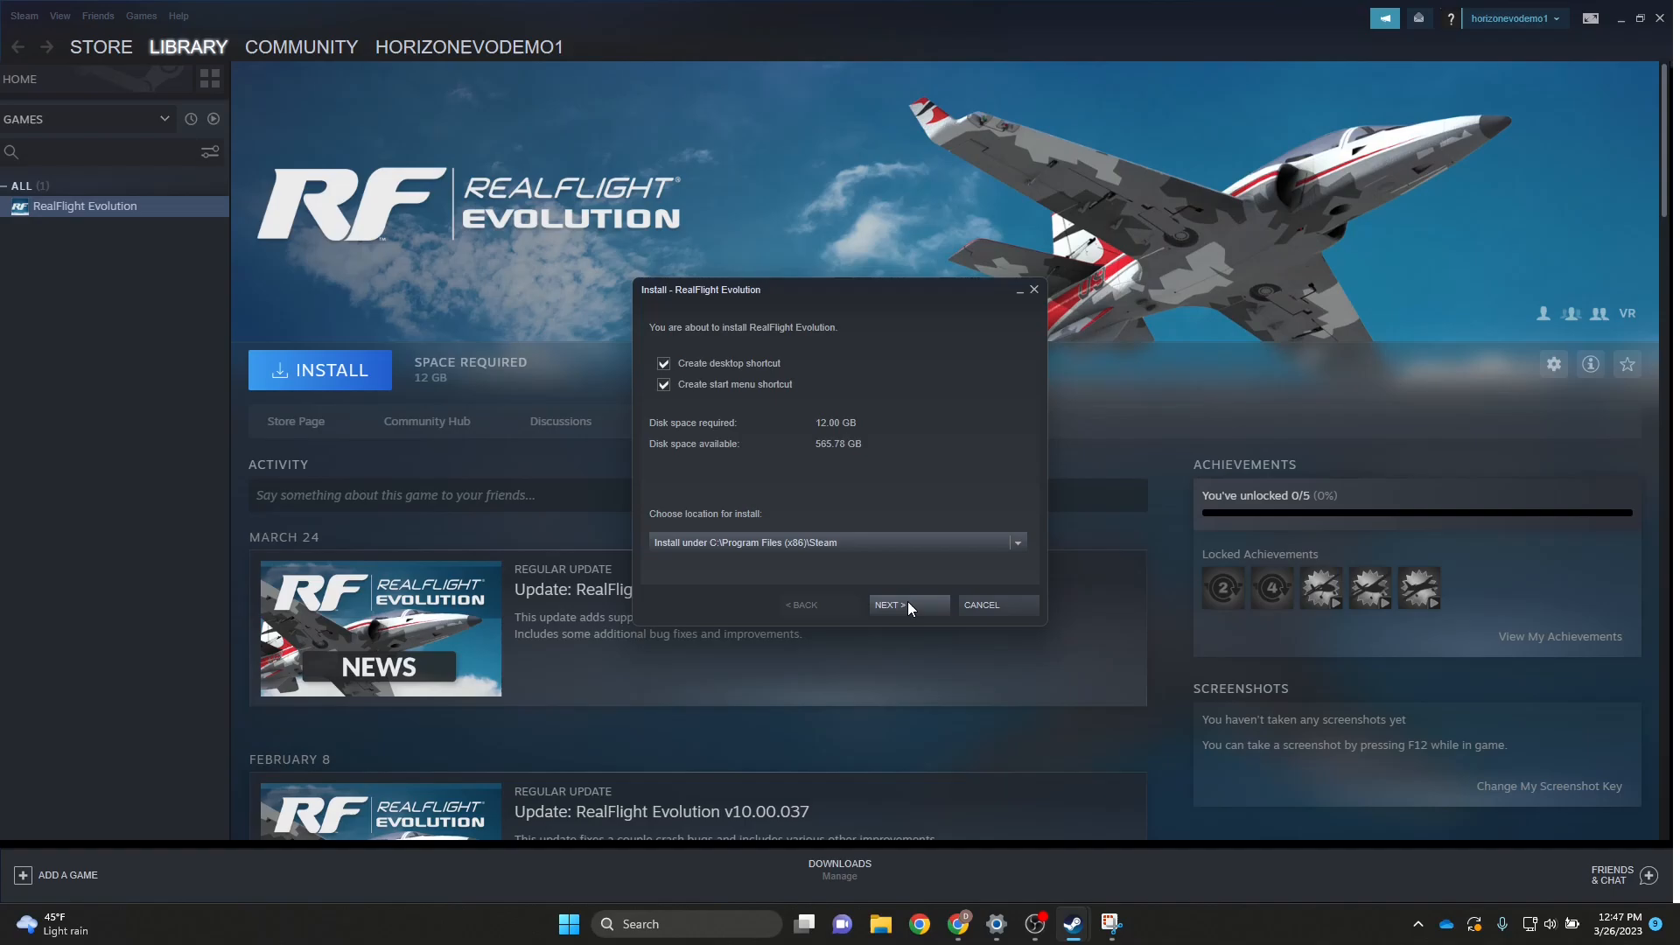
pyautogui.click(903, 604)
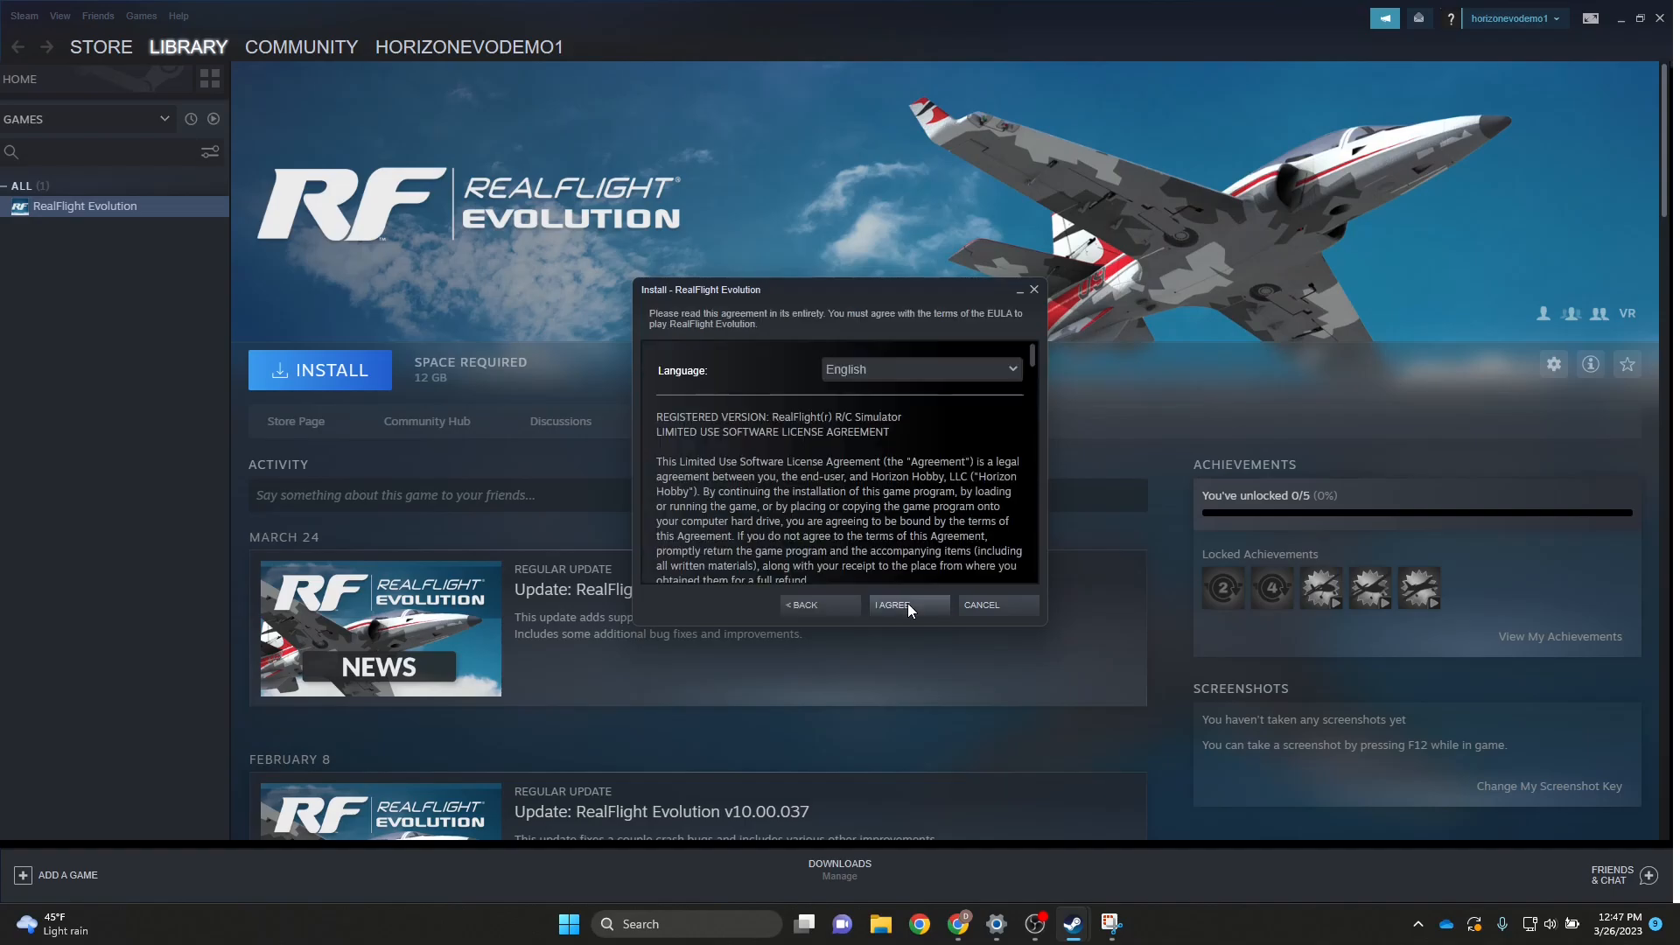
# Scroll through the EULA and agree to it so installation begins
pyautogui.scroll(-3)
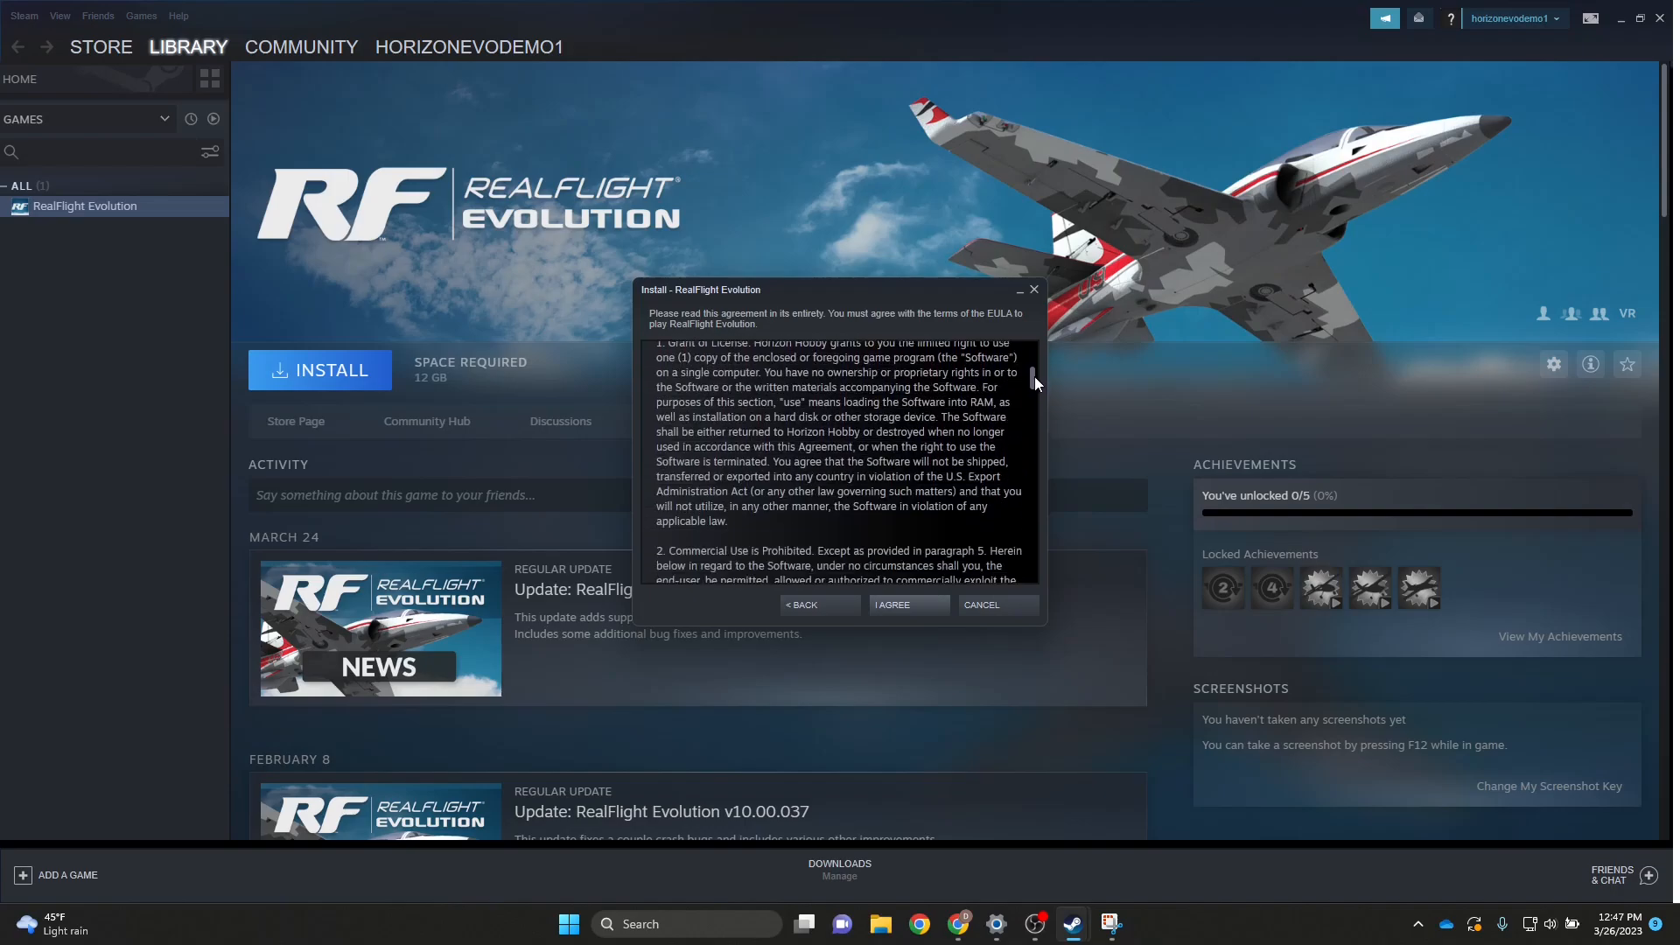
pyautogui.scroll(-3)
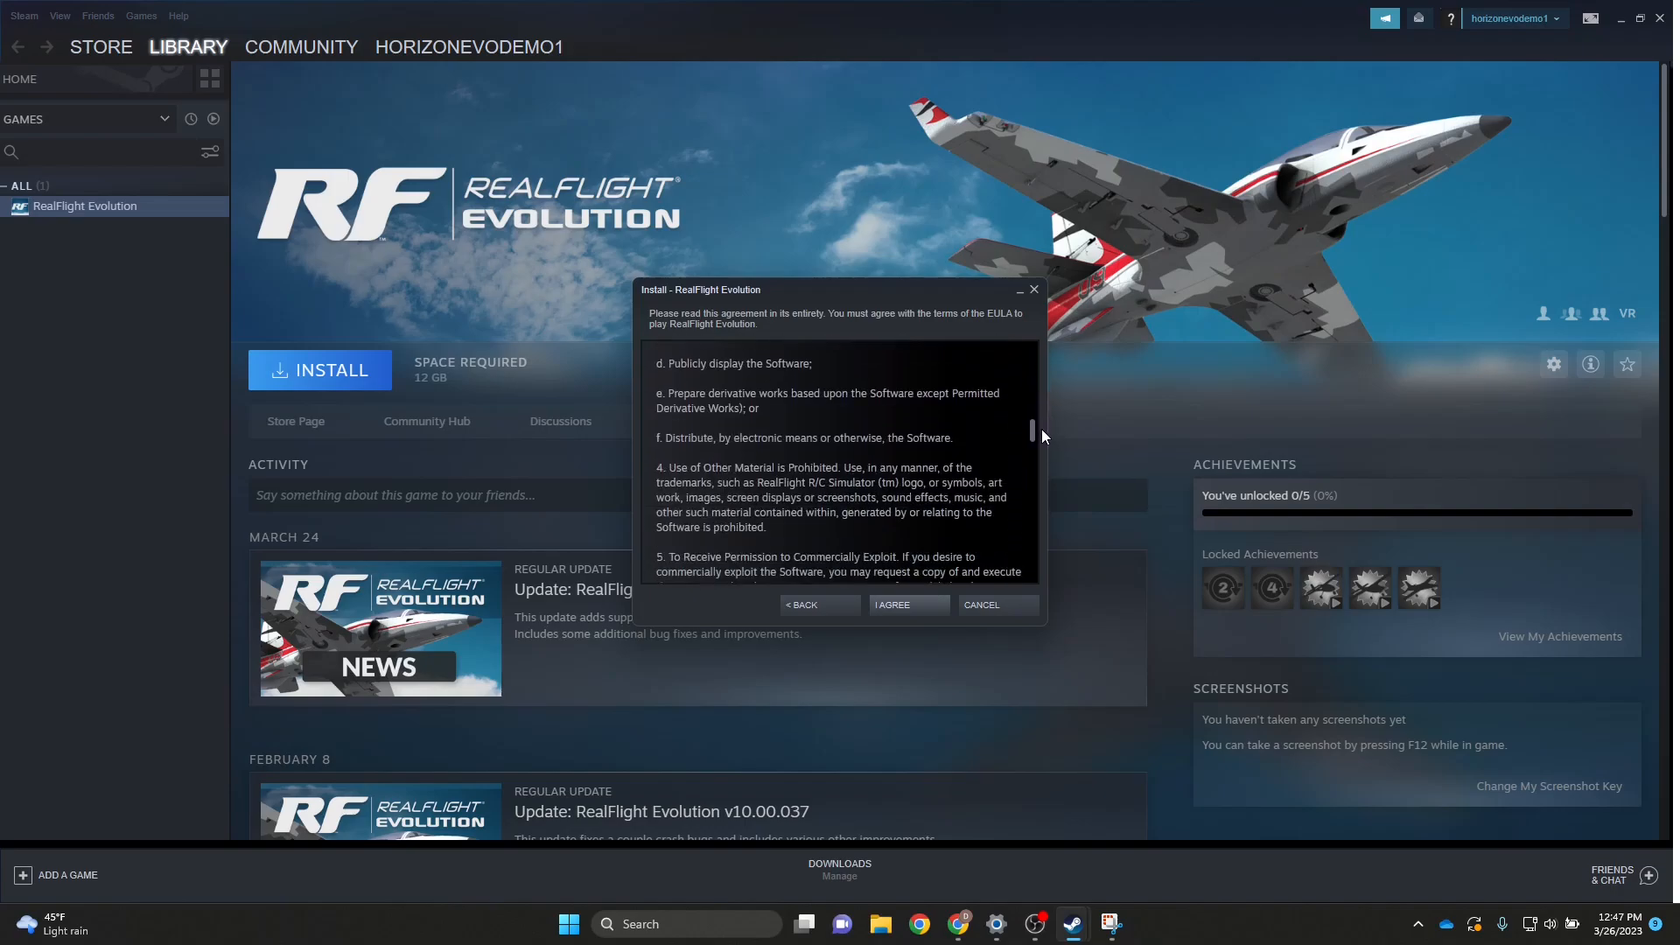
pyautogui.scroll(-3)
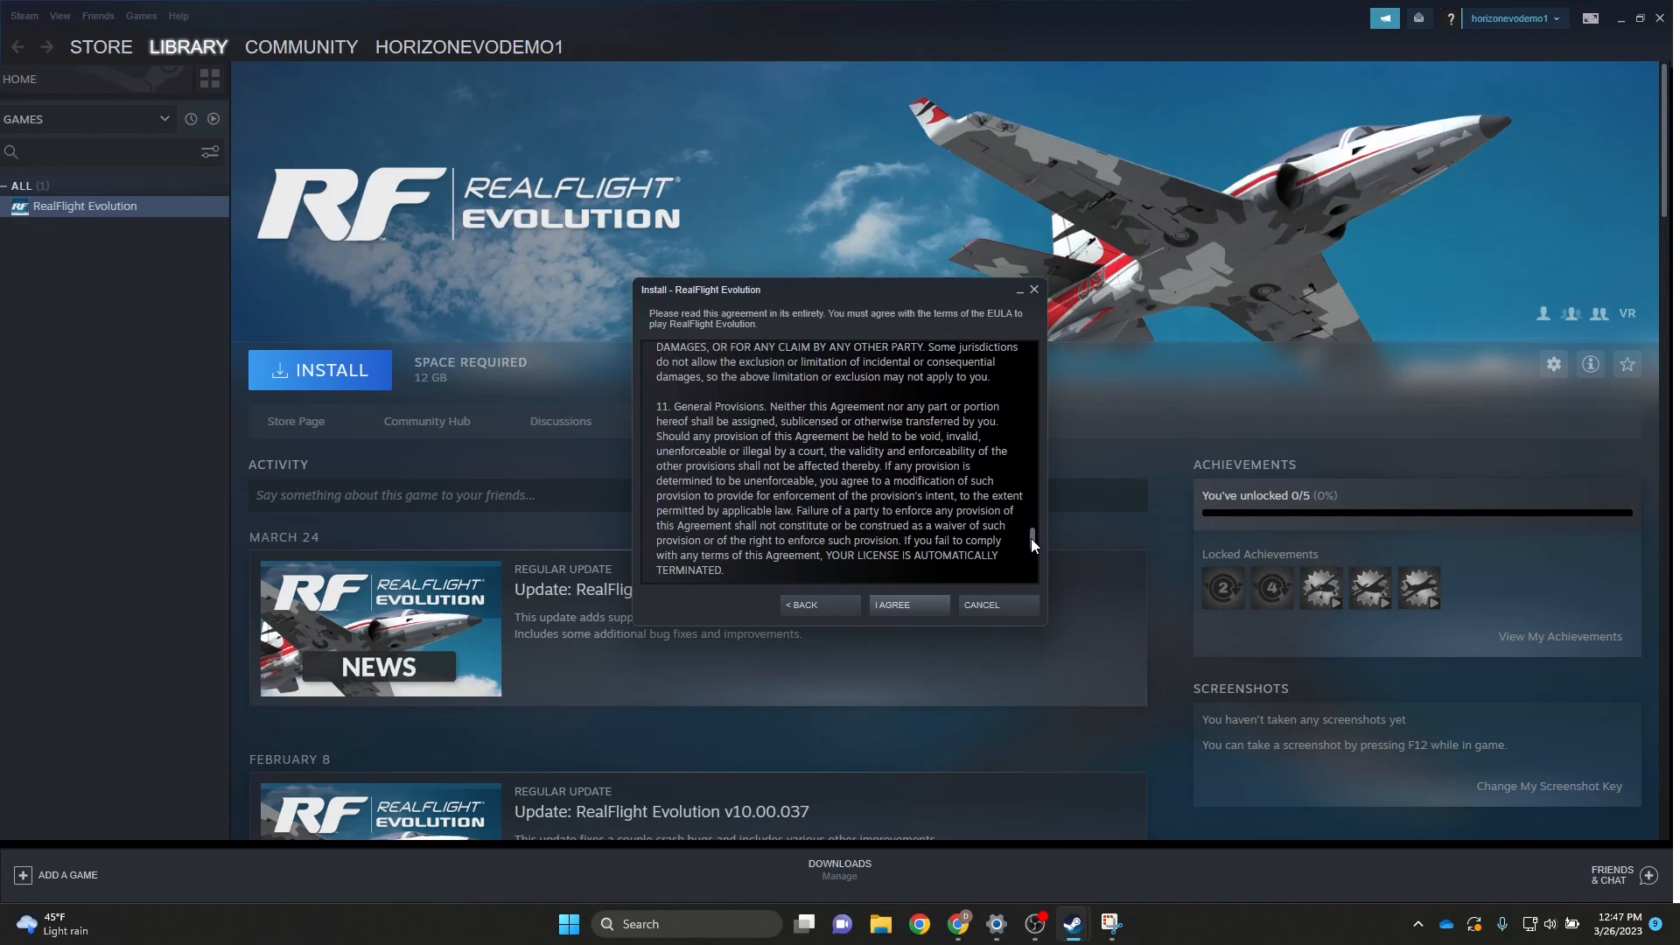
pyautogui.click(906, 604)
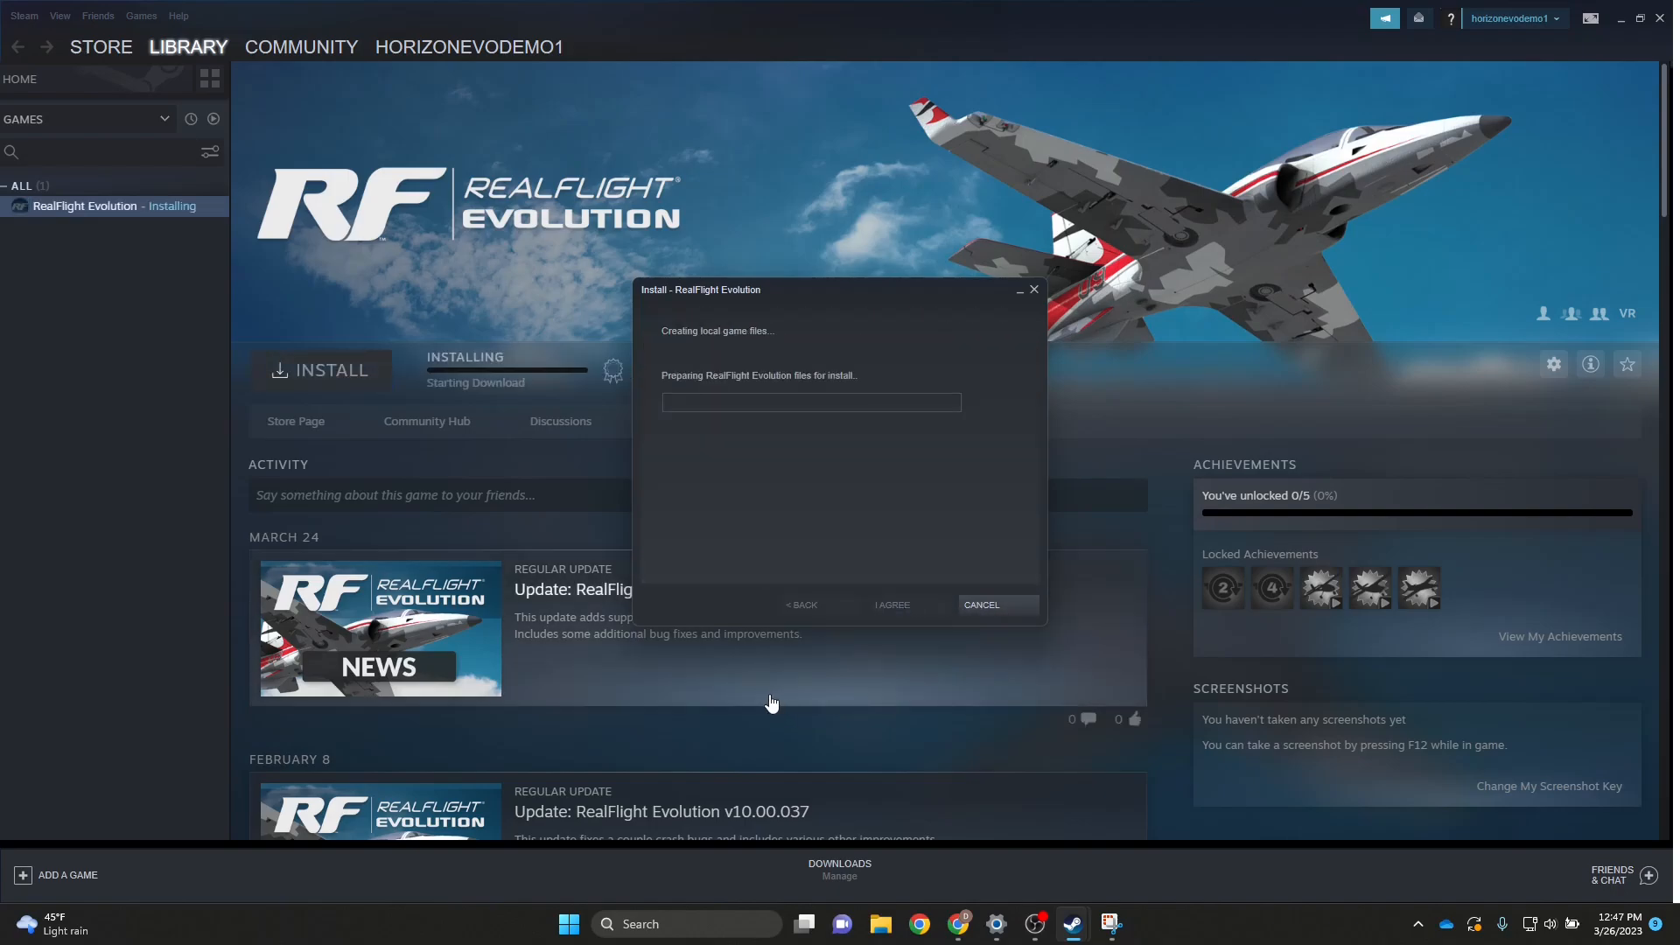
# Finish the install dialog and show RealFlight Evolution's progress on the Downloads page
pyautogui.click(891, 604)
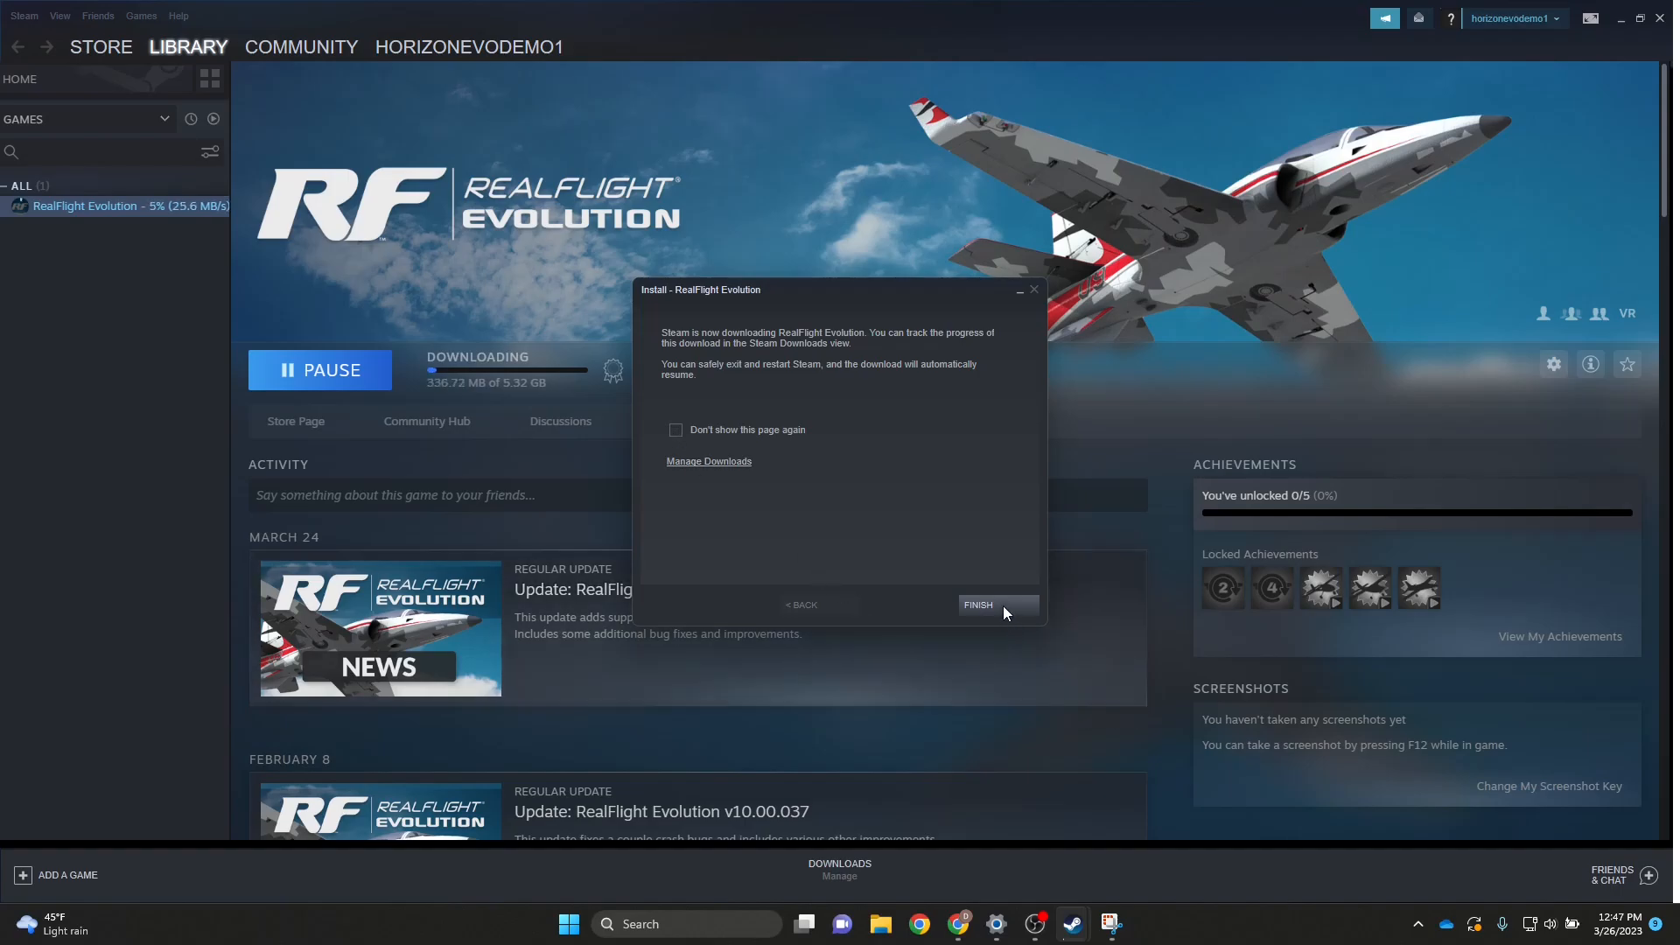
pyautogui.click(976, 604)
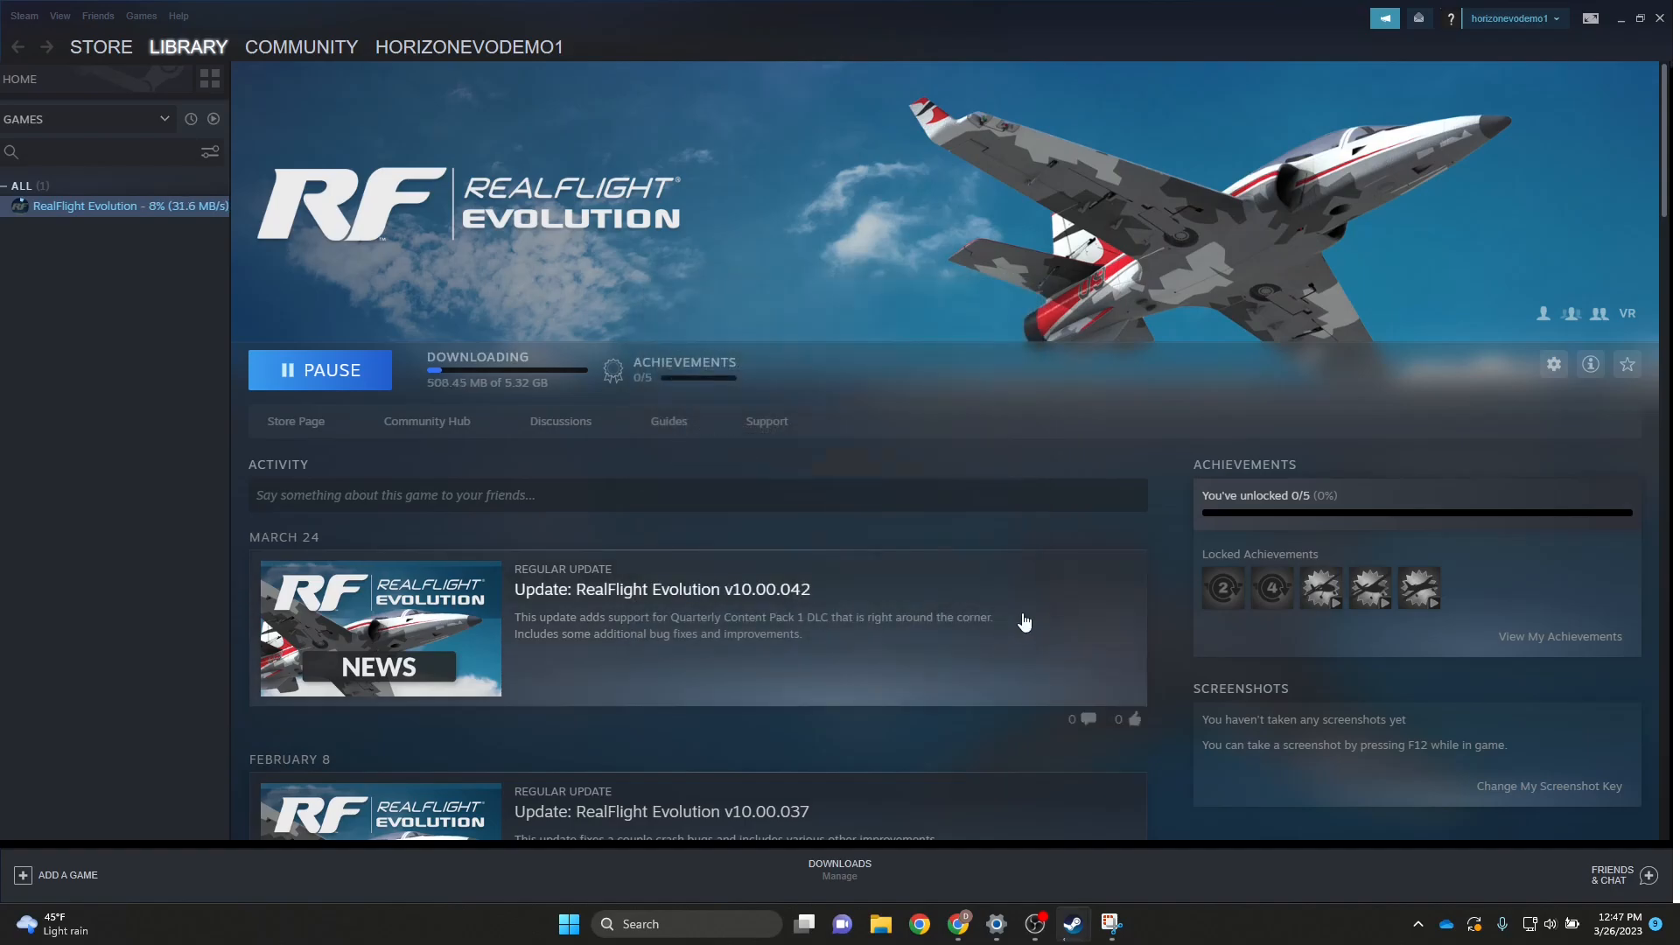
pyautogui.moveTo(1136, 647)
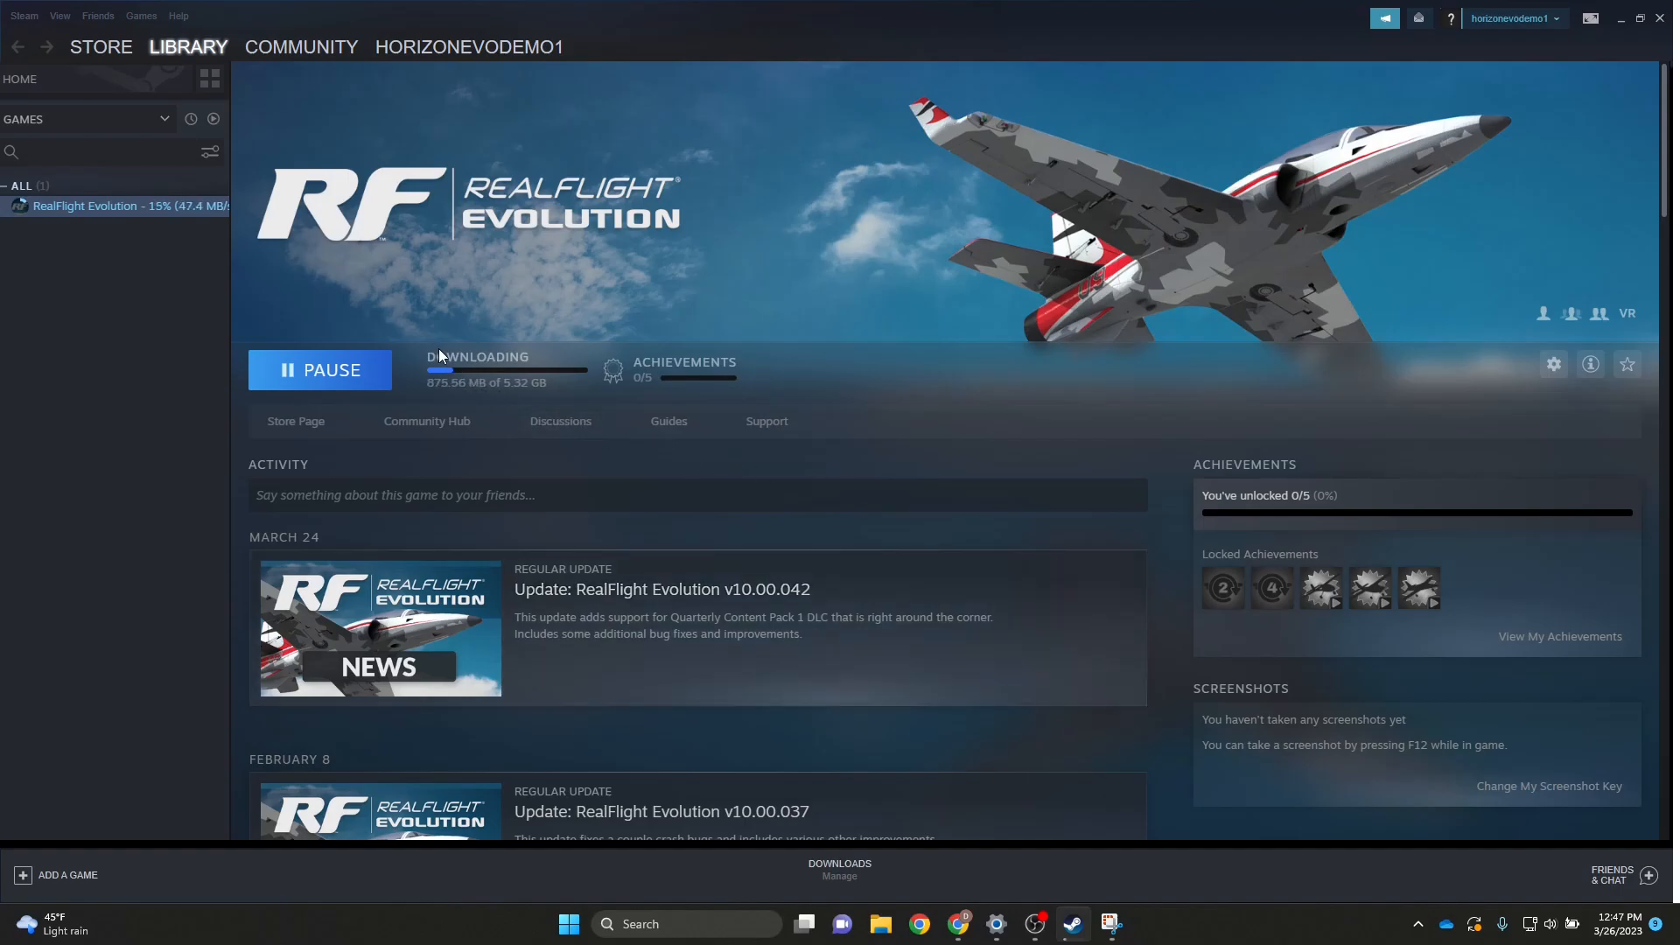
pyautogui.click(838, 870)
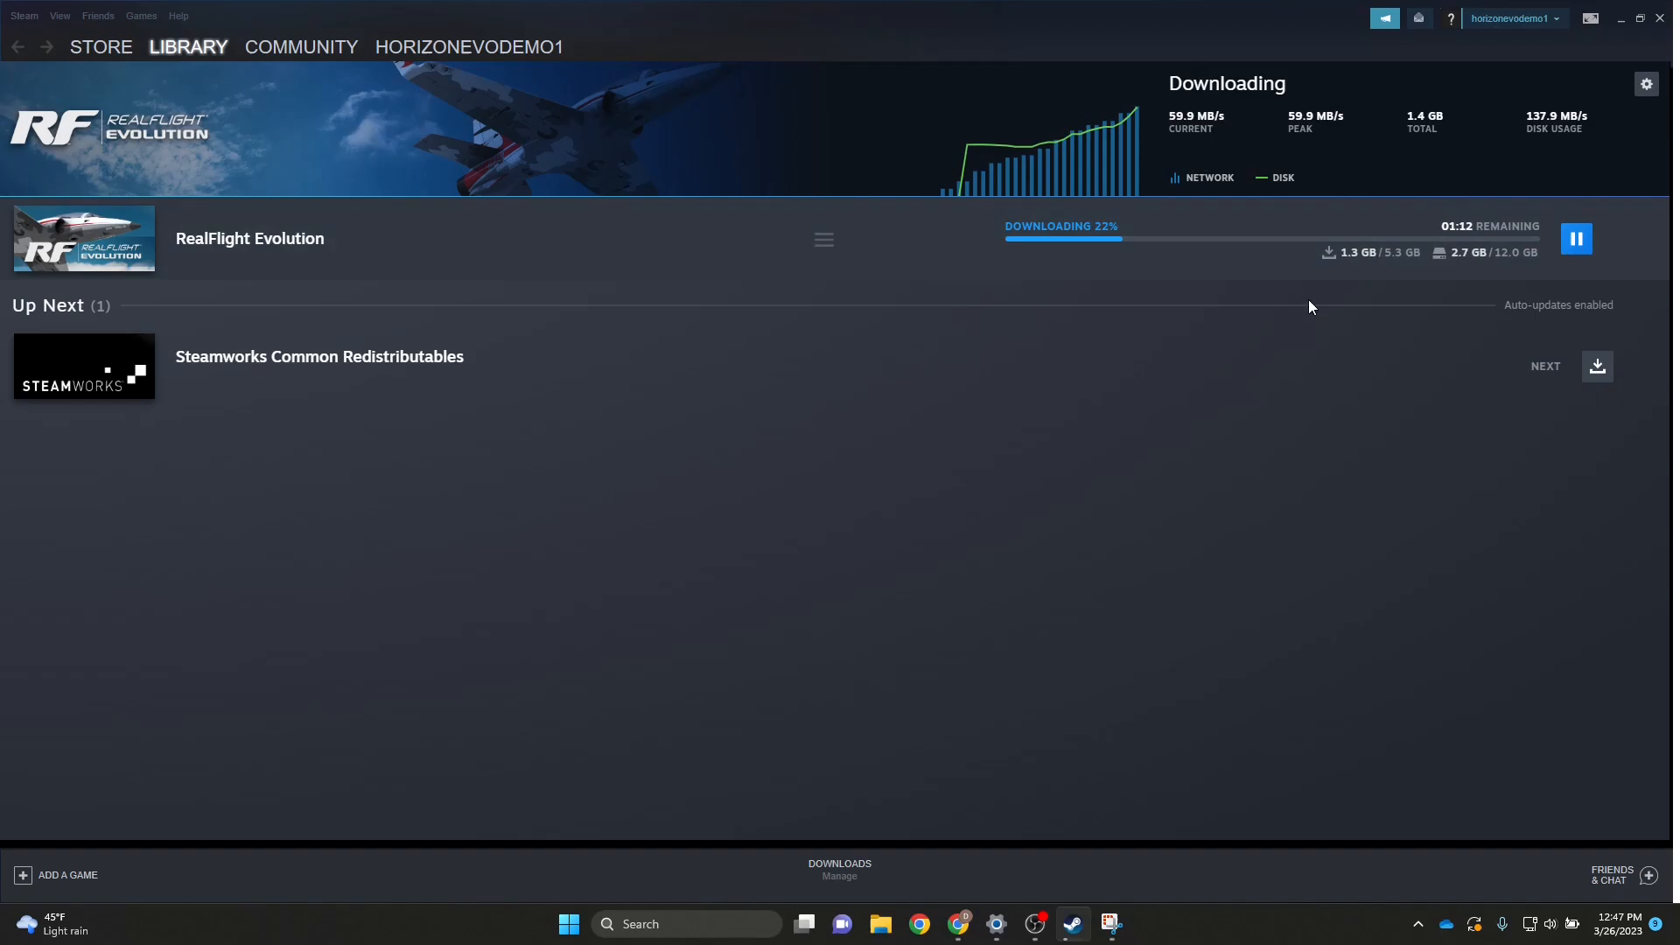
pyautogui.moveTo(1312, 345)
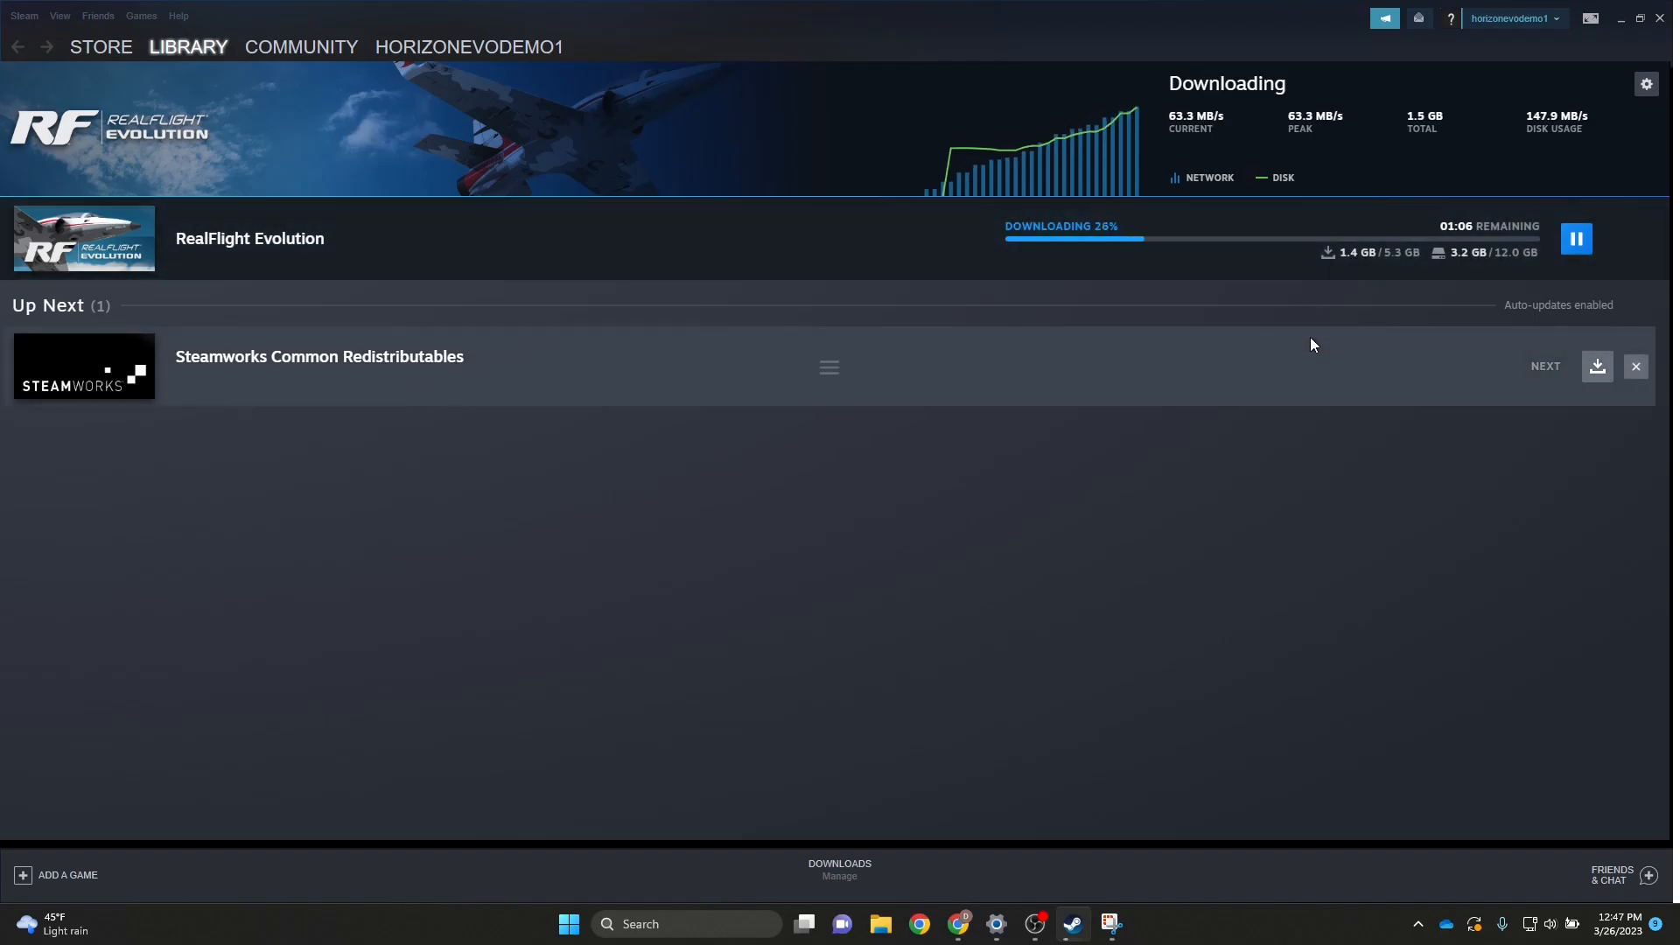
pyautogui.moveTo(1443, 254)
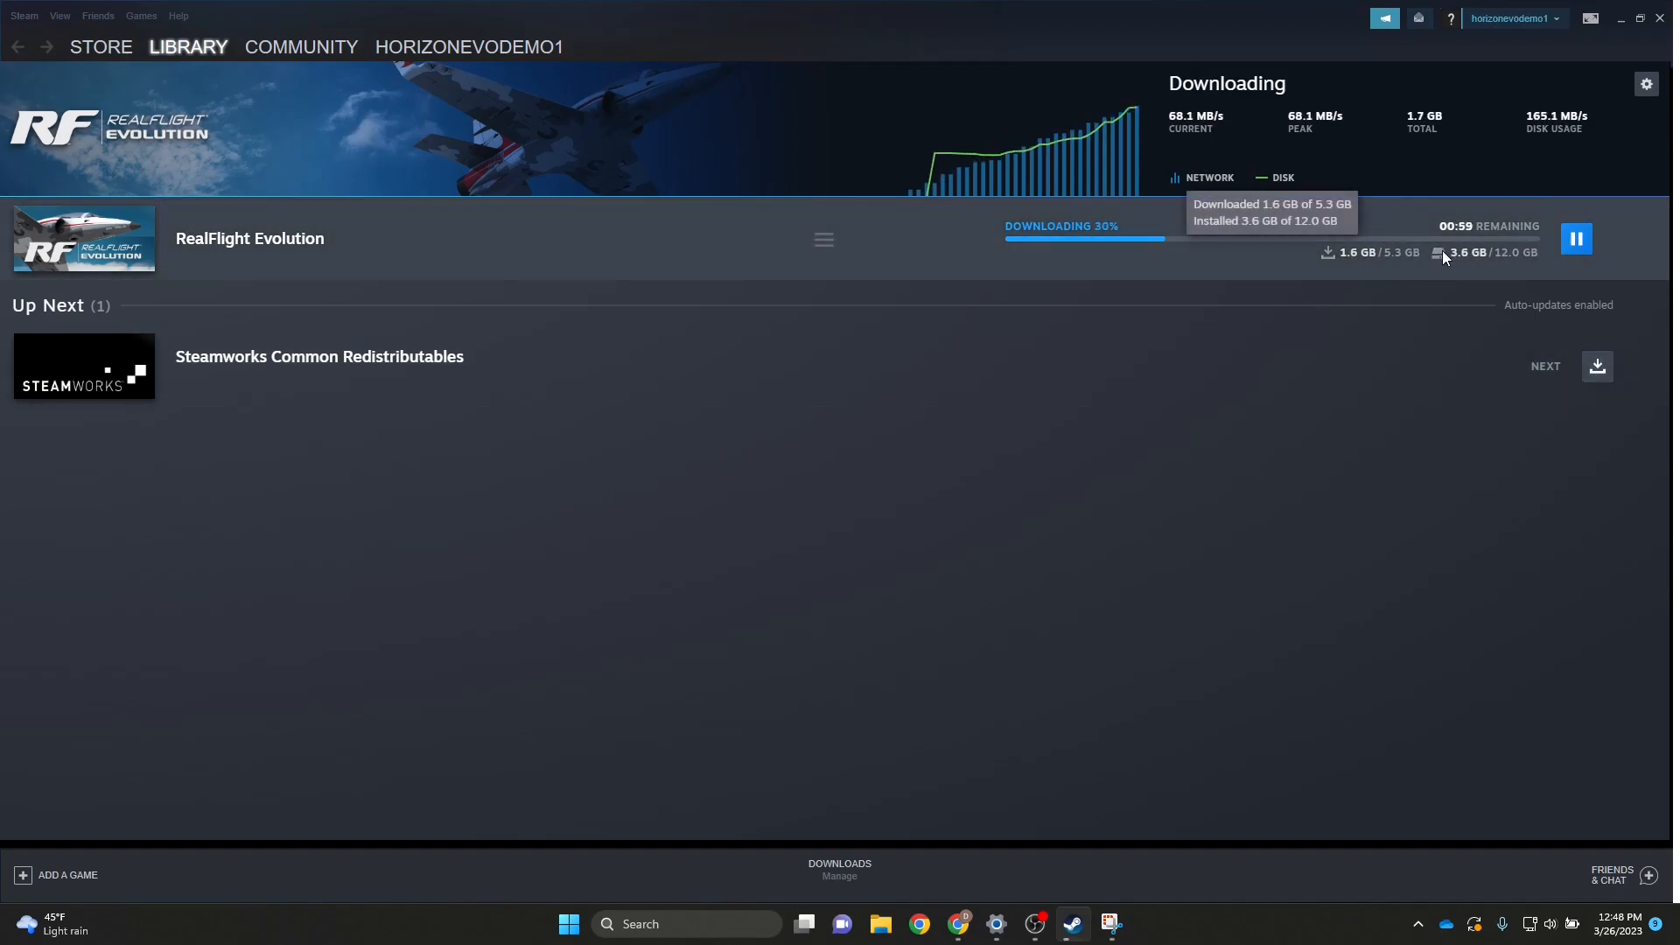
pyautogui.moveTo(1421, 556)
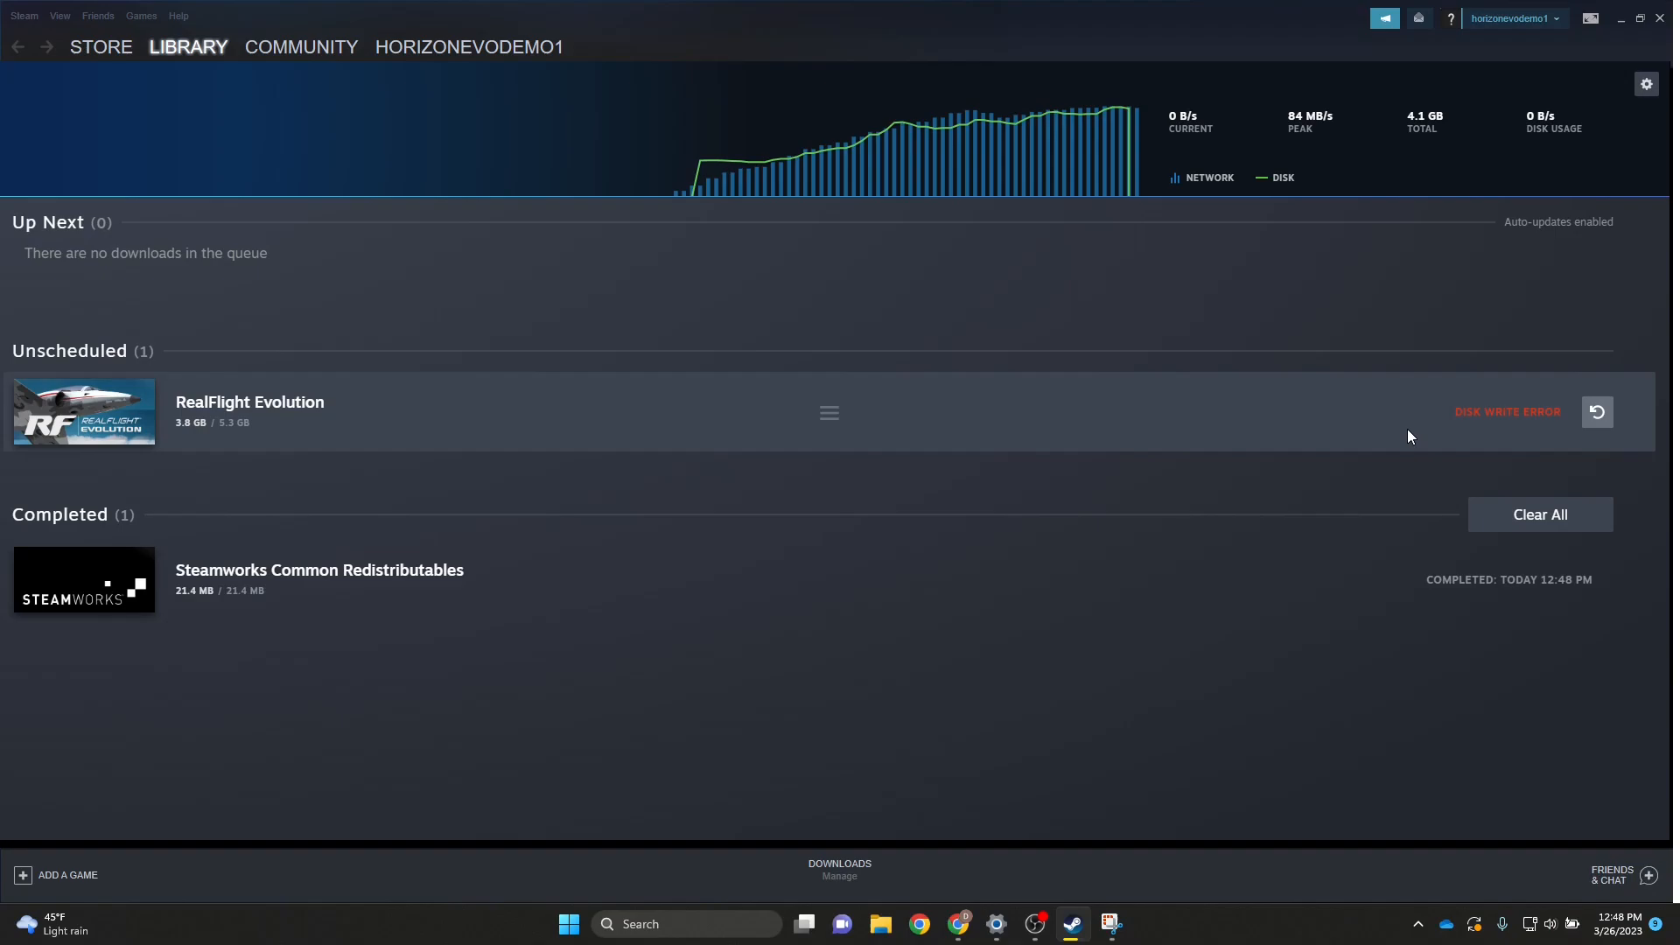
pyautogui.moveTo(1410, 436)
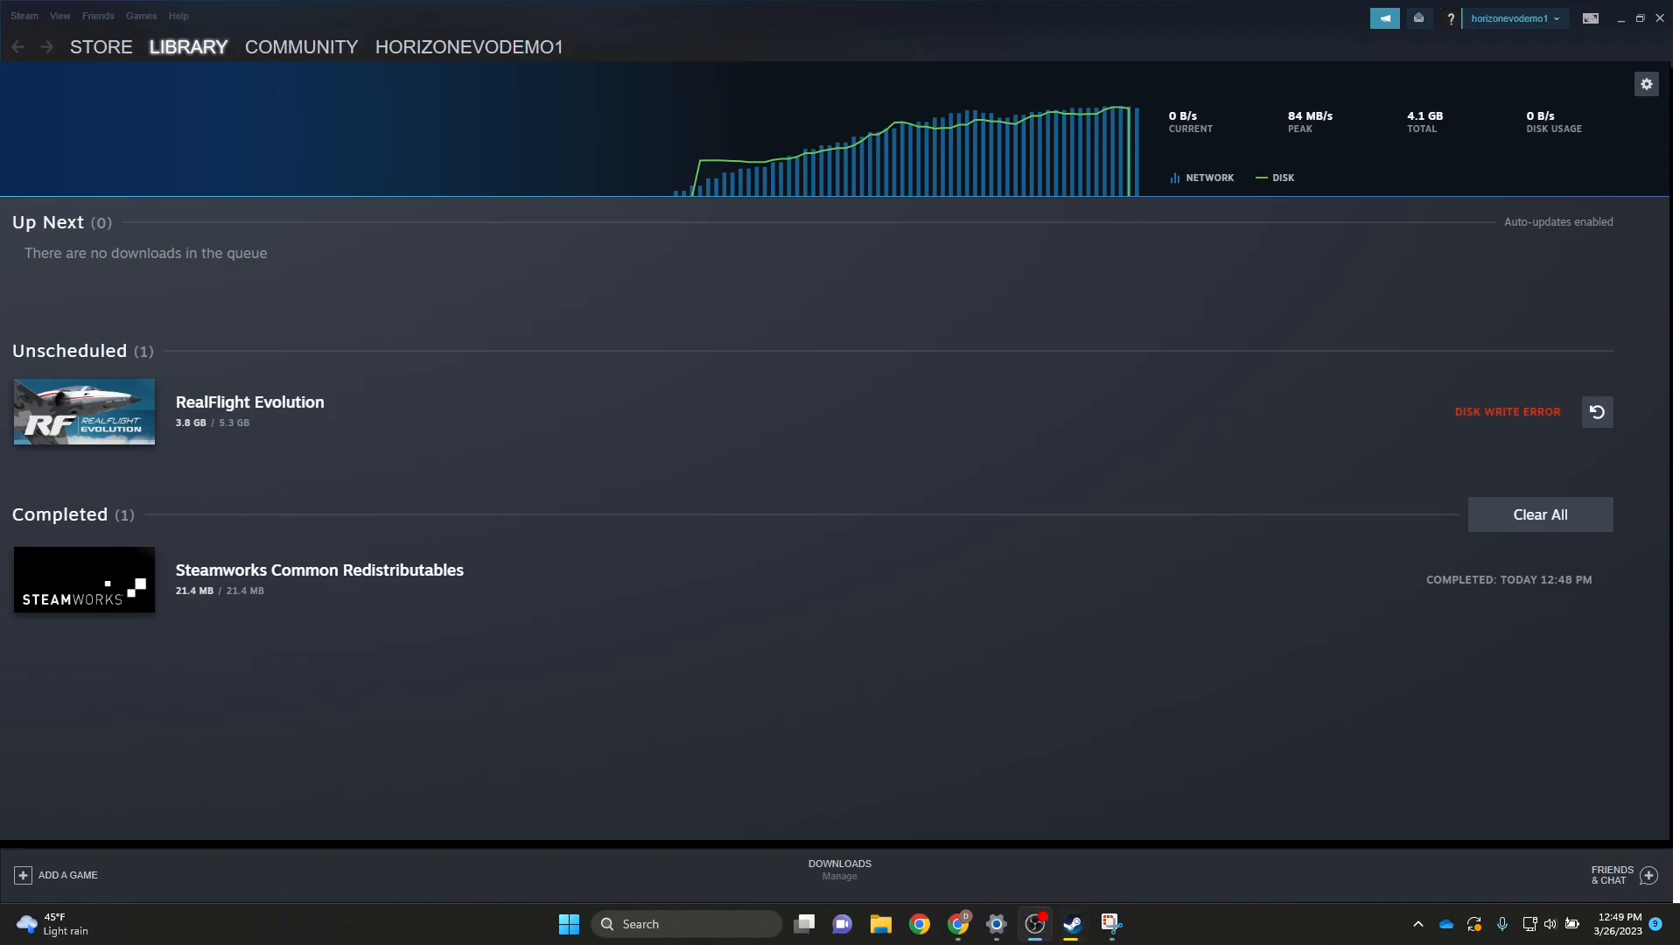
pyautogui.moveTo(1444, 366)
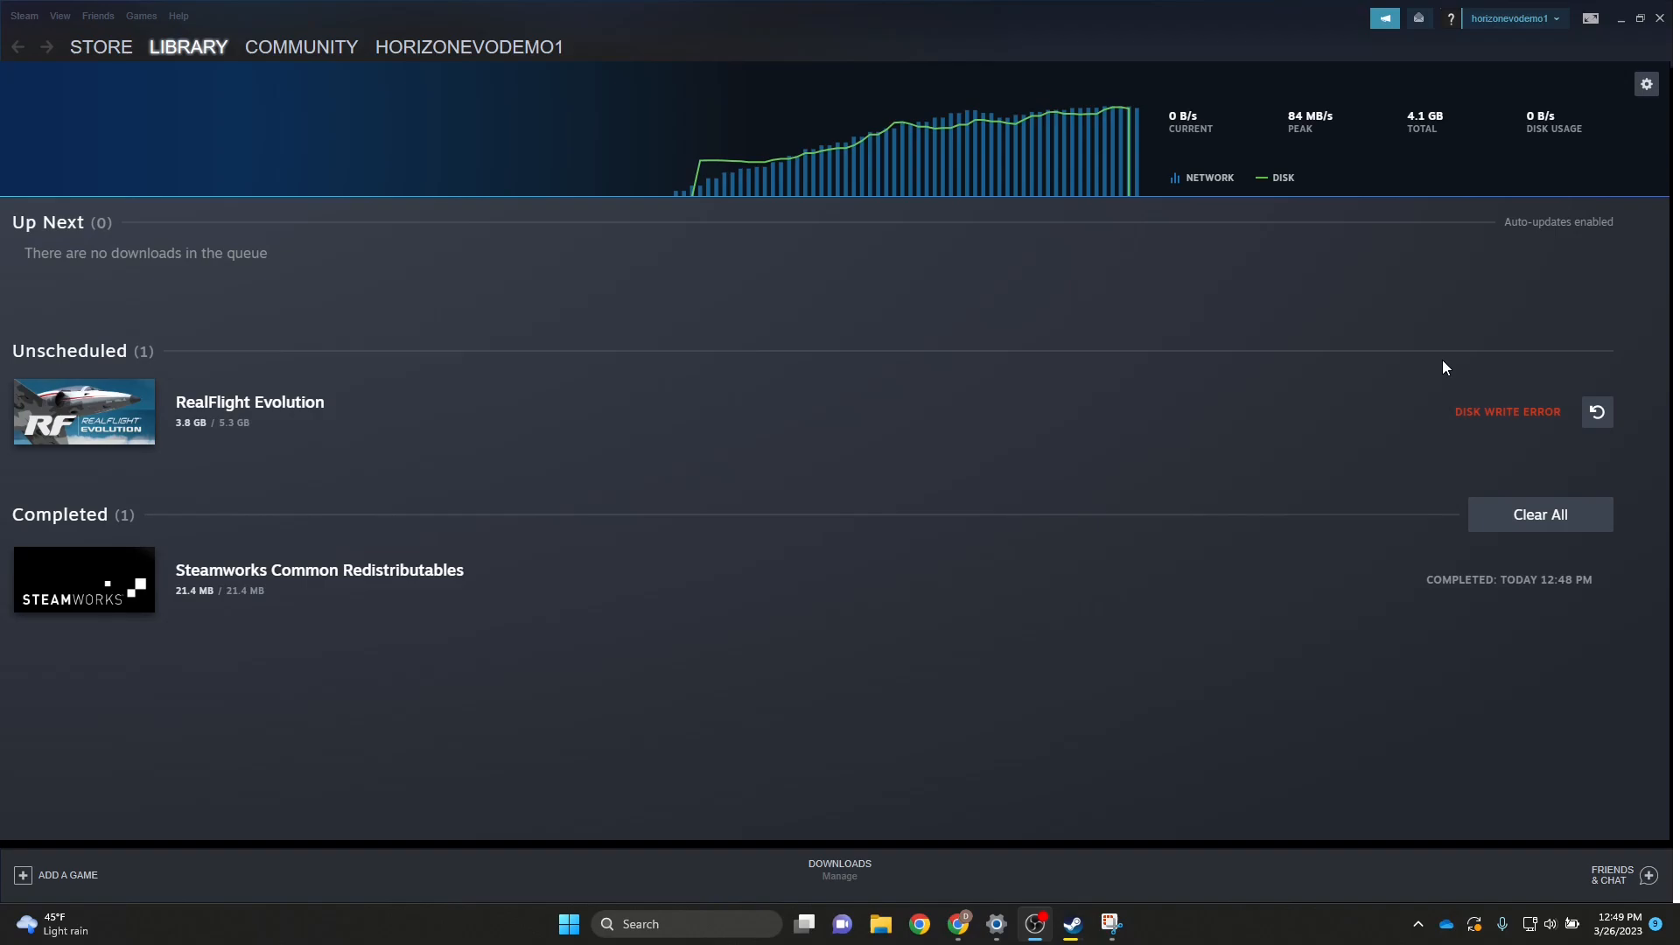
pyautogui.moveTo(1596, 411)
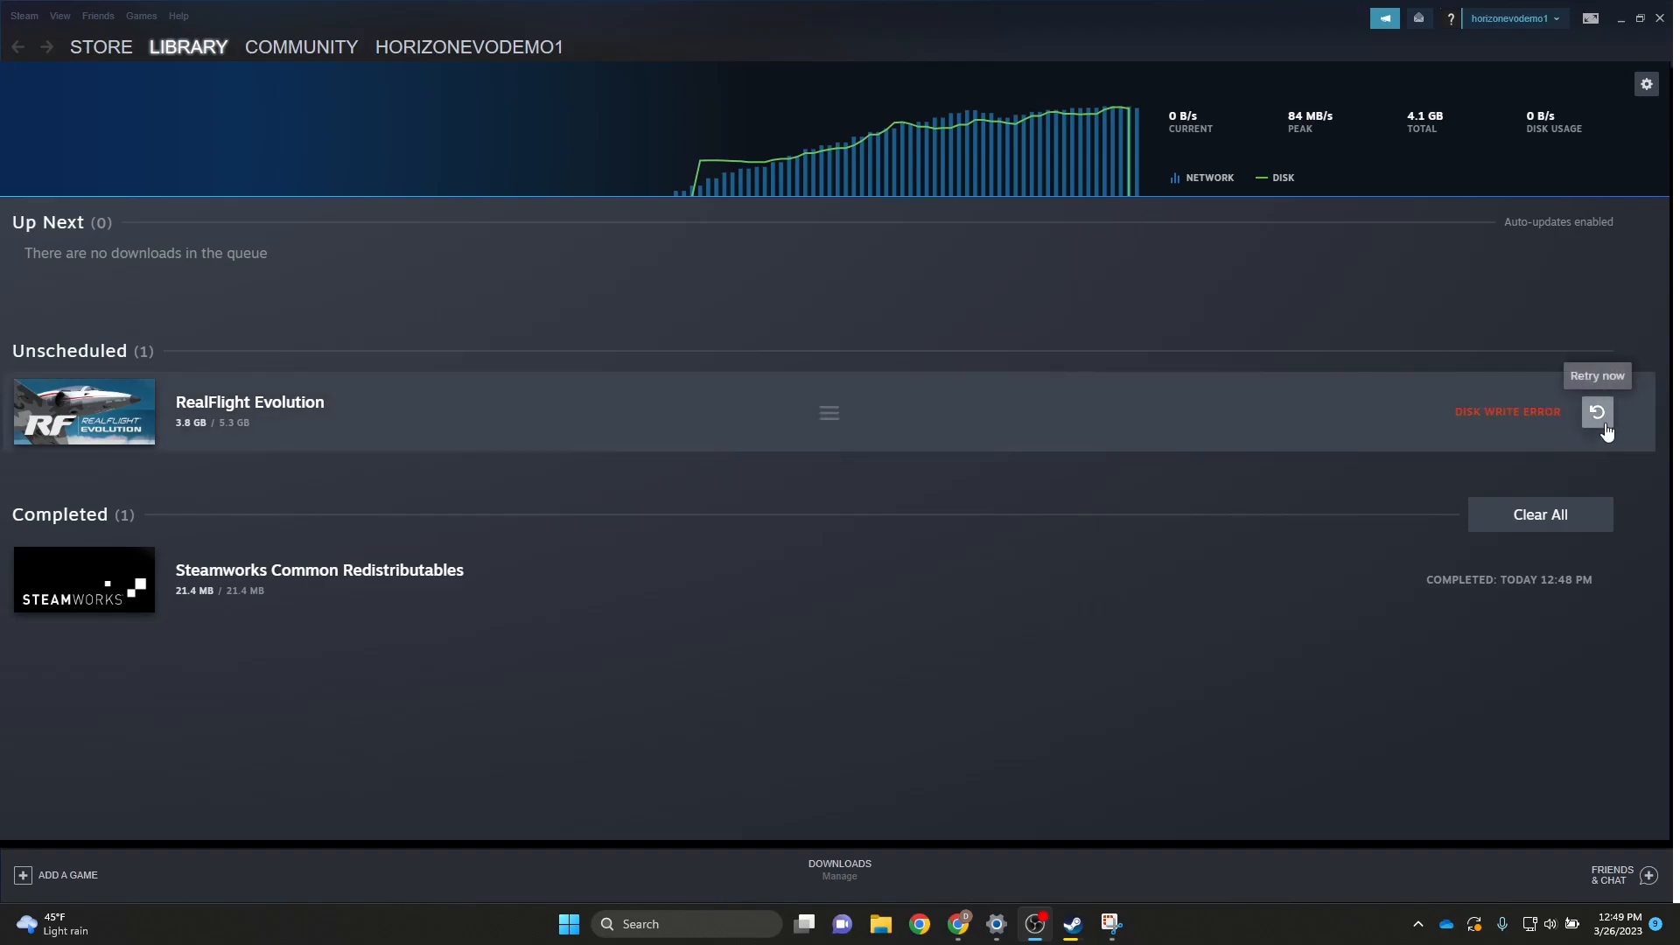
pyautogui.moveTo(1605, 425)
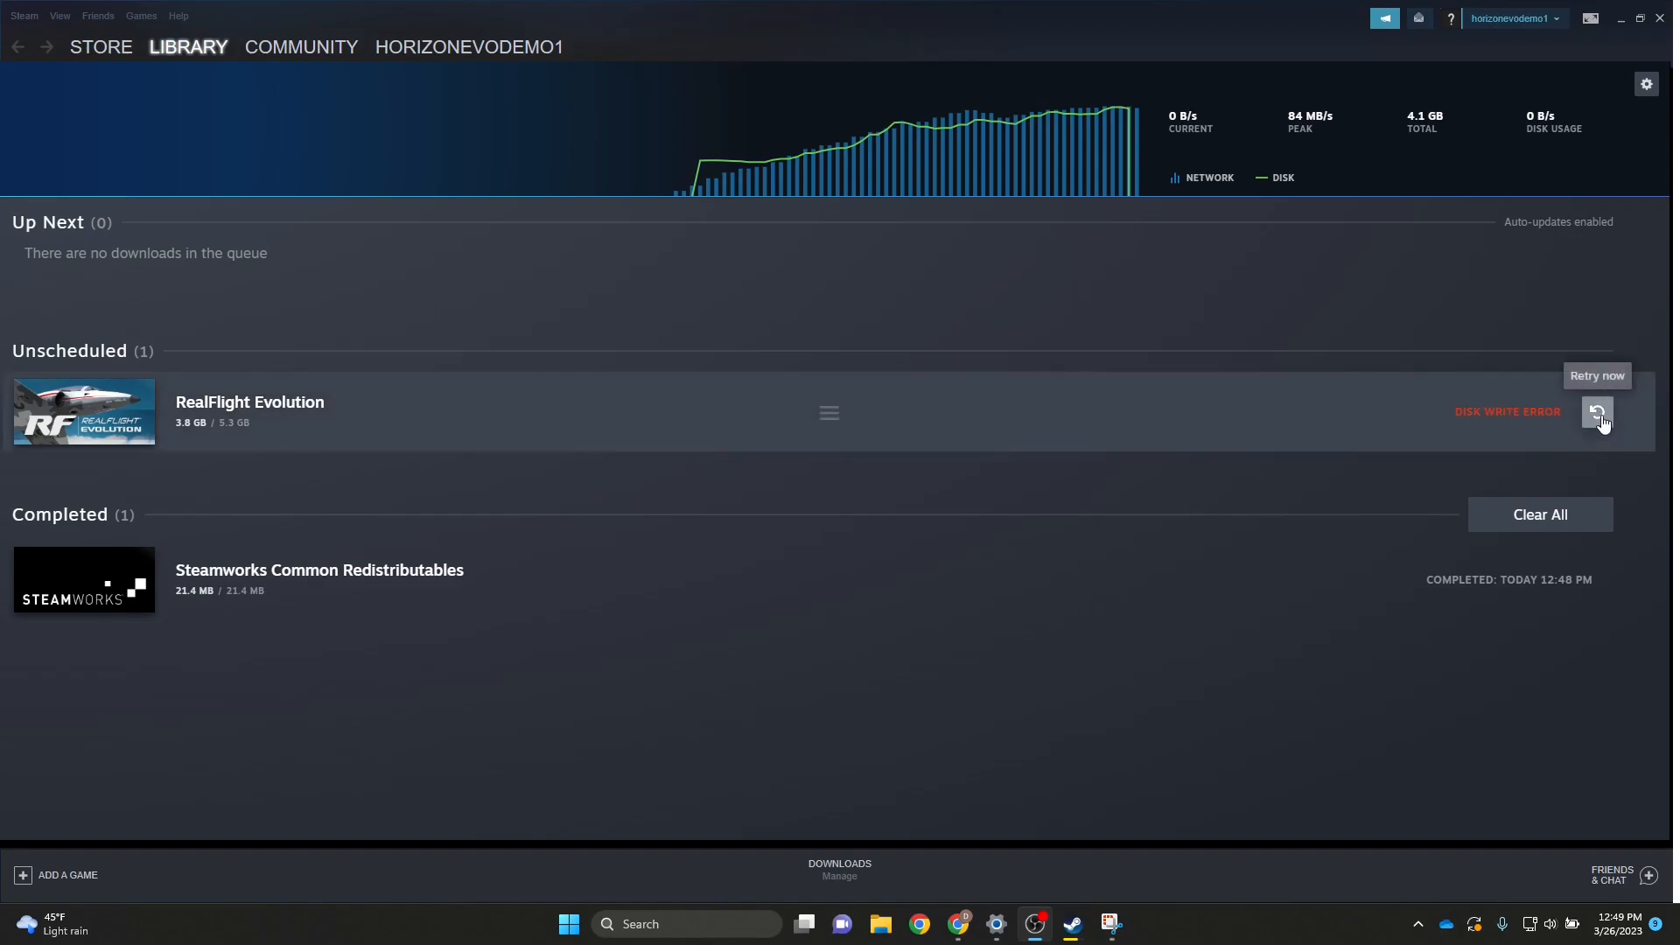
# Retry the download past the disk write error, then hit Play once it completes
pyautogui.click(1596, 411)
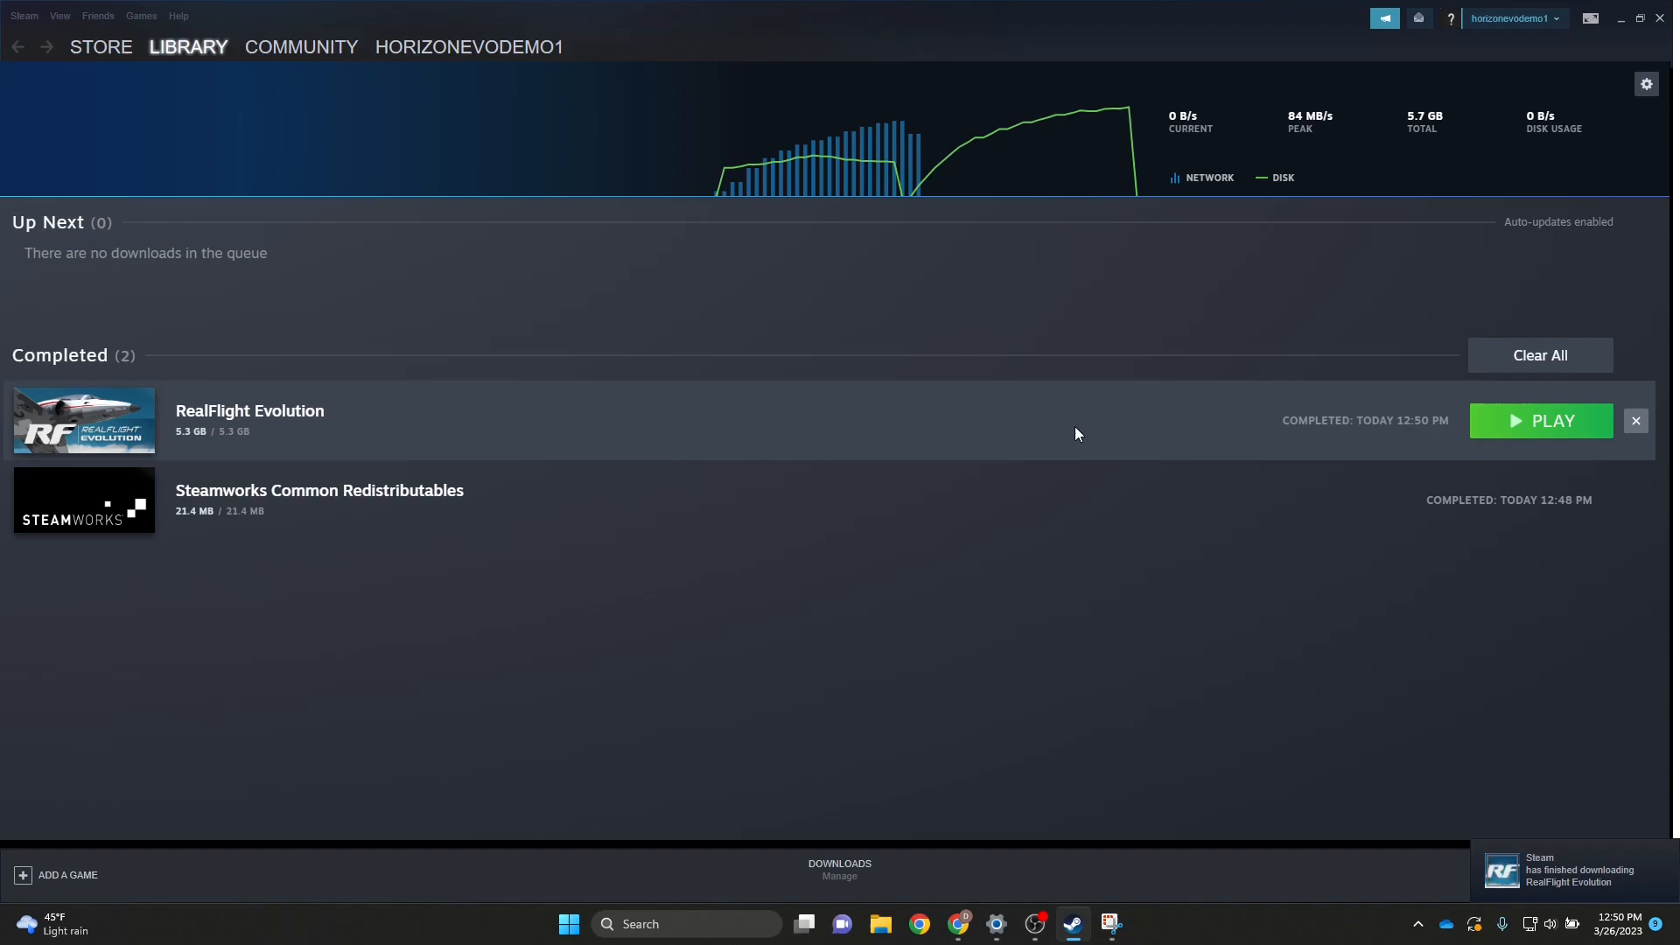
pyautogui.moveTo(1320, 523)
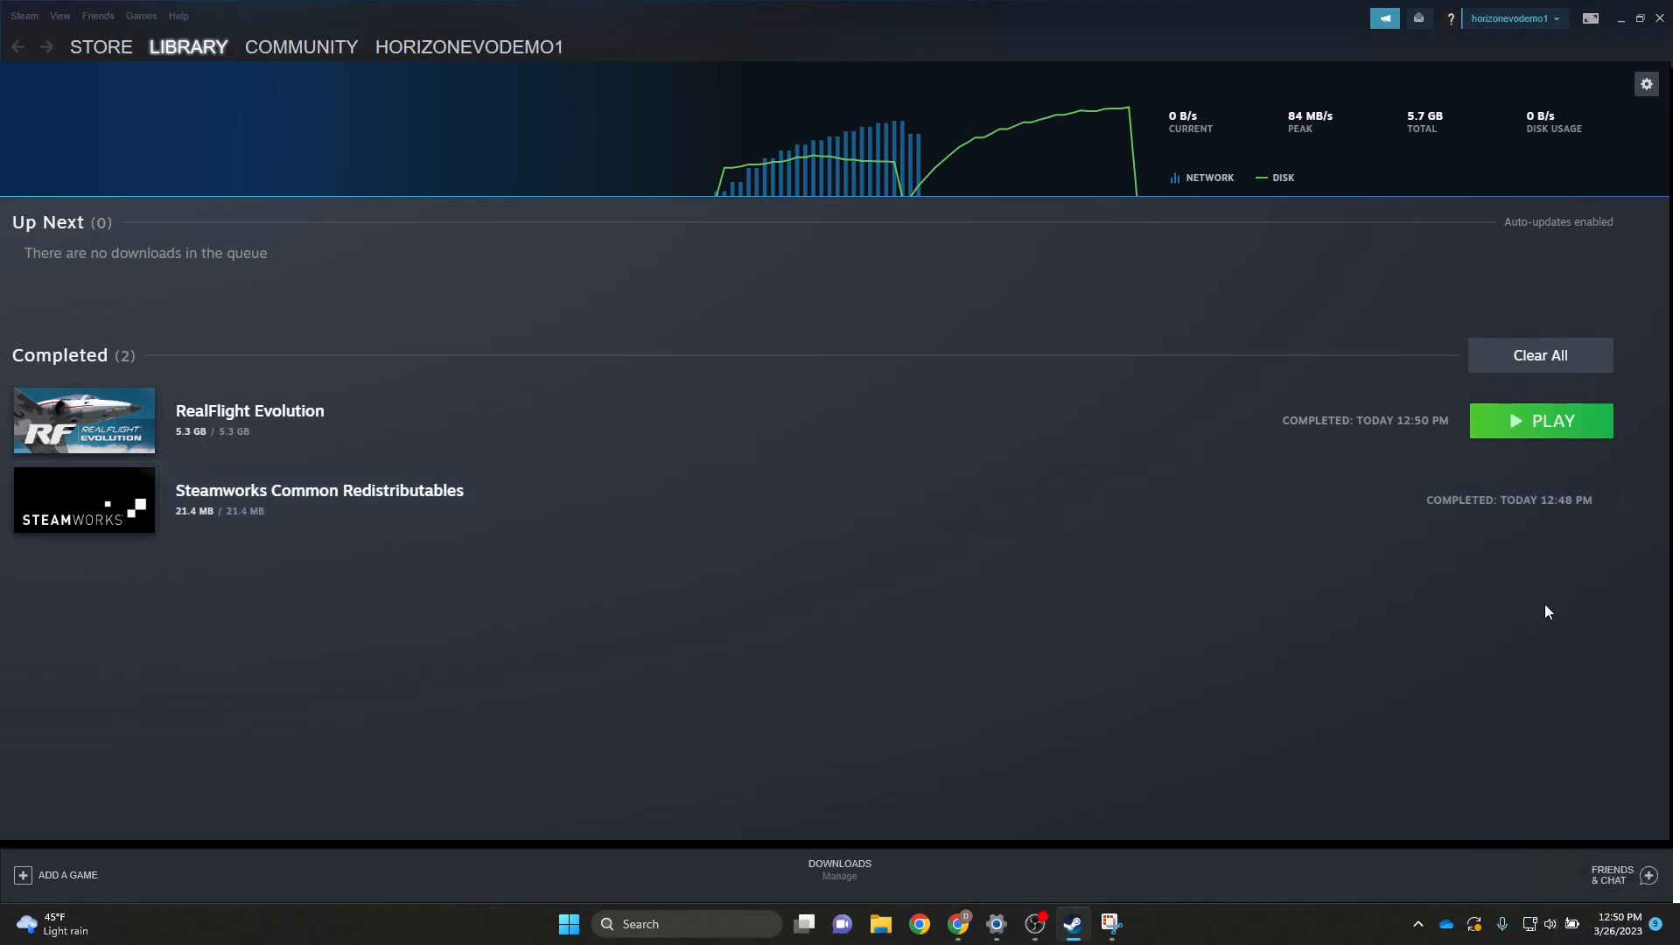
pyautogui.moveTo(1493, 462)
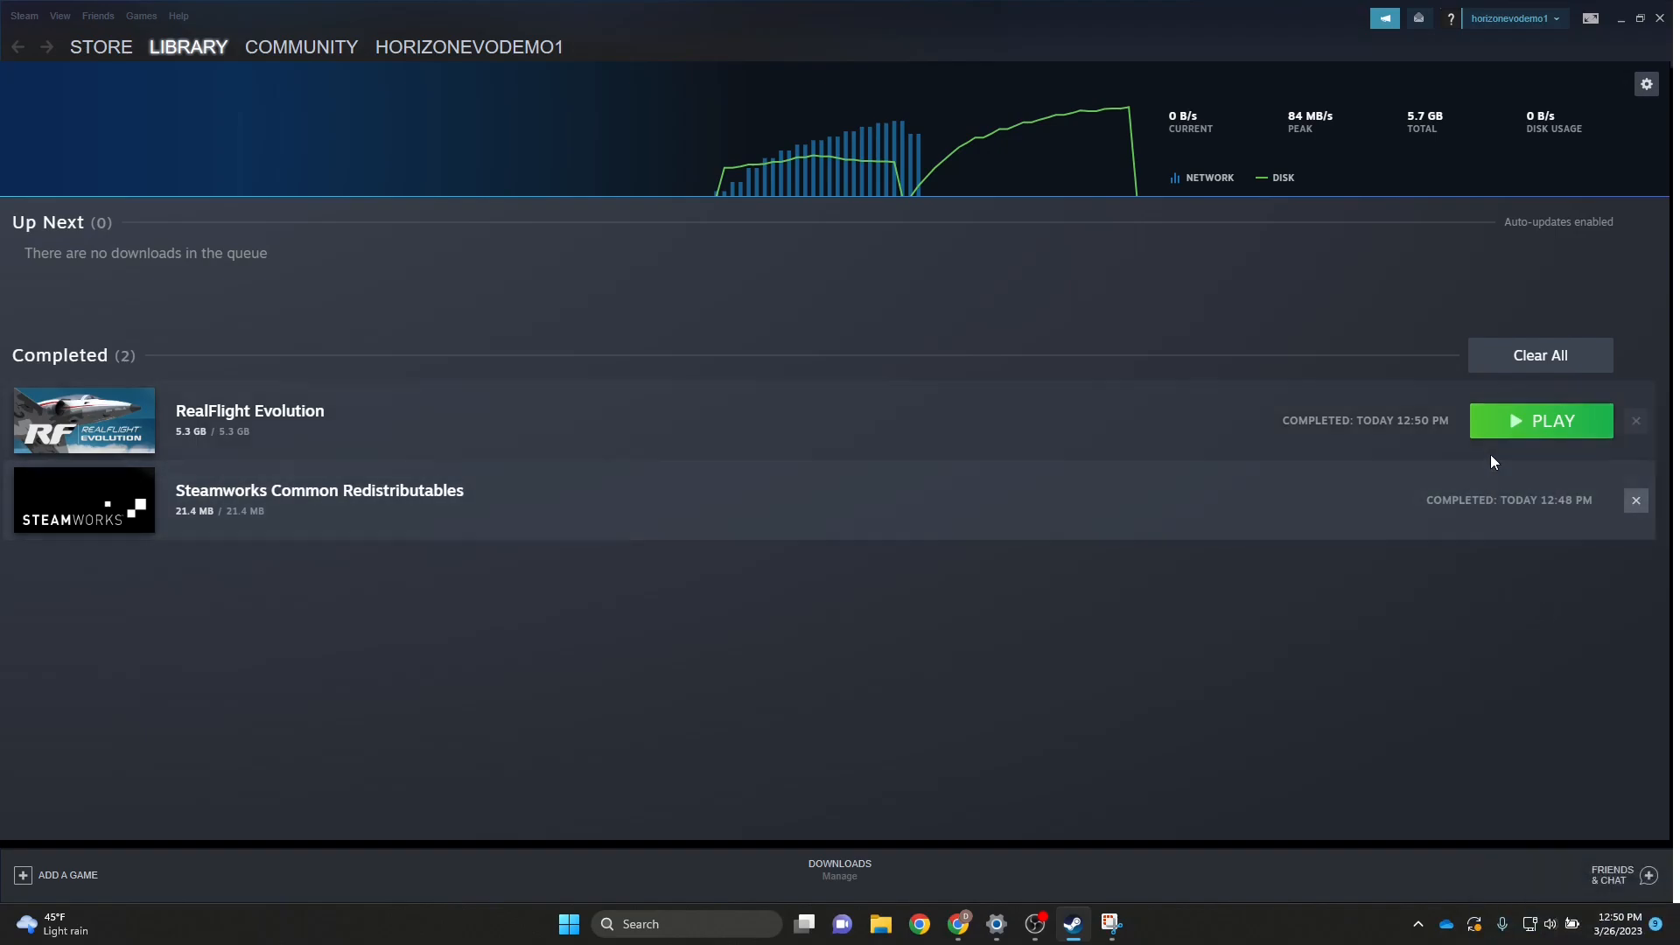
pyautogui.moveTo(1538, 420)
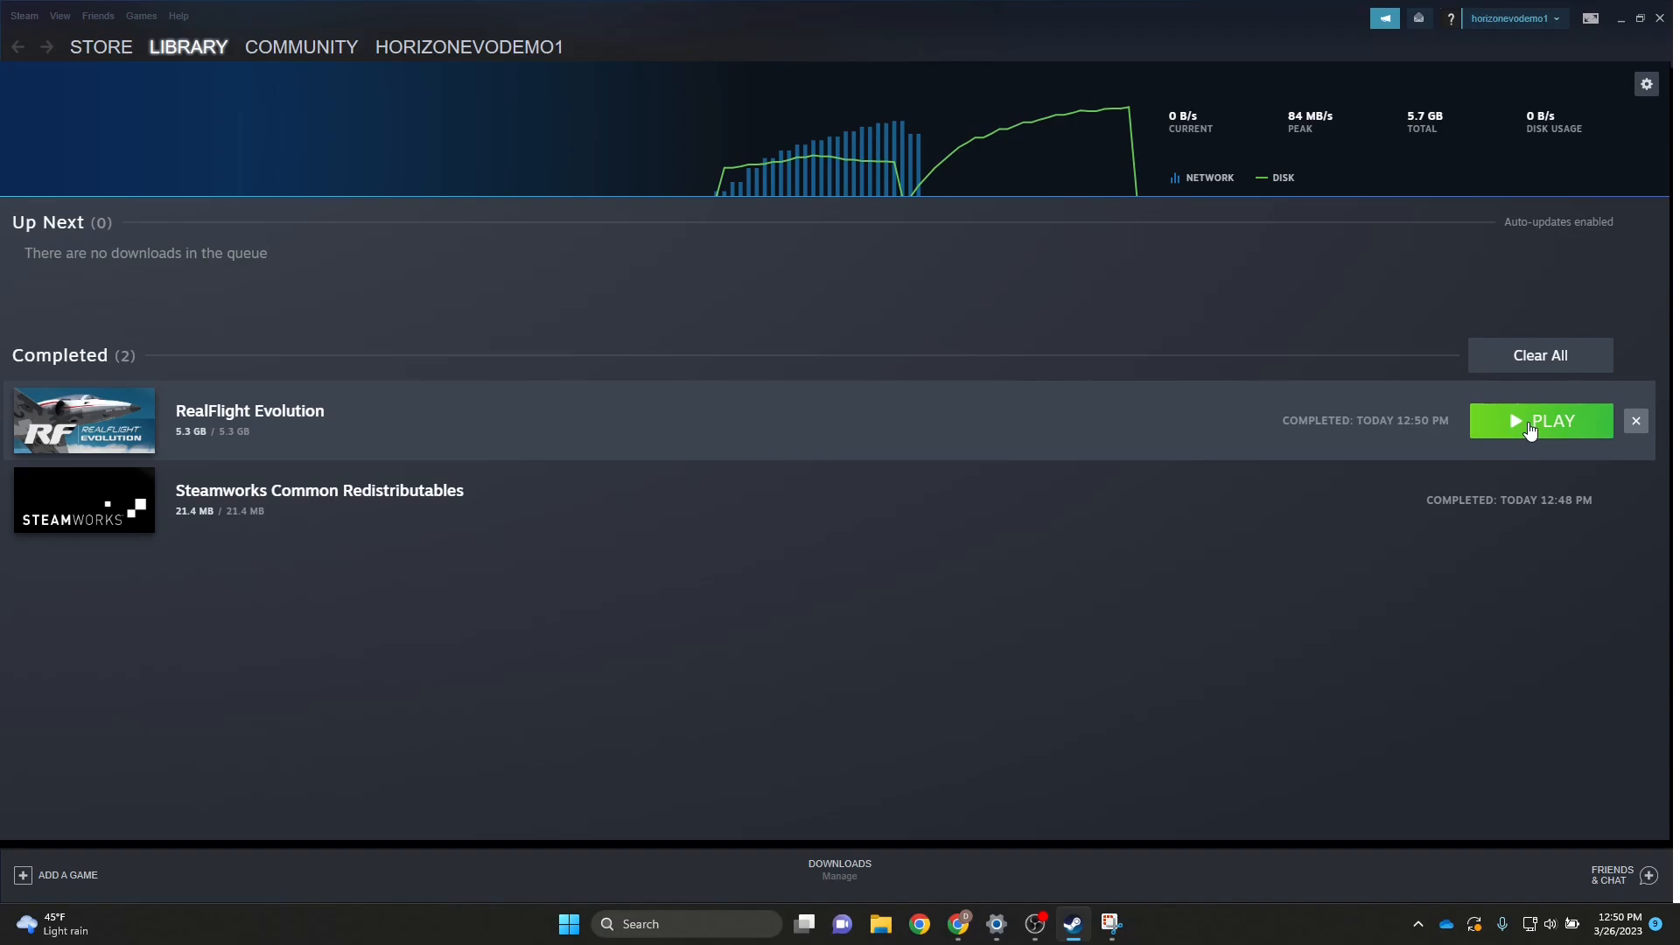
pyautogui.click(1540, 420)
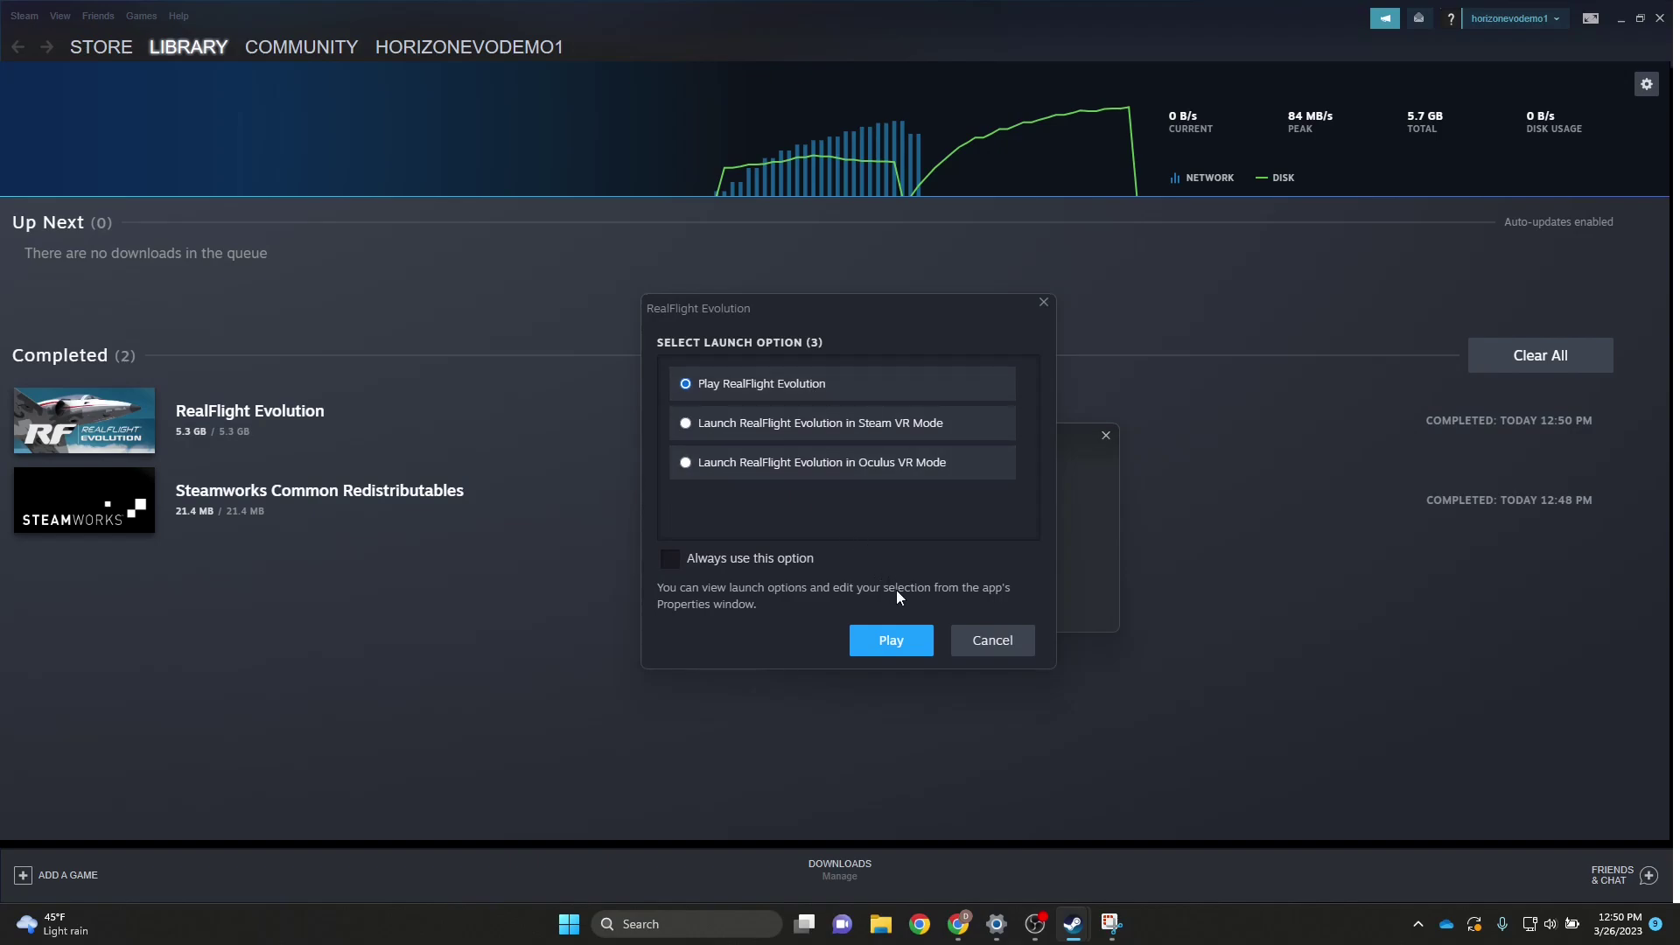
pyautogui.moveTo(891, 641)
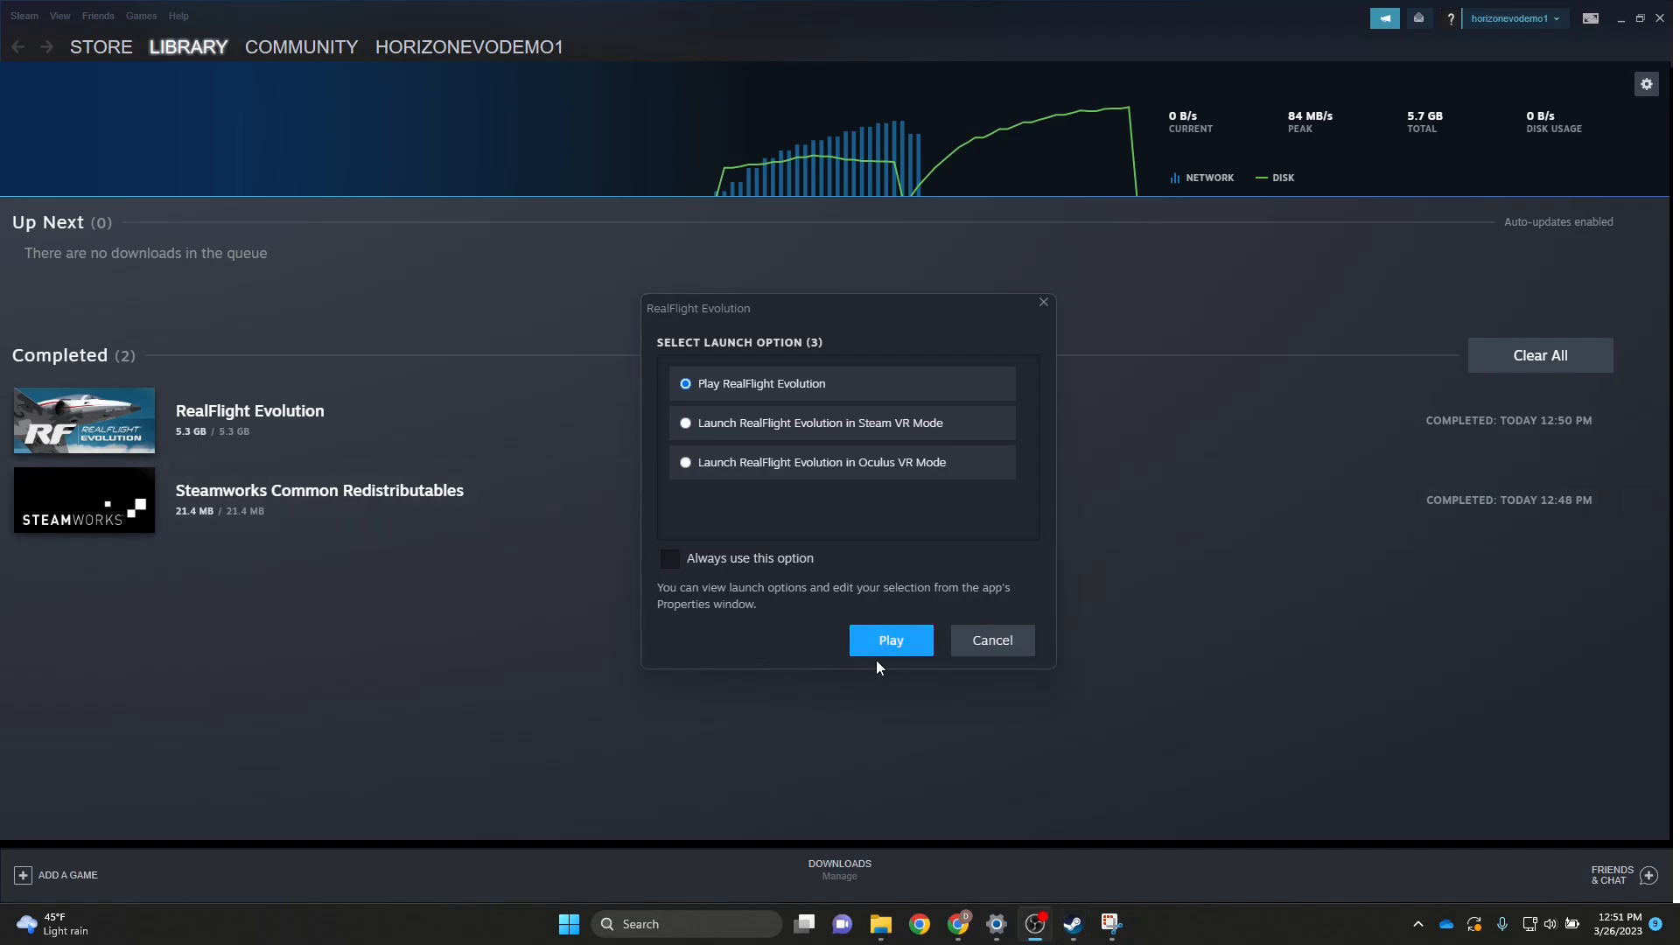
pyautogui.moveTo(890, 641)
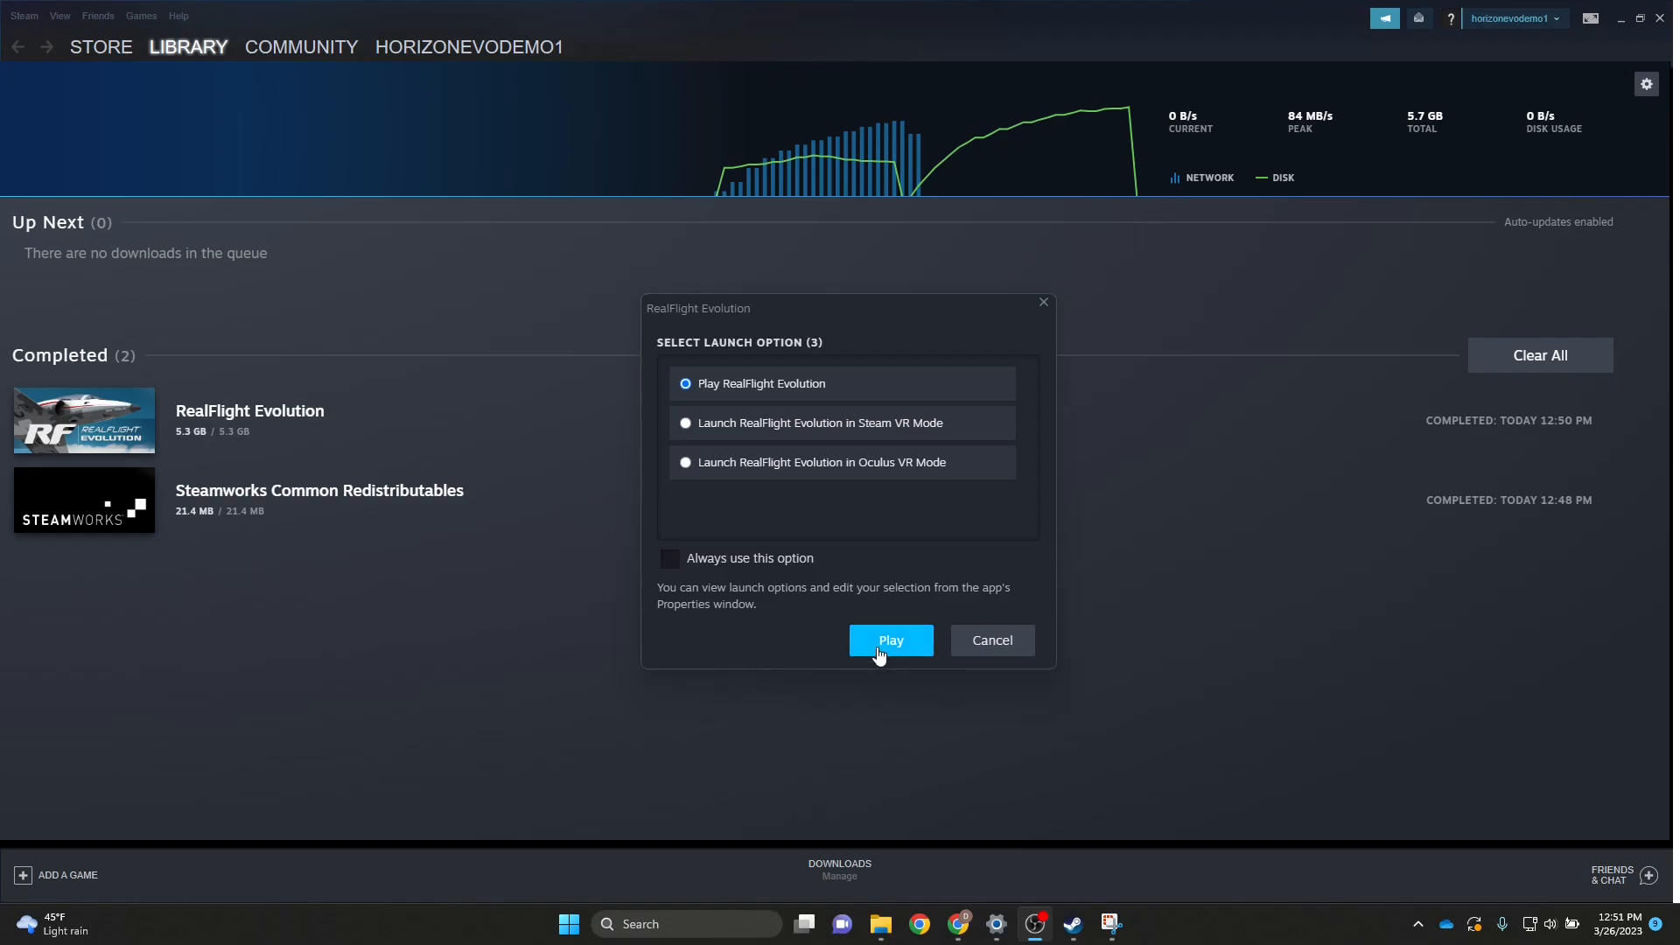
# Launch RealFlight Evolution in standard non-VR mode and retry the missing-controller check
pyautogui.click(891, 640)
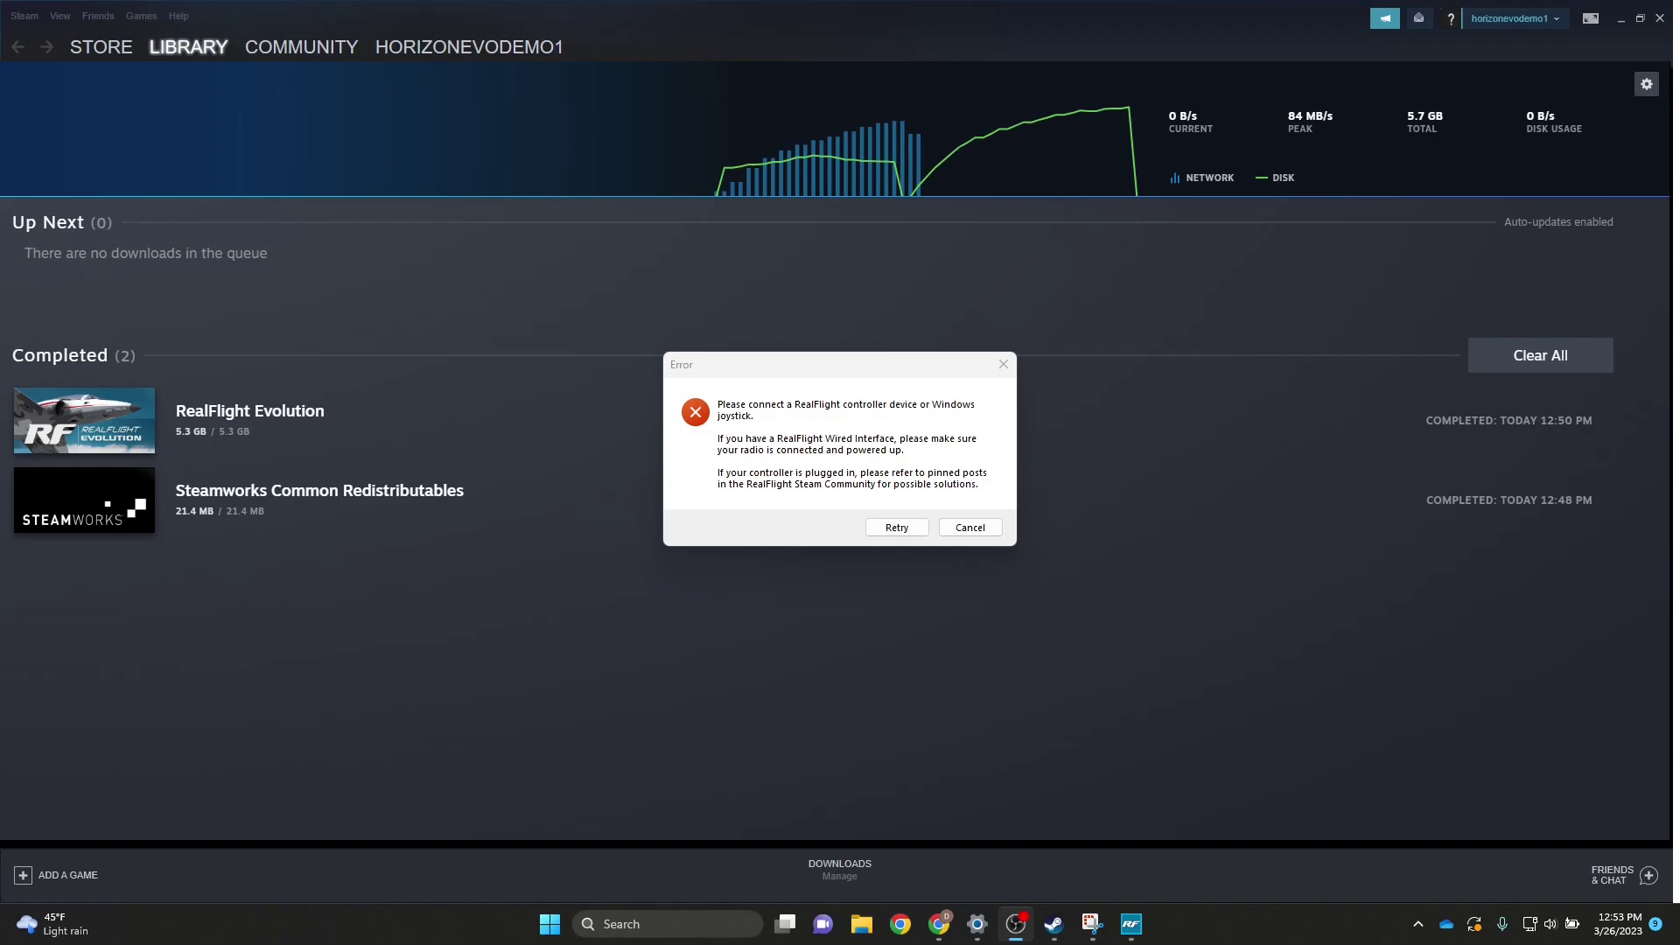
pyautogui.moveTo(1015, 661)
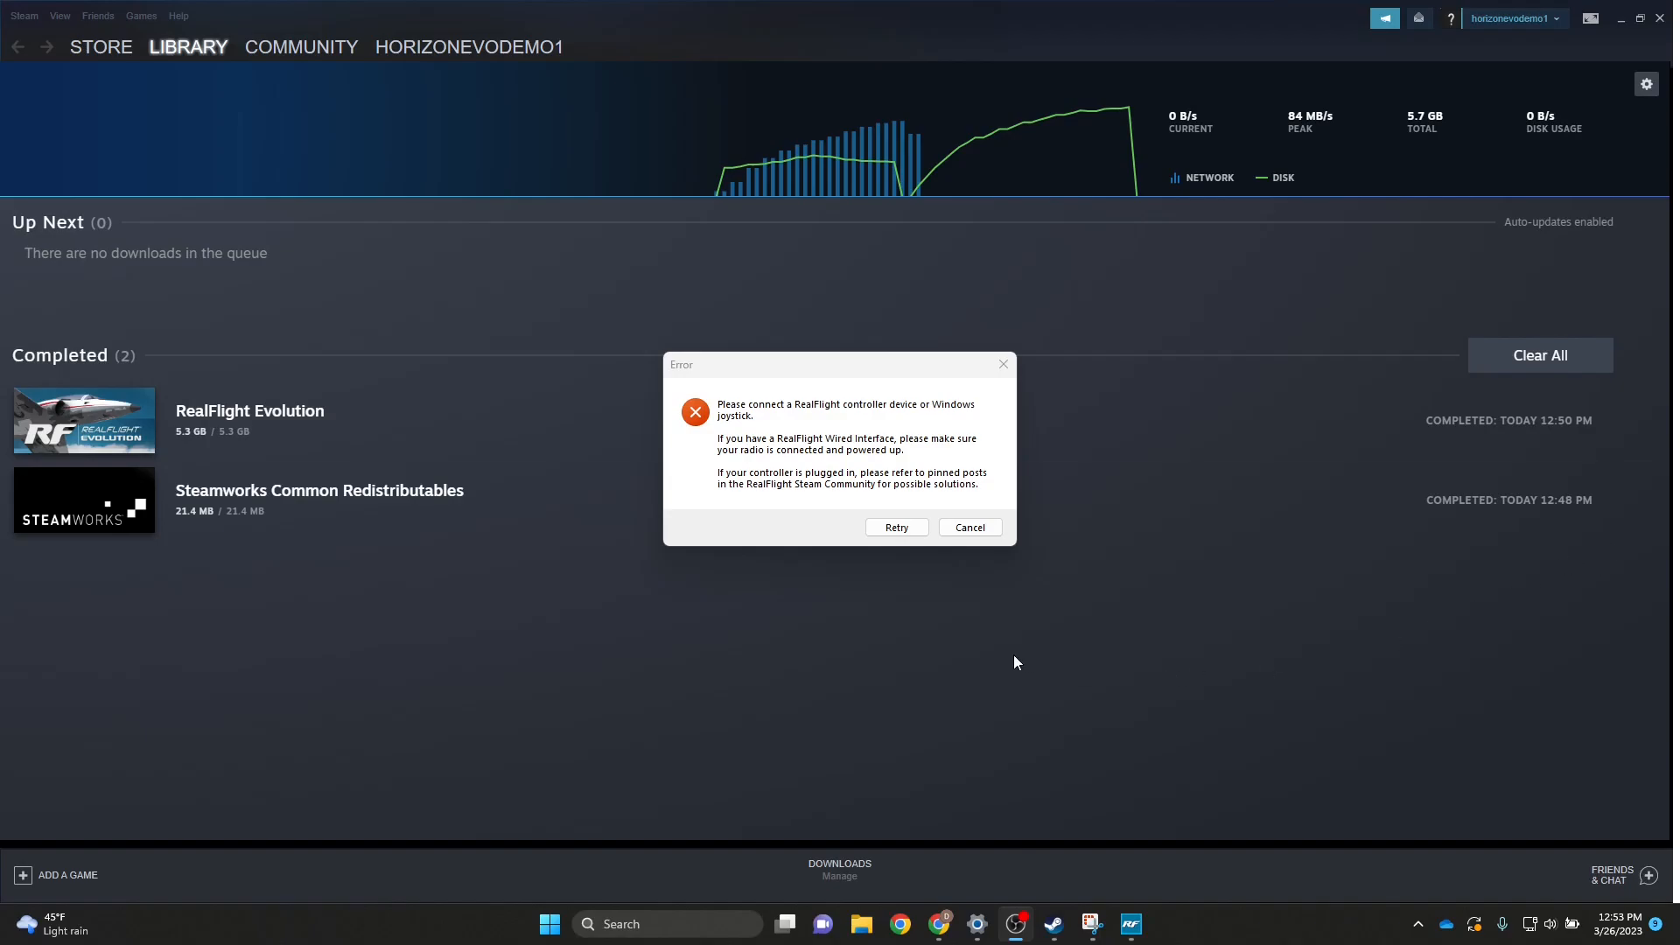
pyautogui.moveTo(896, 526)
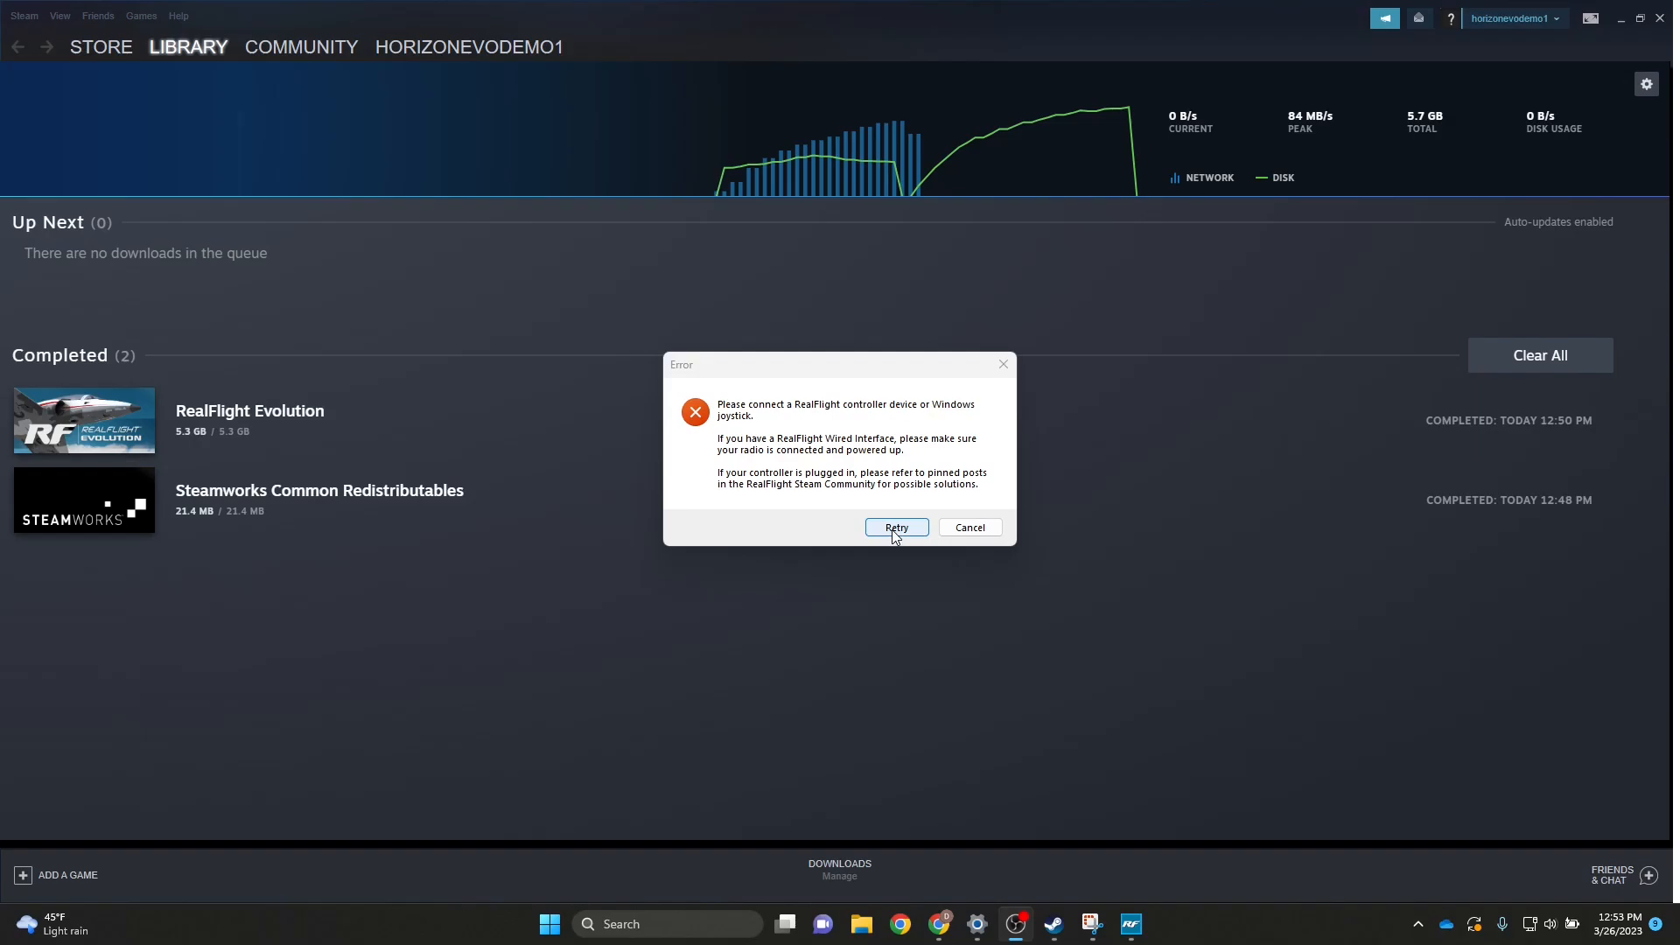
pyautogui.click(894, 527)
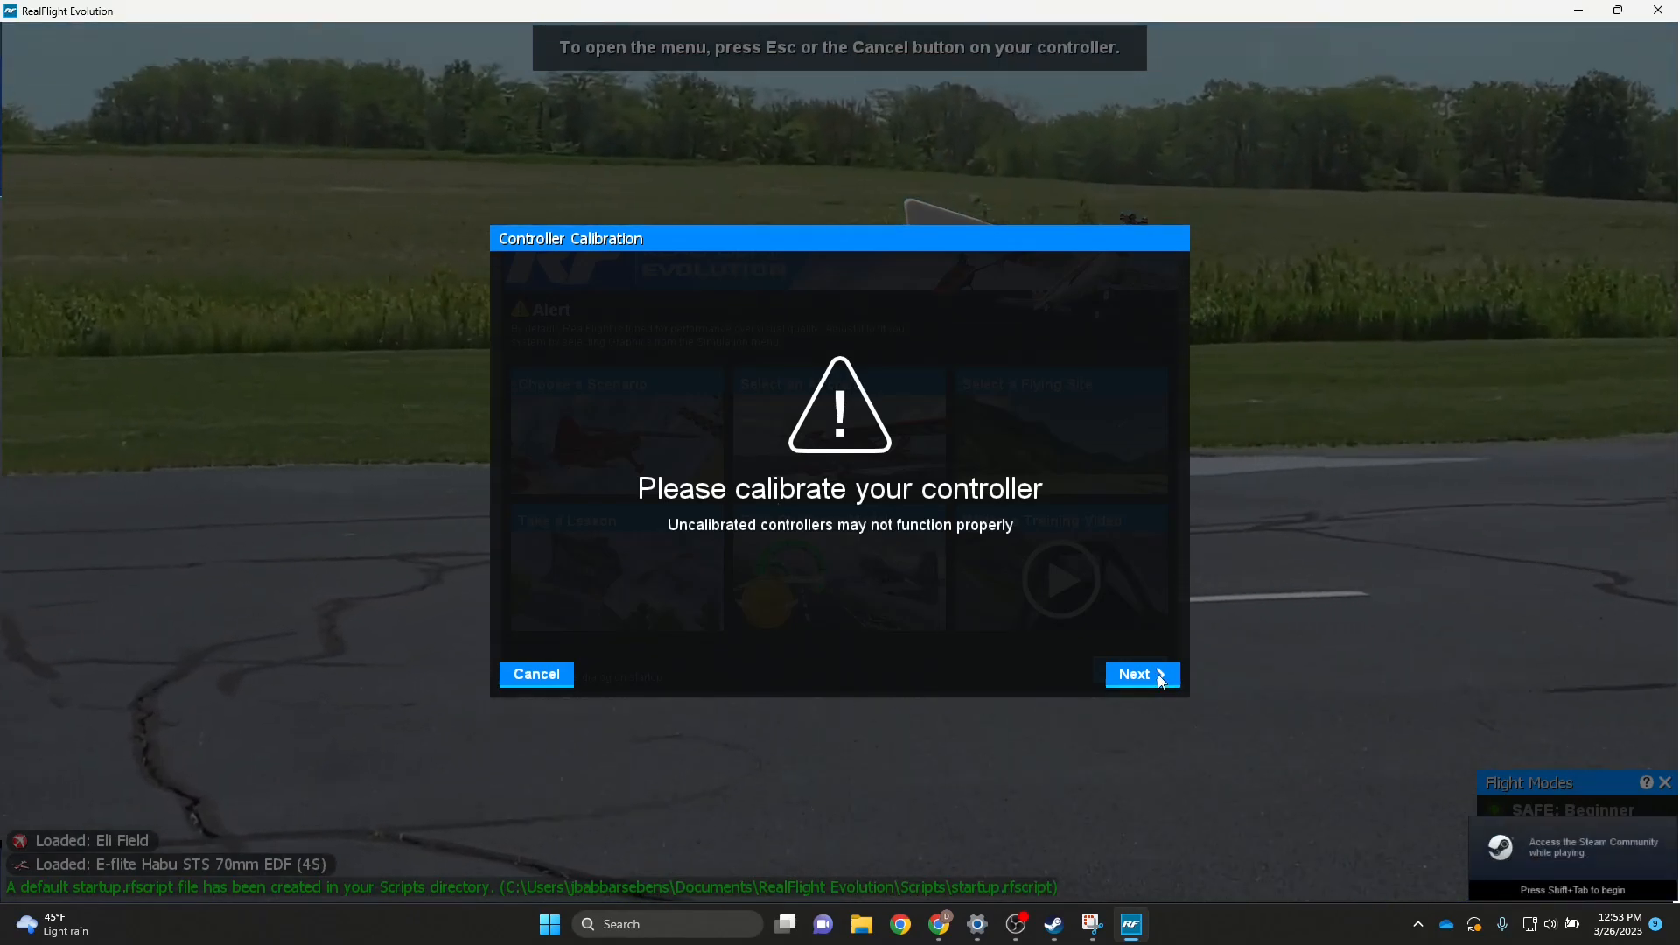
# Step through the Controller Calibration wizard to Finish and dismiss the welcome dialog
pyautogui.click(1139, 674)
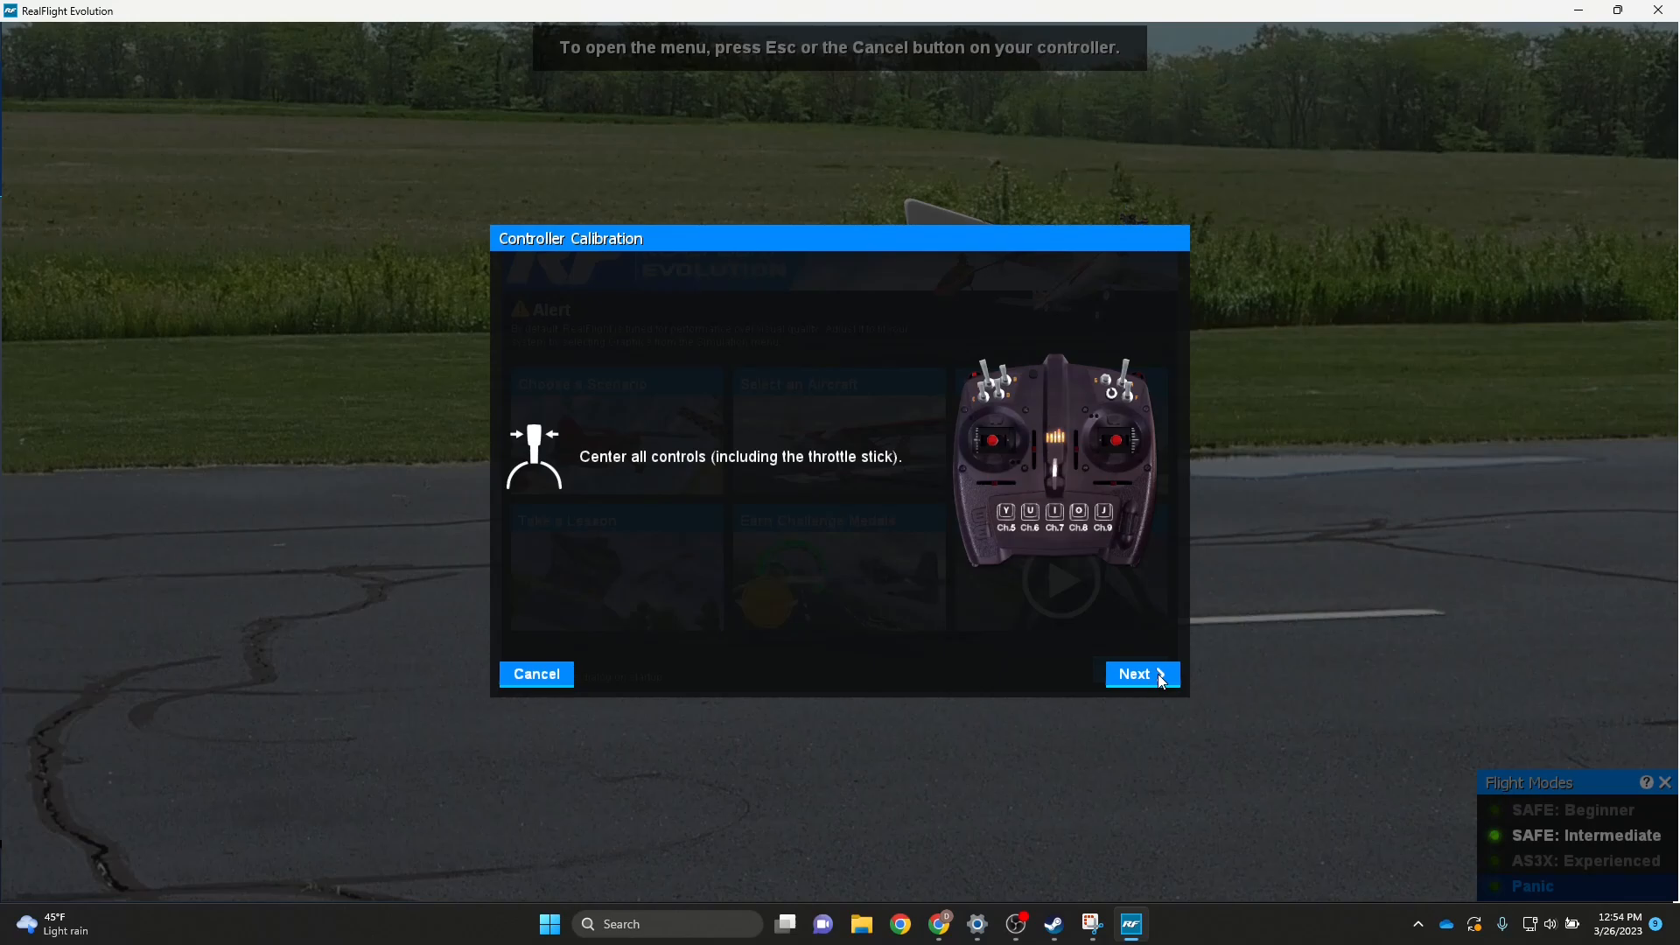
pyautogui.click(1139, 674)
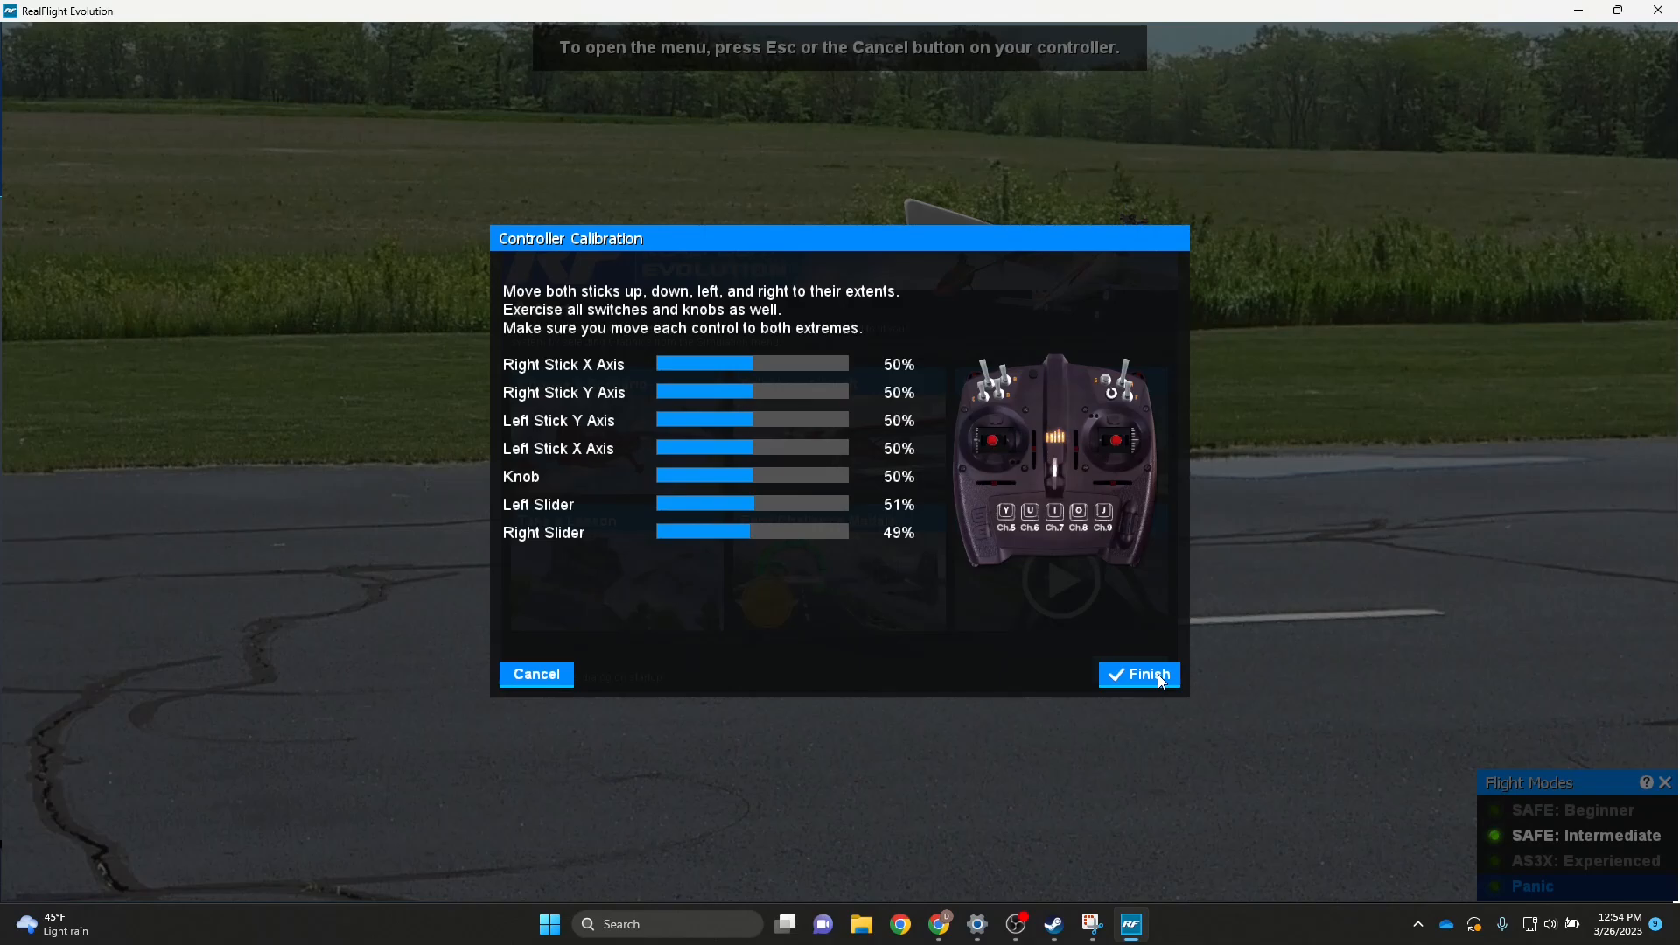
pyautogui.click(1137, 674)
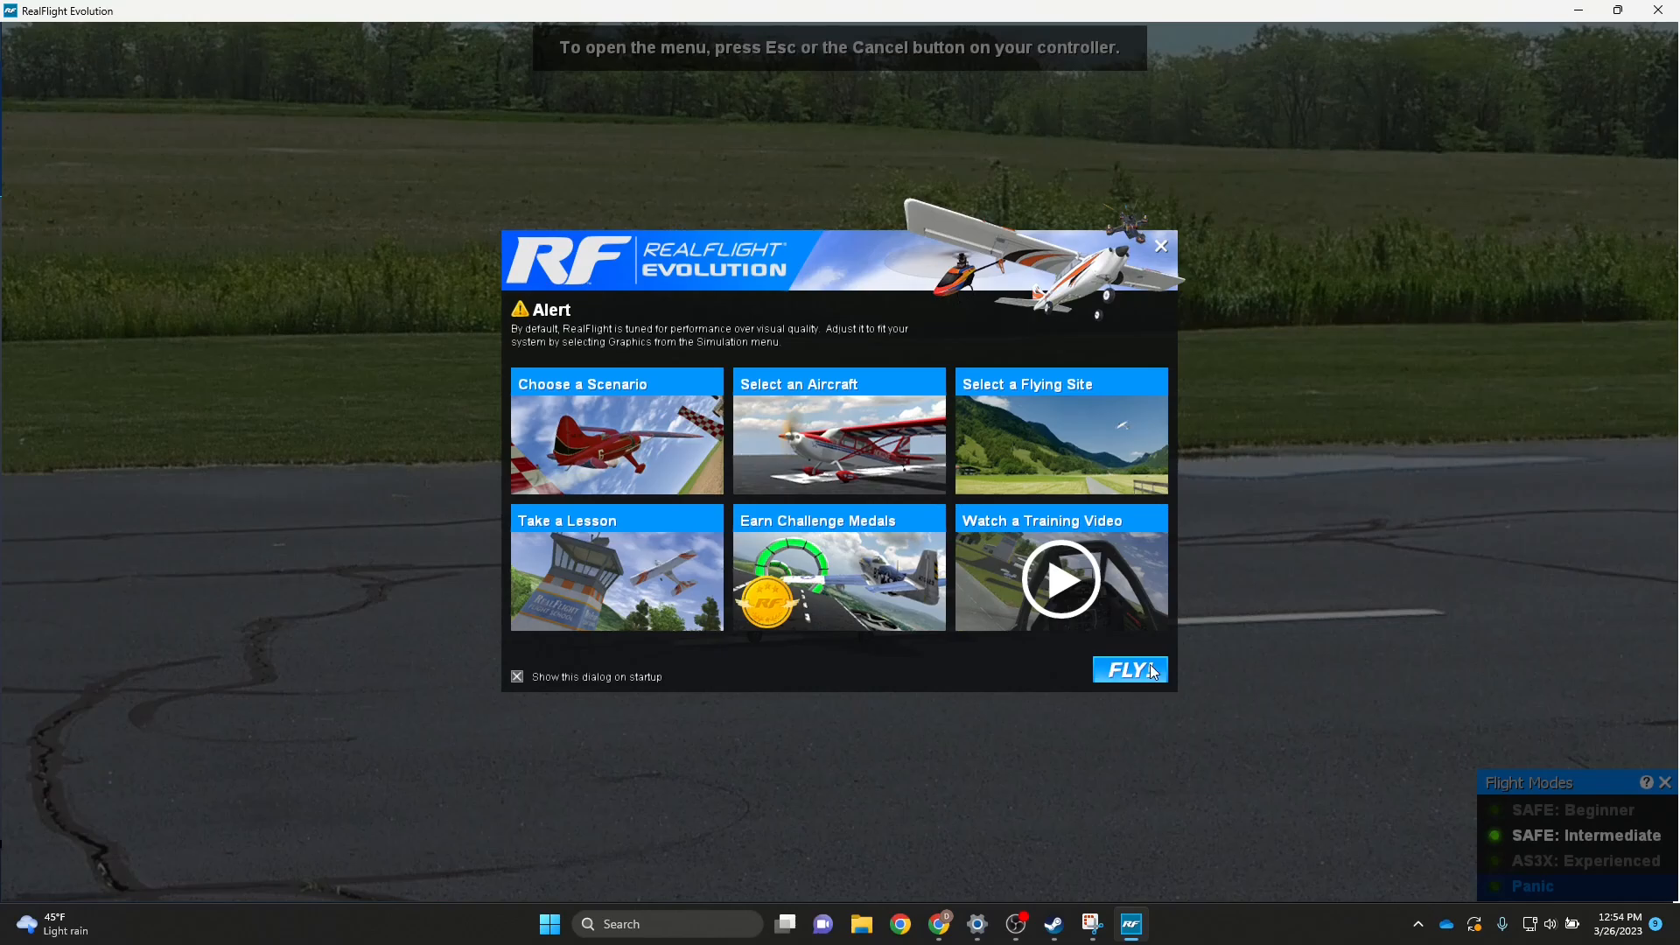
pyautogui.click(1128, 670)
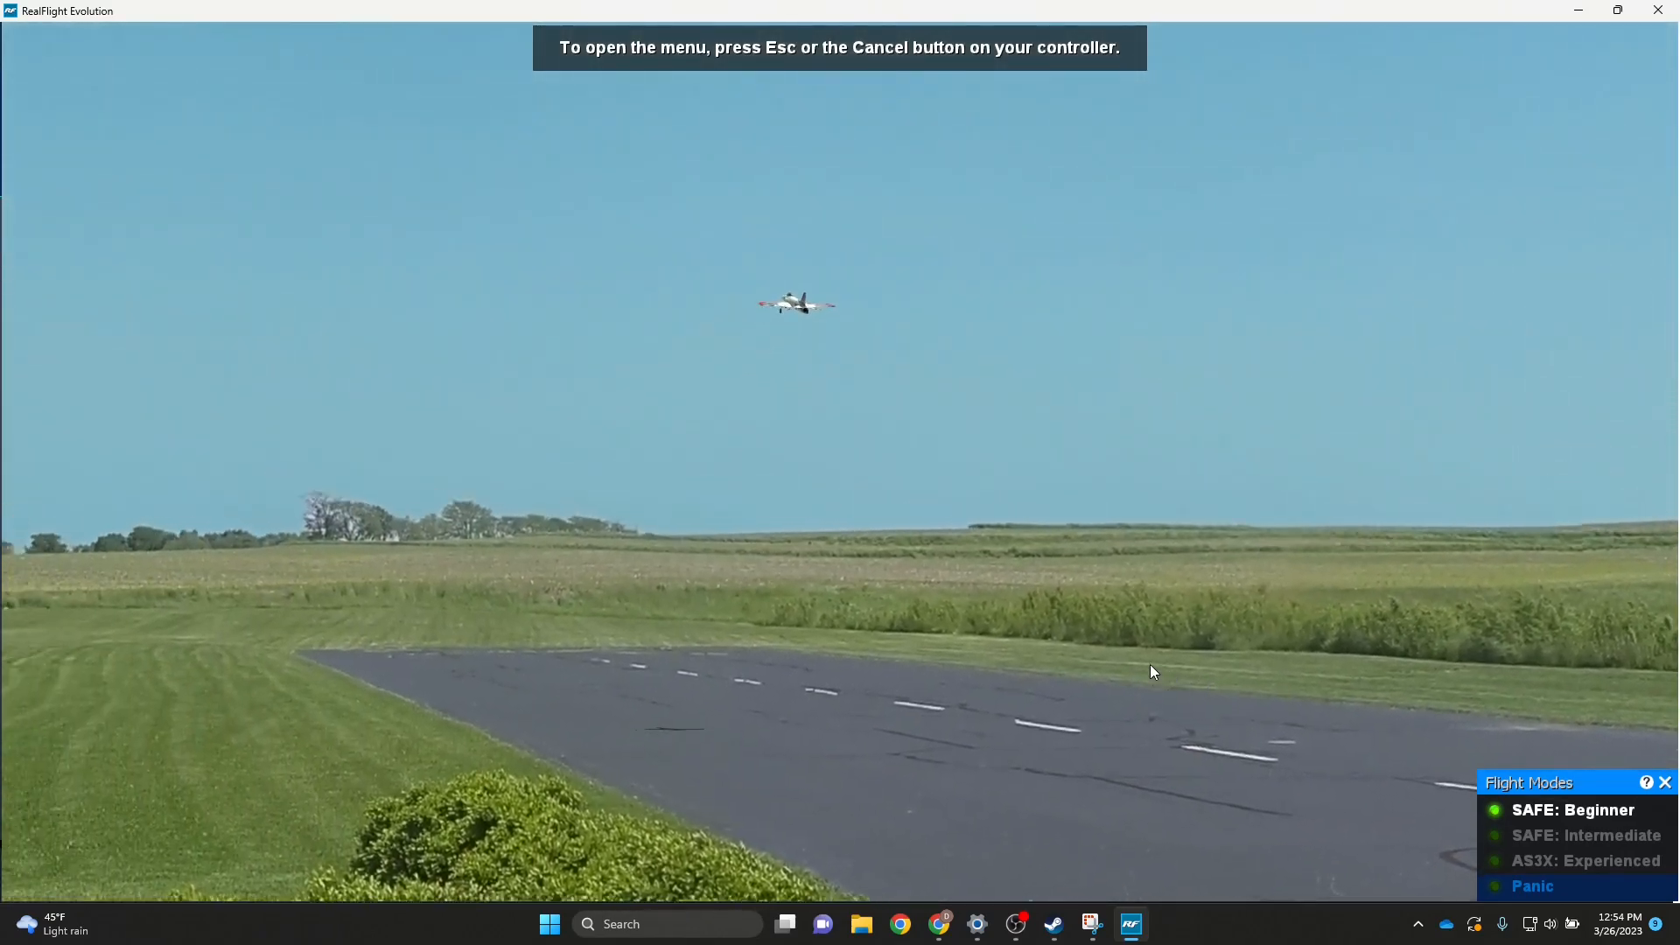
# Choose FLY on the welcome dialog and fly the aircraft over the runway in AS3X Experienced mode
pyautogui.click(1585, 861)
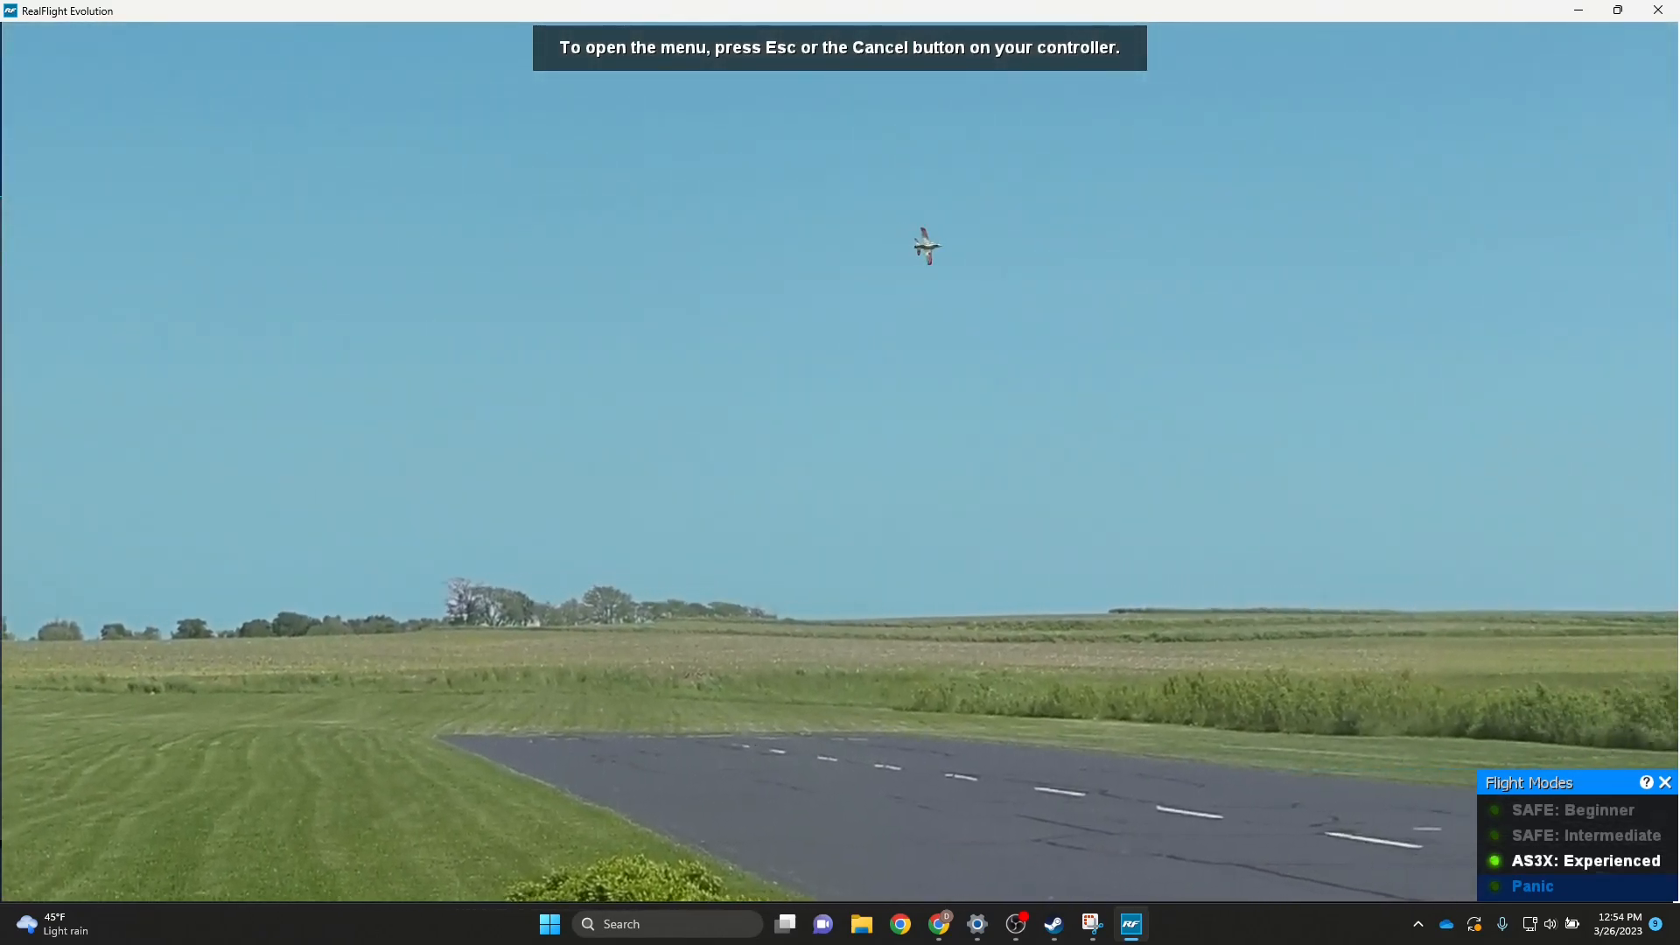